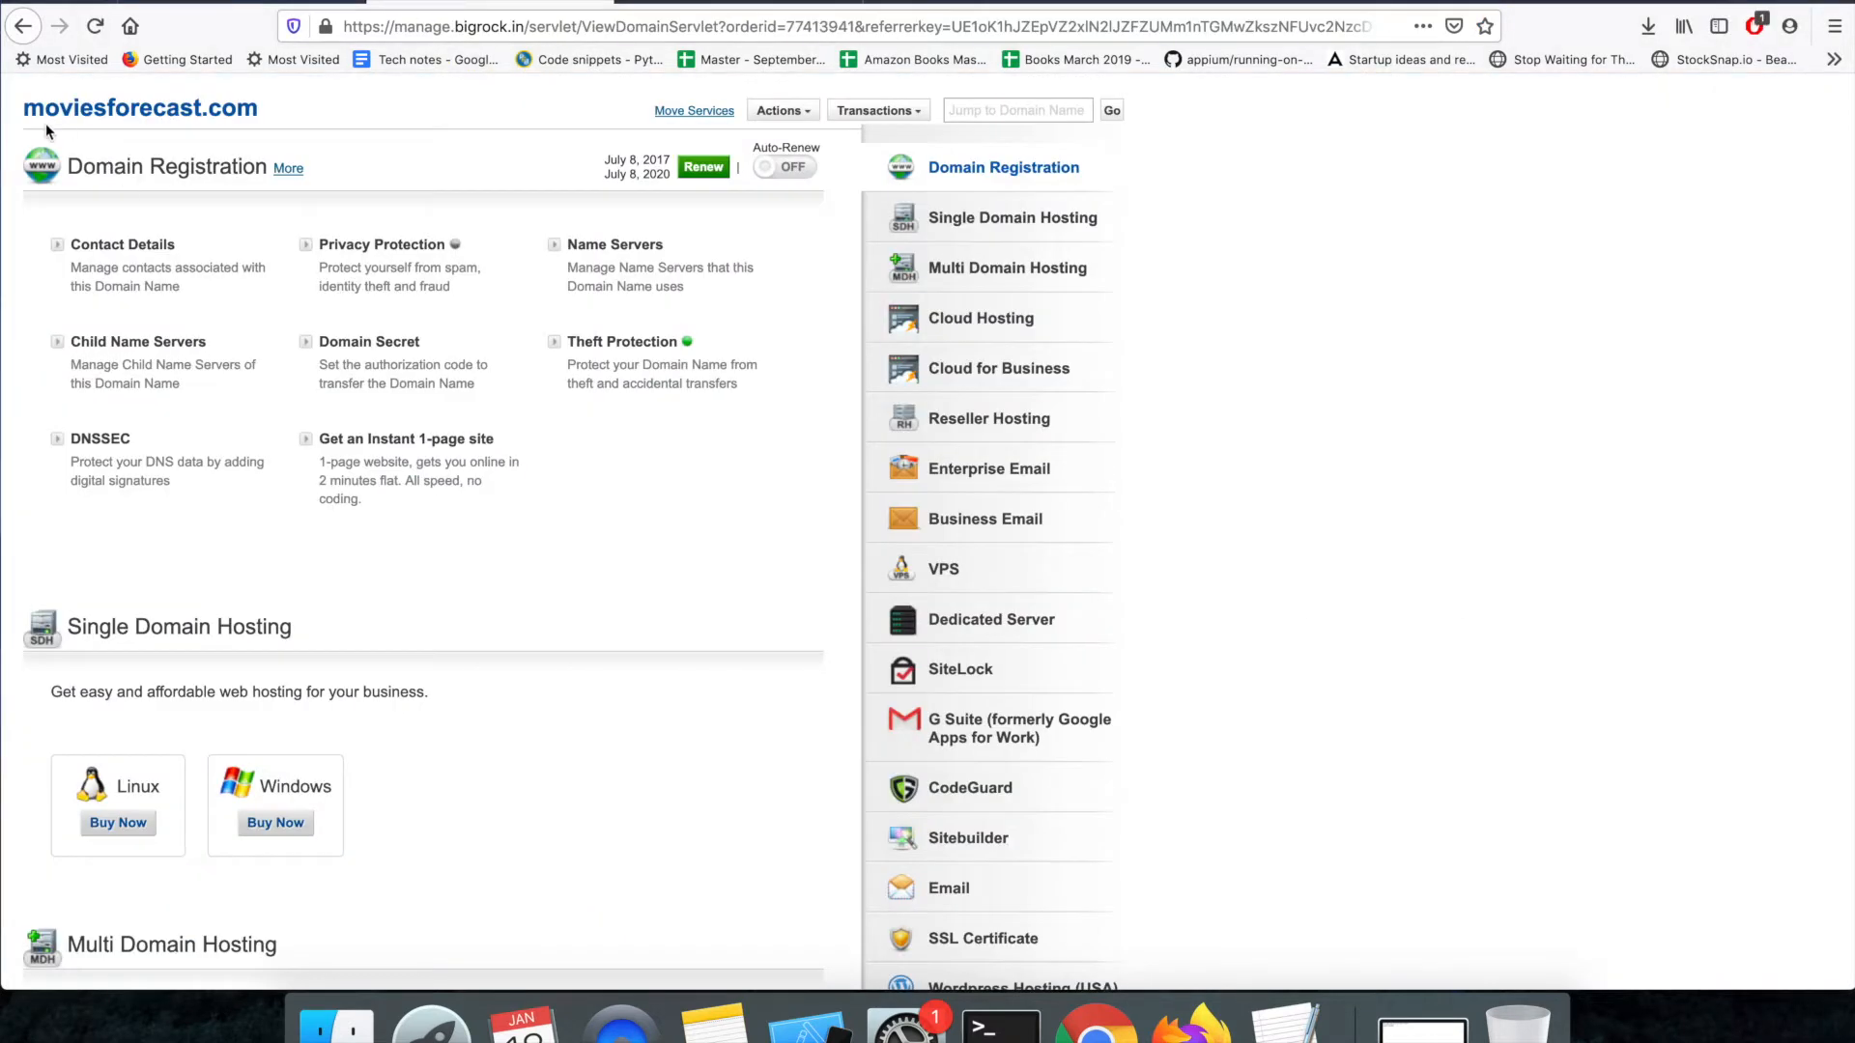
Select the moviesforecast.com domain on BigRock and enter it in a new tab's address bar
double_click(139, 108)
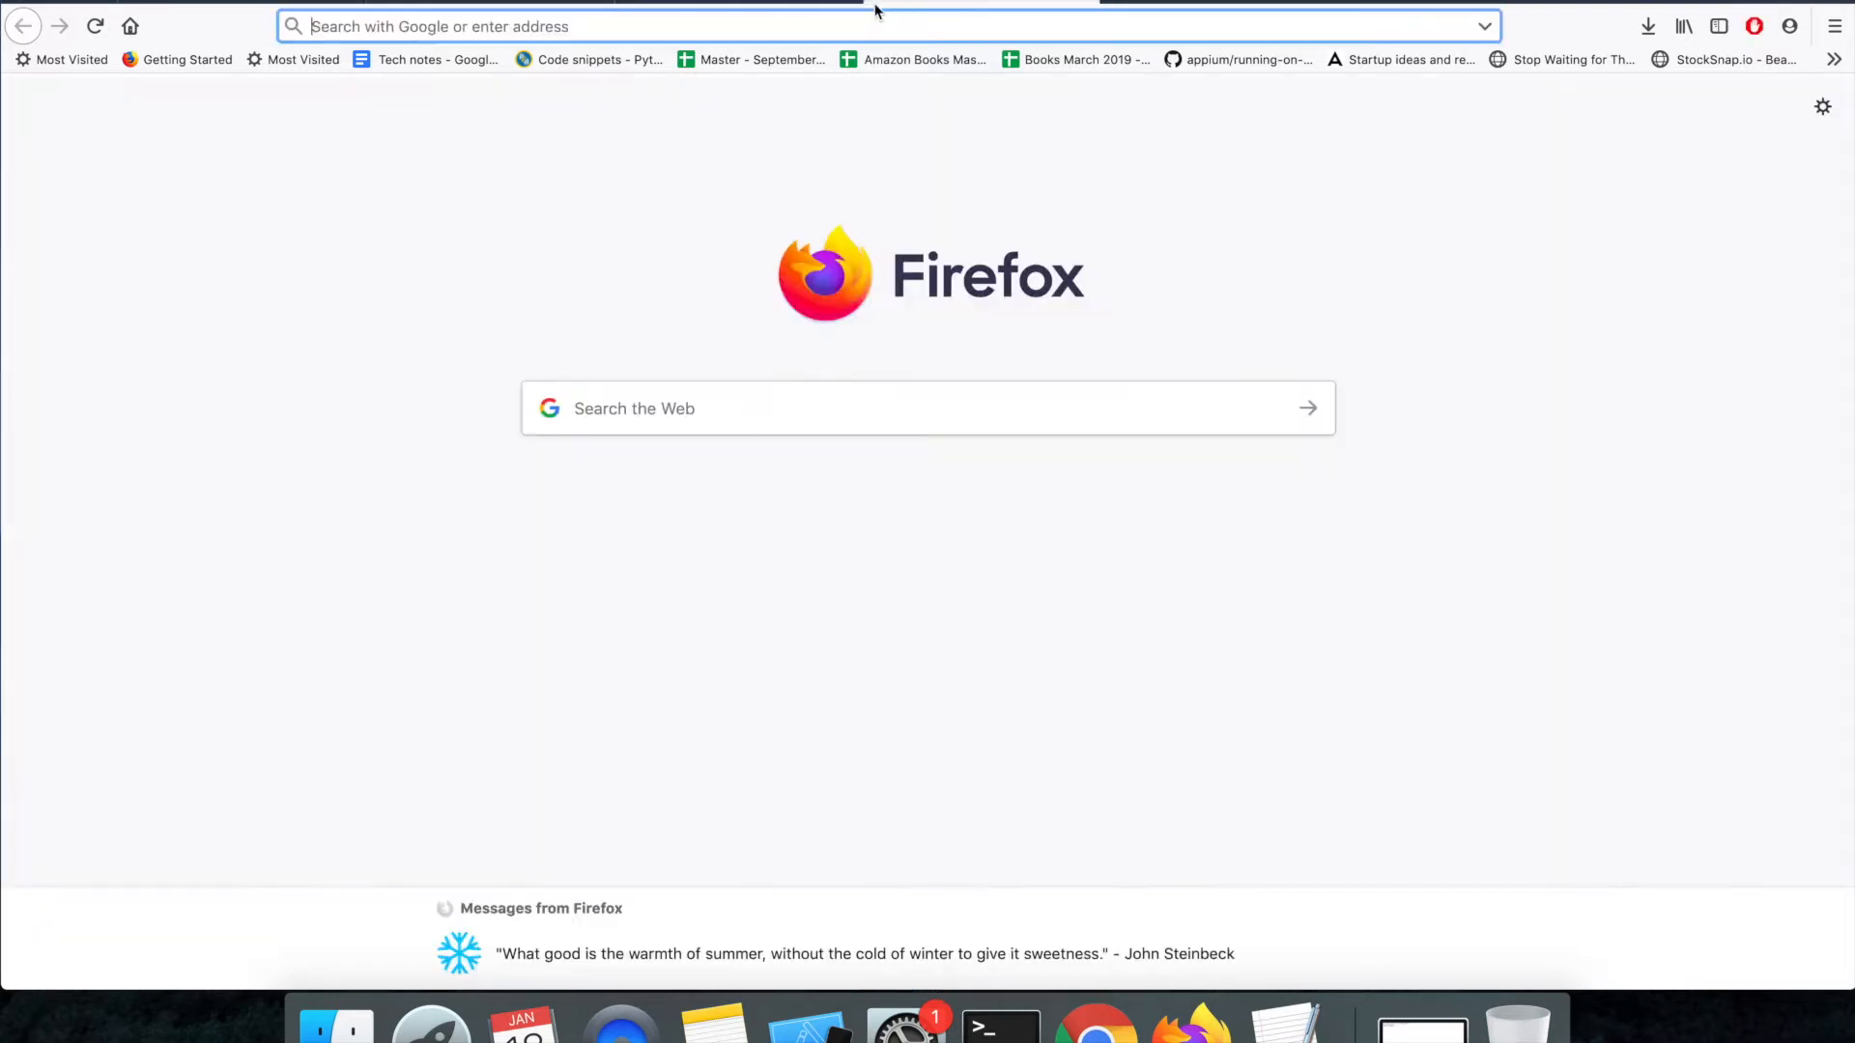
text(moviesforecast.com)
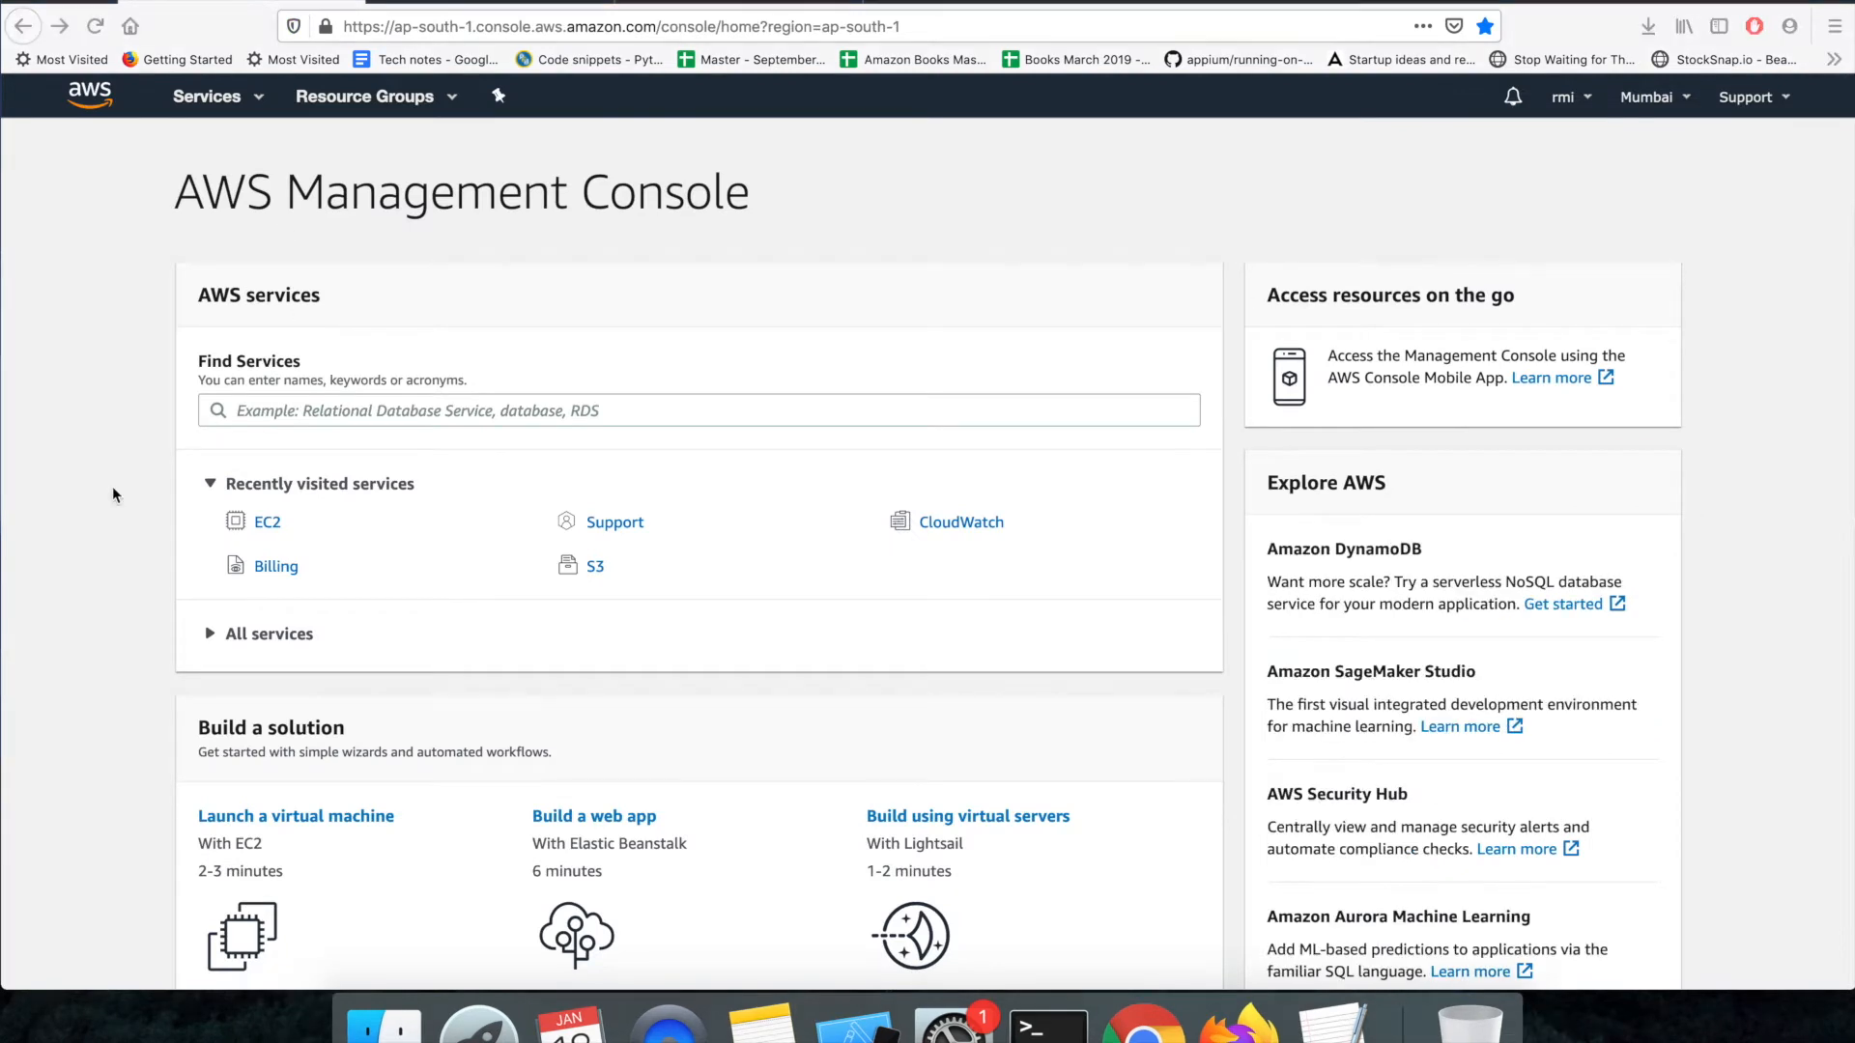
Go to EC2 Instances via Services and start the Launch Instance wizard
click(207, 97)
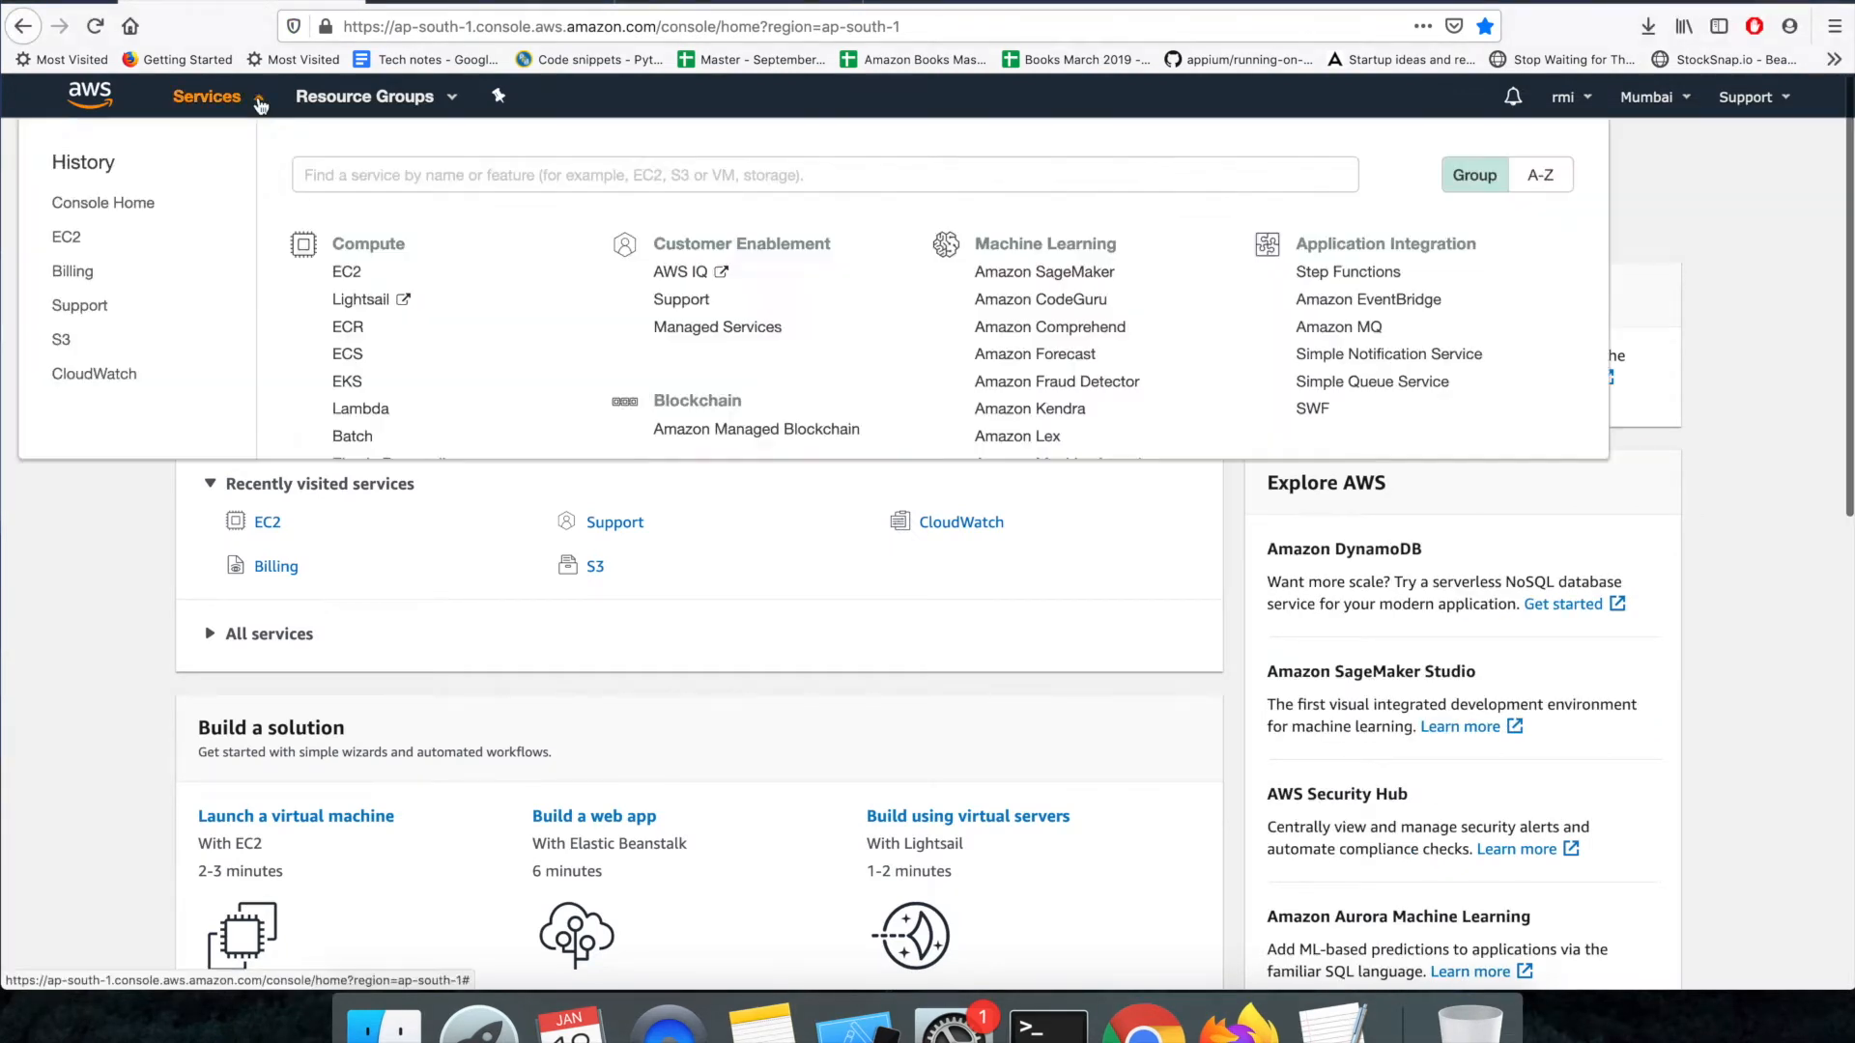
click(346, 271)
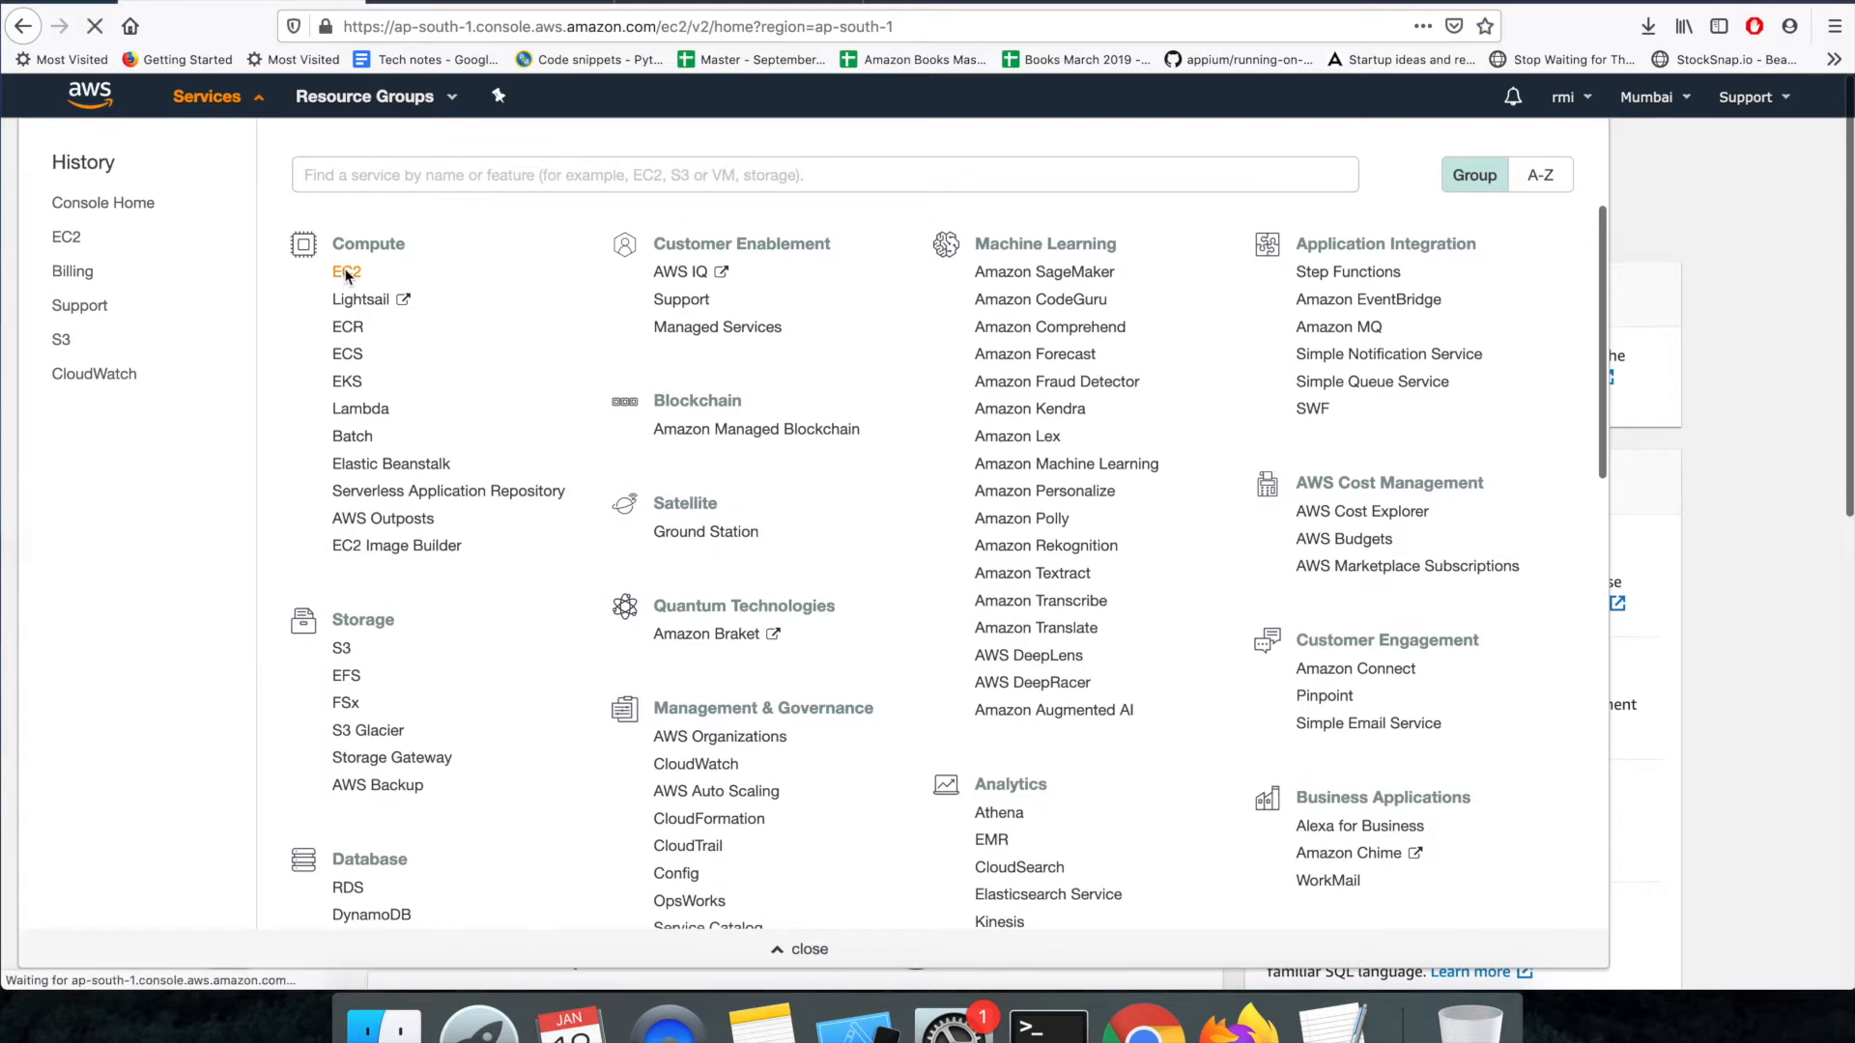
click(346, 272)
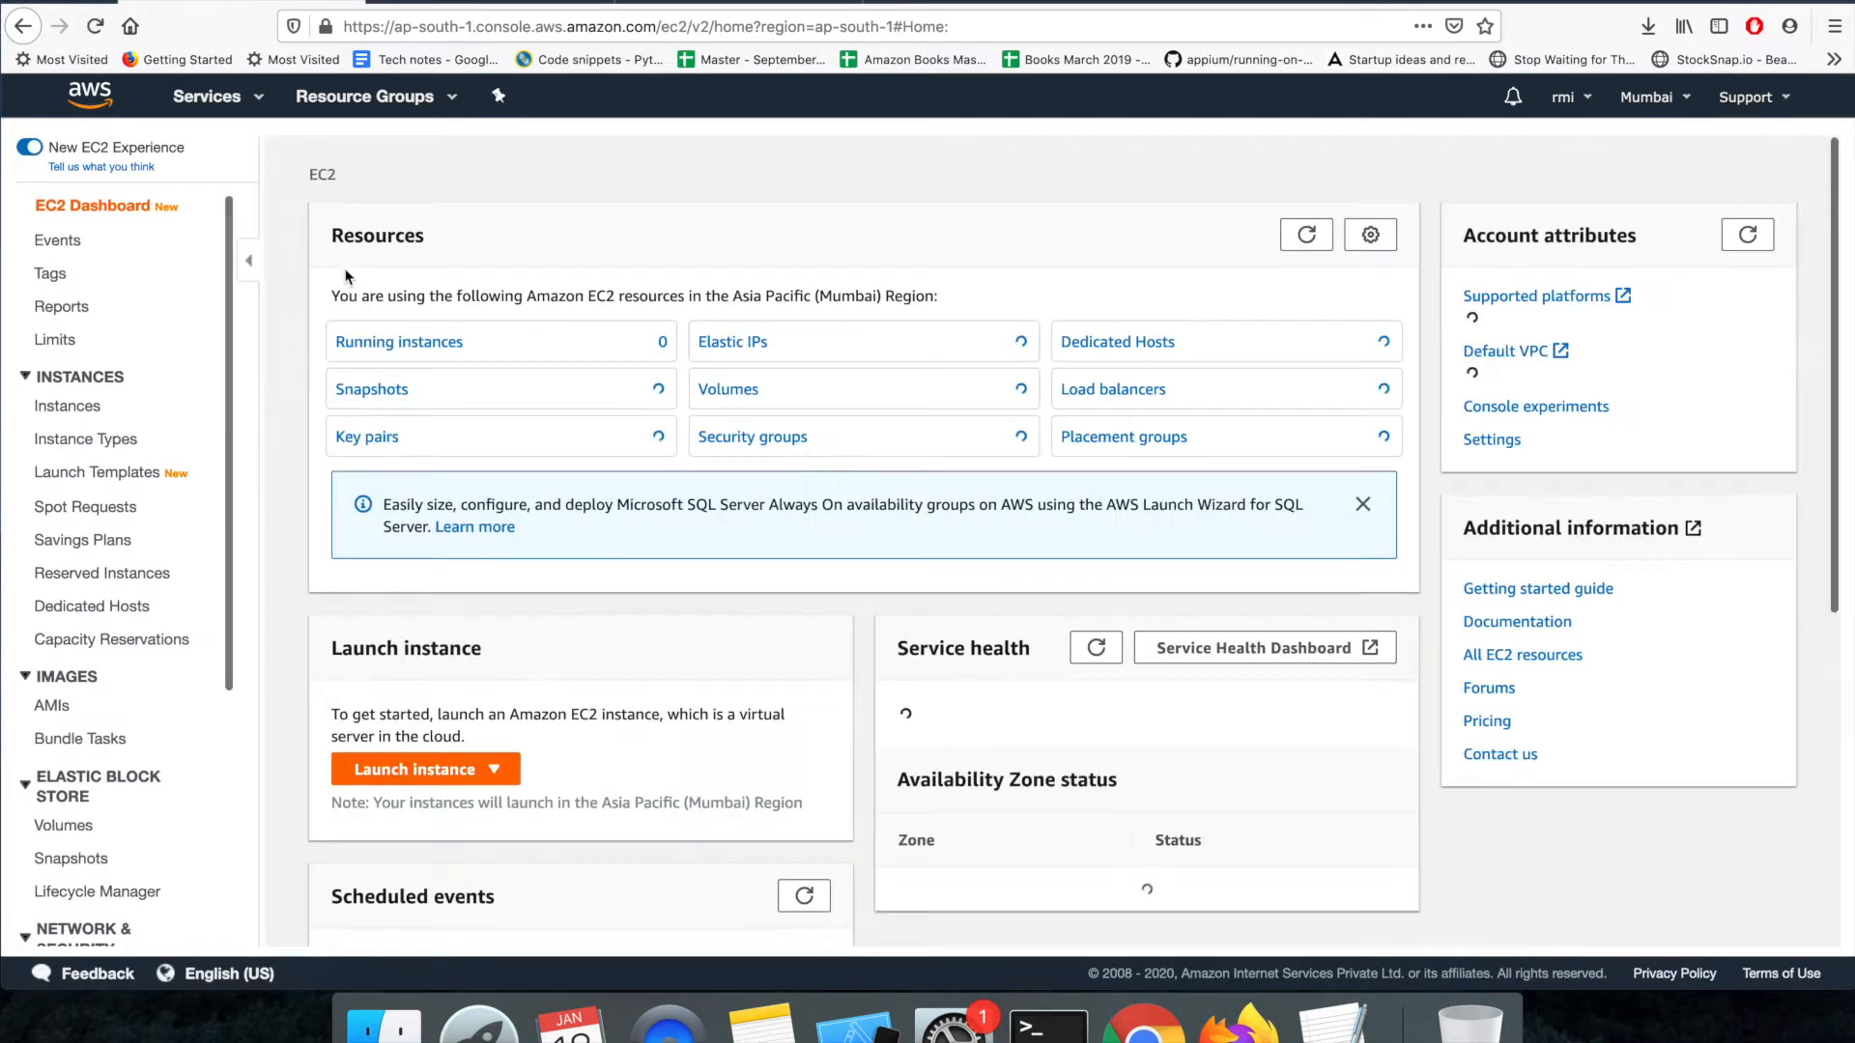
click(69, 406)
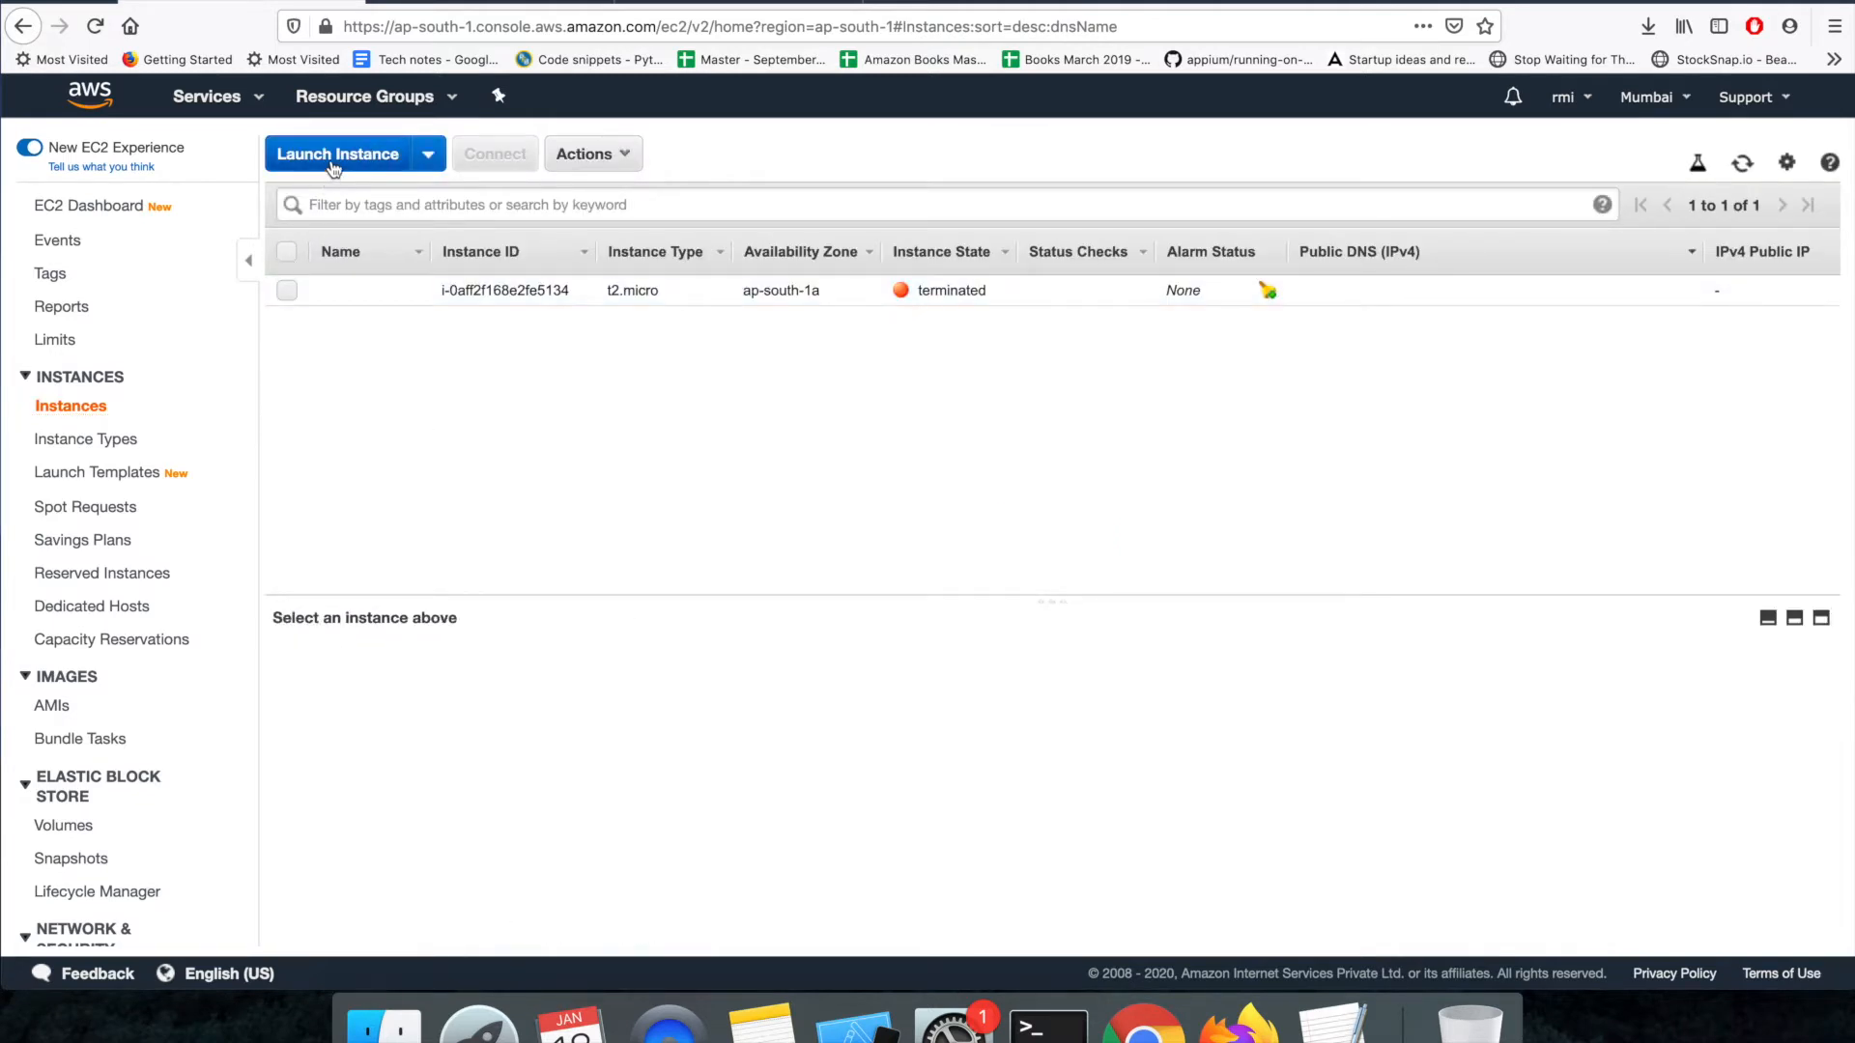
click(336, 155)
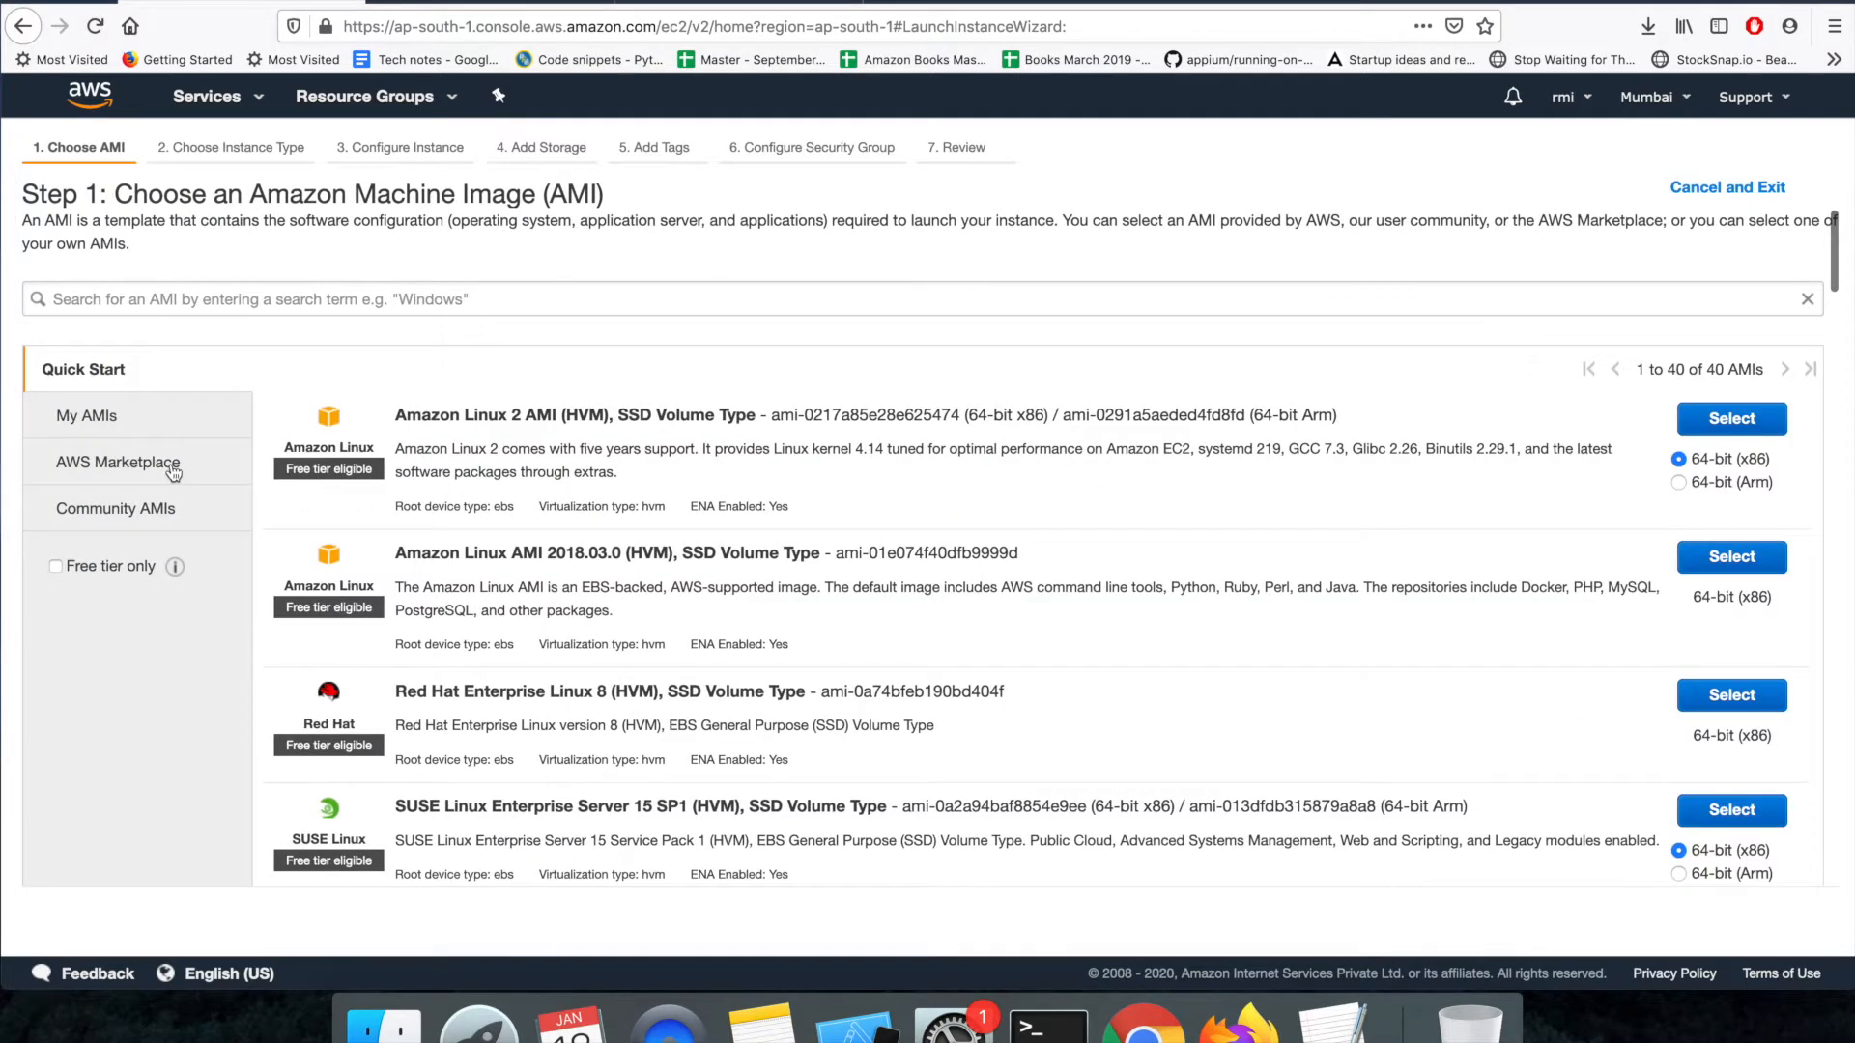
Search AWS Marketplace for 'litespeed' and select the WordPress with LiteSpeed Cache image
click(118, 462)
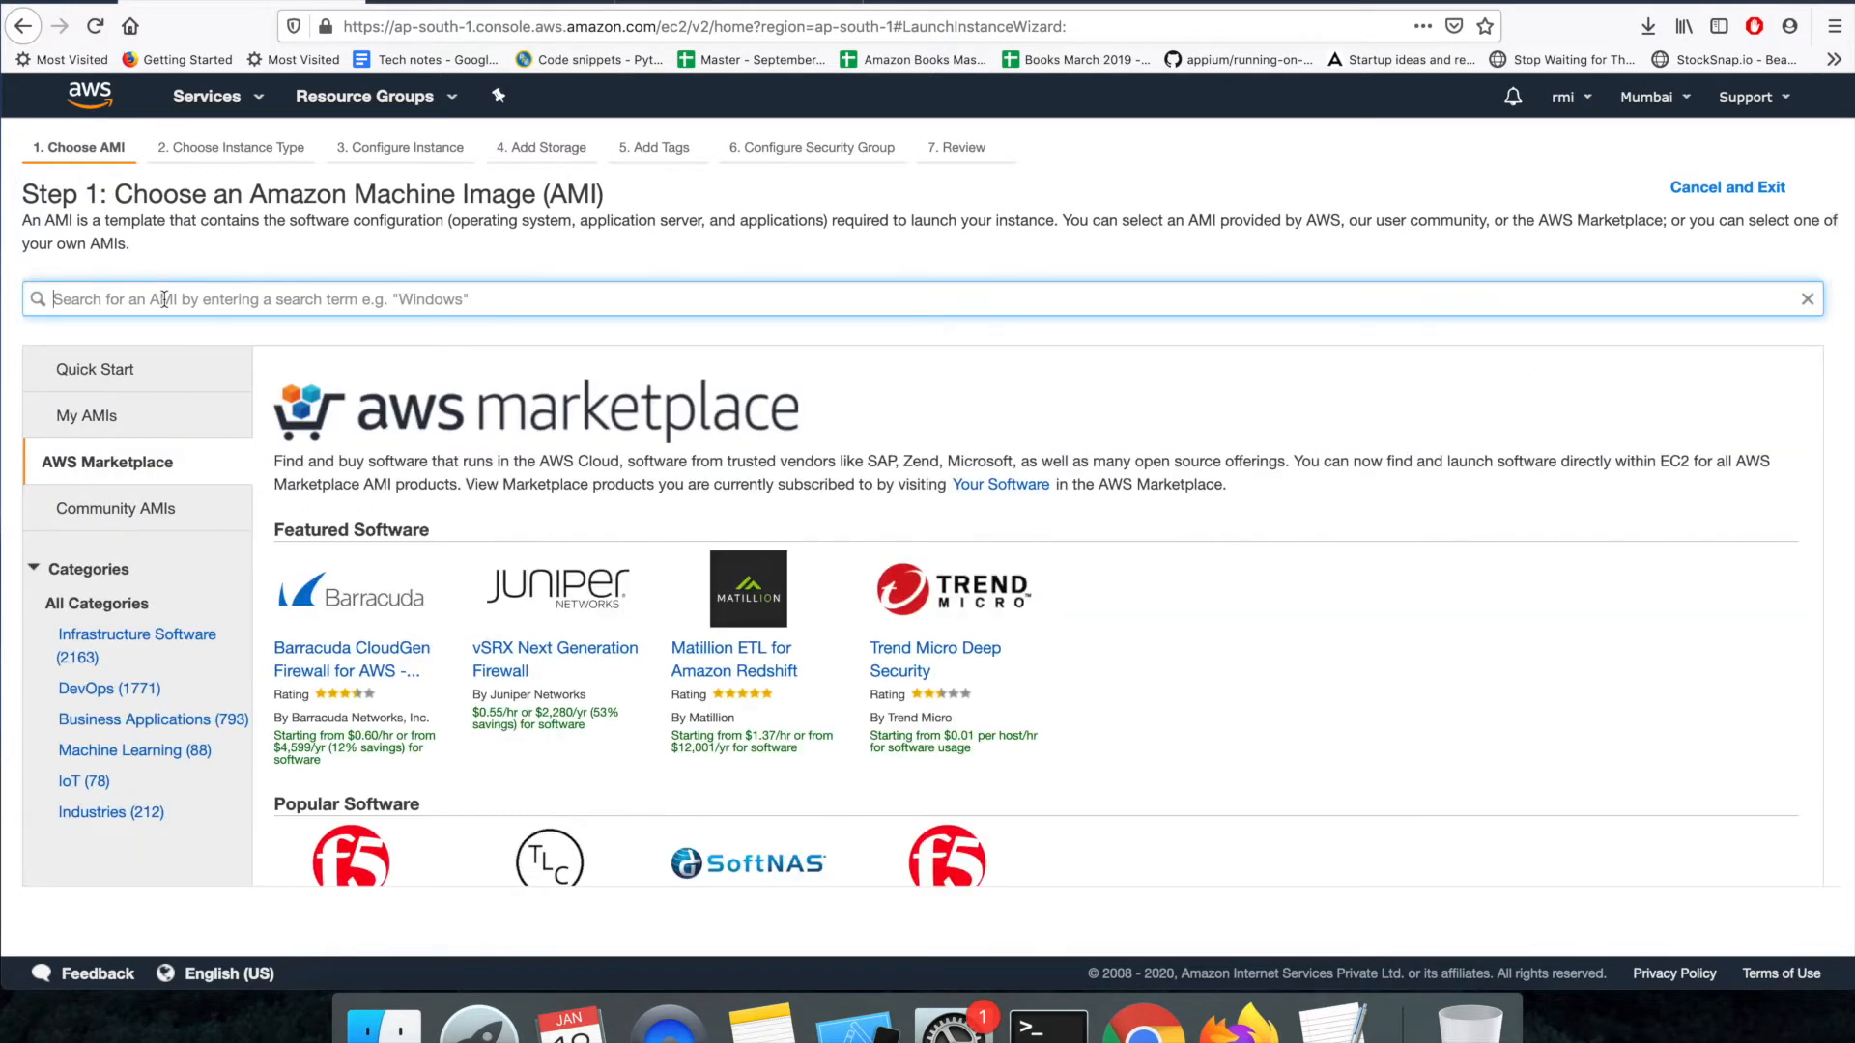
text(litespe)
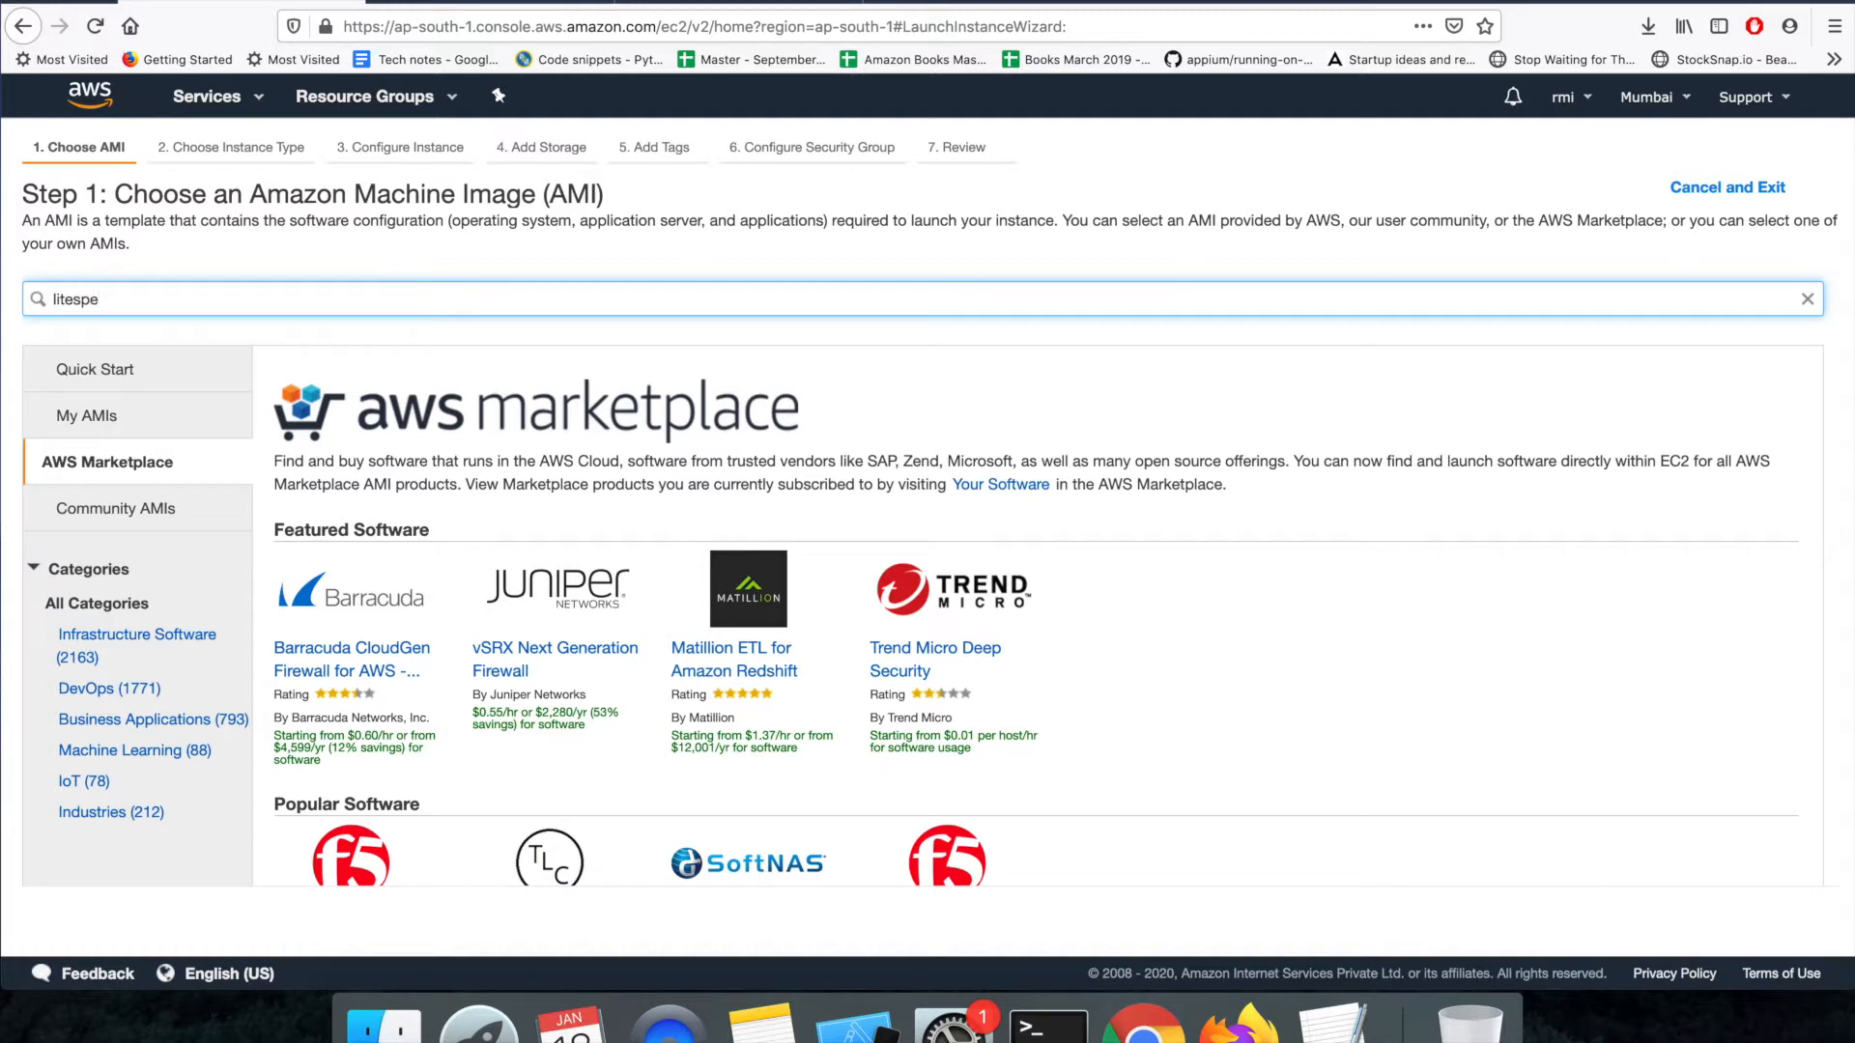
text(ed)
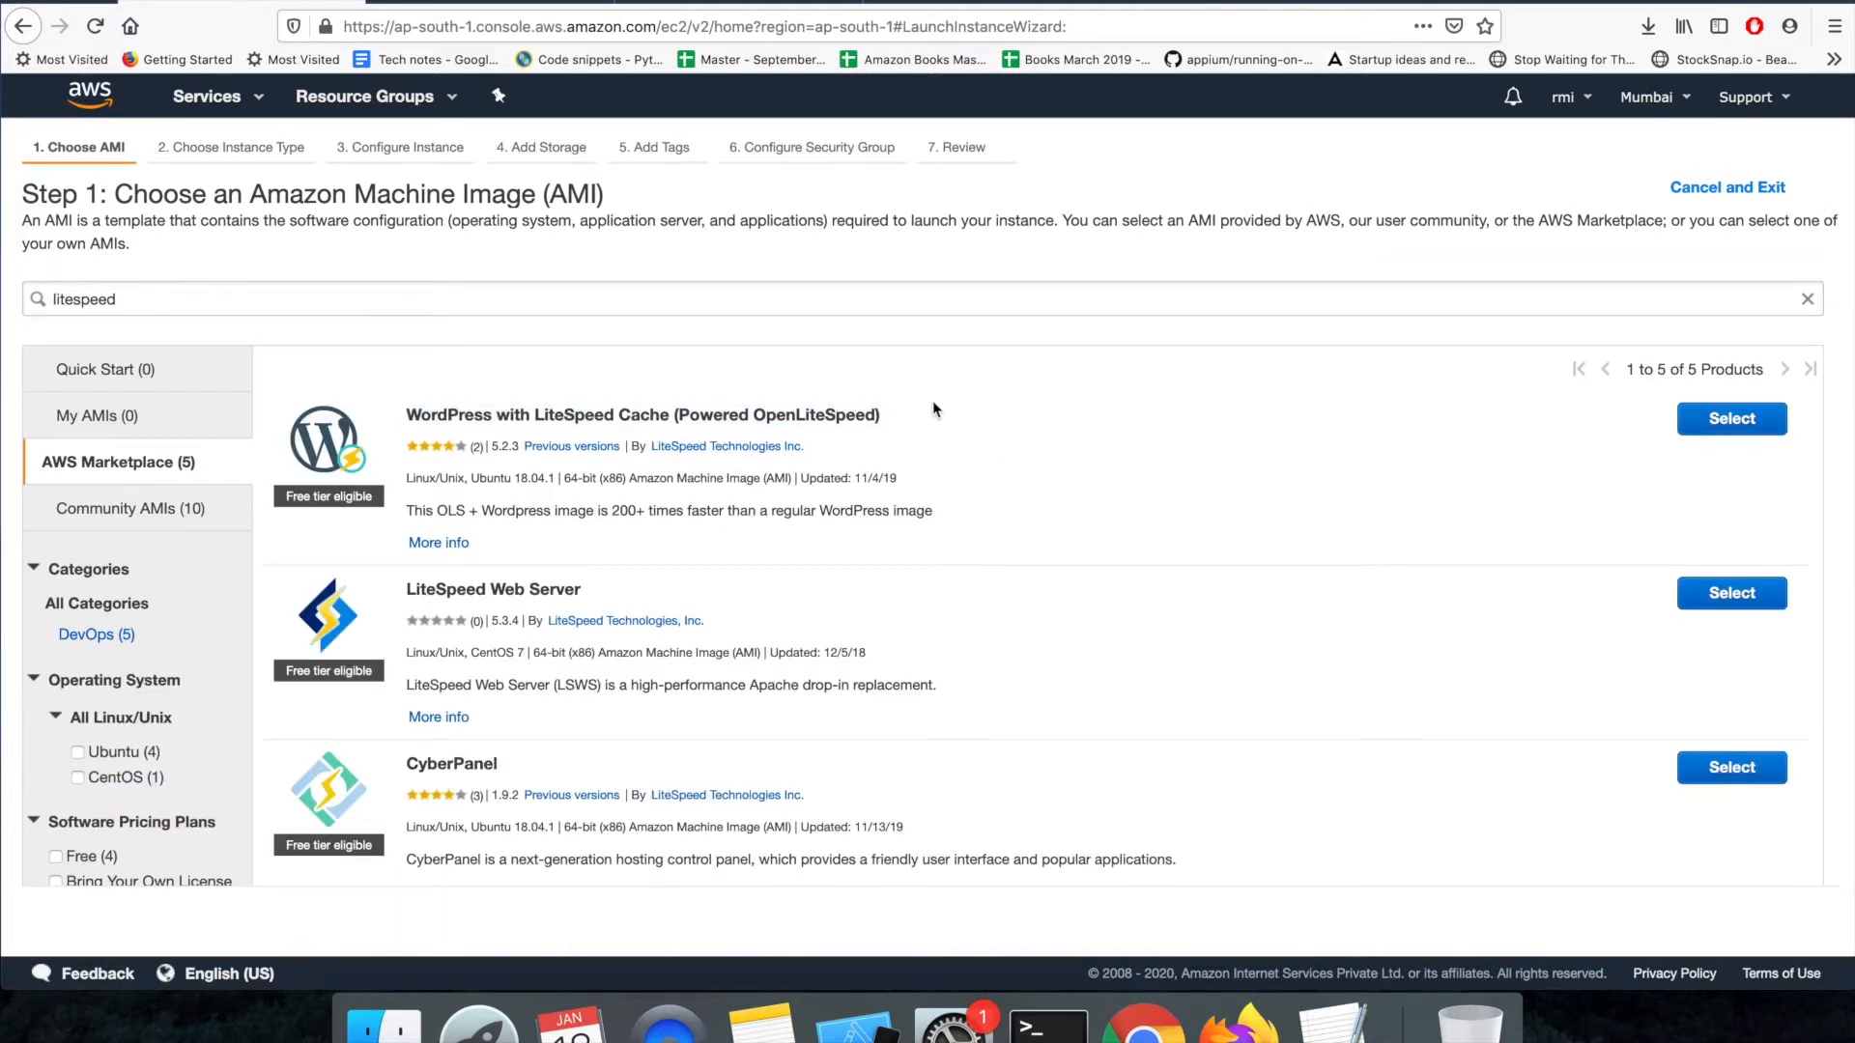
double_click(641, 413)
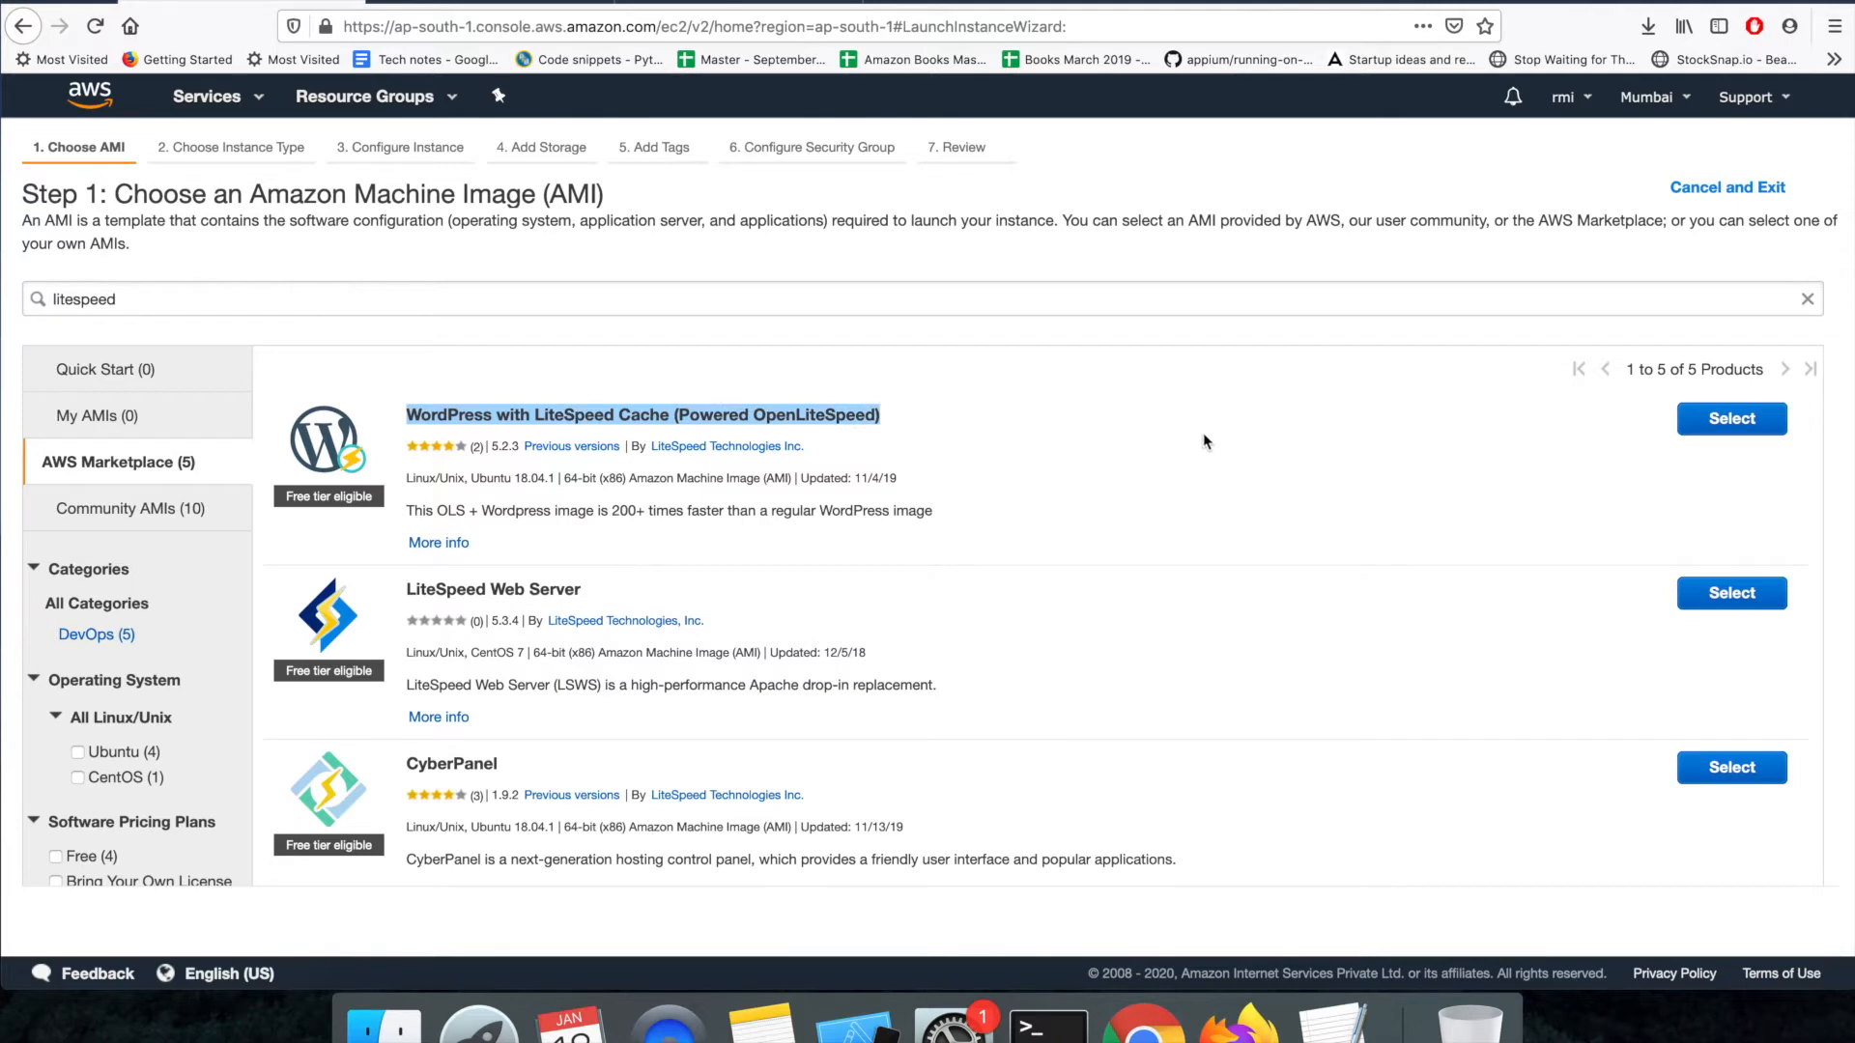
click(1731, 418)
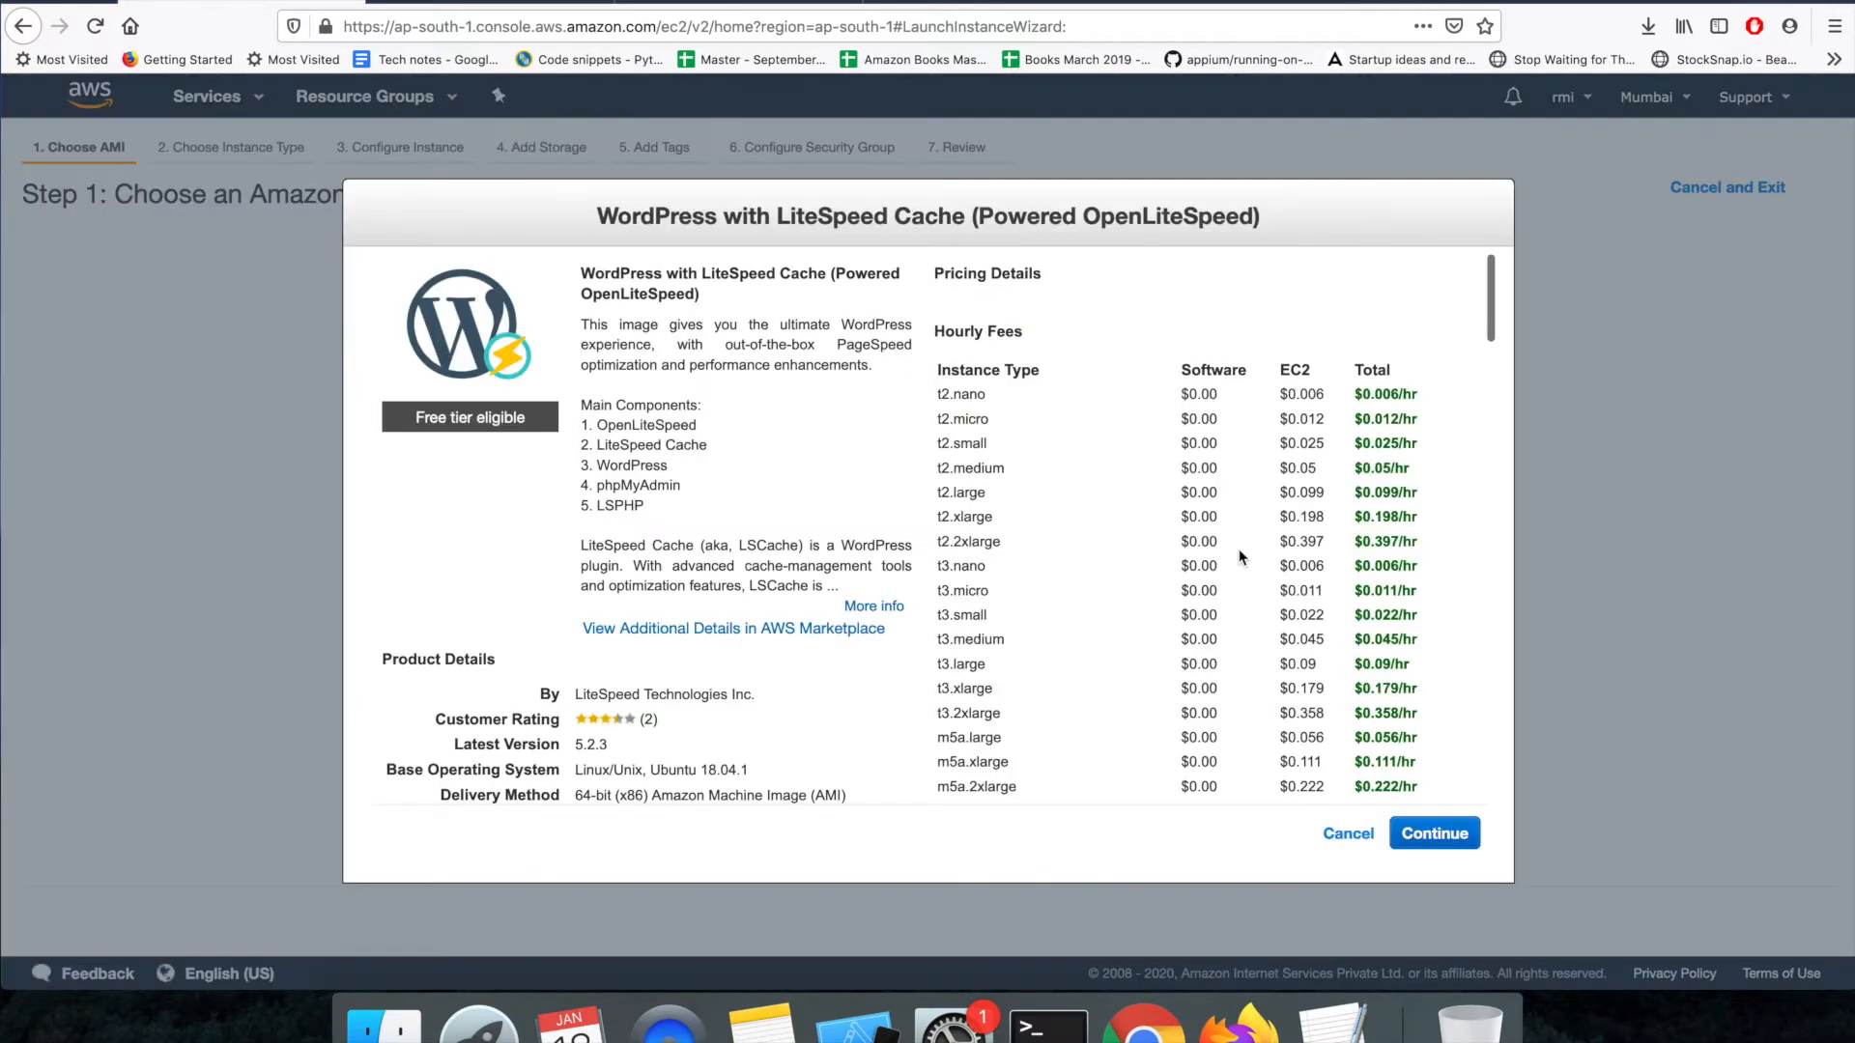
mouse_move(1432, 833)
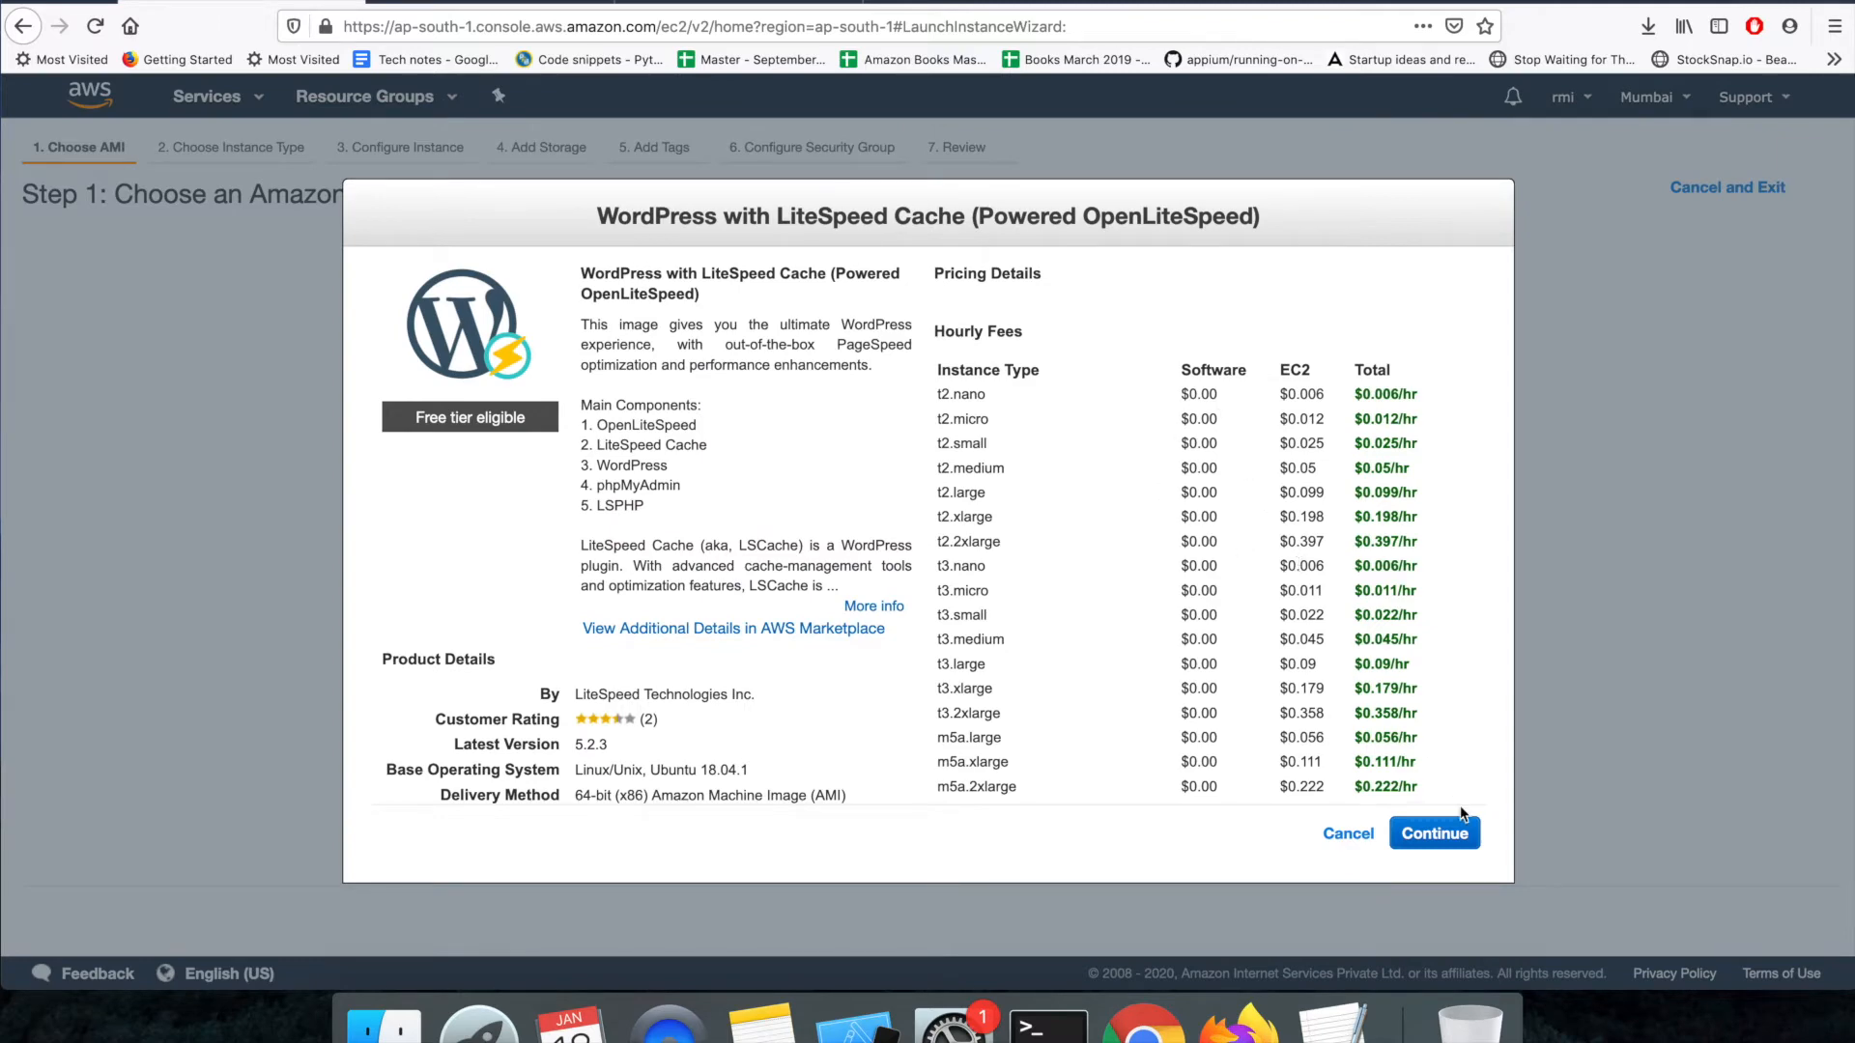
click(1434, 833)
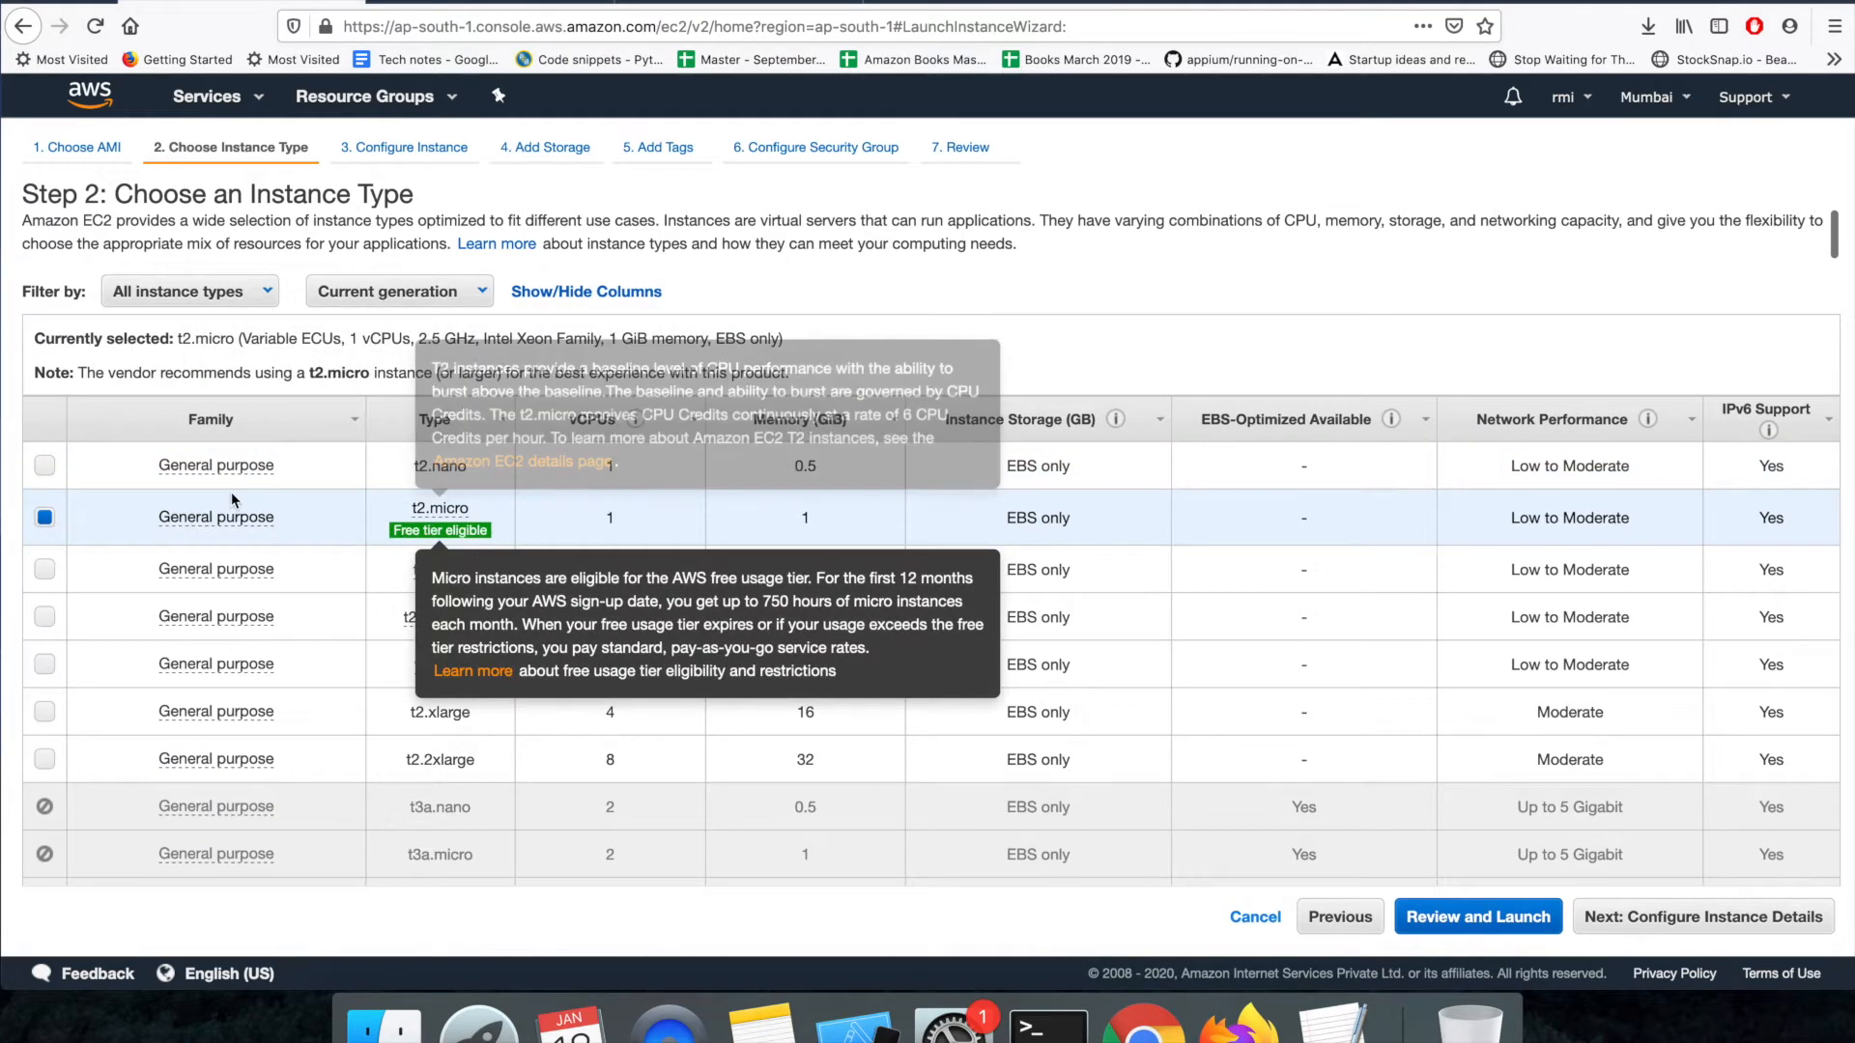
mouse_move(1689, 938)
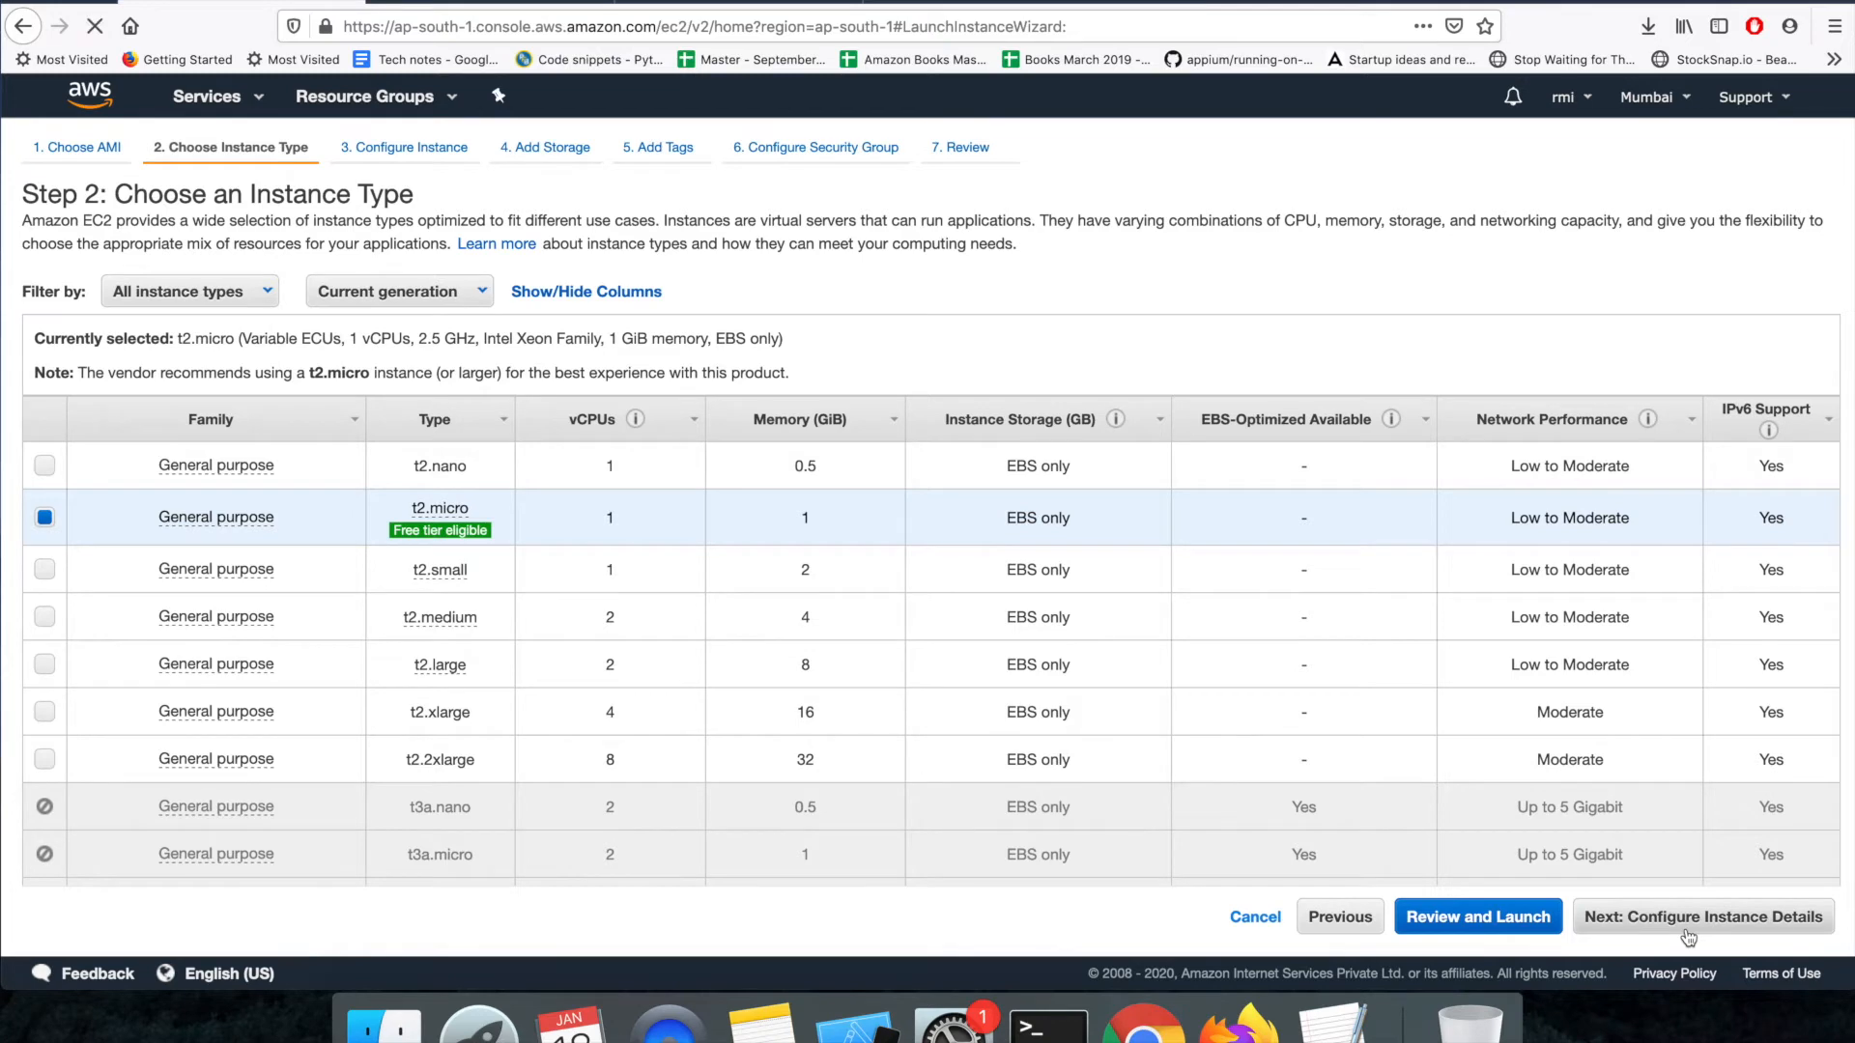
Enable protection against accidental termination, keep default storage, and advance to the tags step
click(1702, 916)
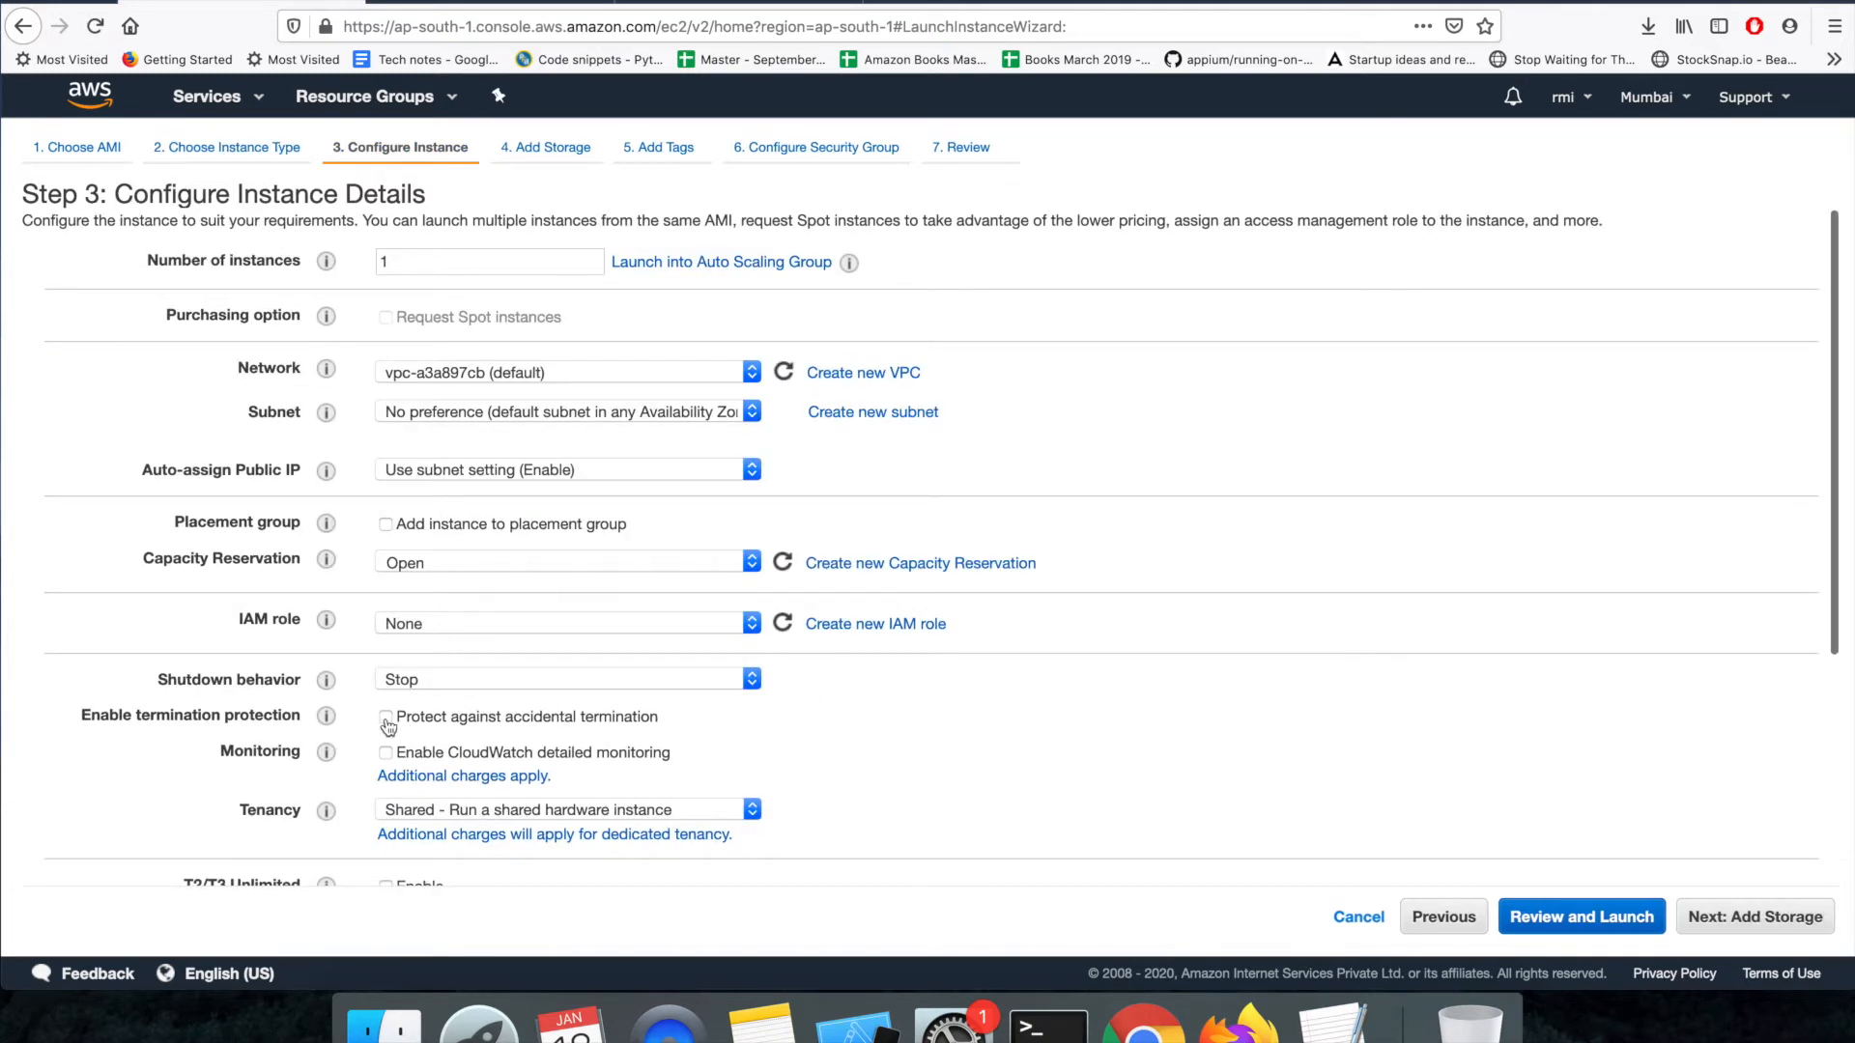
click(385, 716)
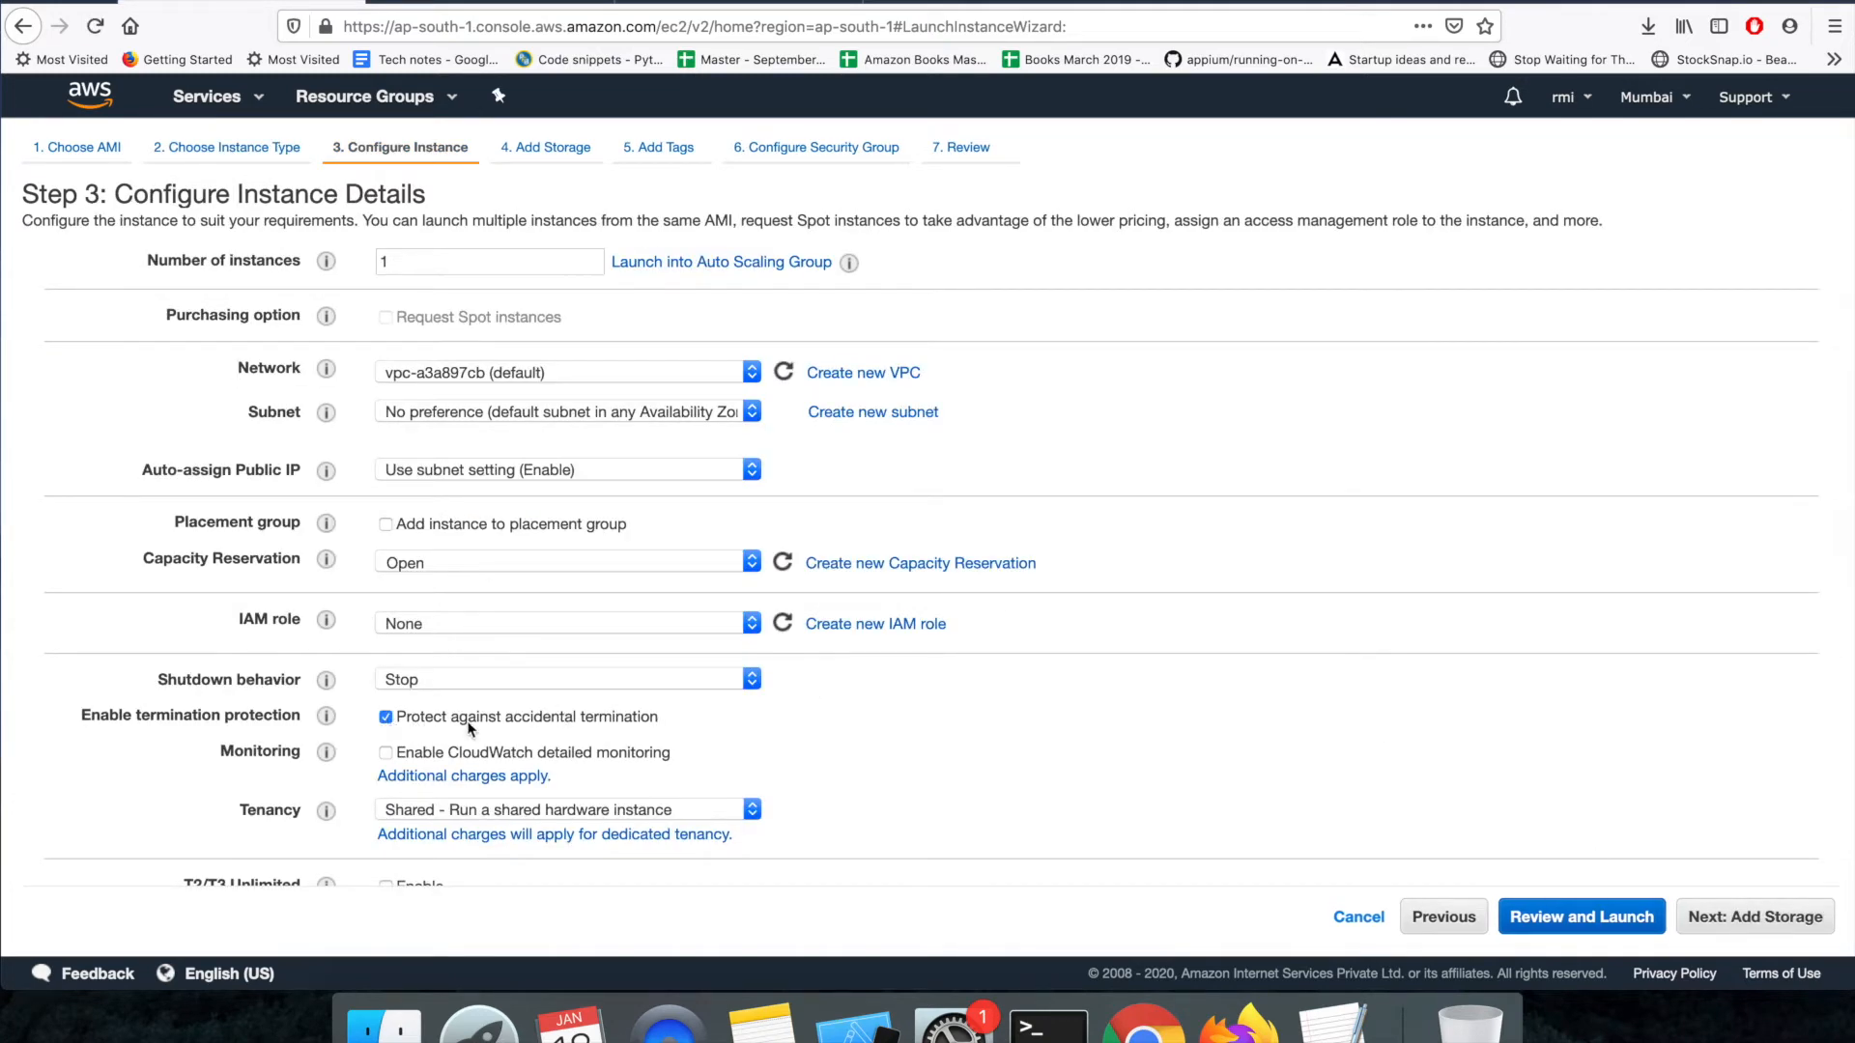
mouse_move(647, 734)
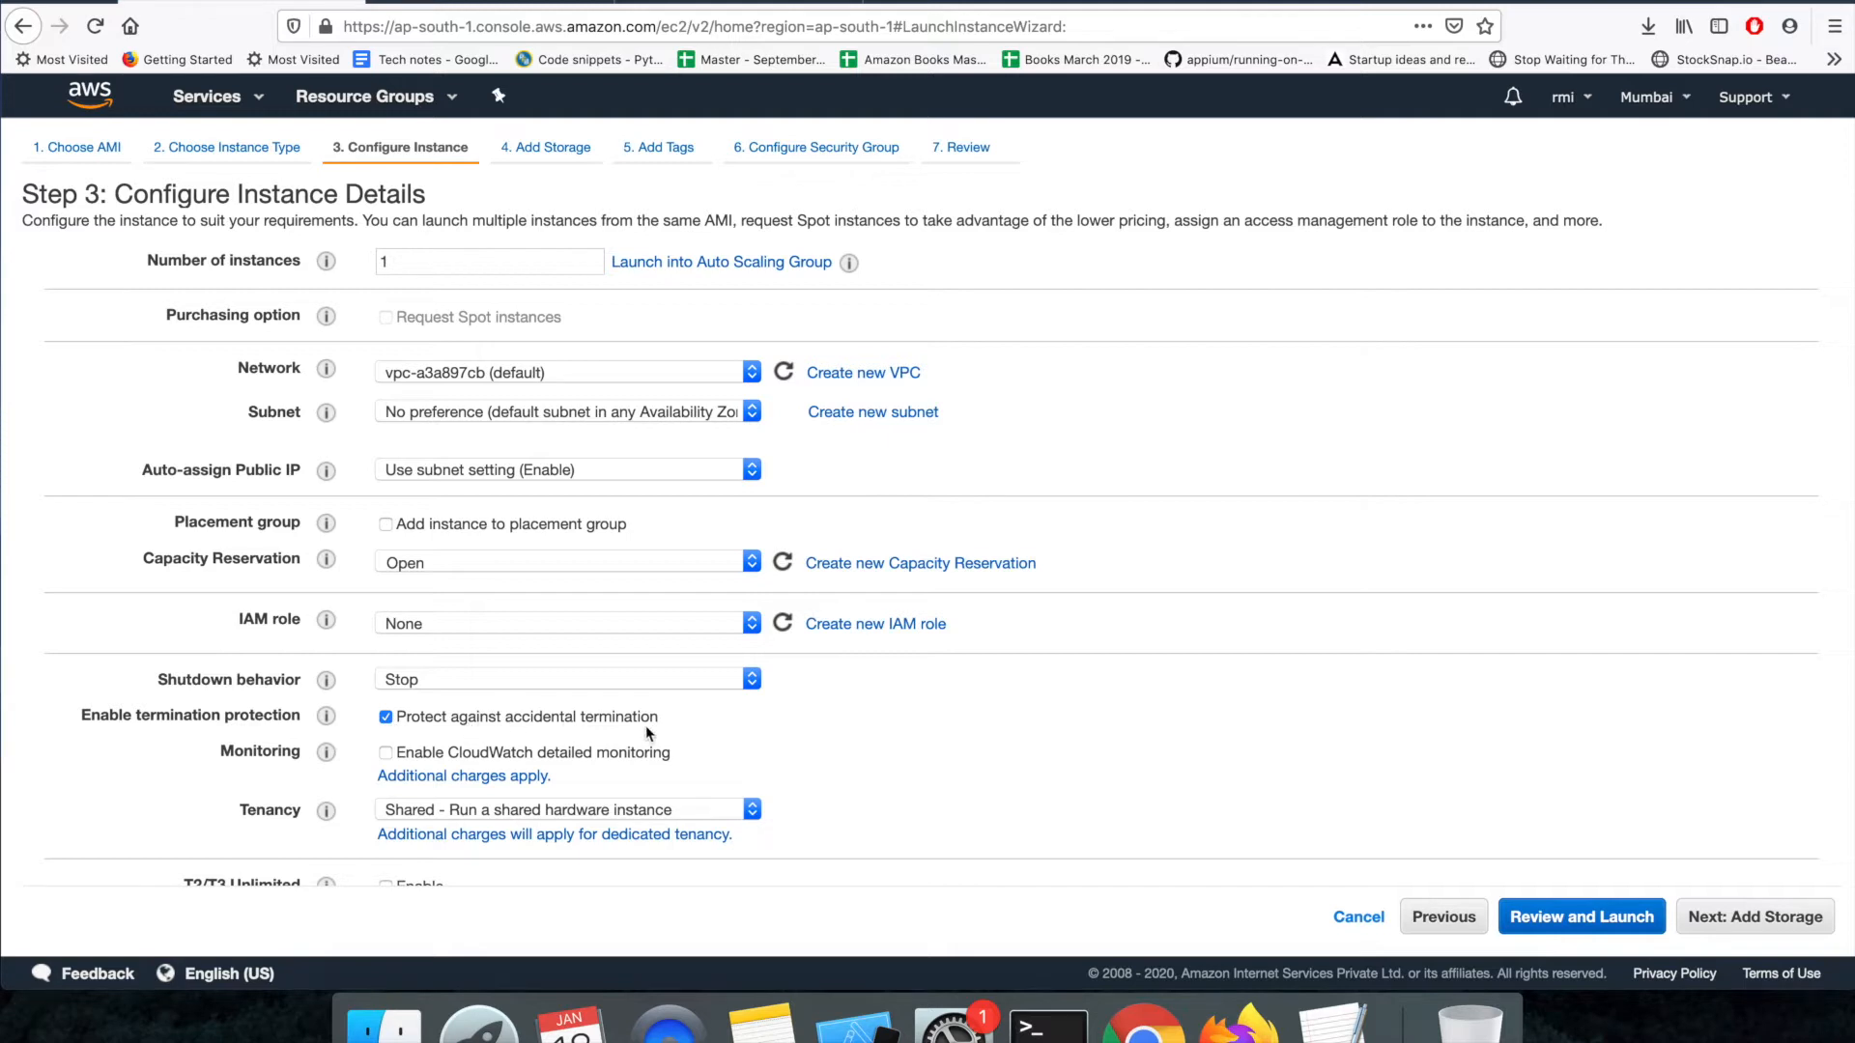
mouse_move(1704, 889)
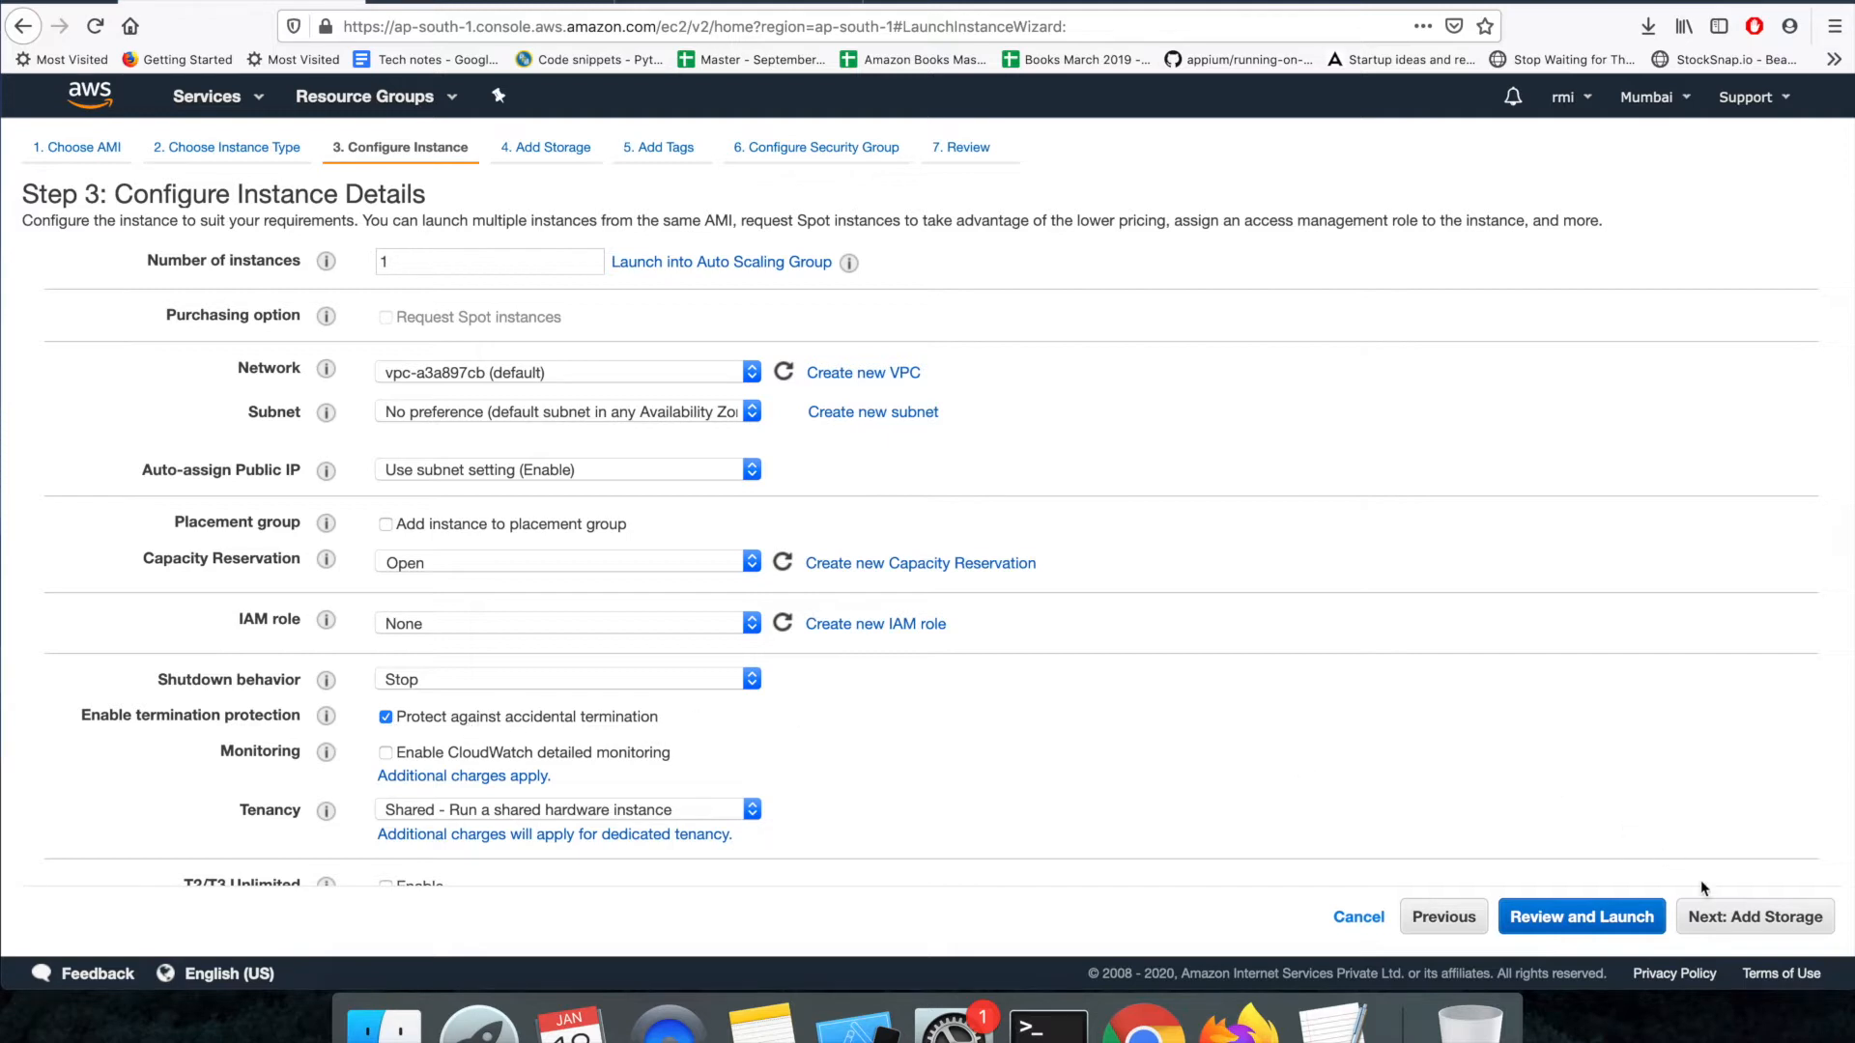
click(1755, 916)
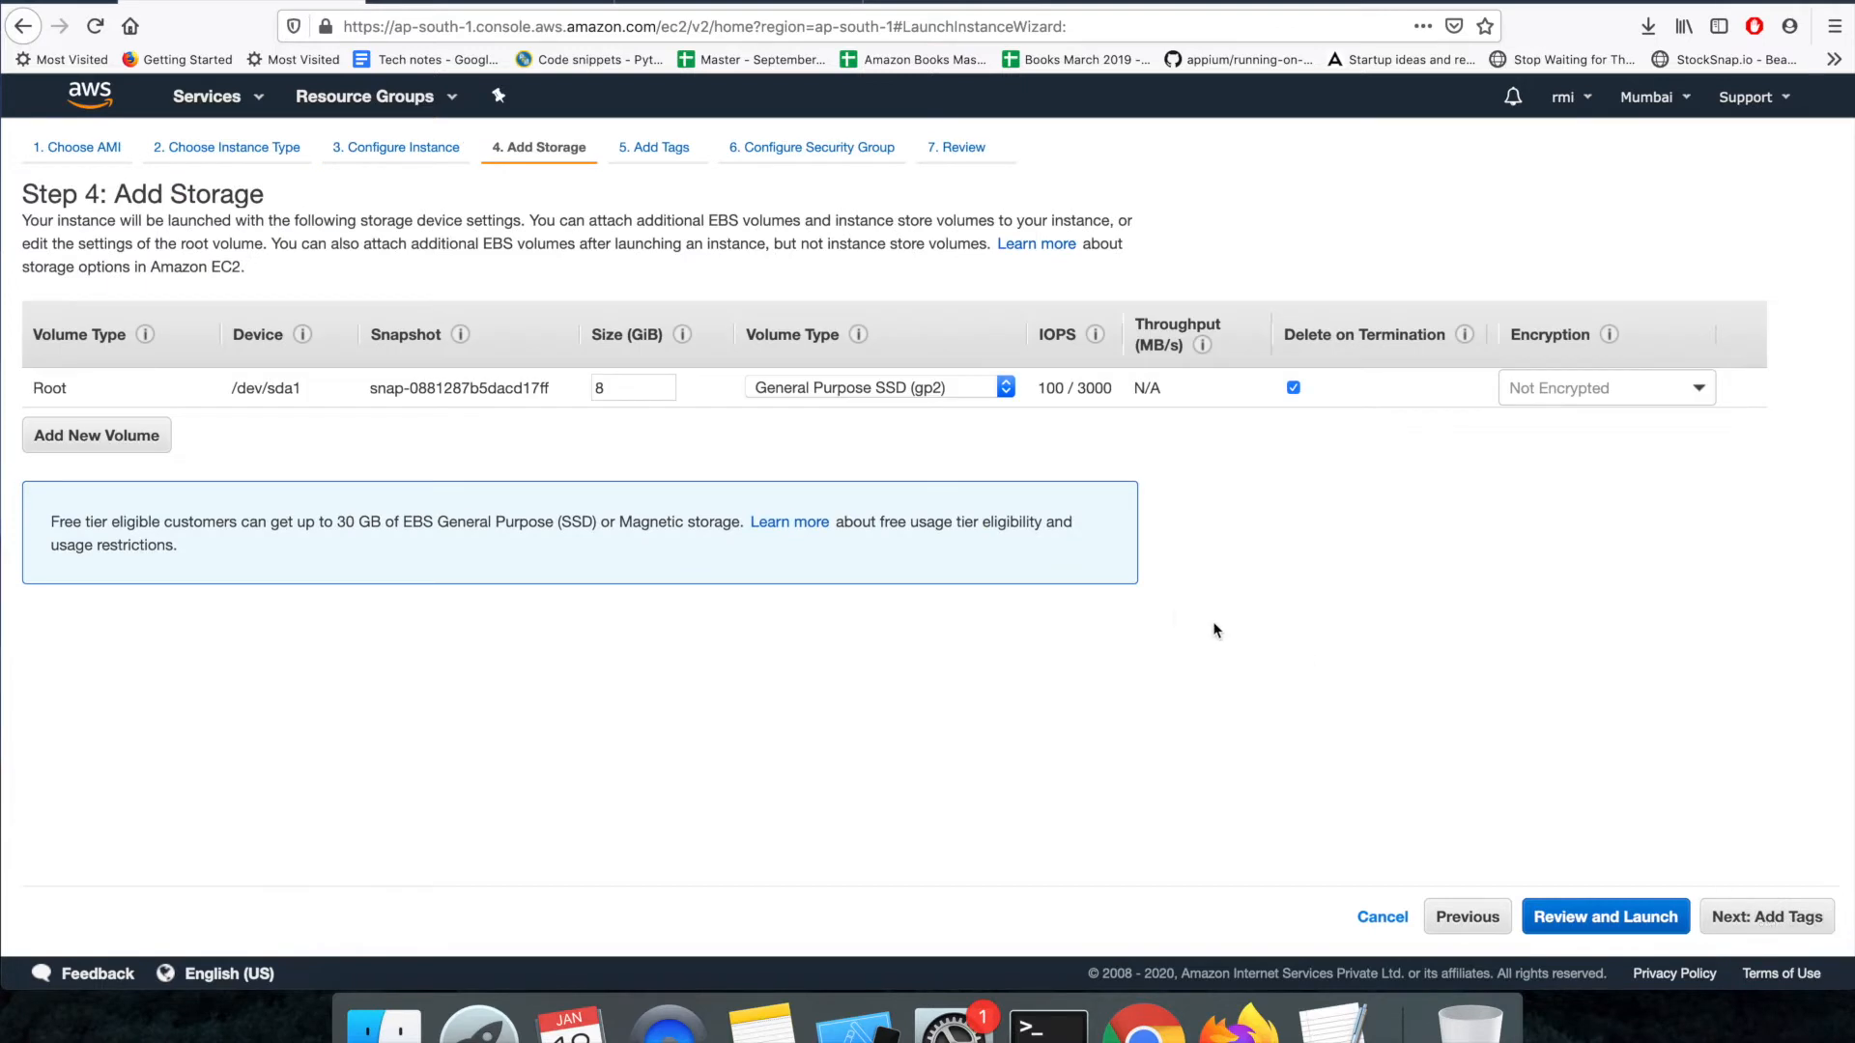
click(634, 387)
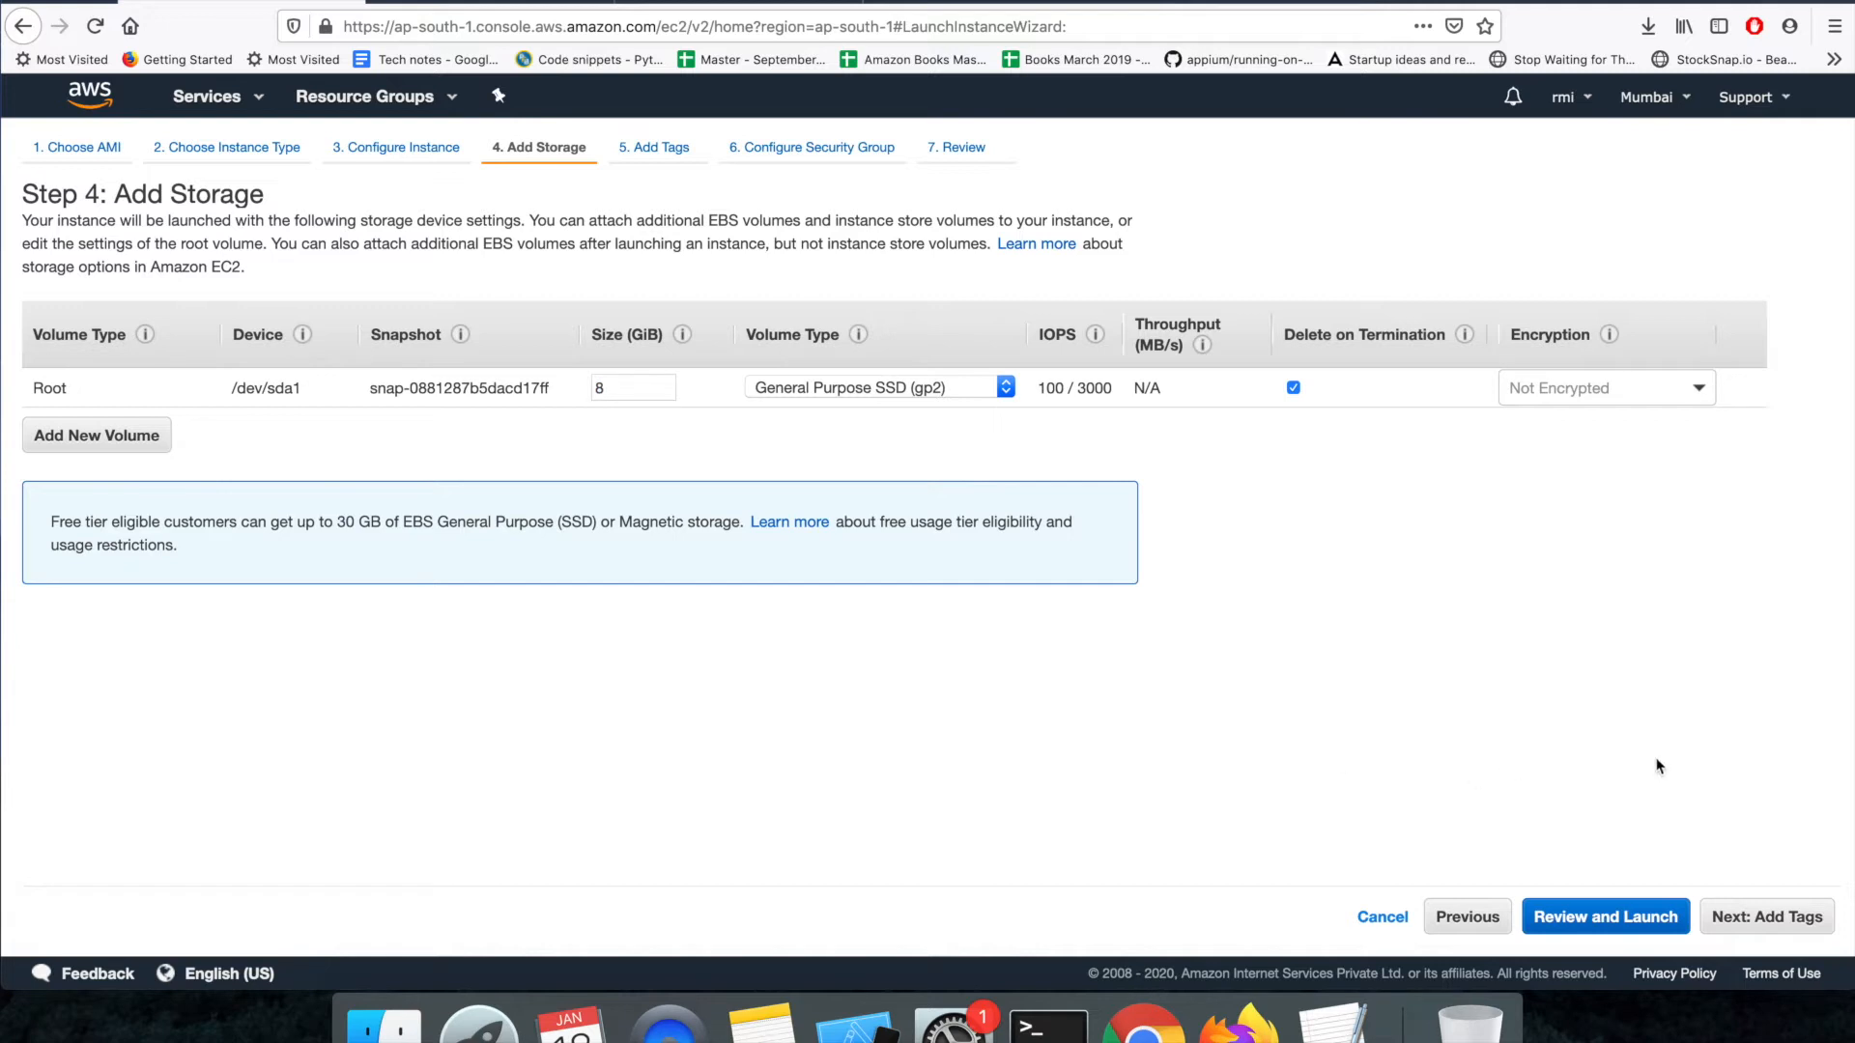
click(1766, 916)
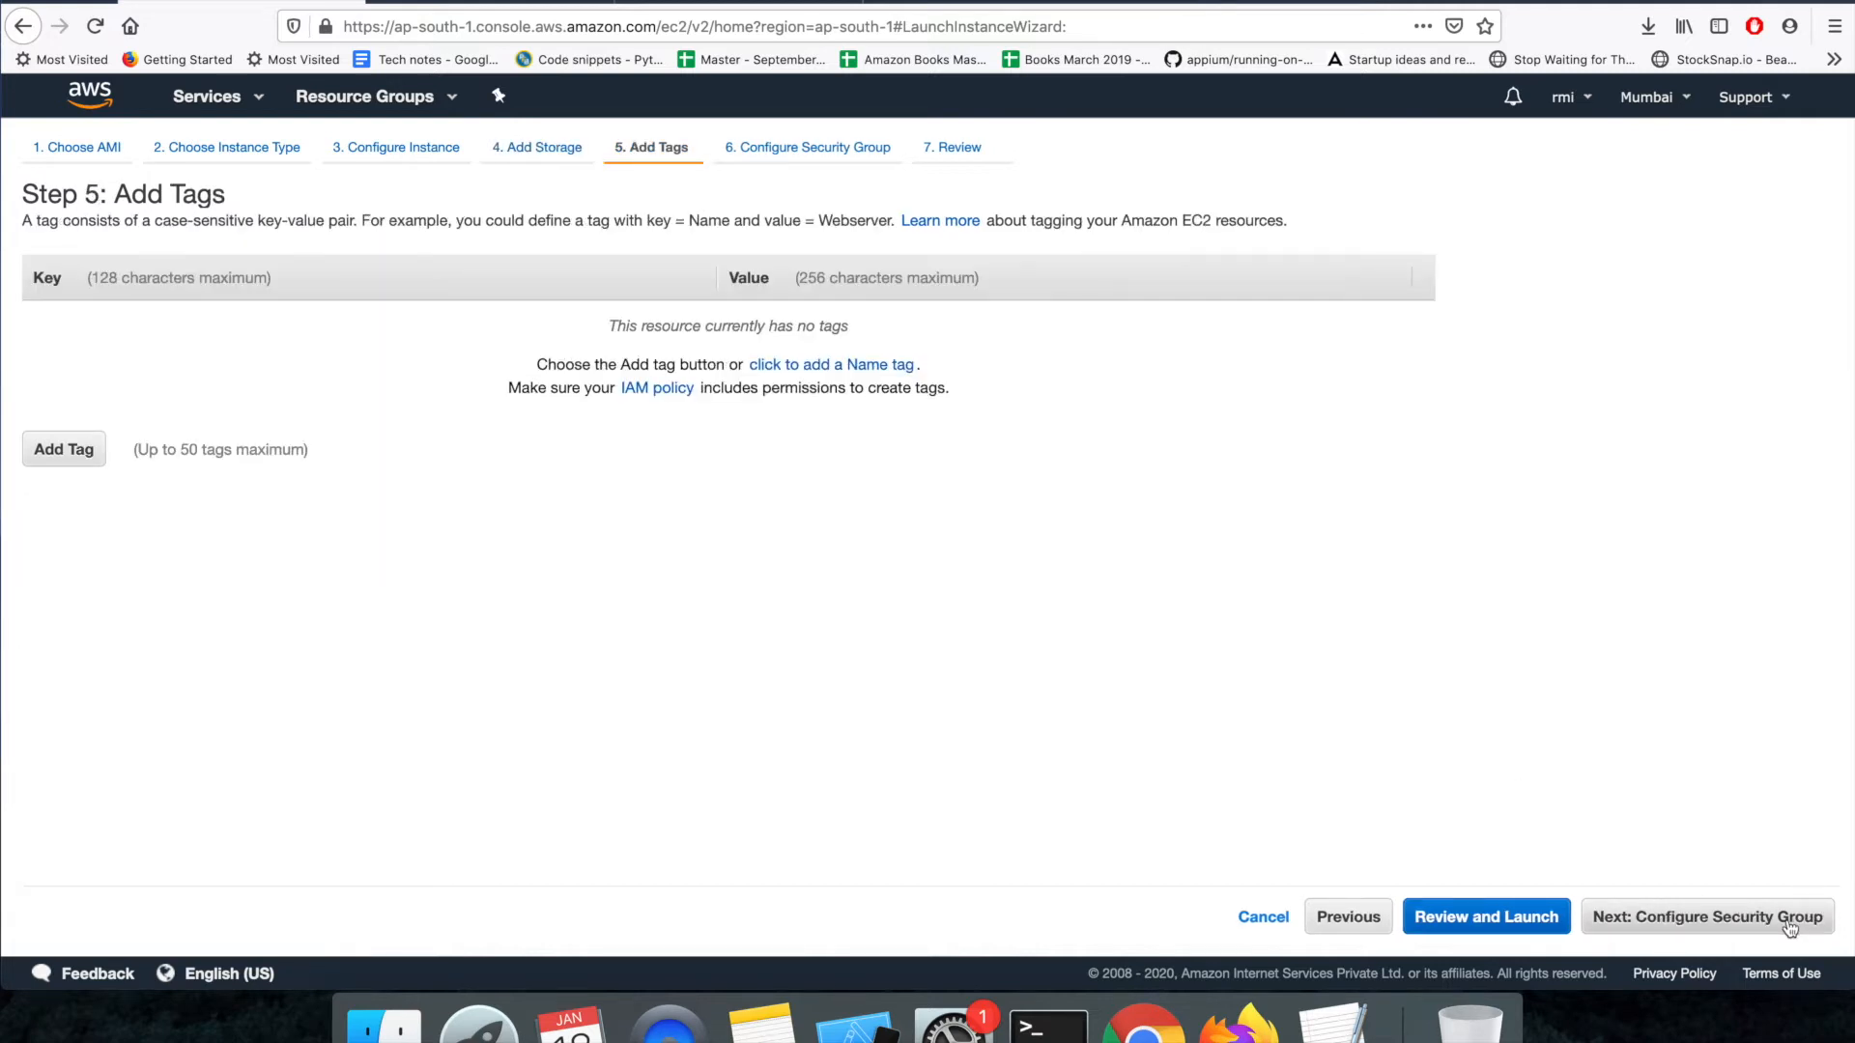
Advance past security group settings to Review and Launch, then launch the instance
click(1706, 916)
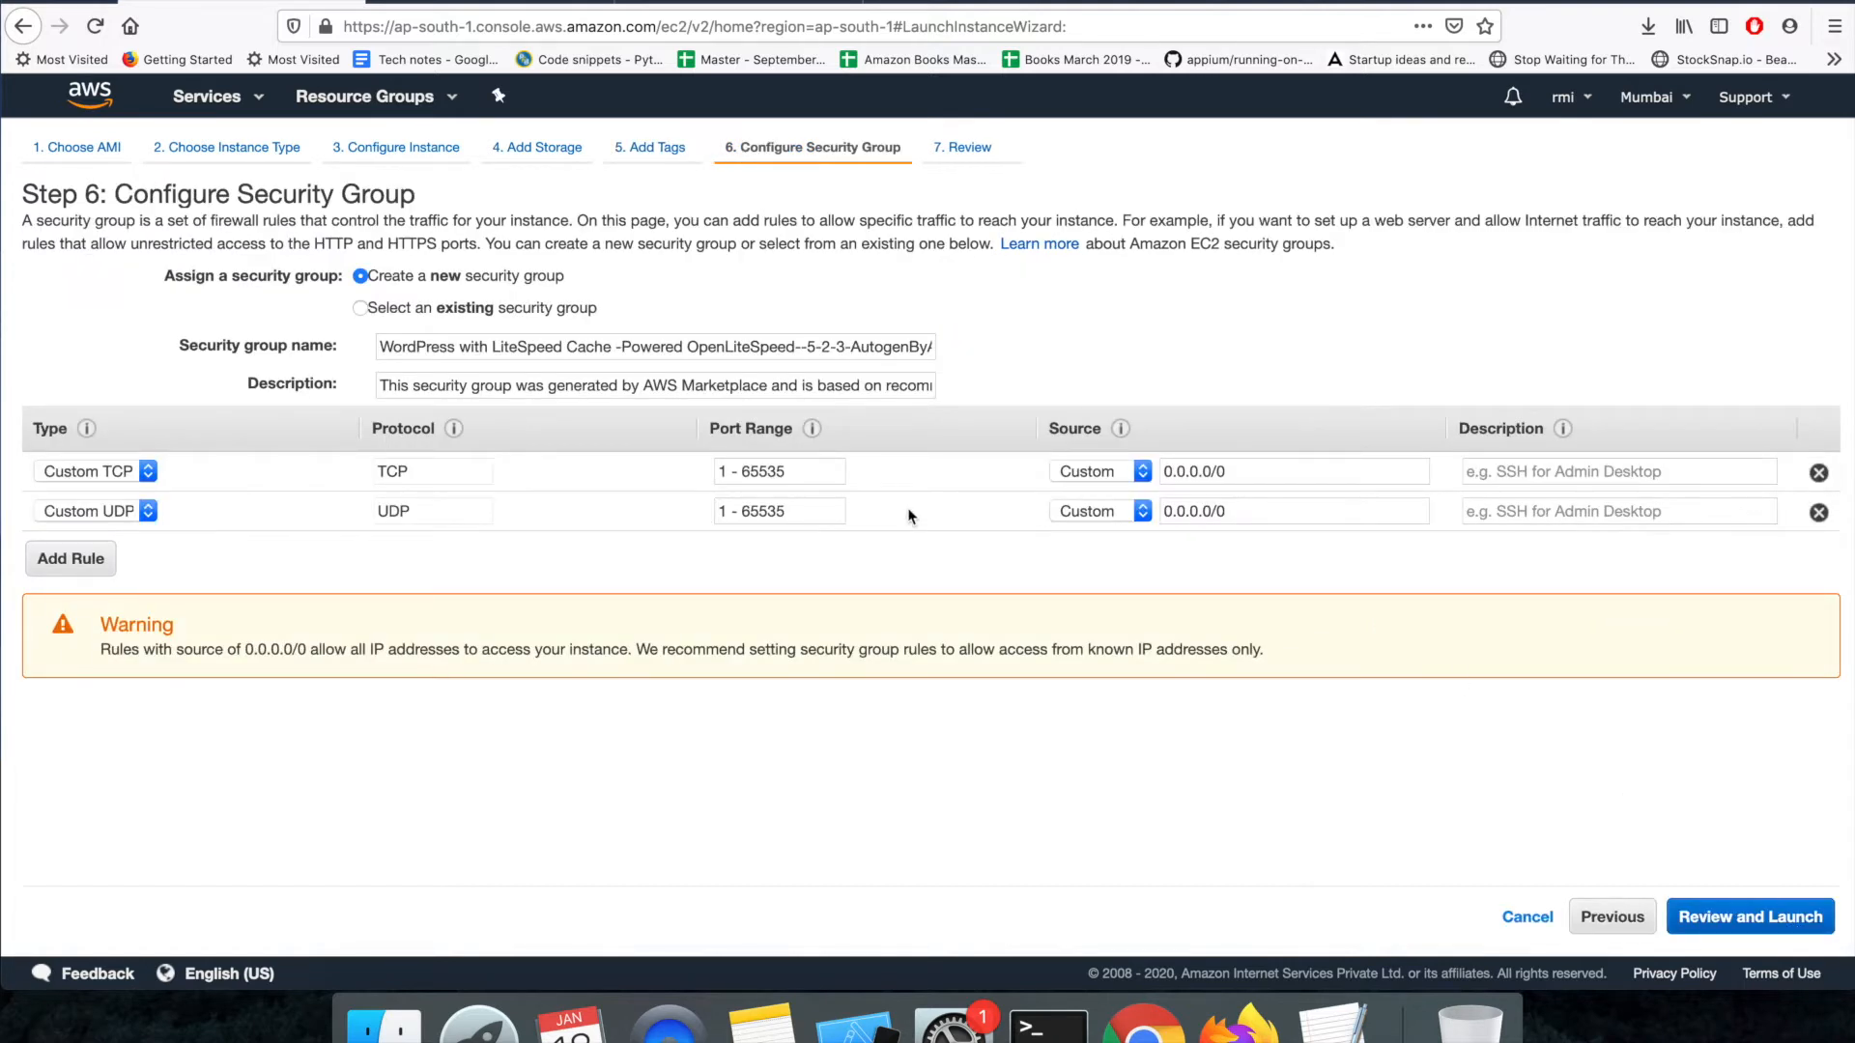
mouse_move(1781, 929)
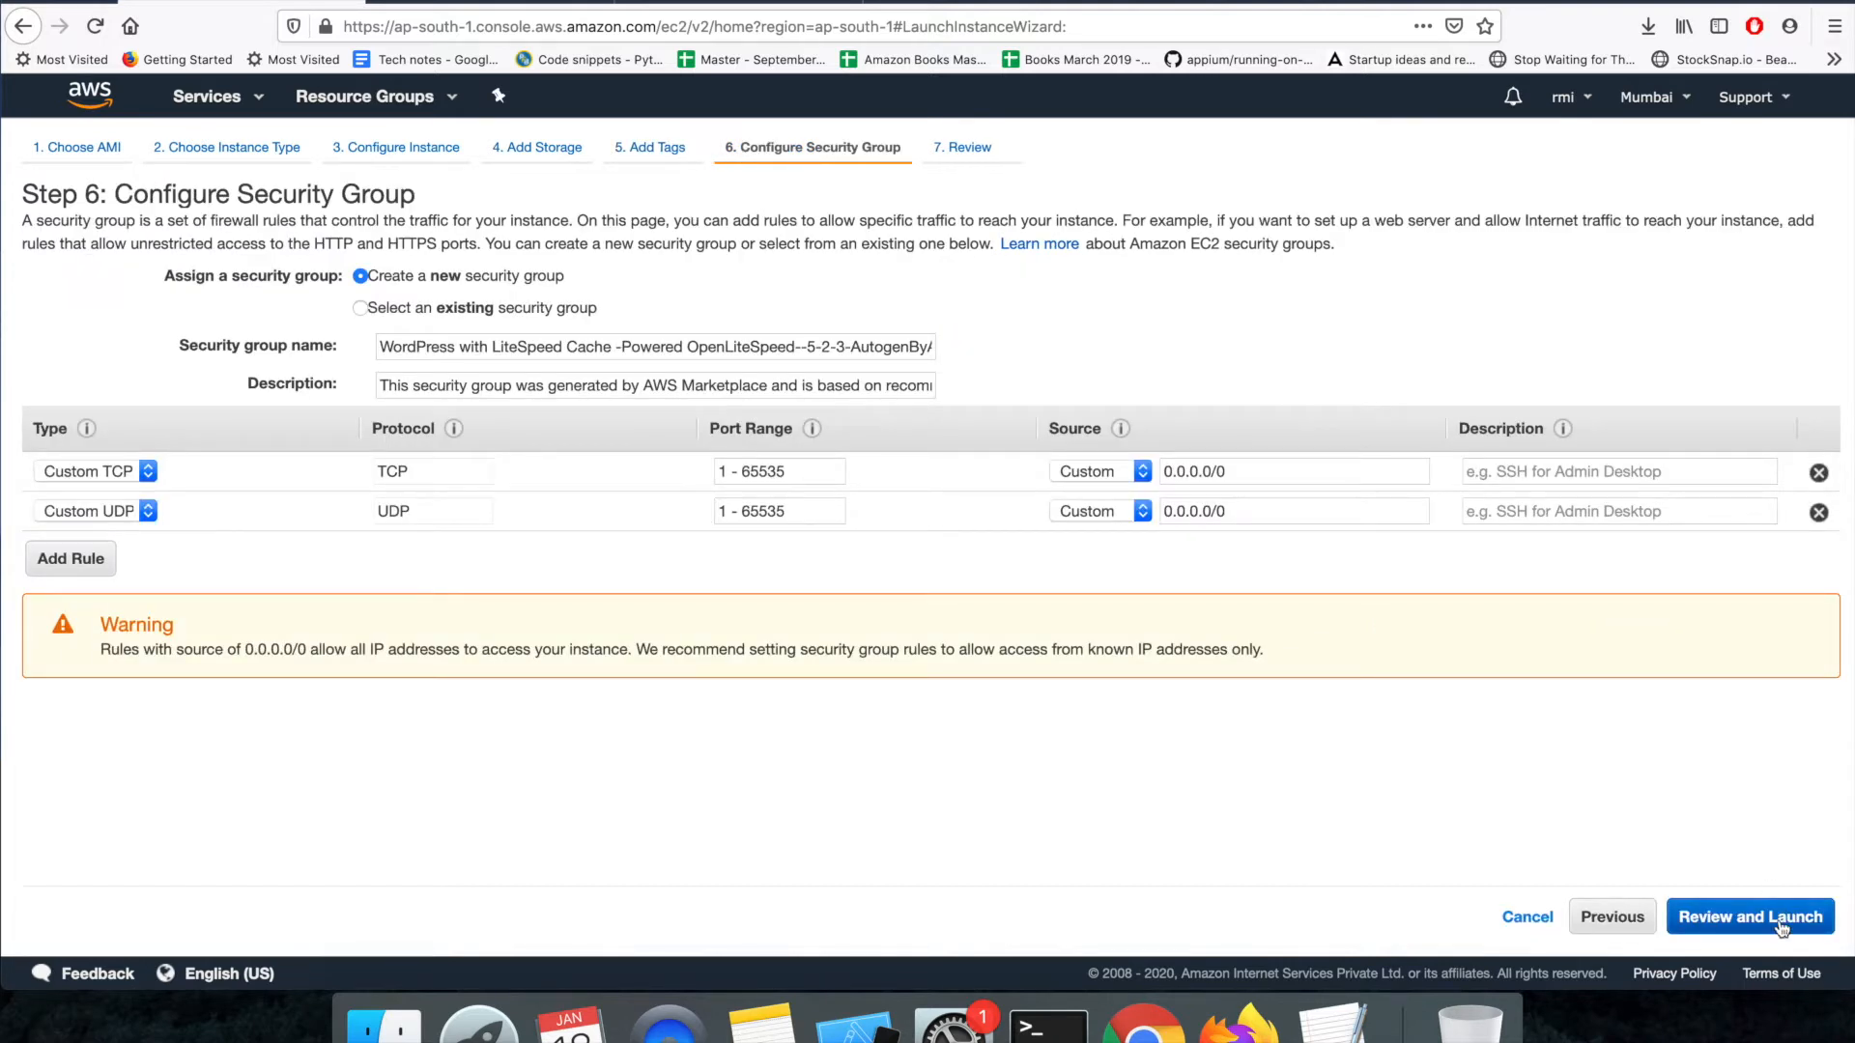
click(1748, 916)
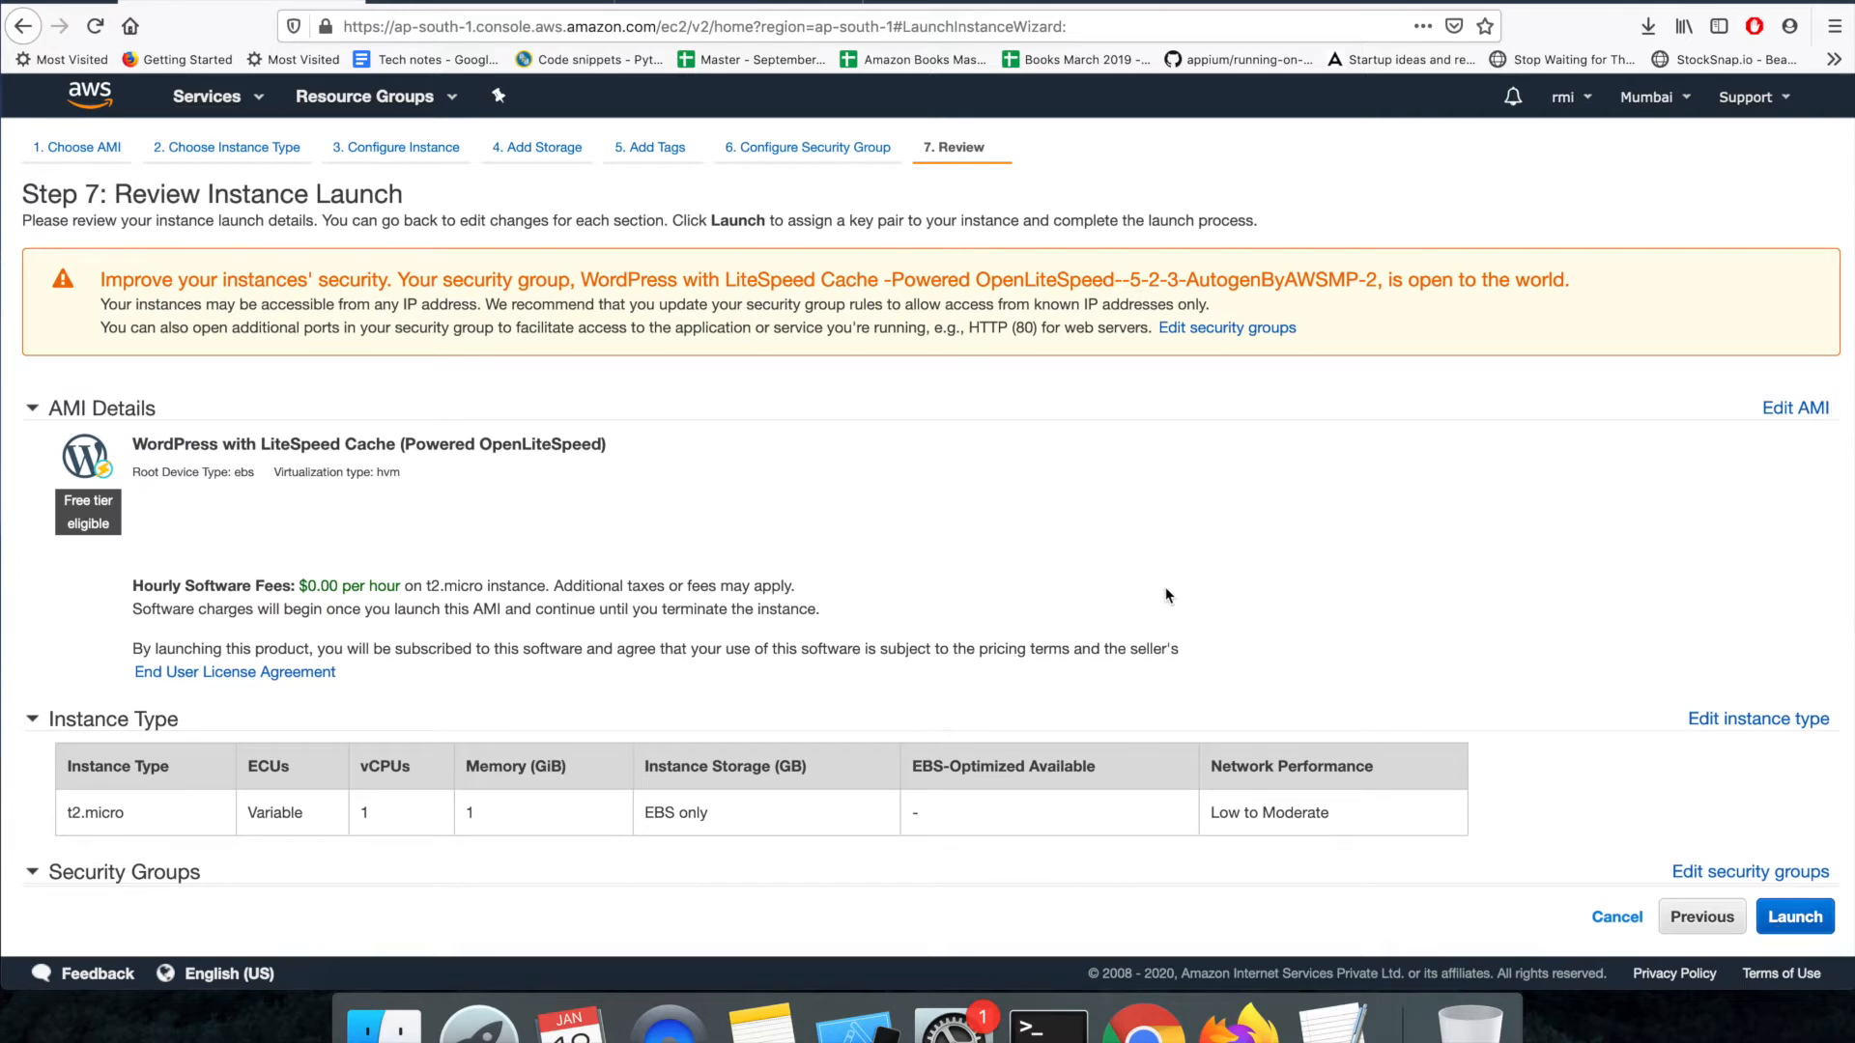
scroll(up, 3)
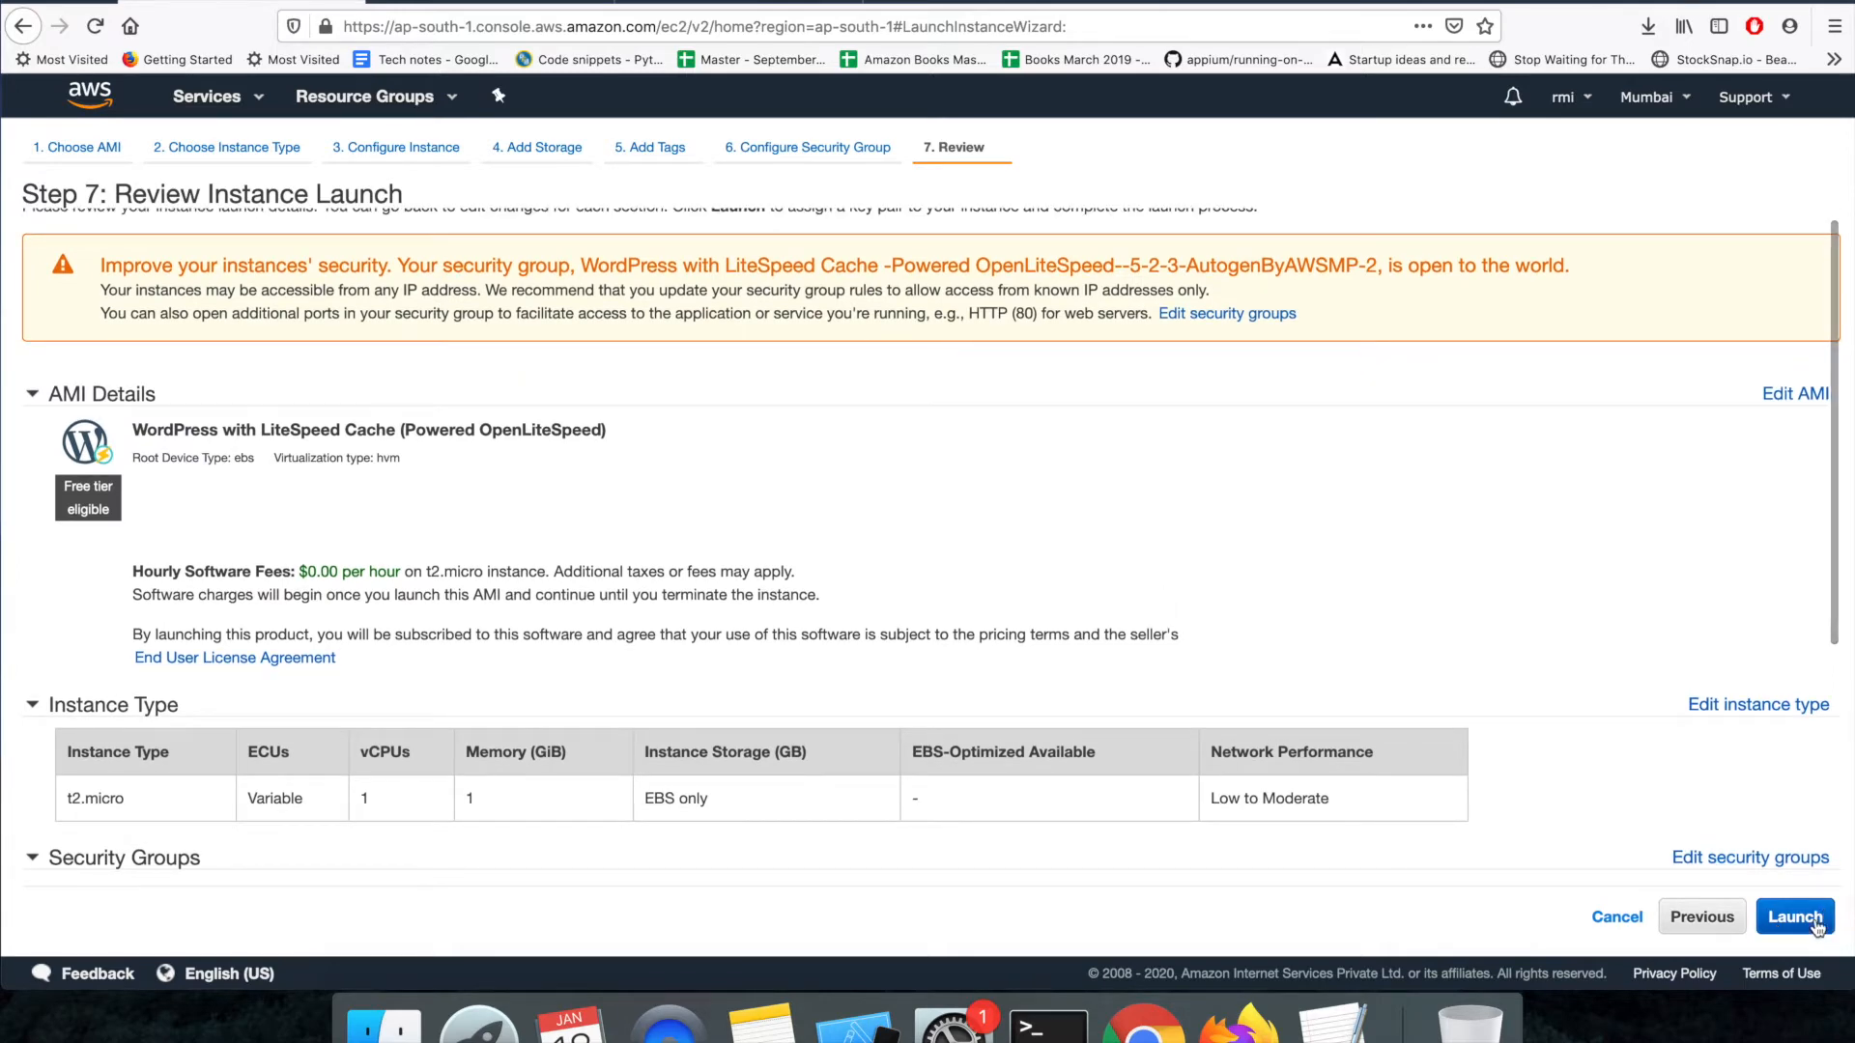
click(1793, 916)
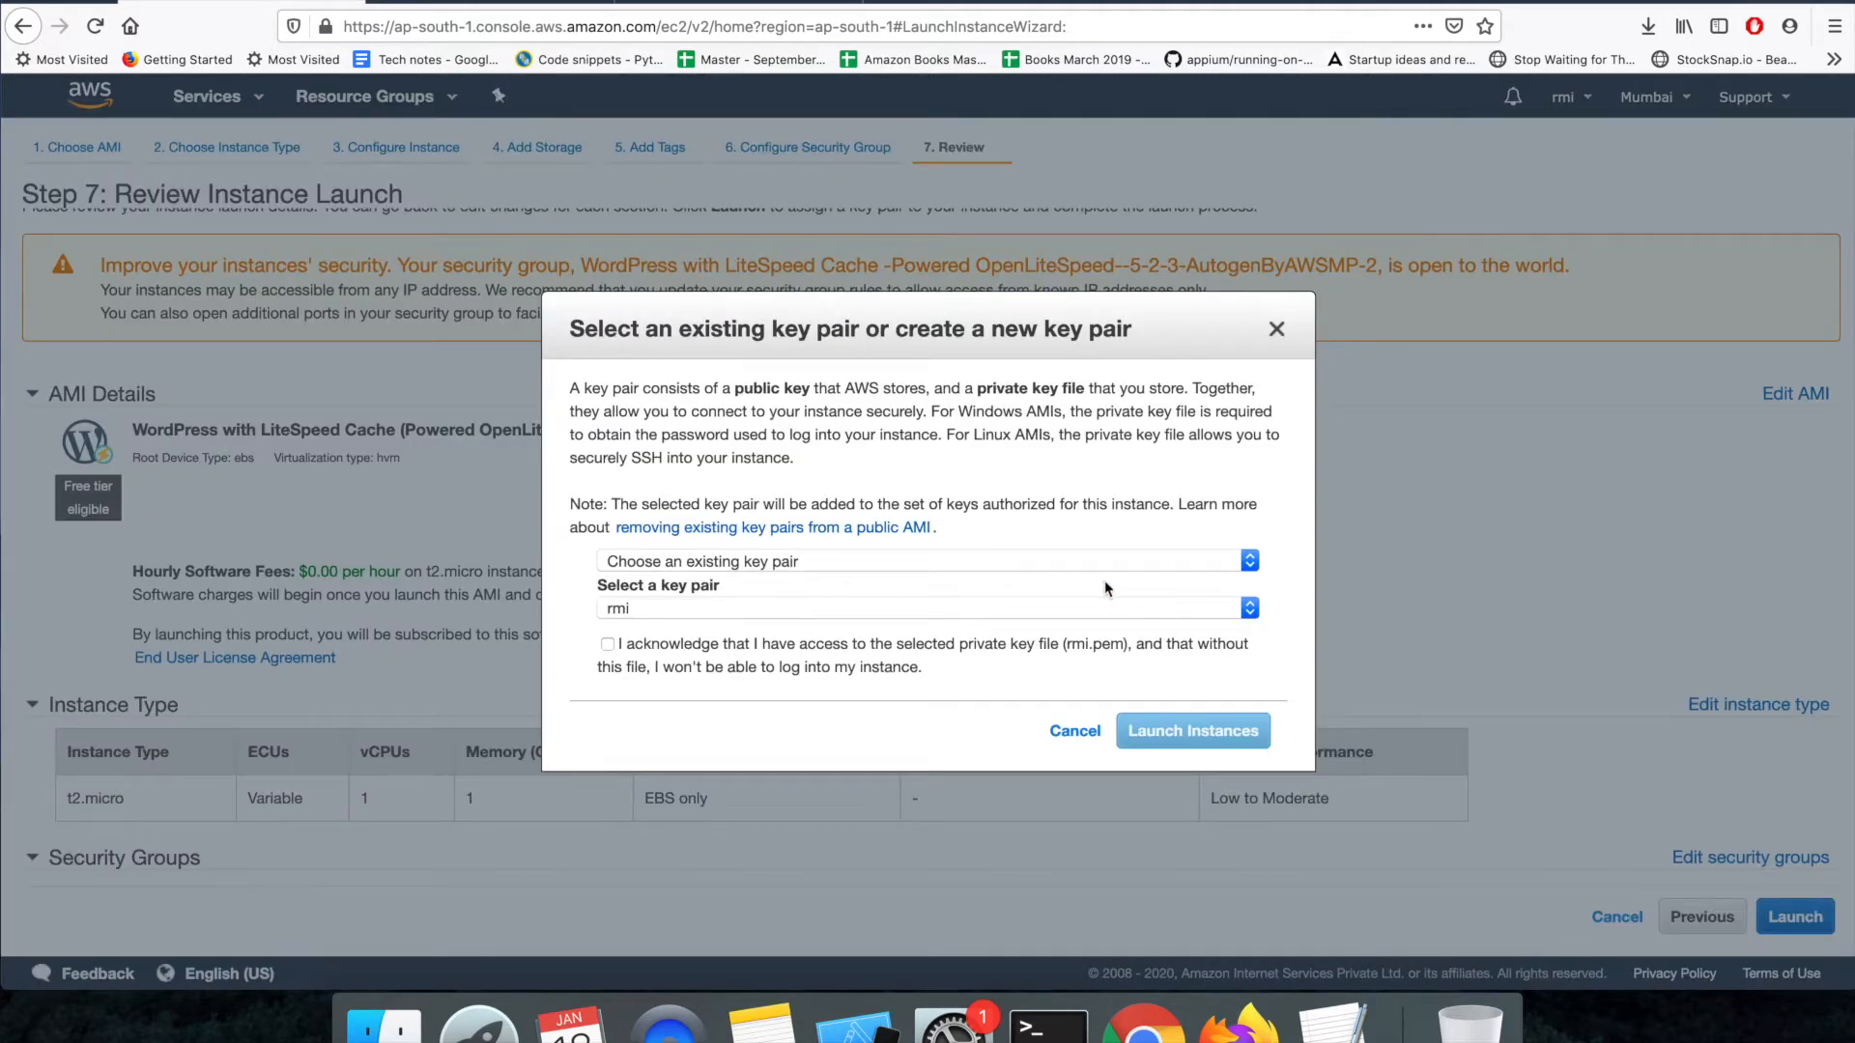
Create a new key pair named aws, download it as aws.pem, and launch the instance
click(926, 561)
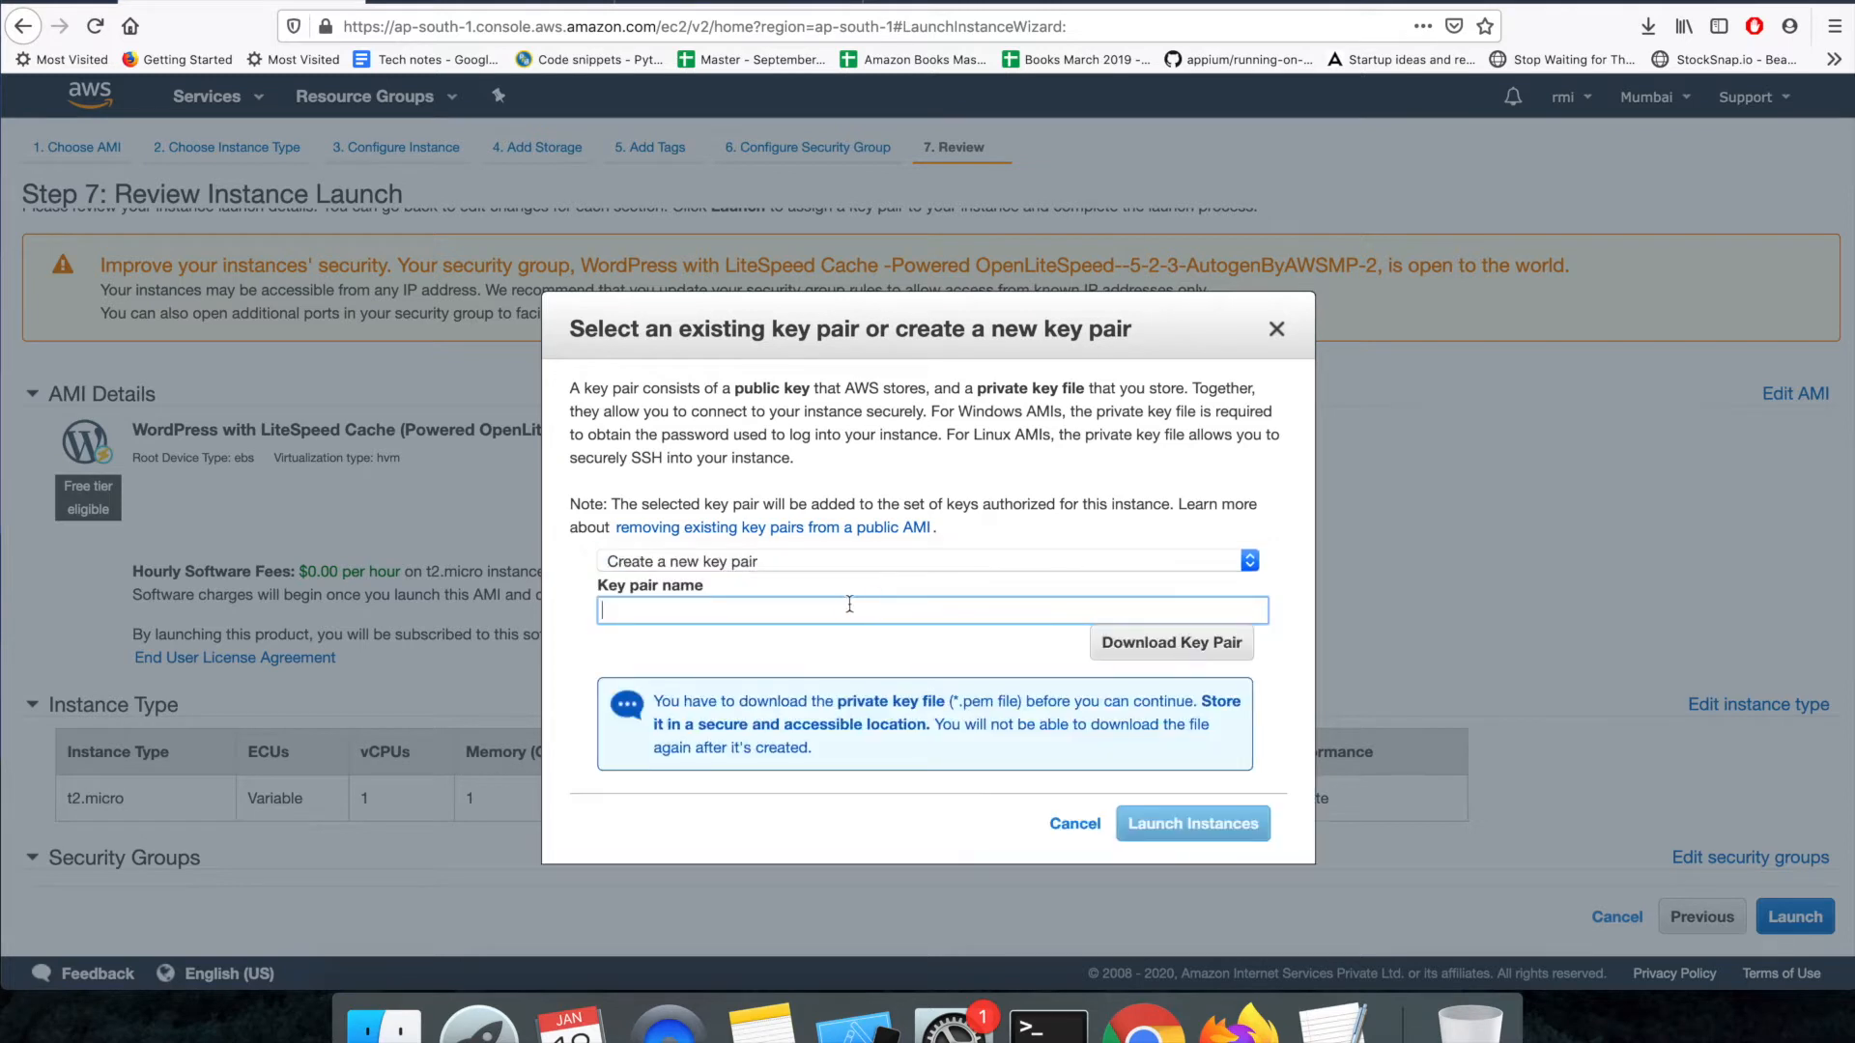
text(aws)
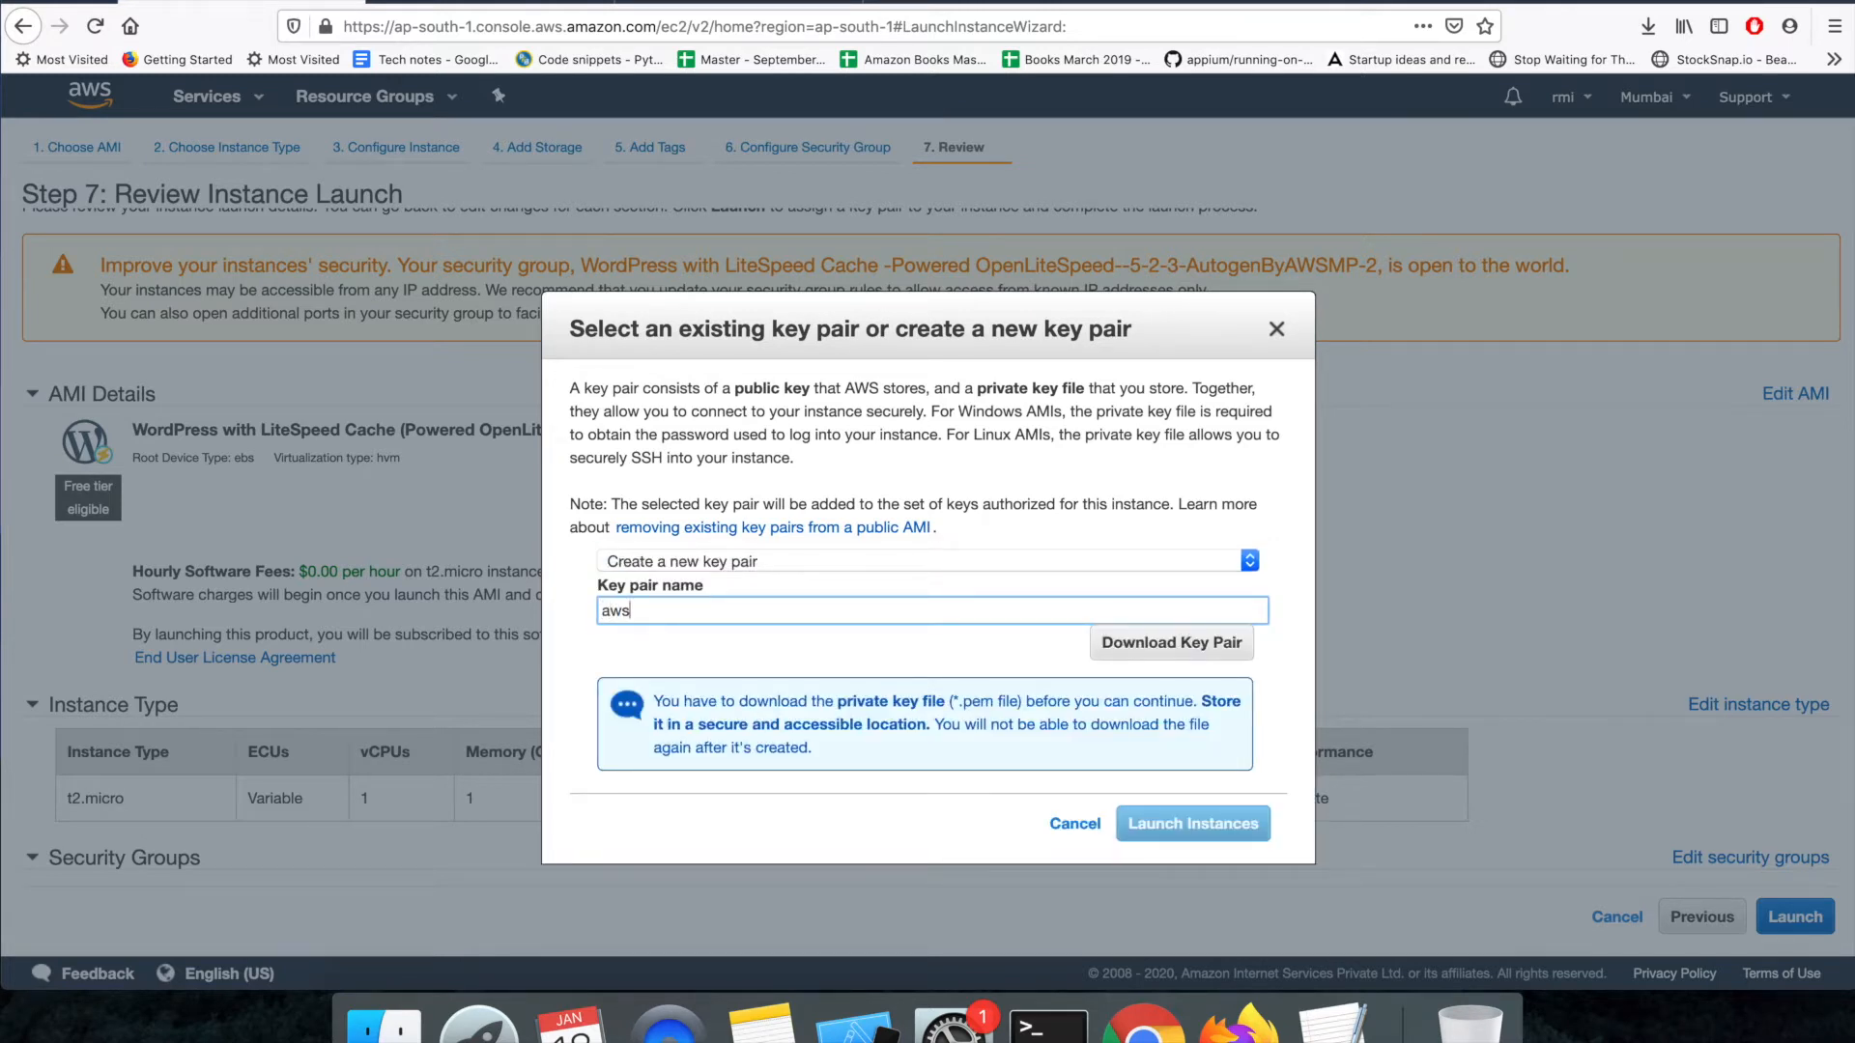
mouse_move(1171, 642)
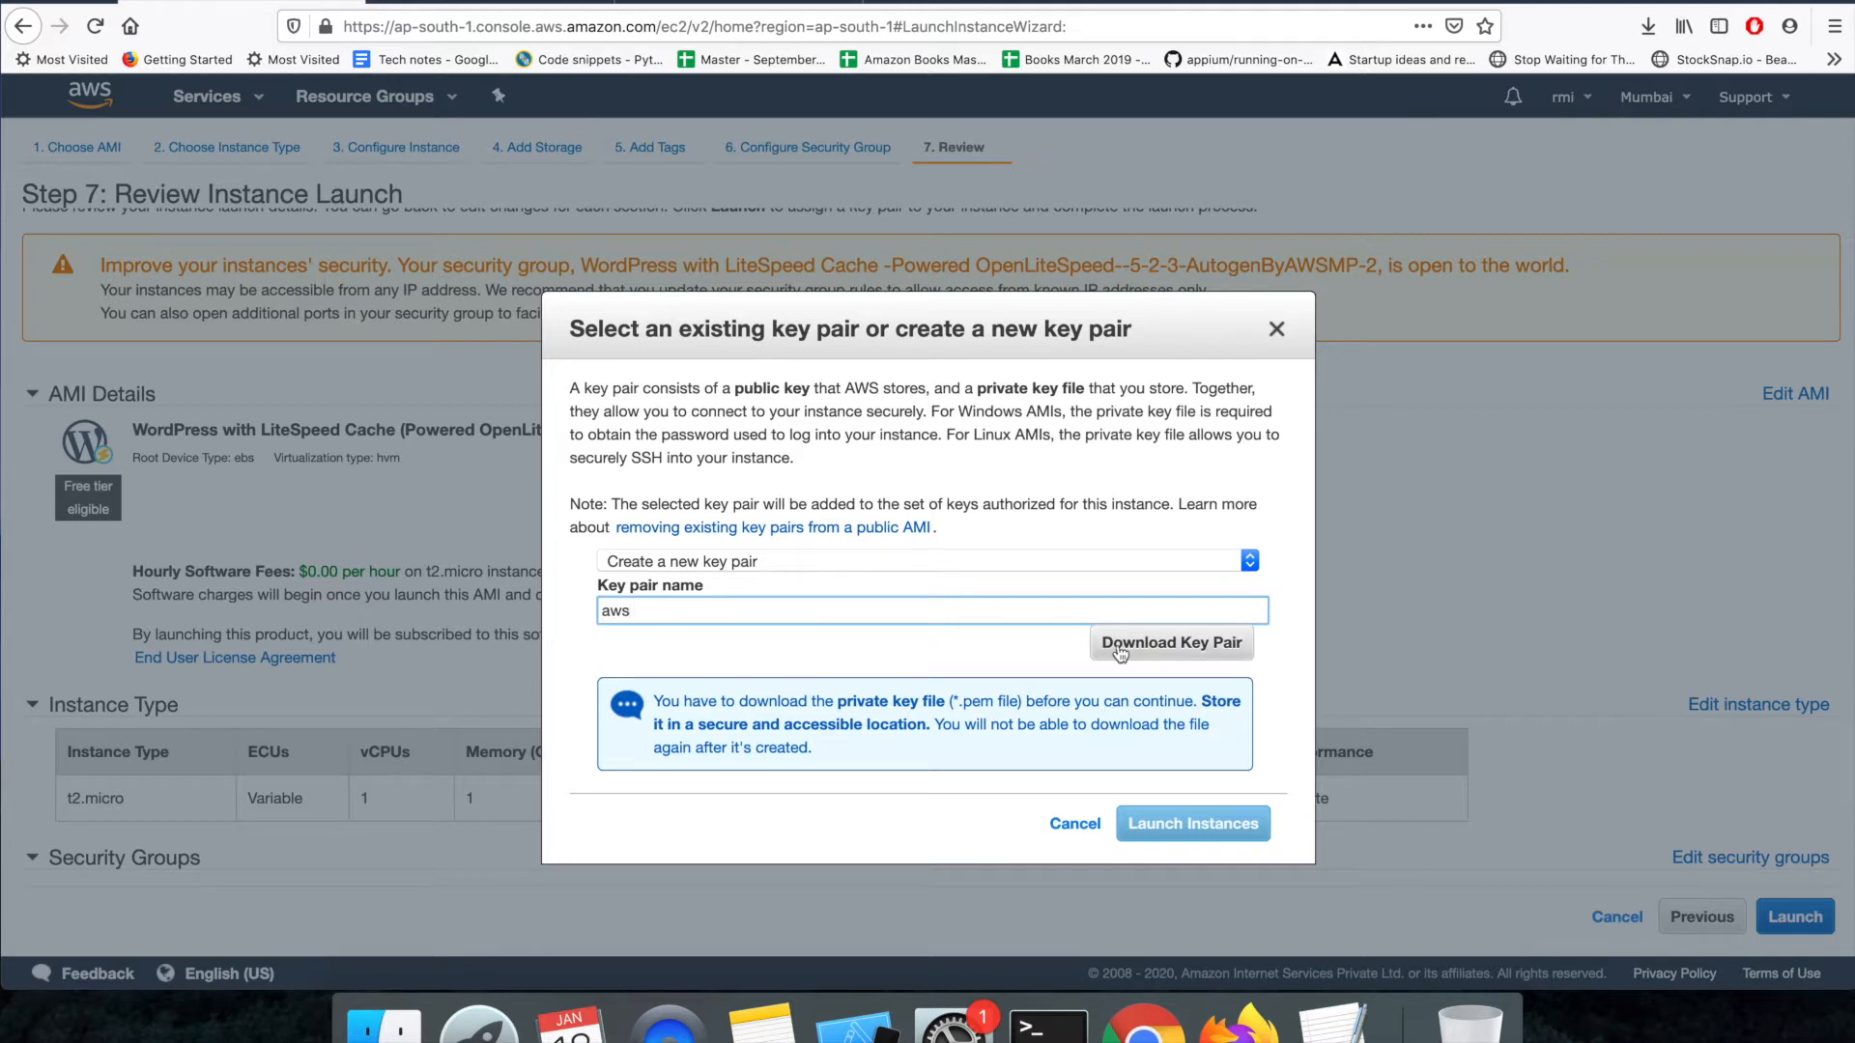
click(1171, 642)
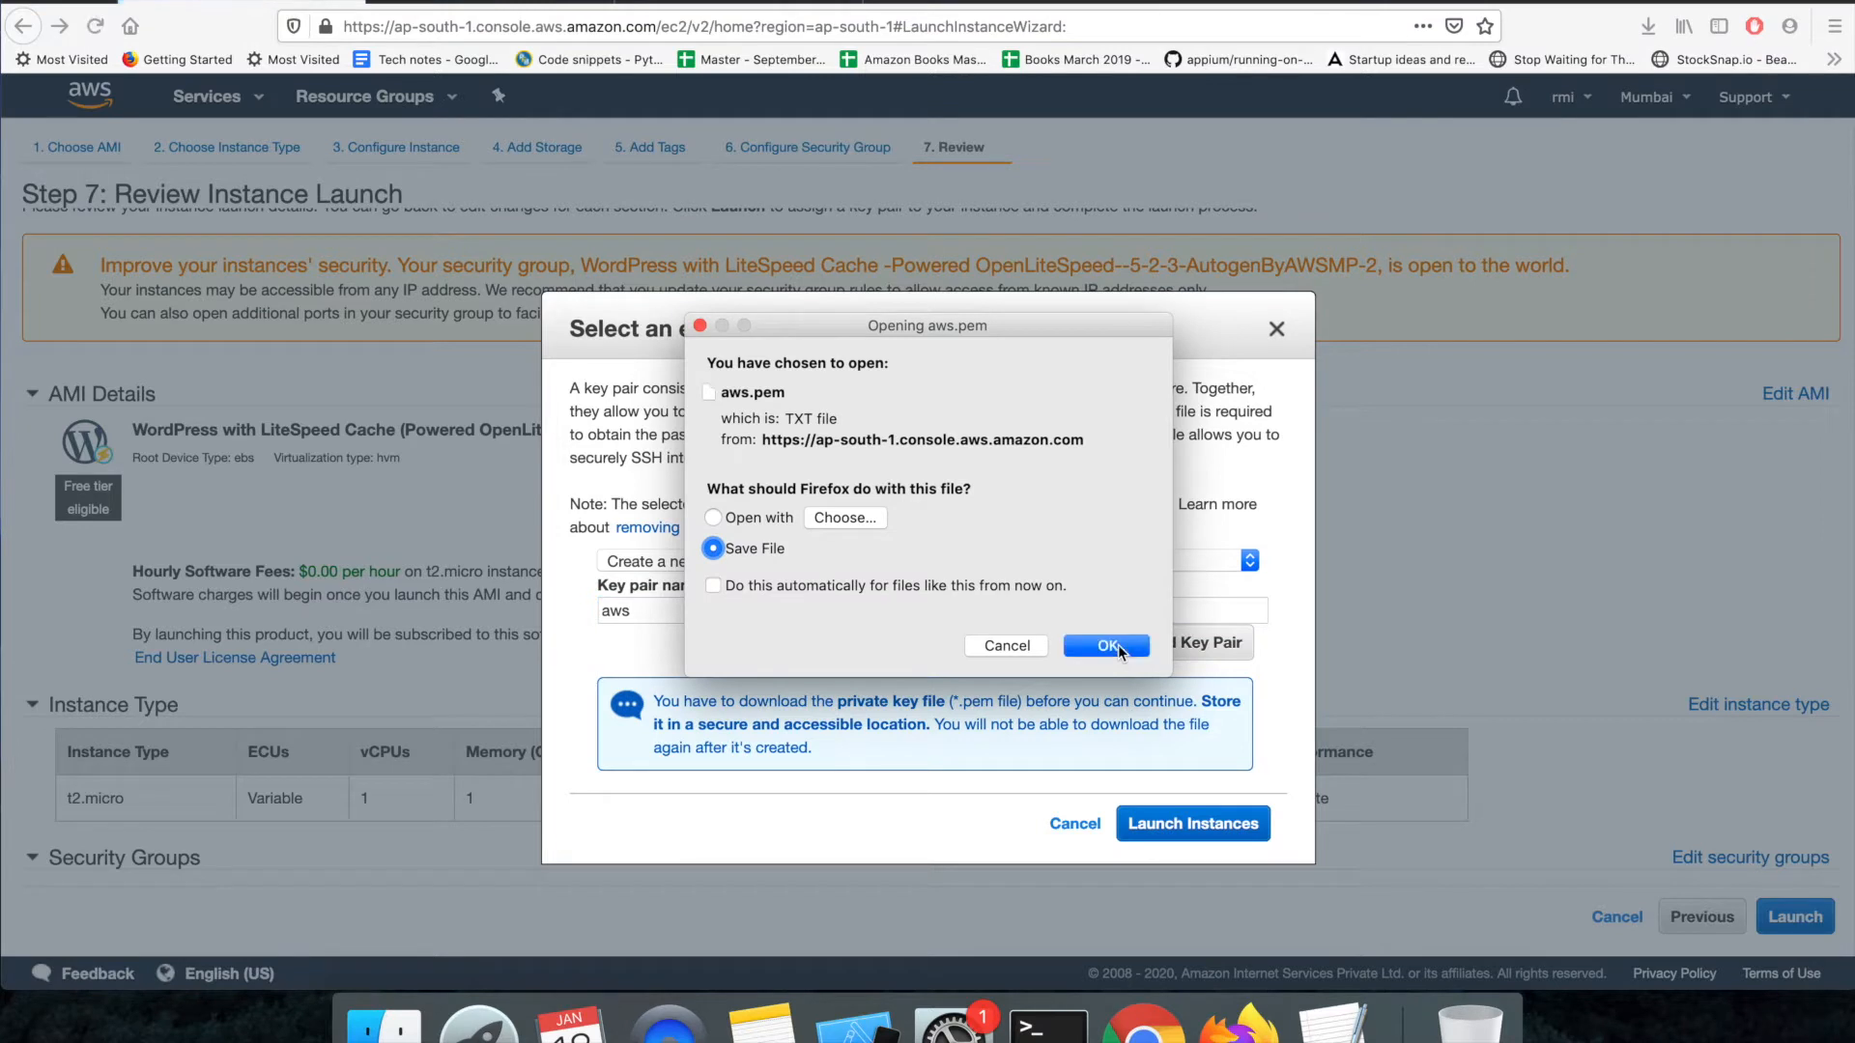
click(1103, 645)
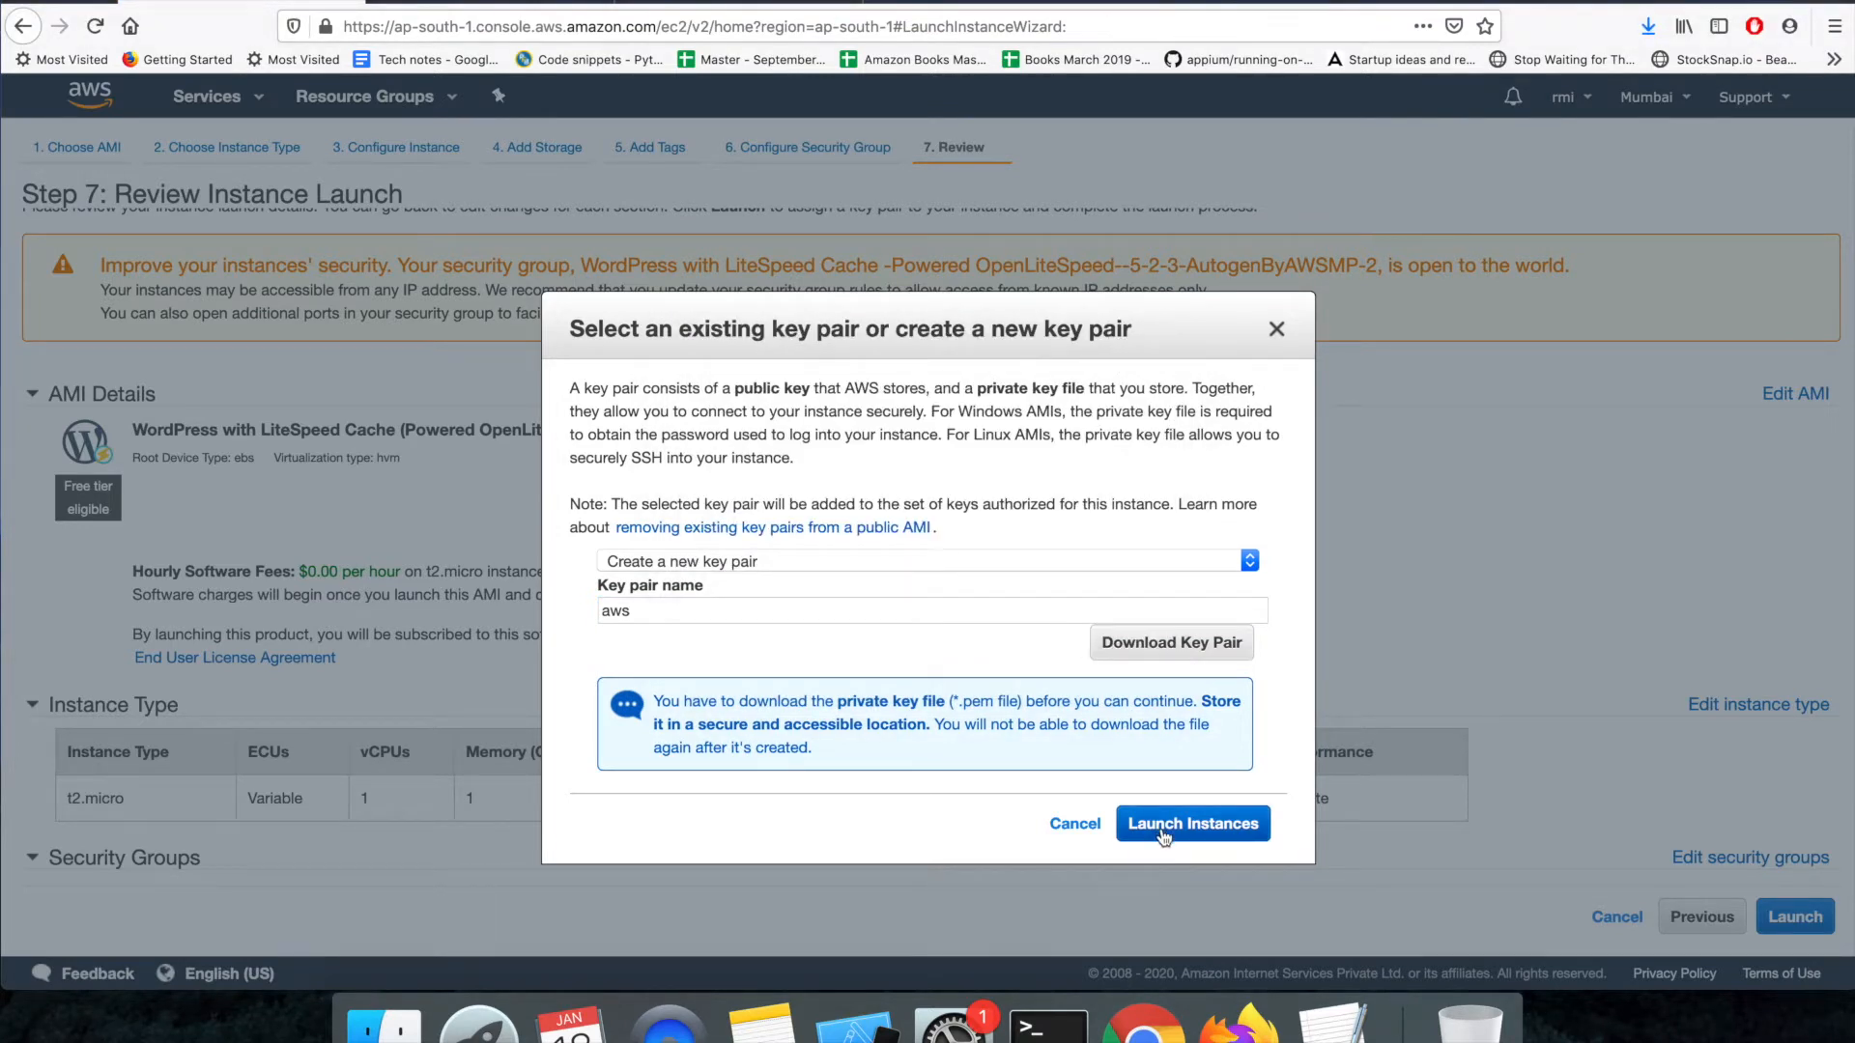
click(1192, 823)
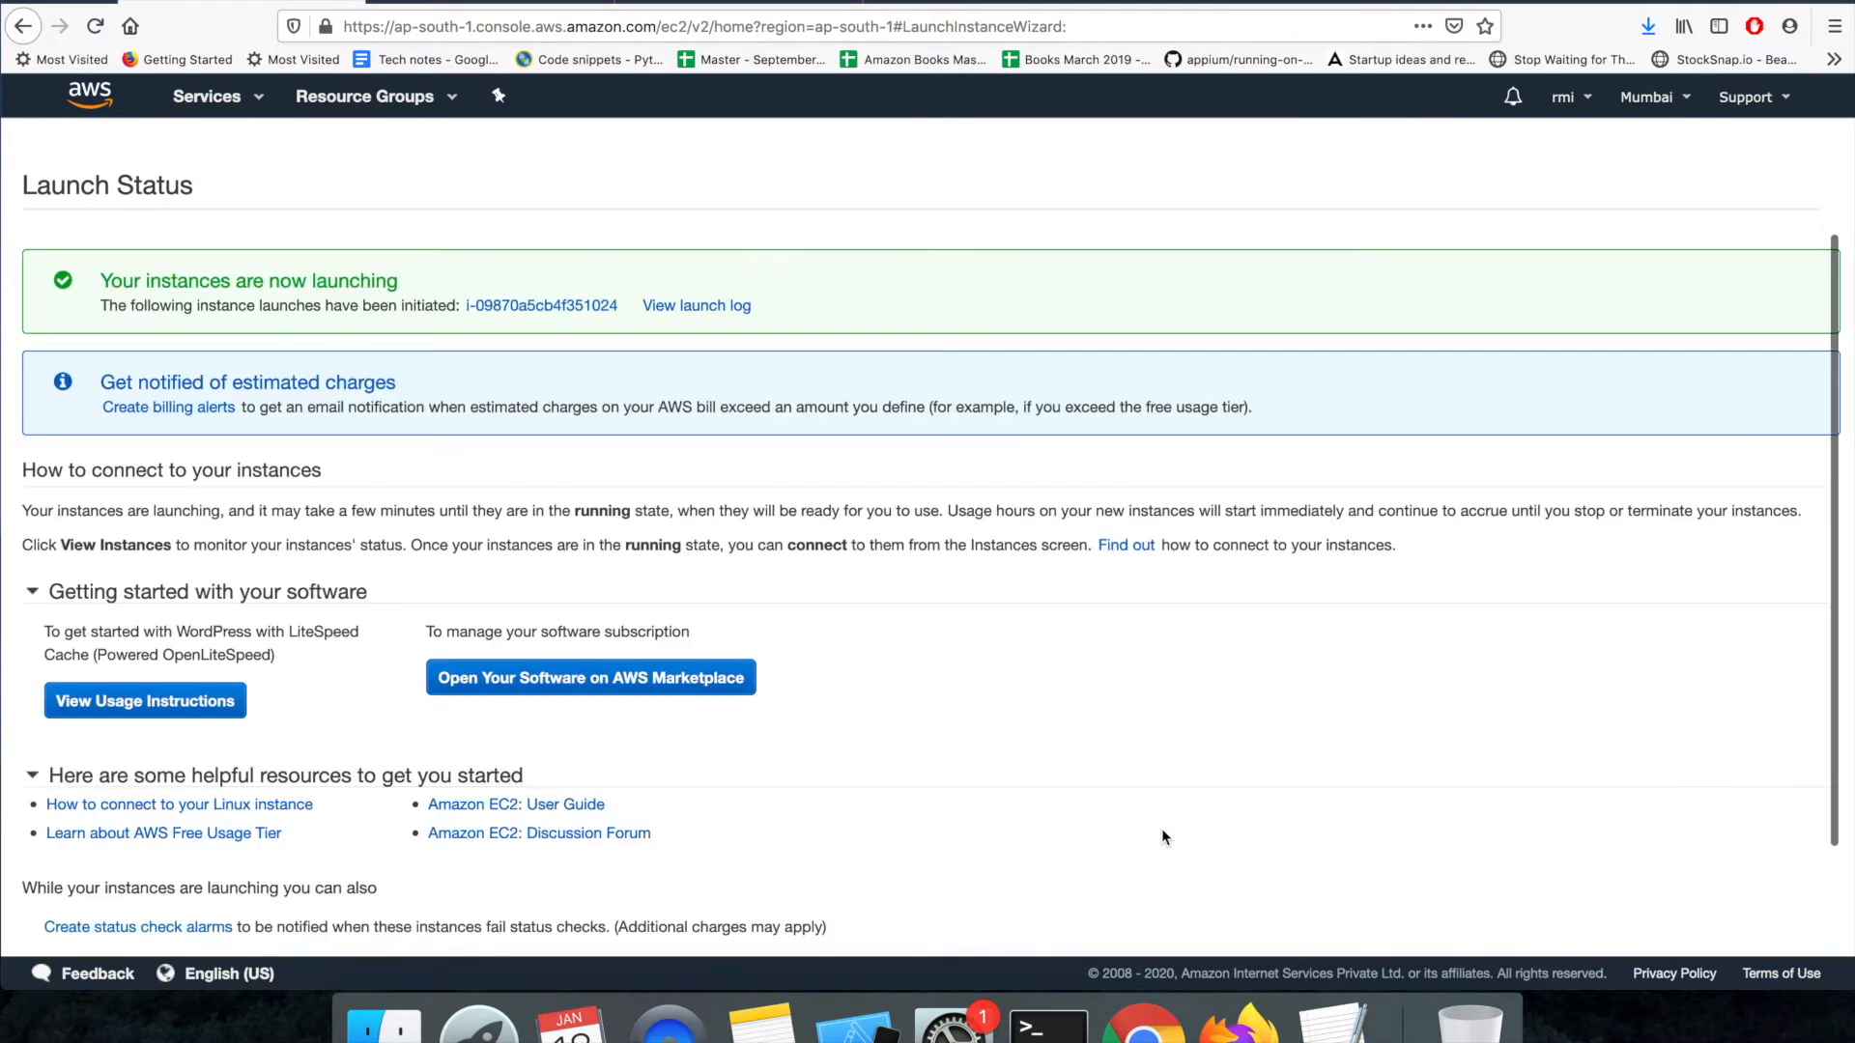
mouse_move(230, 117)
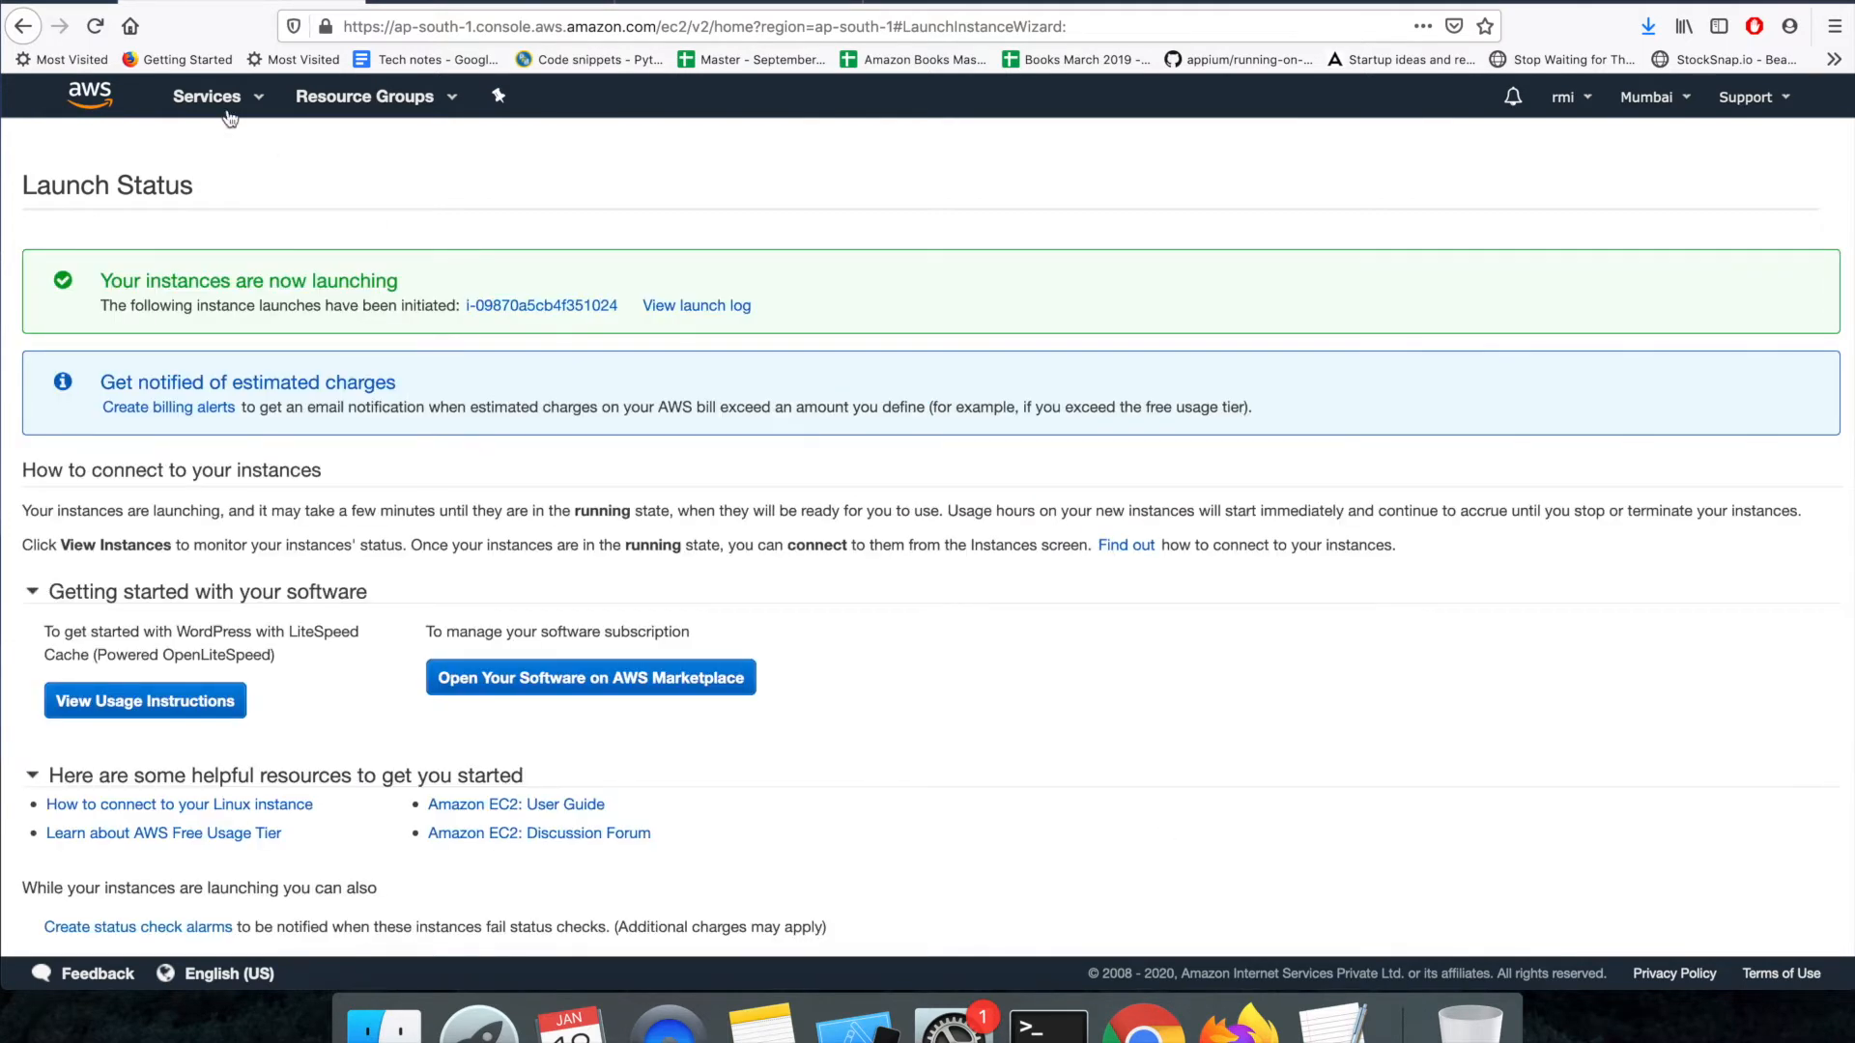
Return to the EC2 instances list and view the new instance until 2/2 status checks pass
click(207, 97)
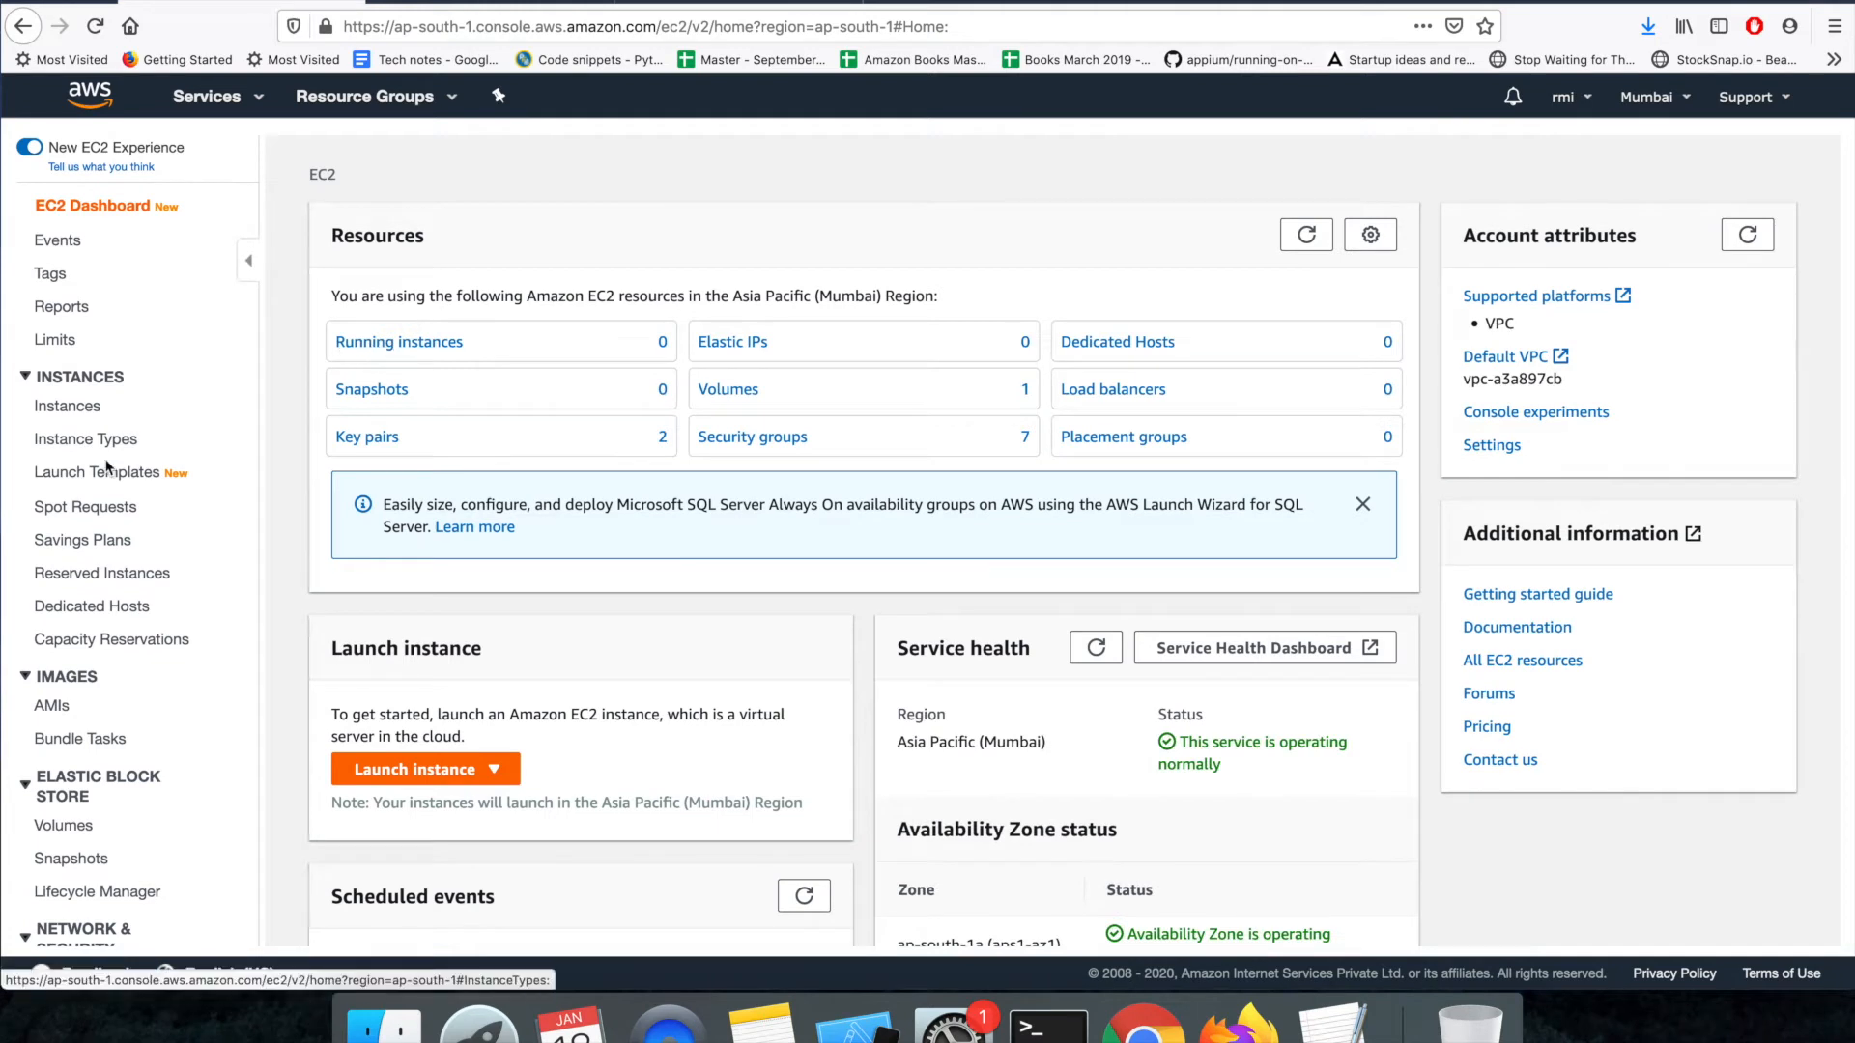
click(70, 406)
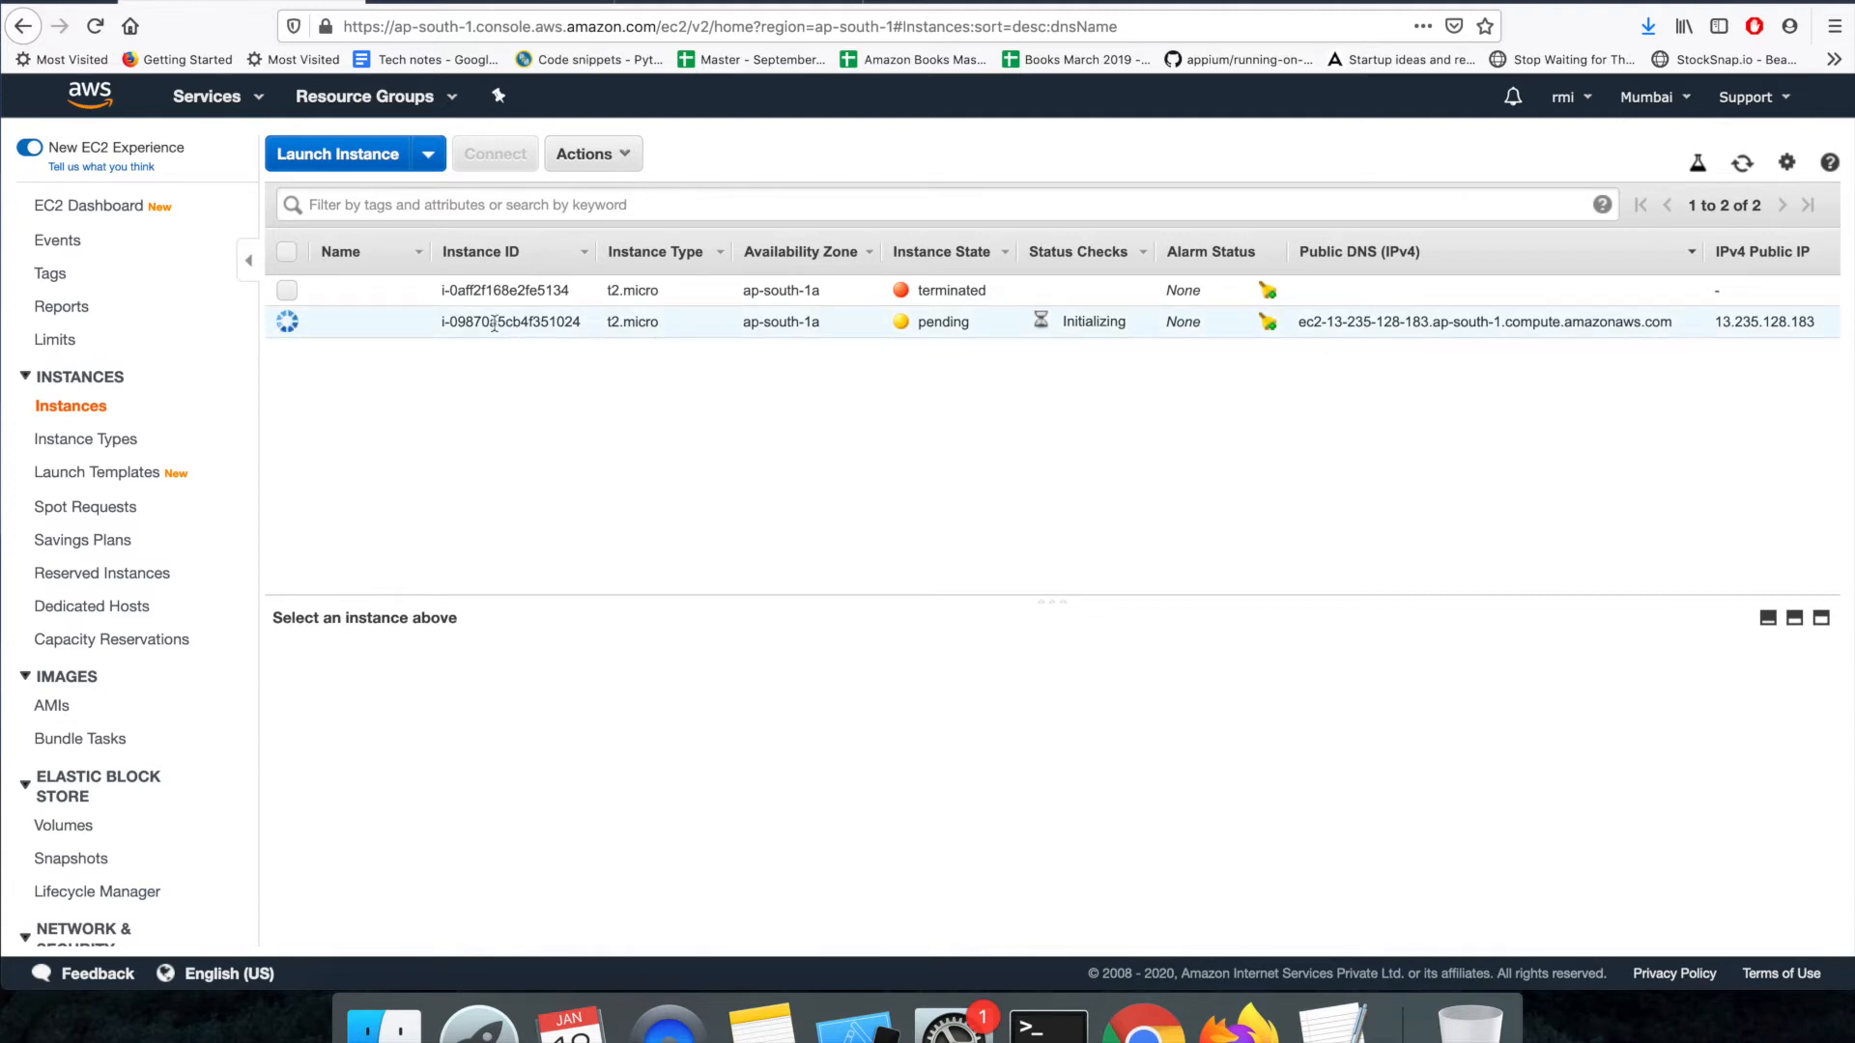
click(942, 321)
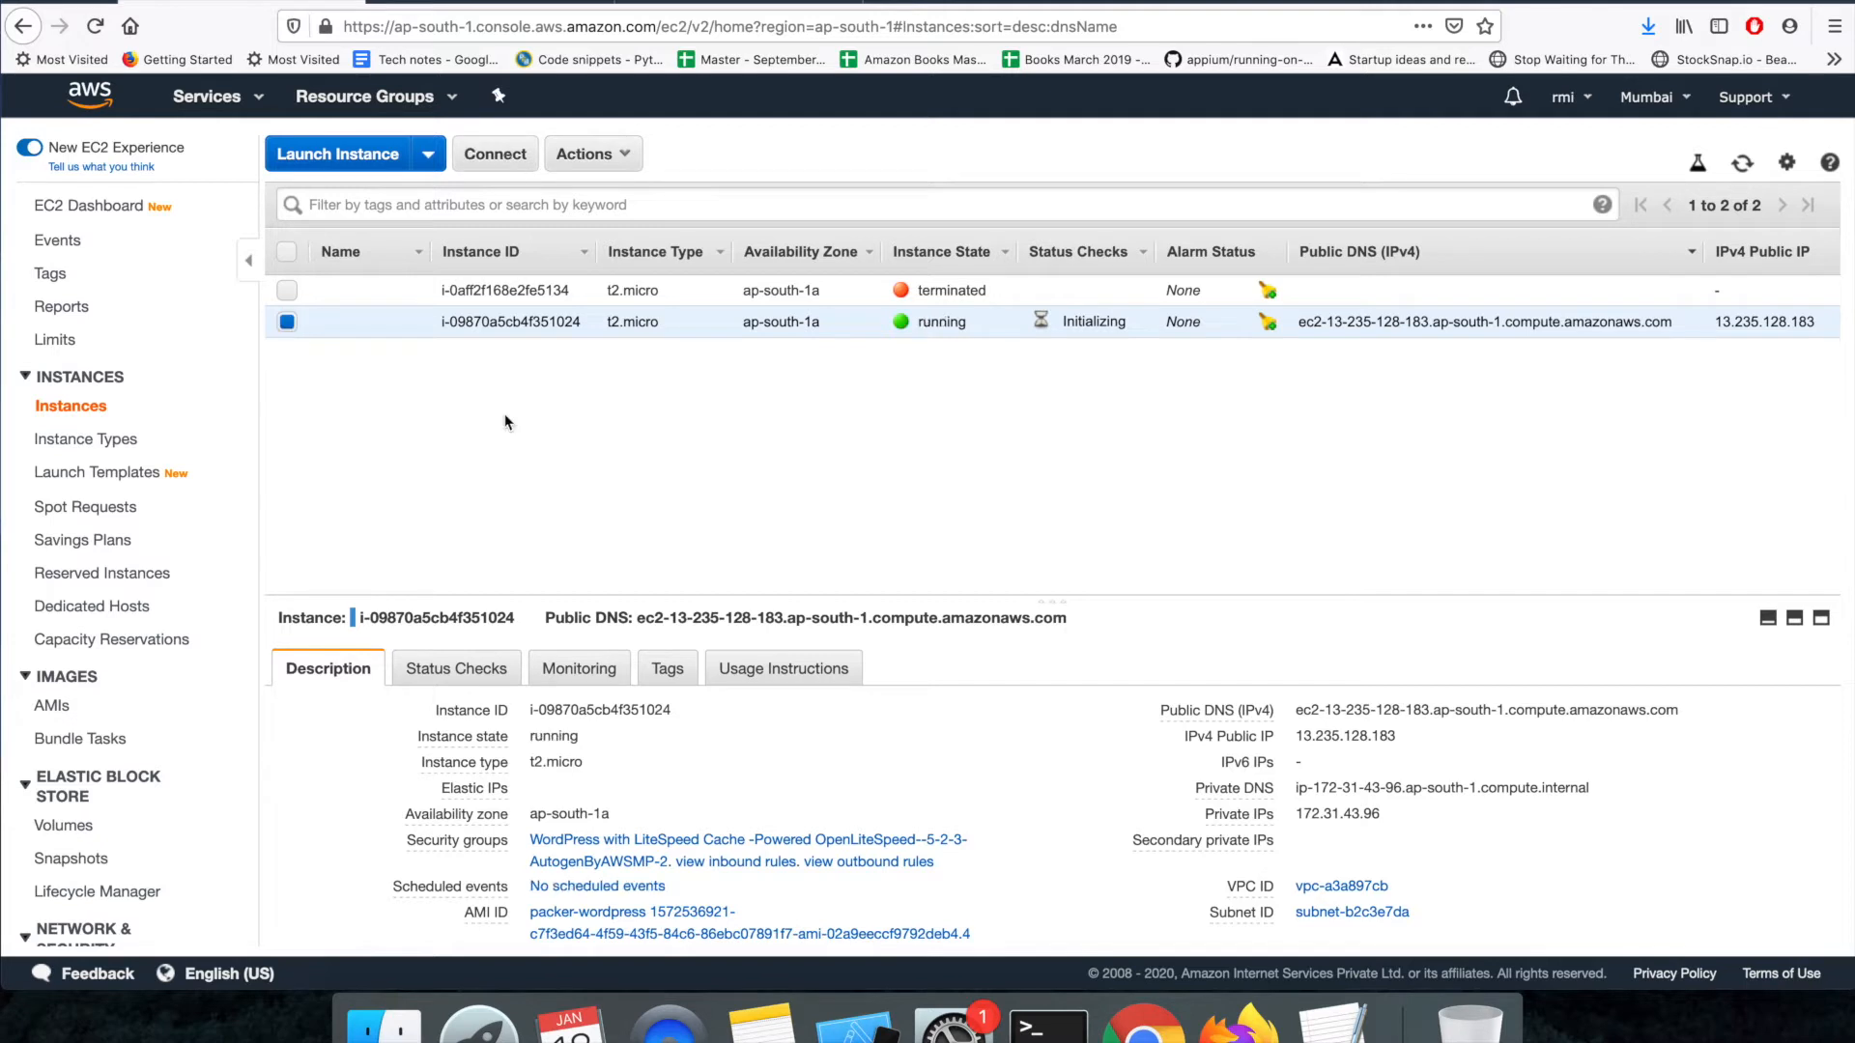
mouse_move(562, 425)
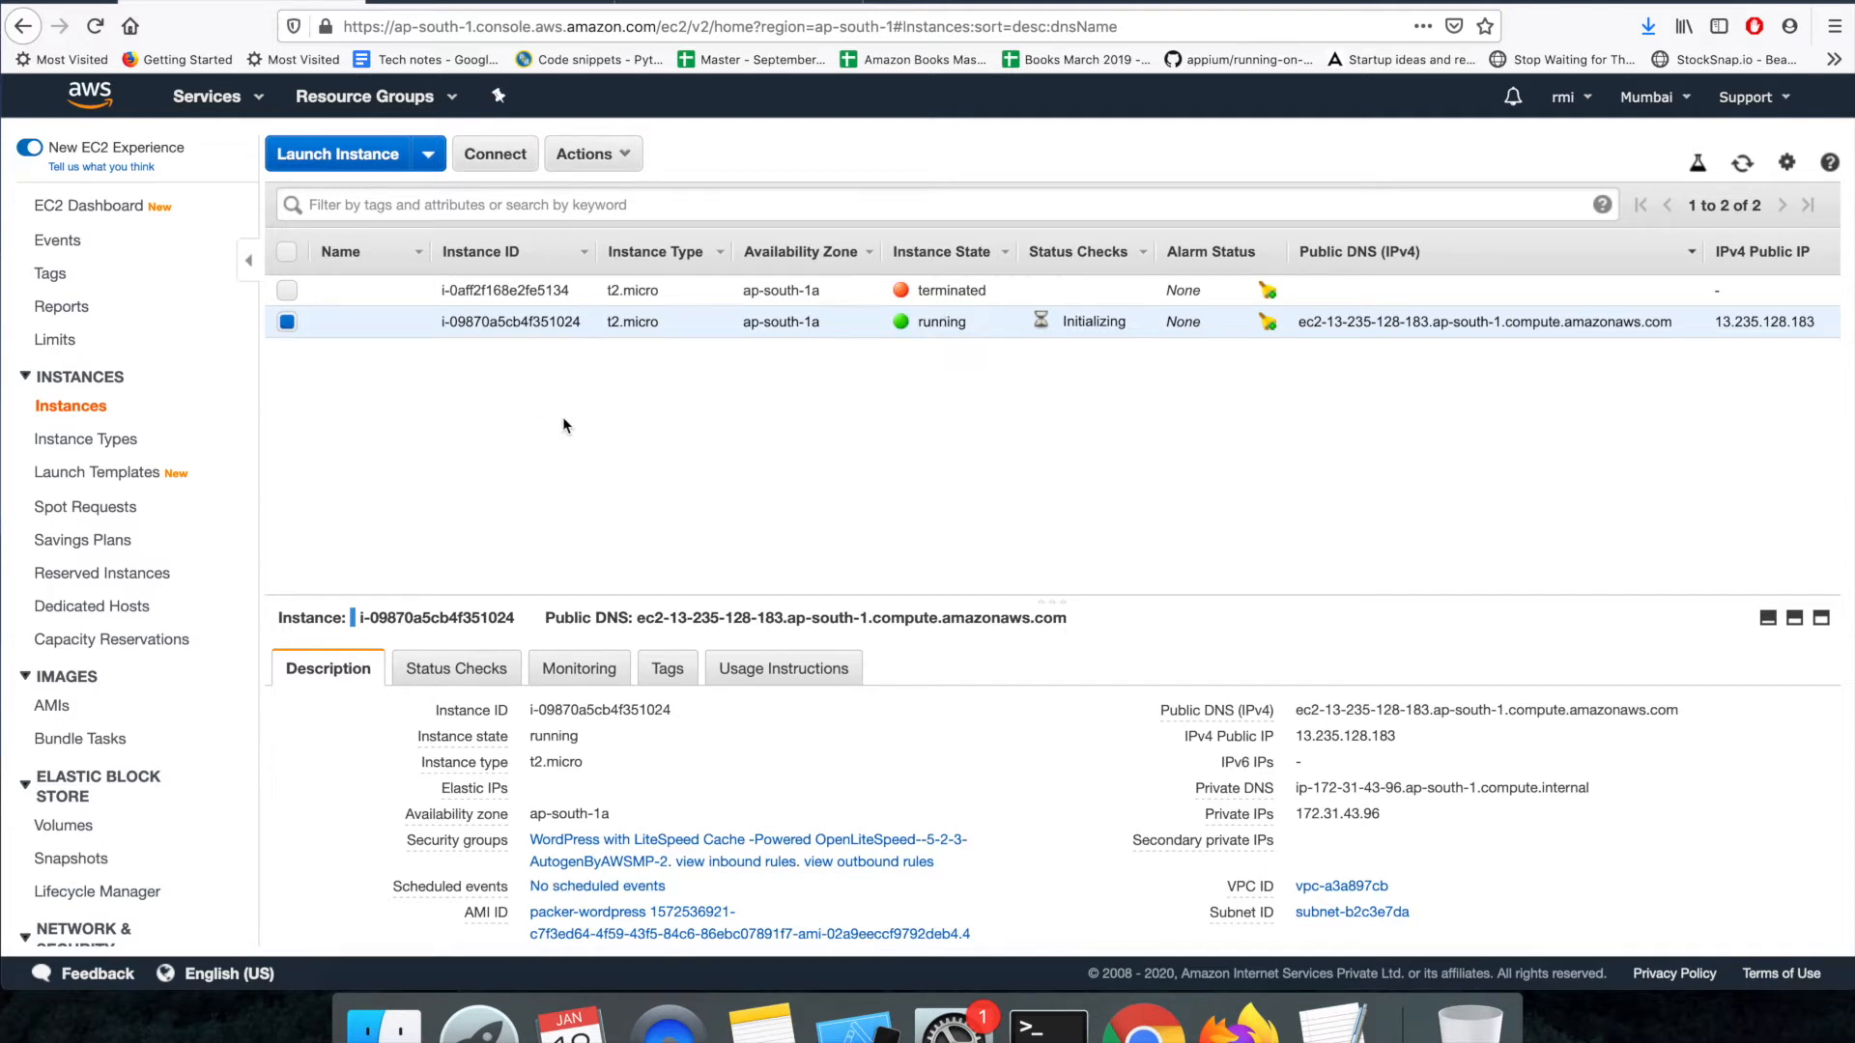
mouse_move(1087, 342)
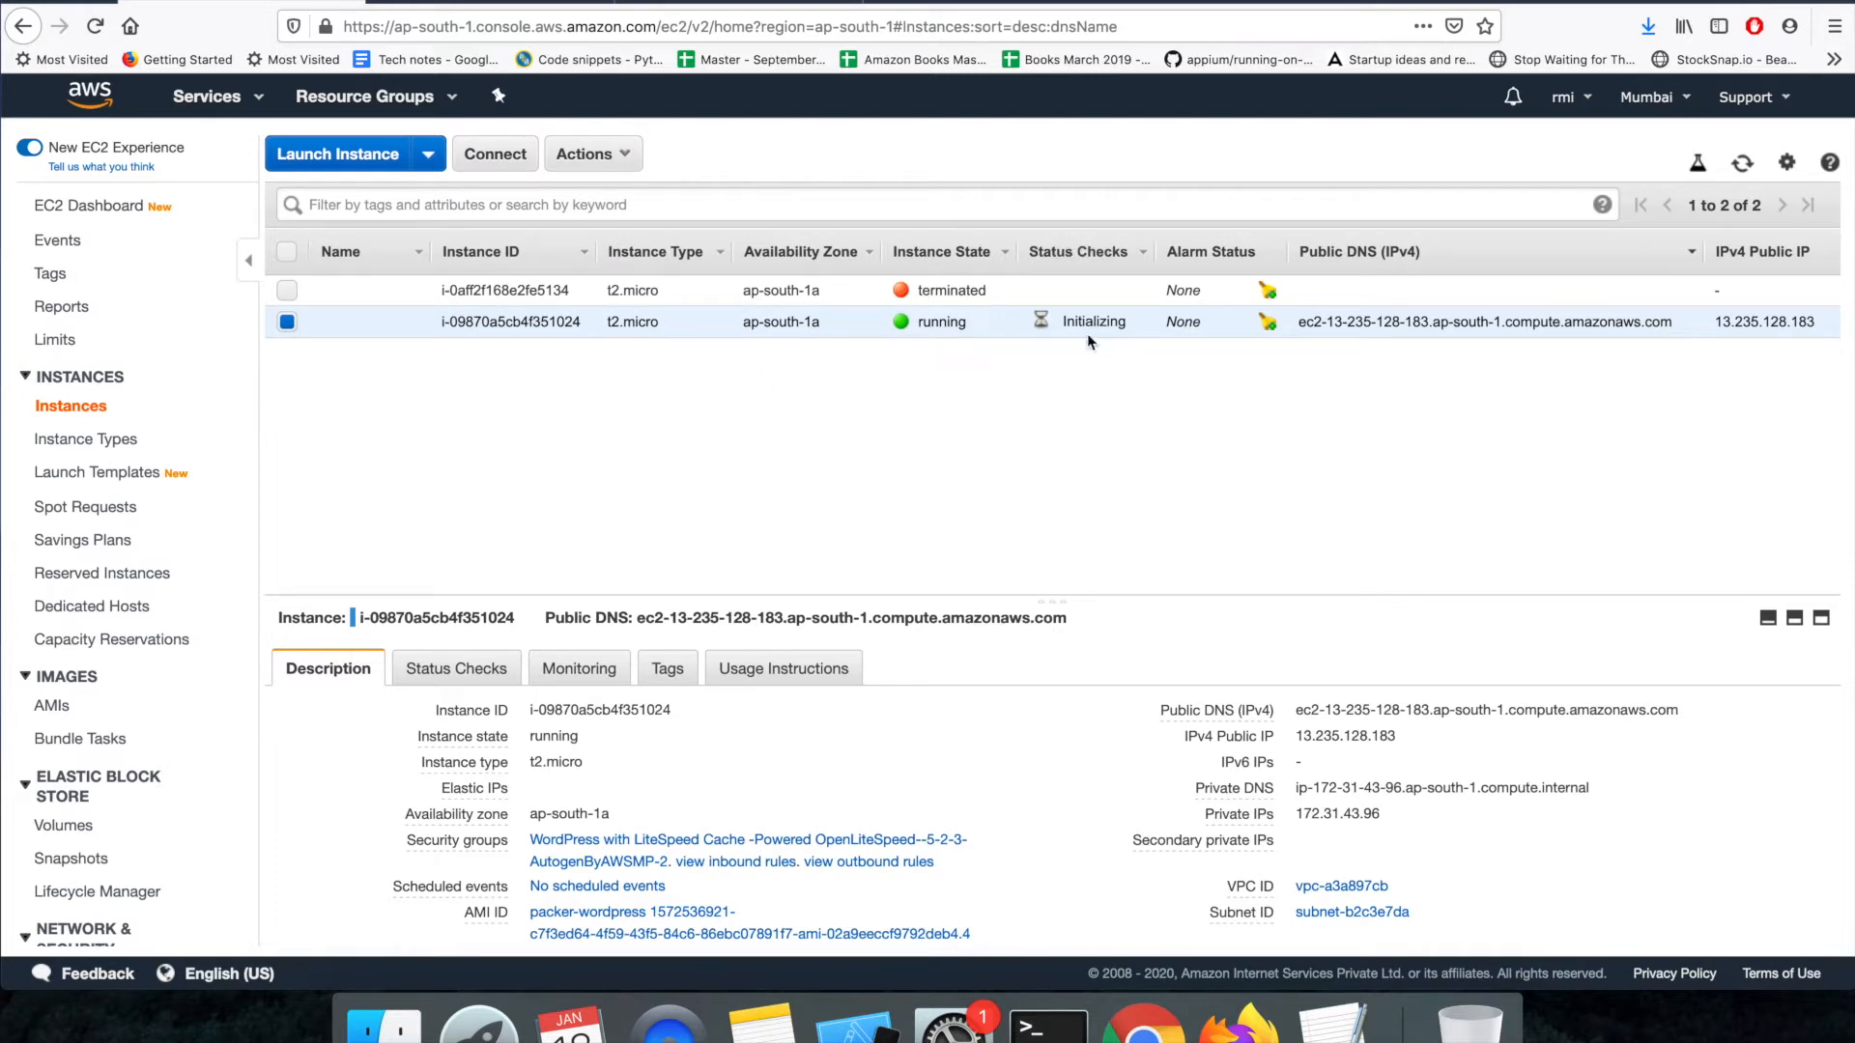
mouse_move(1040, 419)
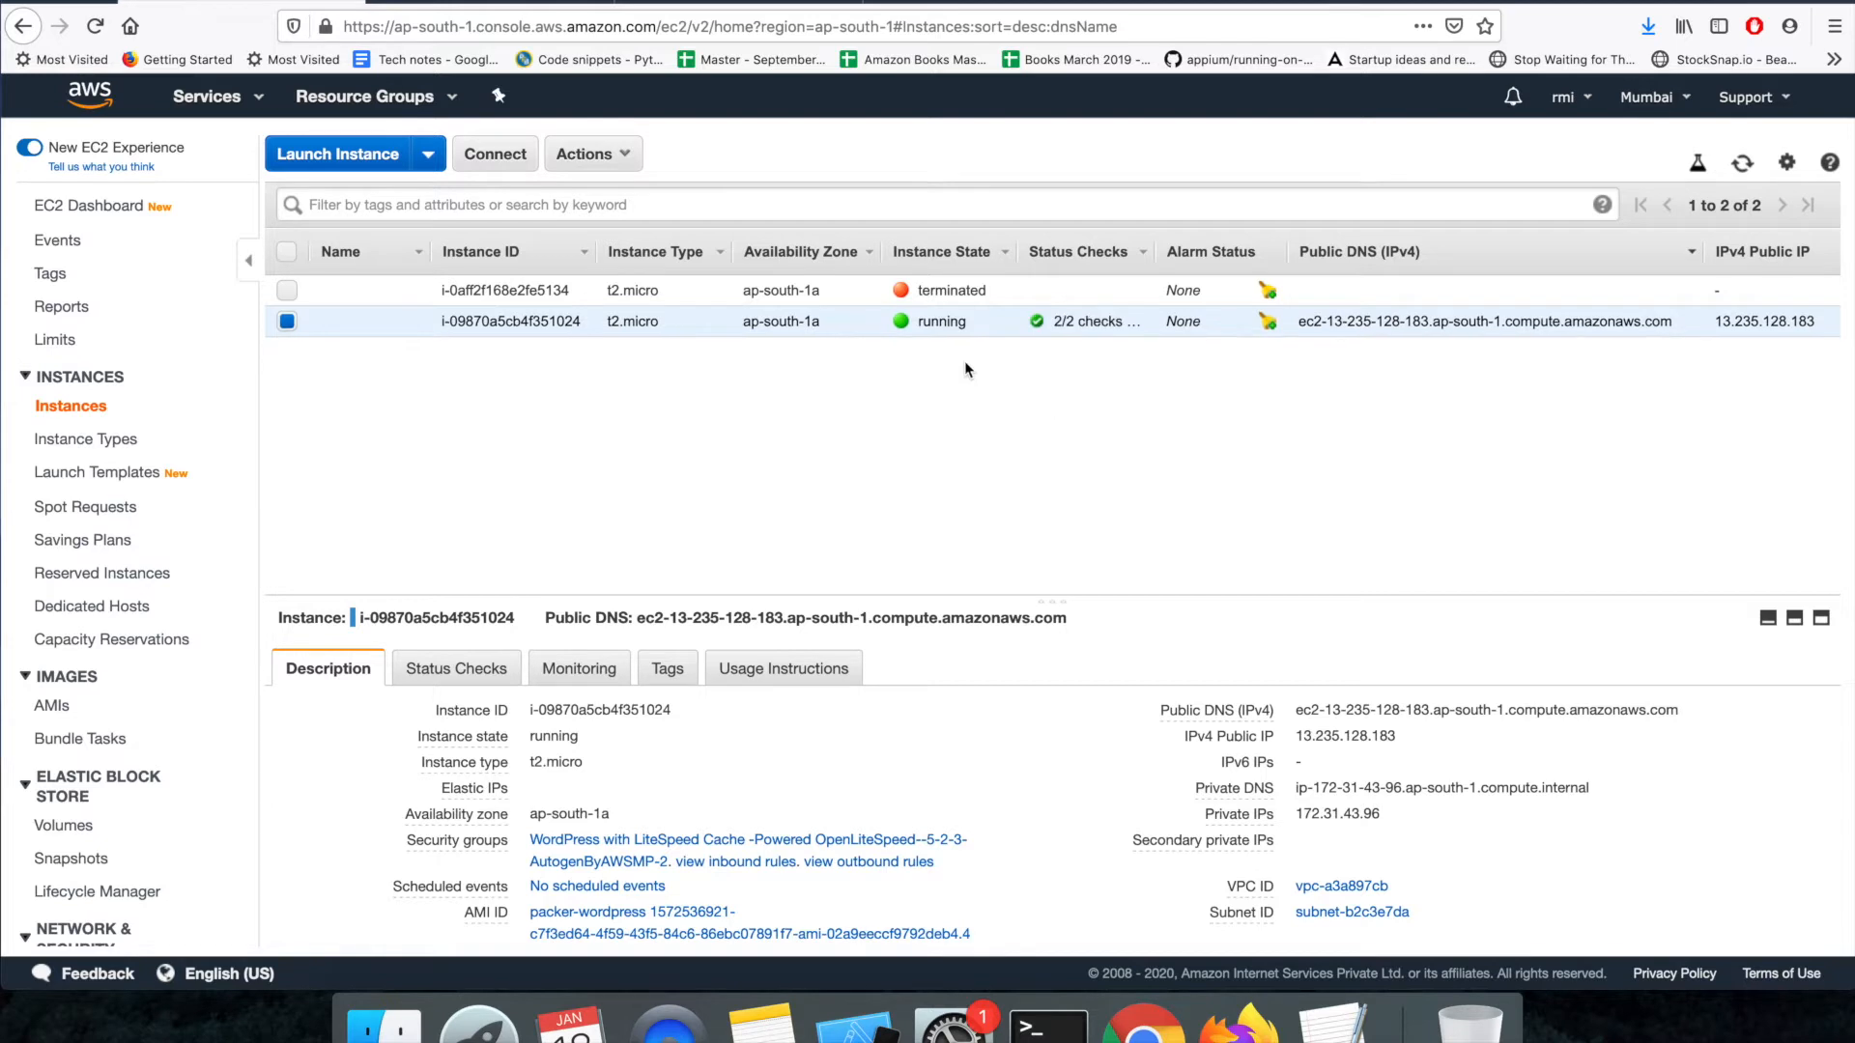
mouse_move(1057, 321)
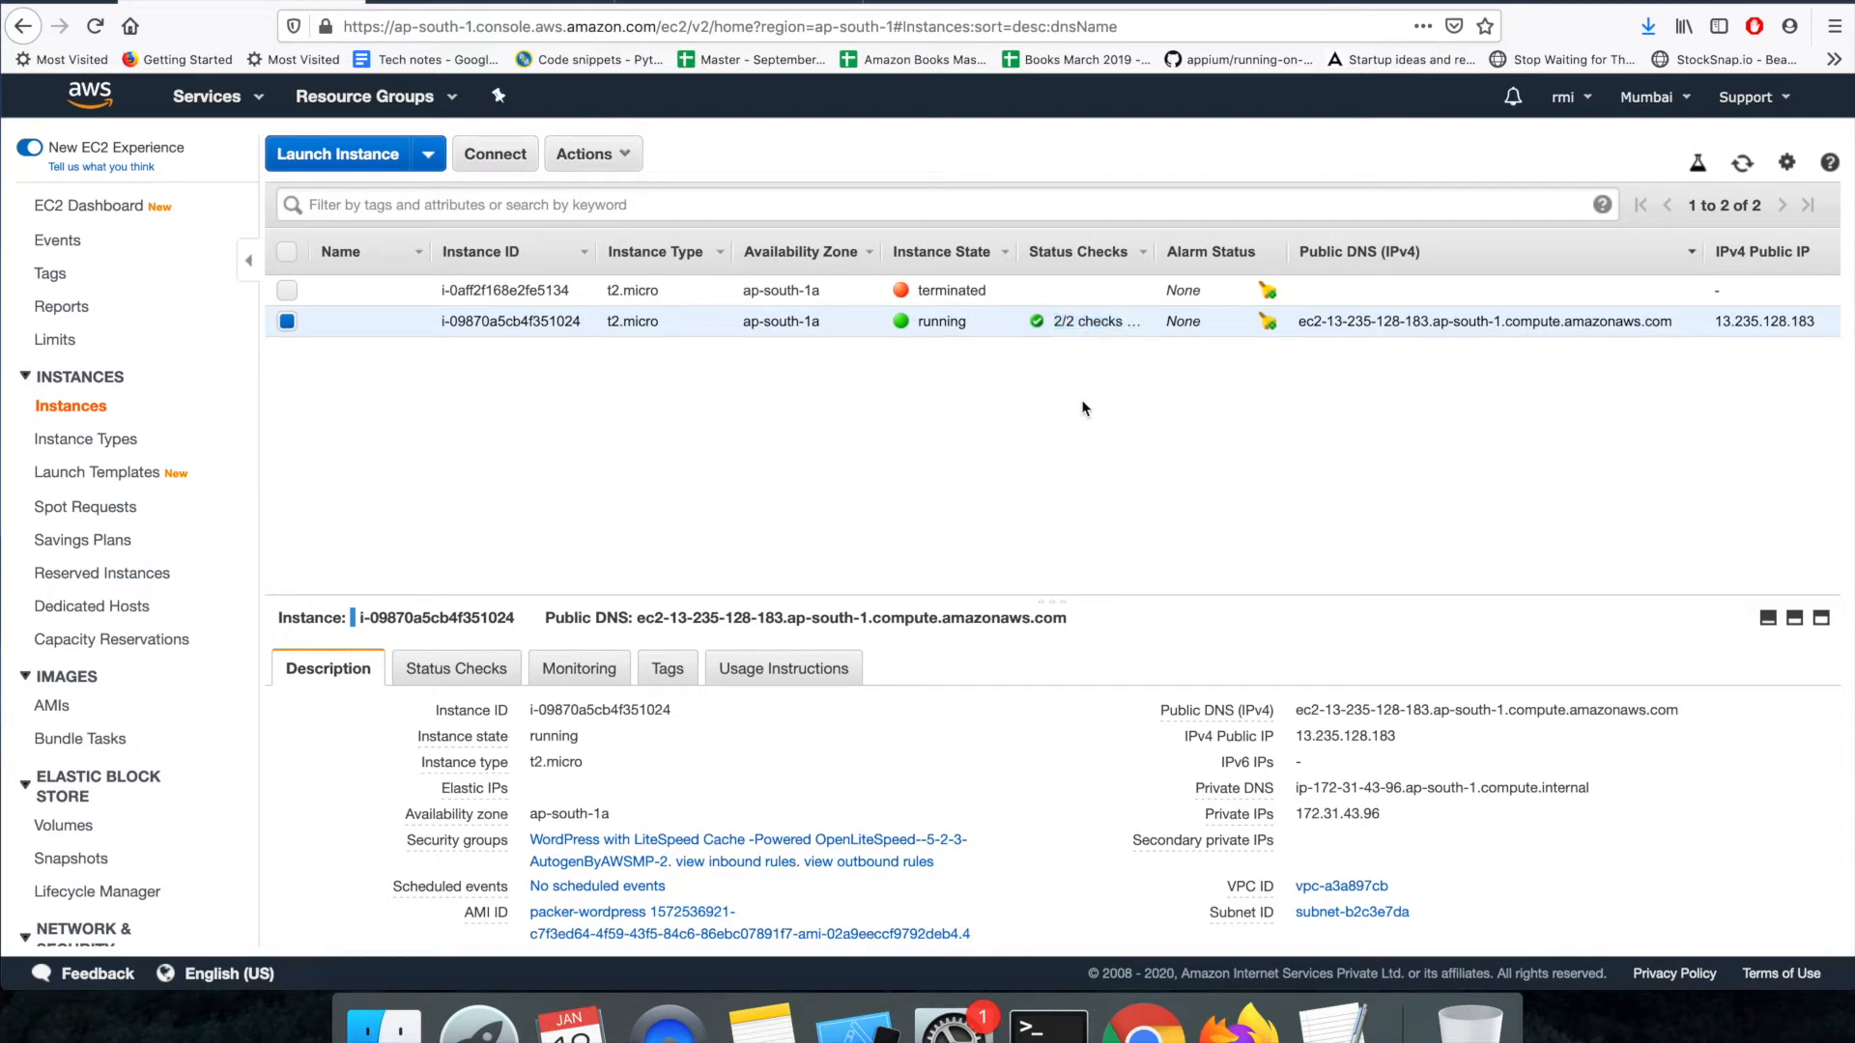
mouse_move(102, 572)
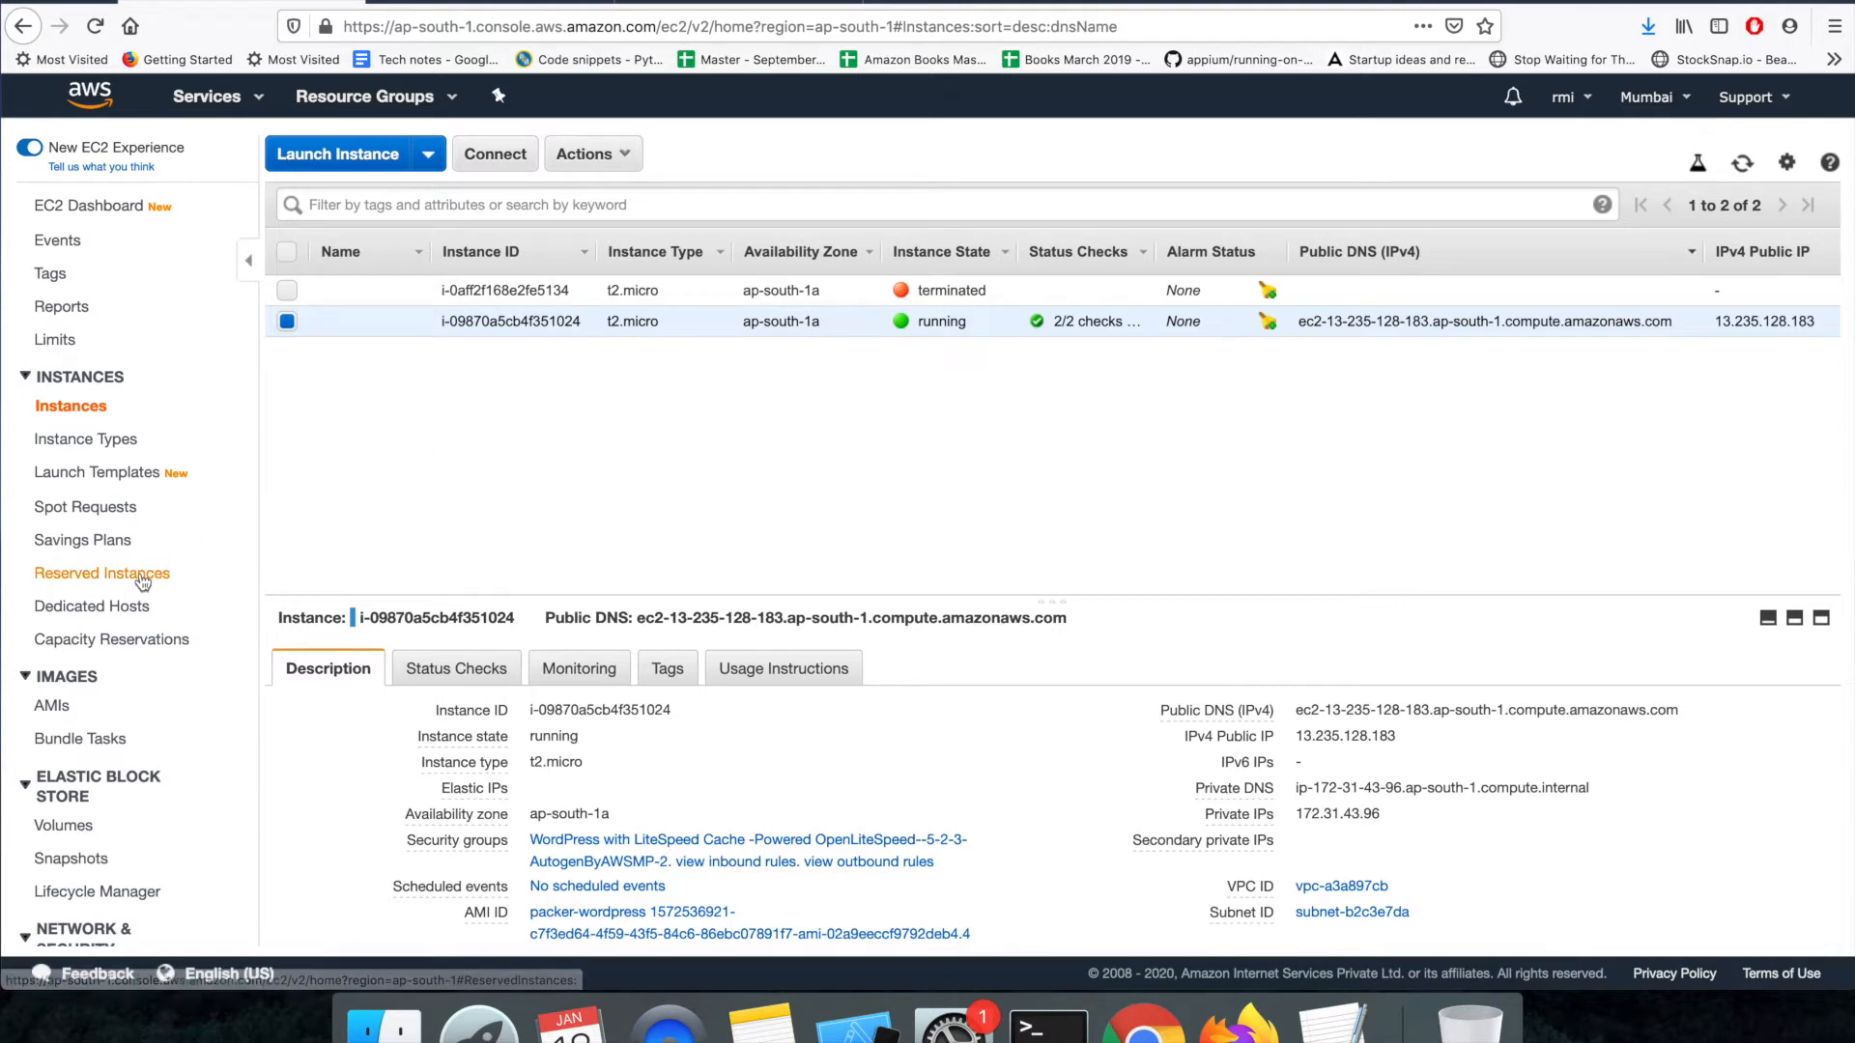
scroll(down, 3)
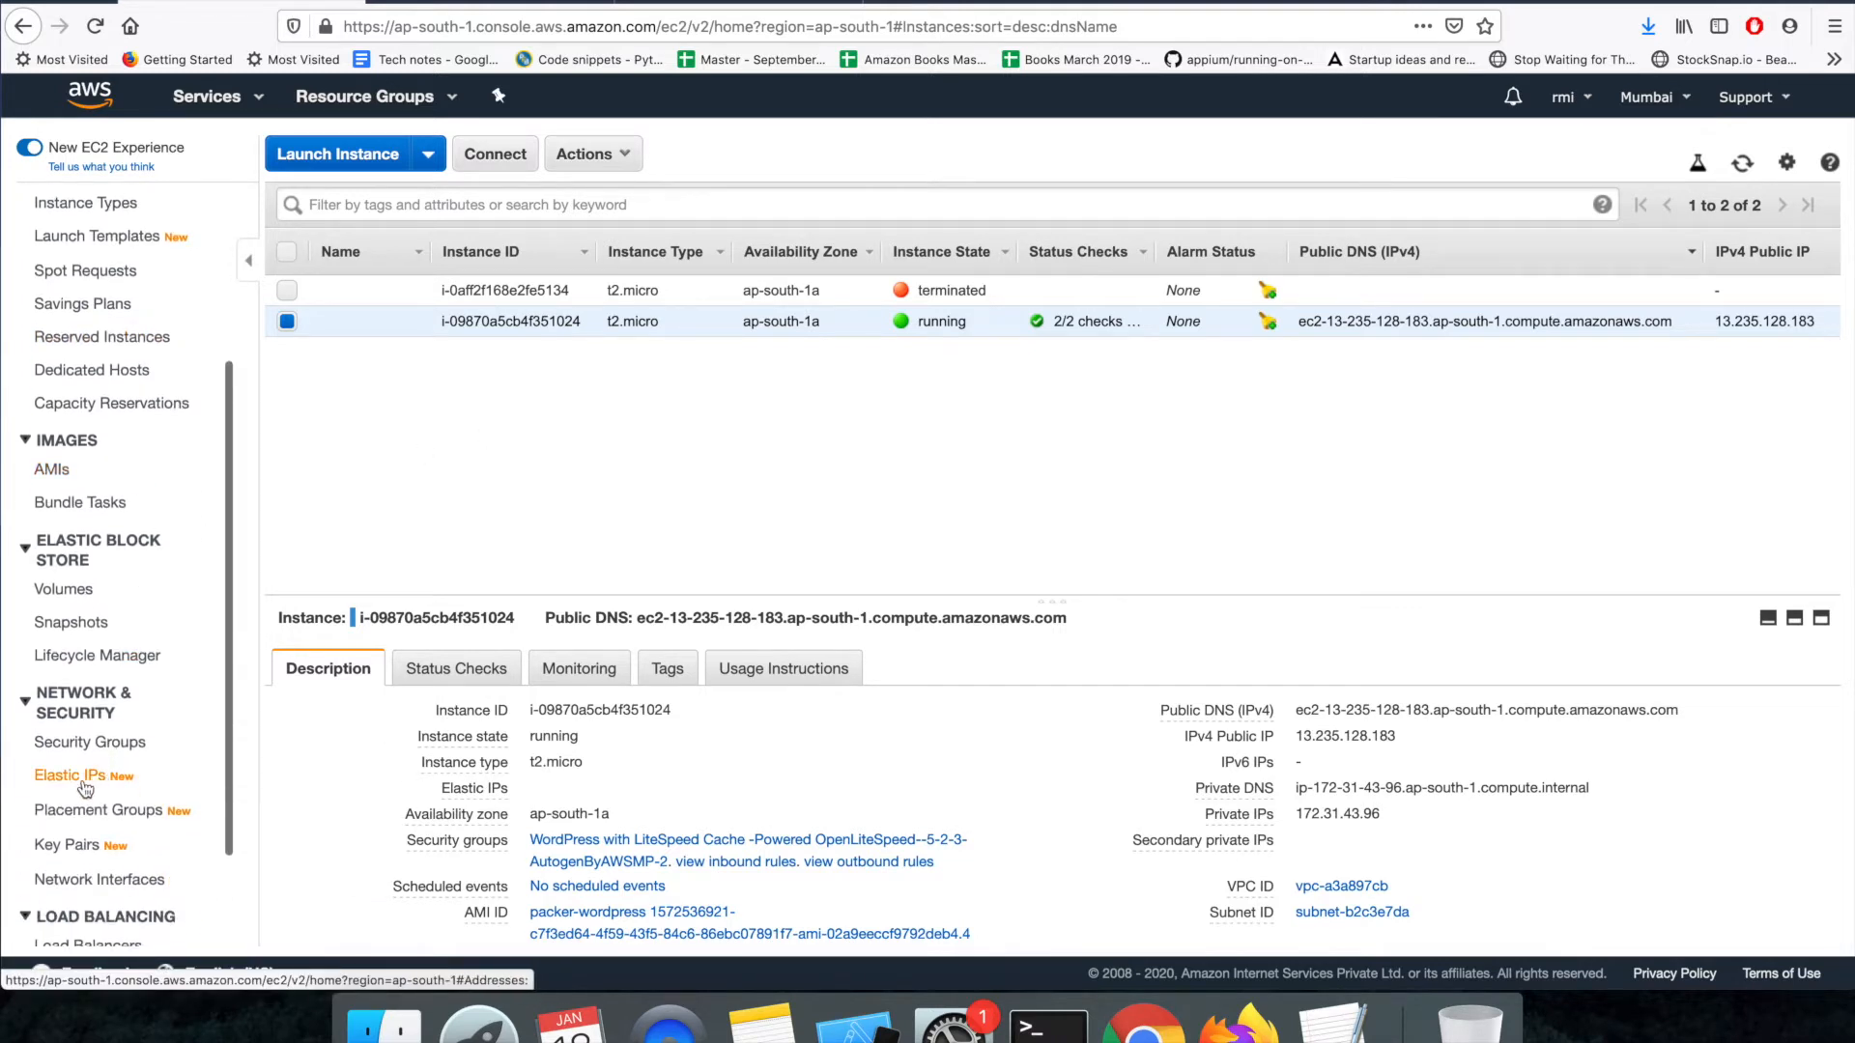
Allocate a new Elastic IP address 3.6.145.58 from Amazon's pool
click(71, 775)
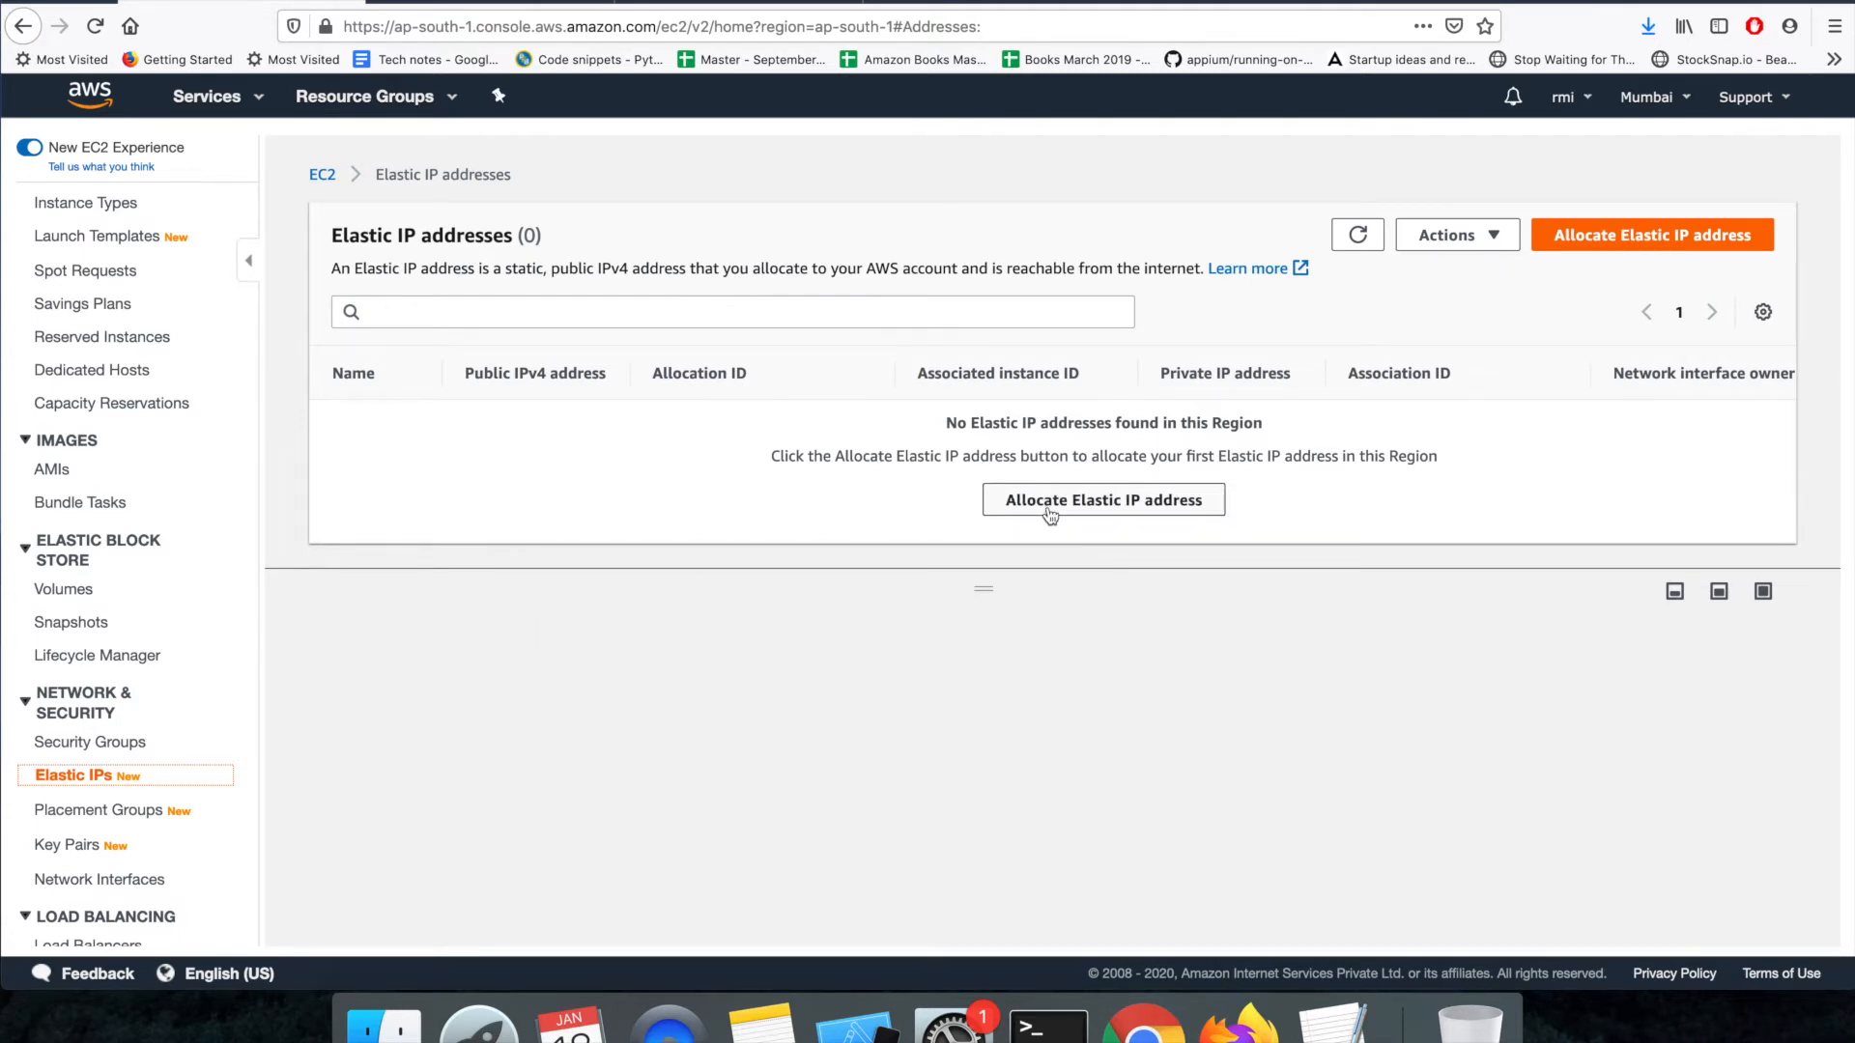
click(1101, 499)
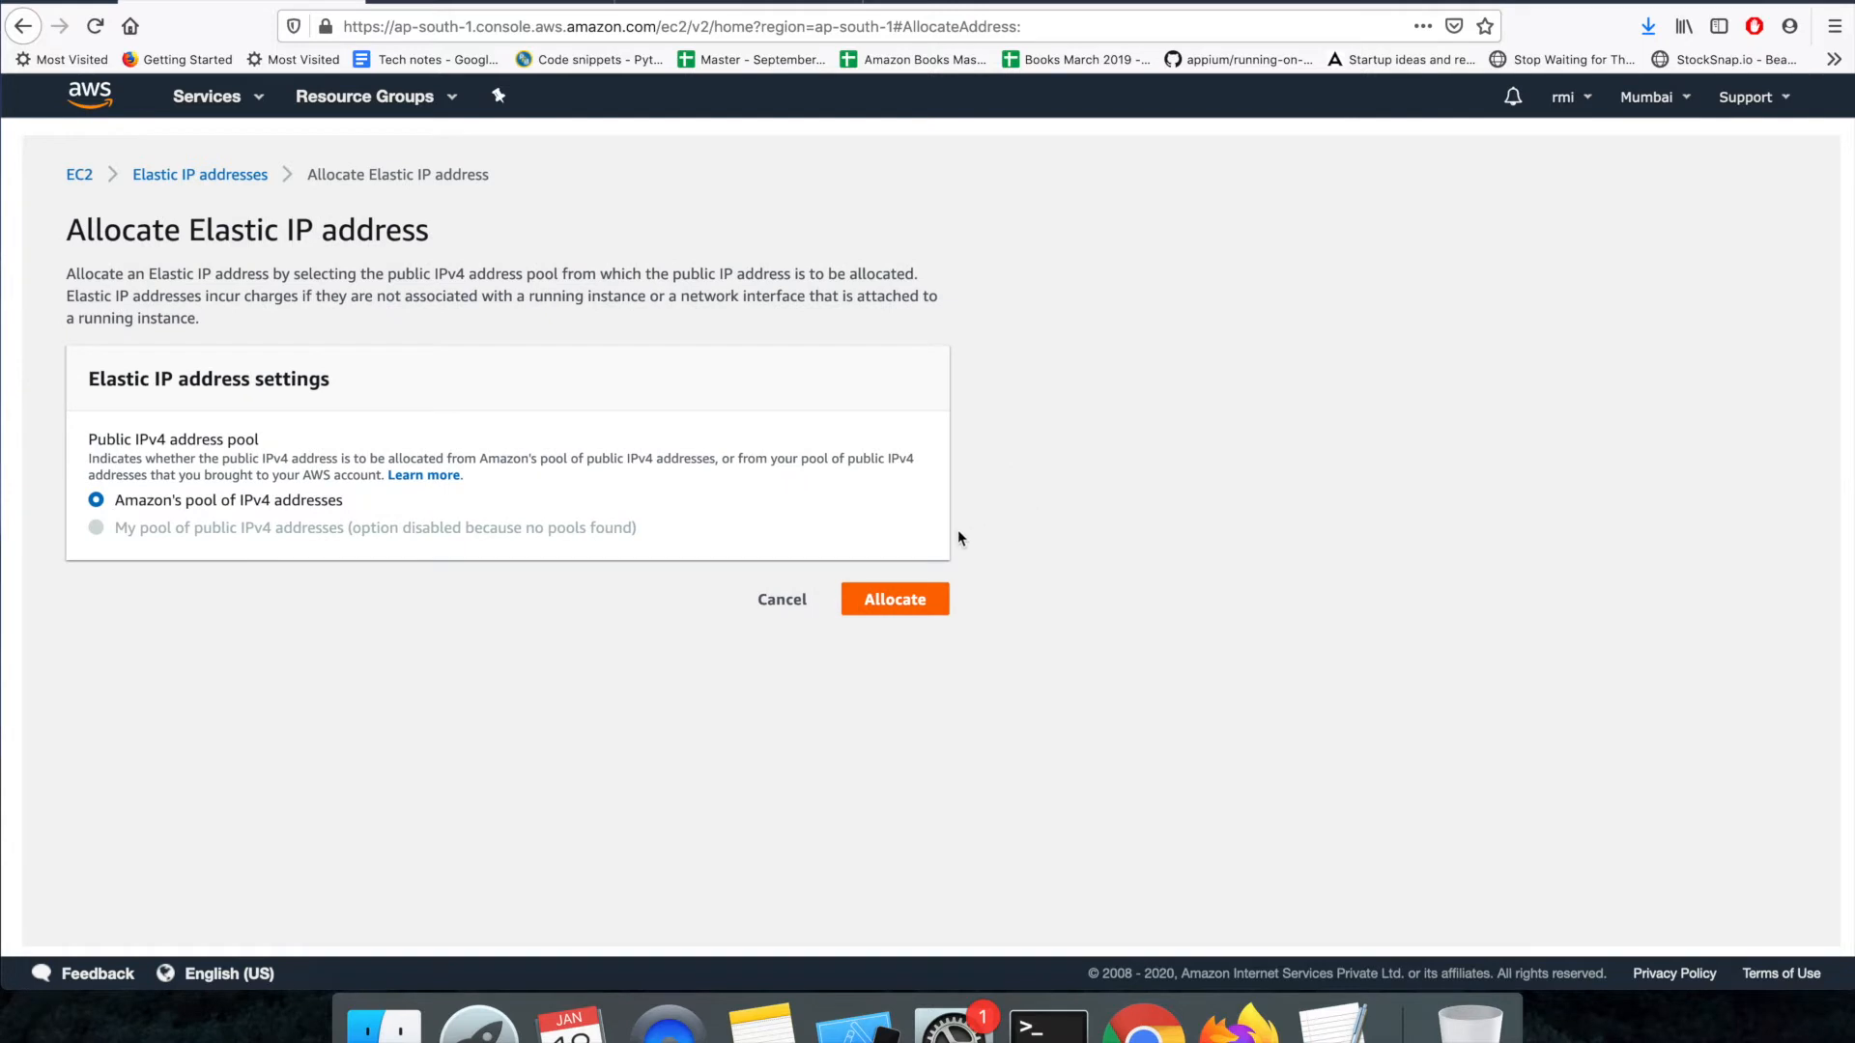
click(894, 599)
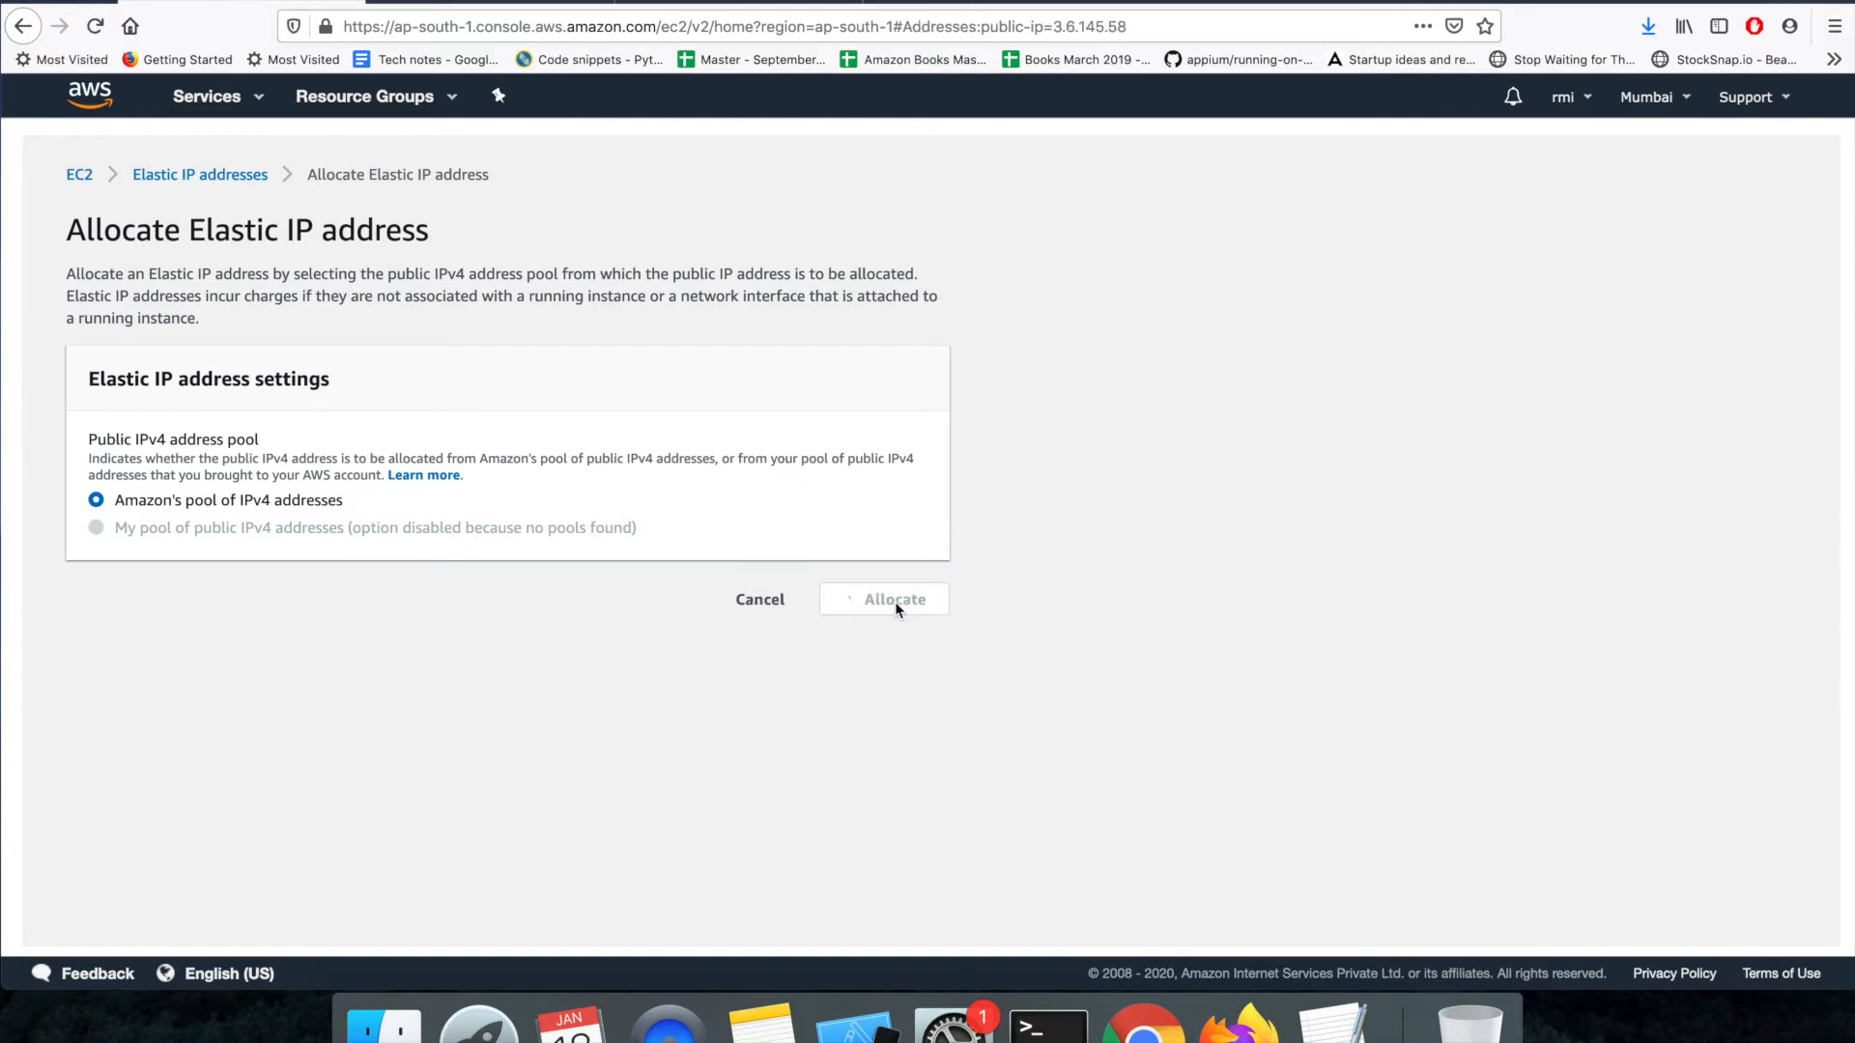
click(883, 599)
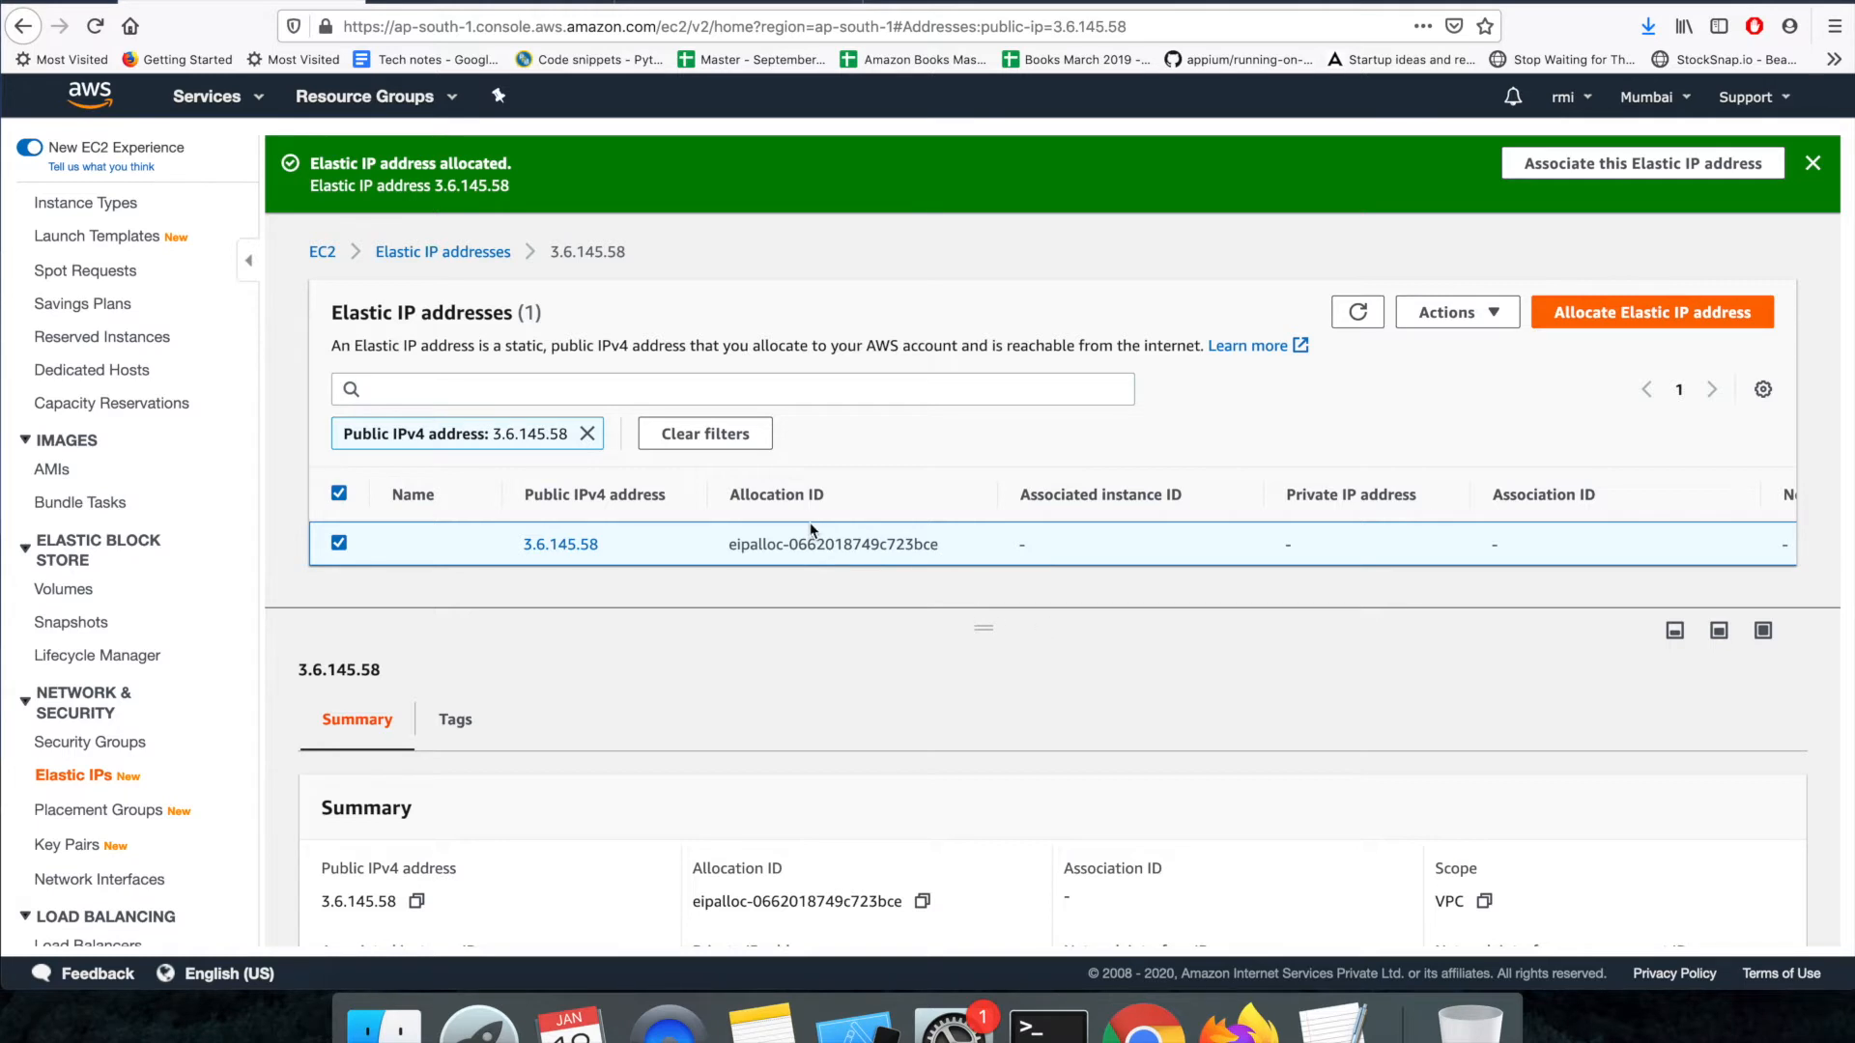
mouse_move(785, 545)
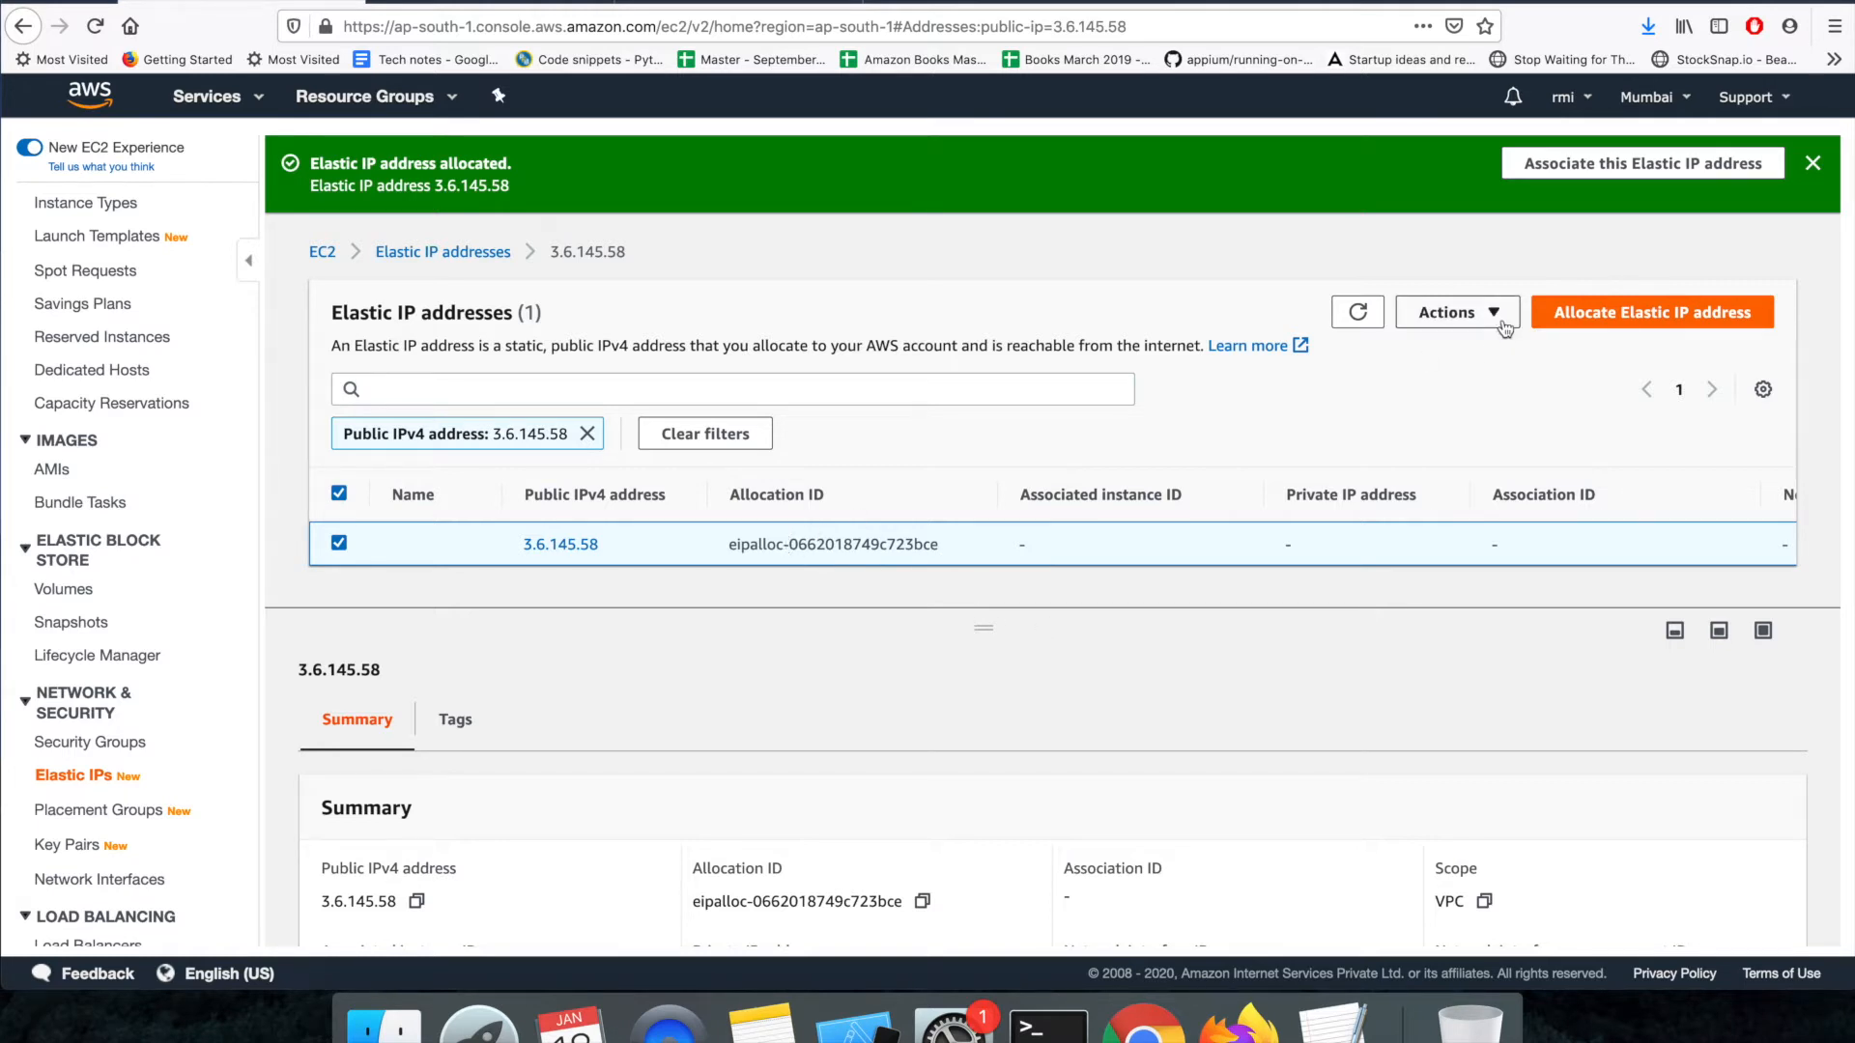
Associate Elastic IP 3.6.145.58 with instance i-09870a5cb4f351024 via Actions
click(1447, 312)
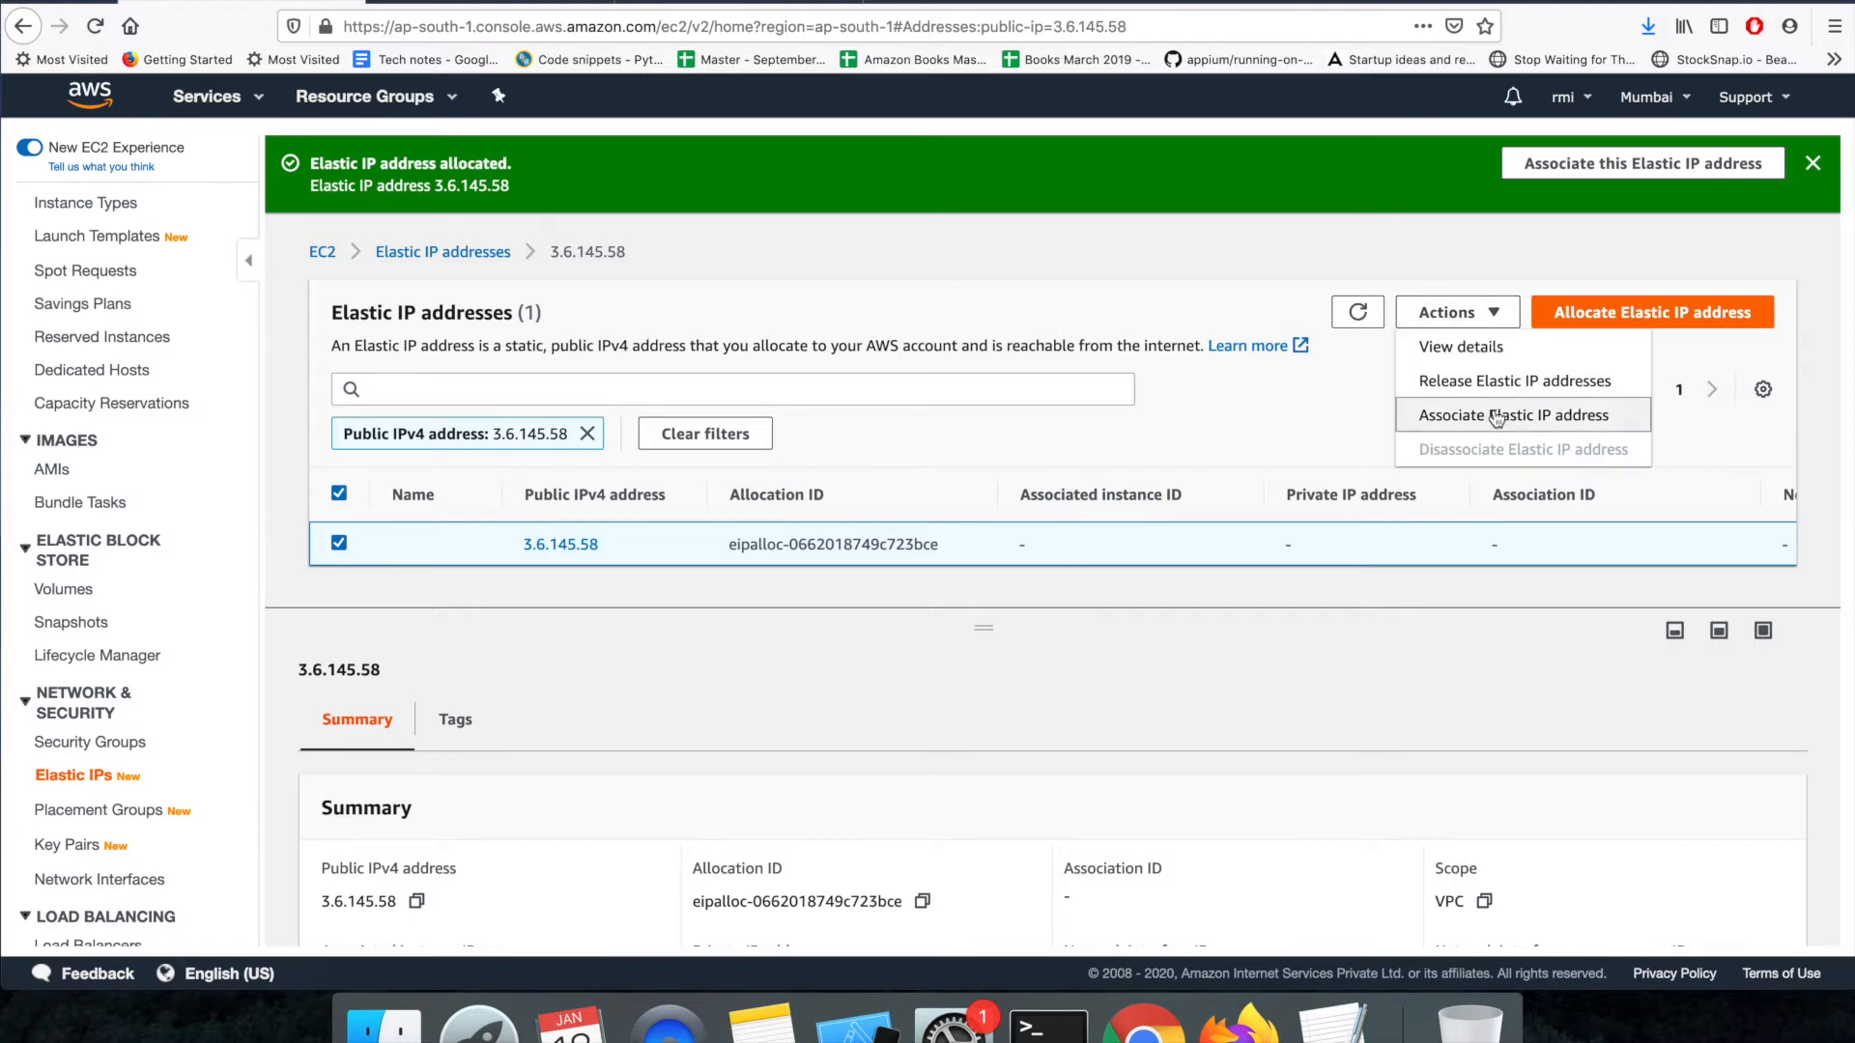
click(1517, 414)
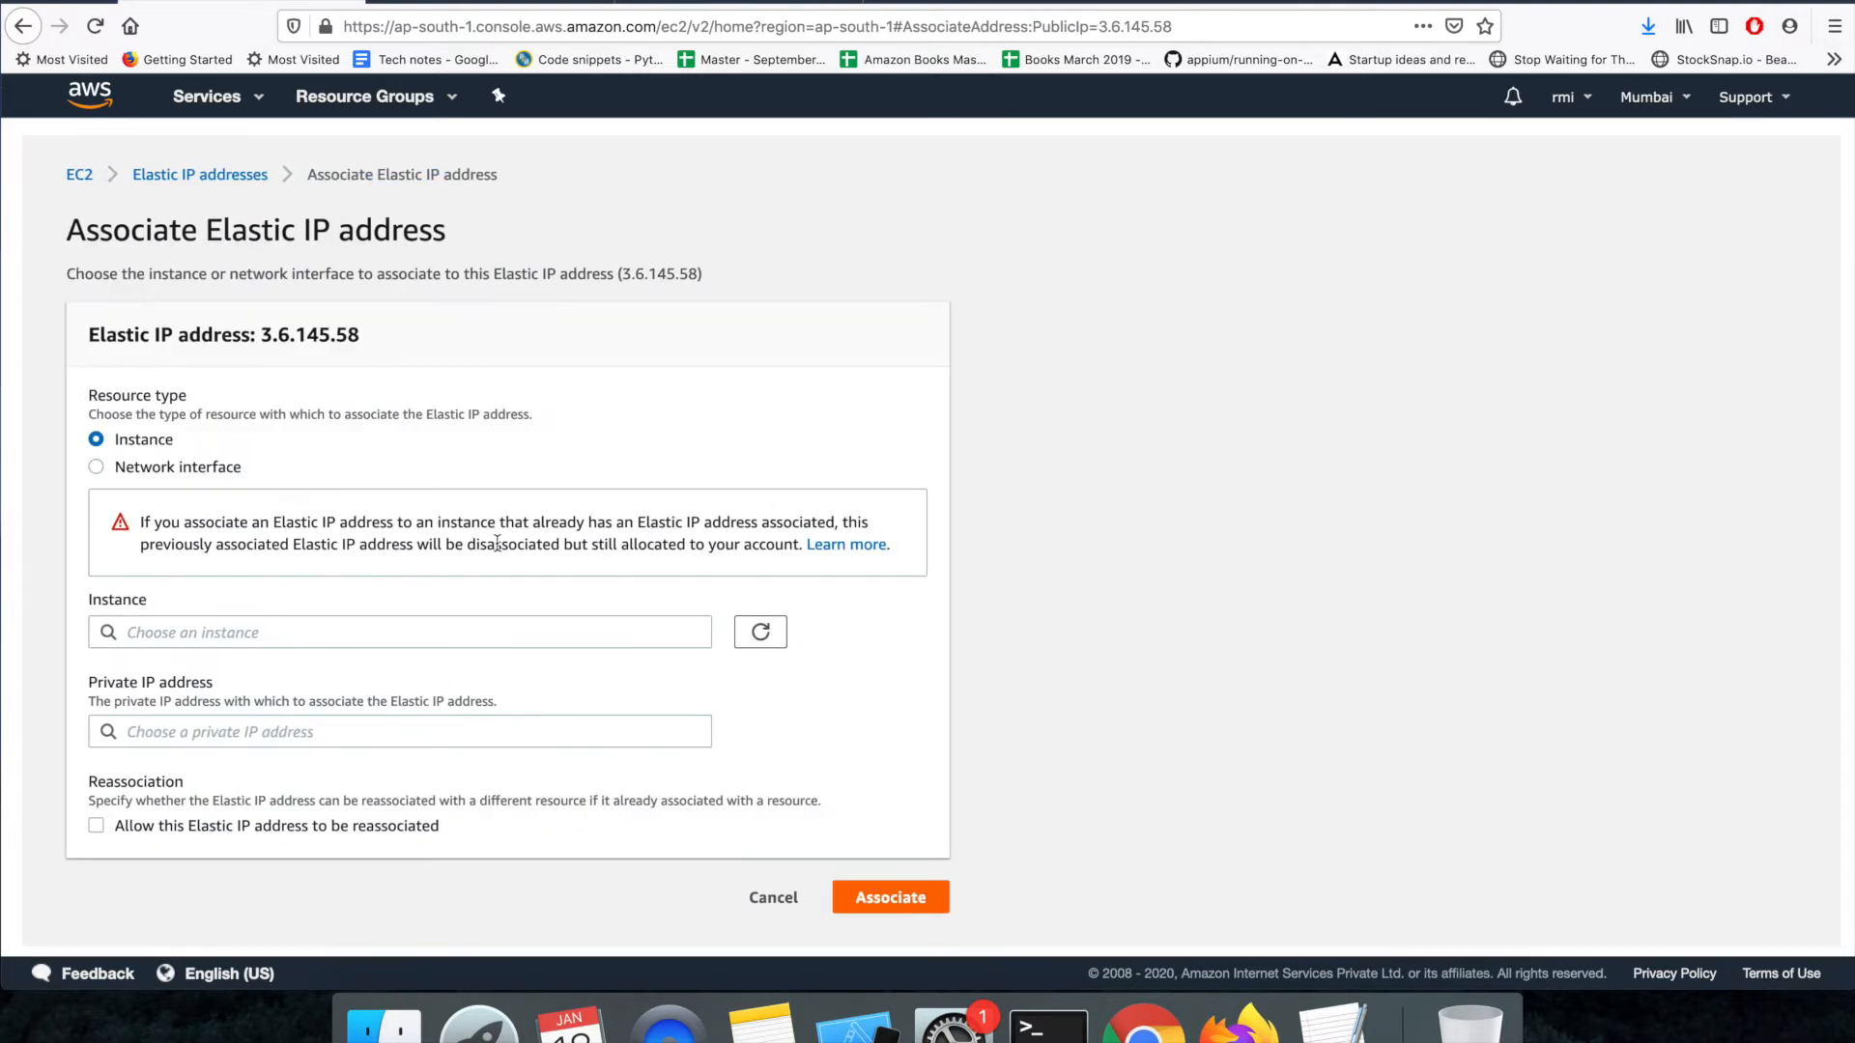
click(400, 632)
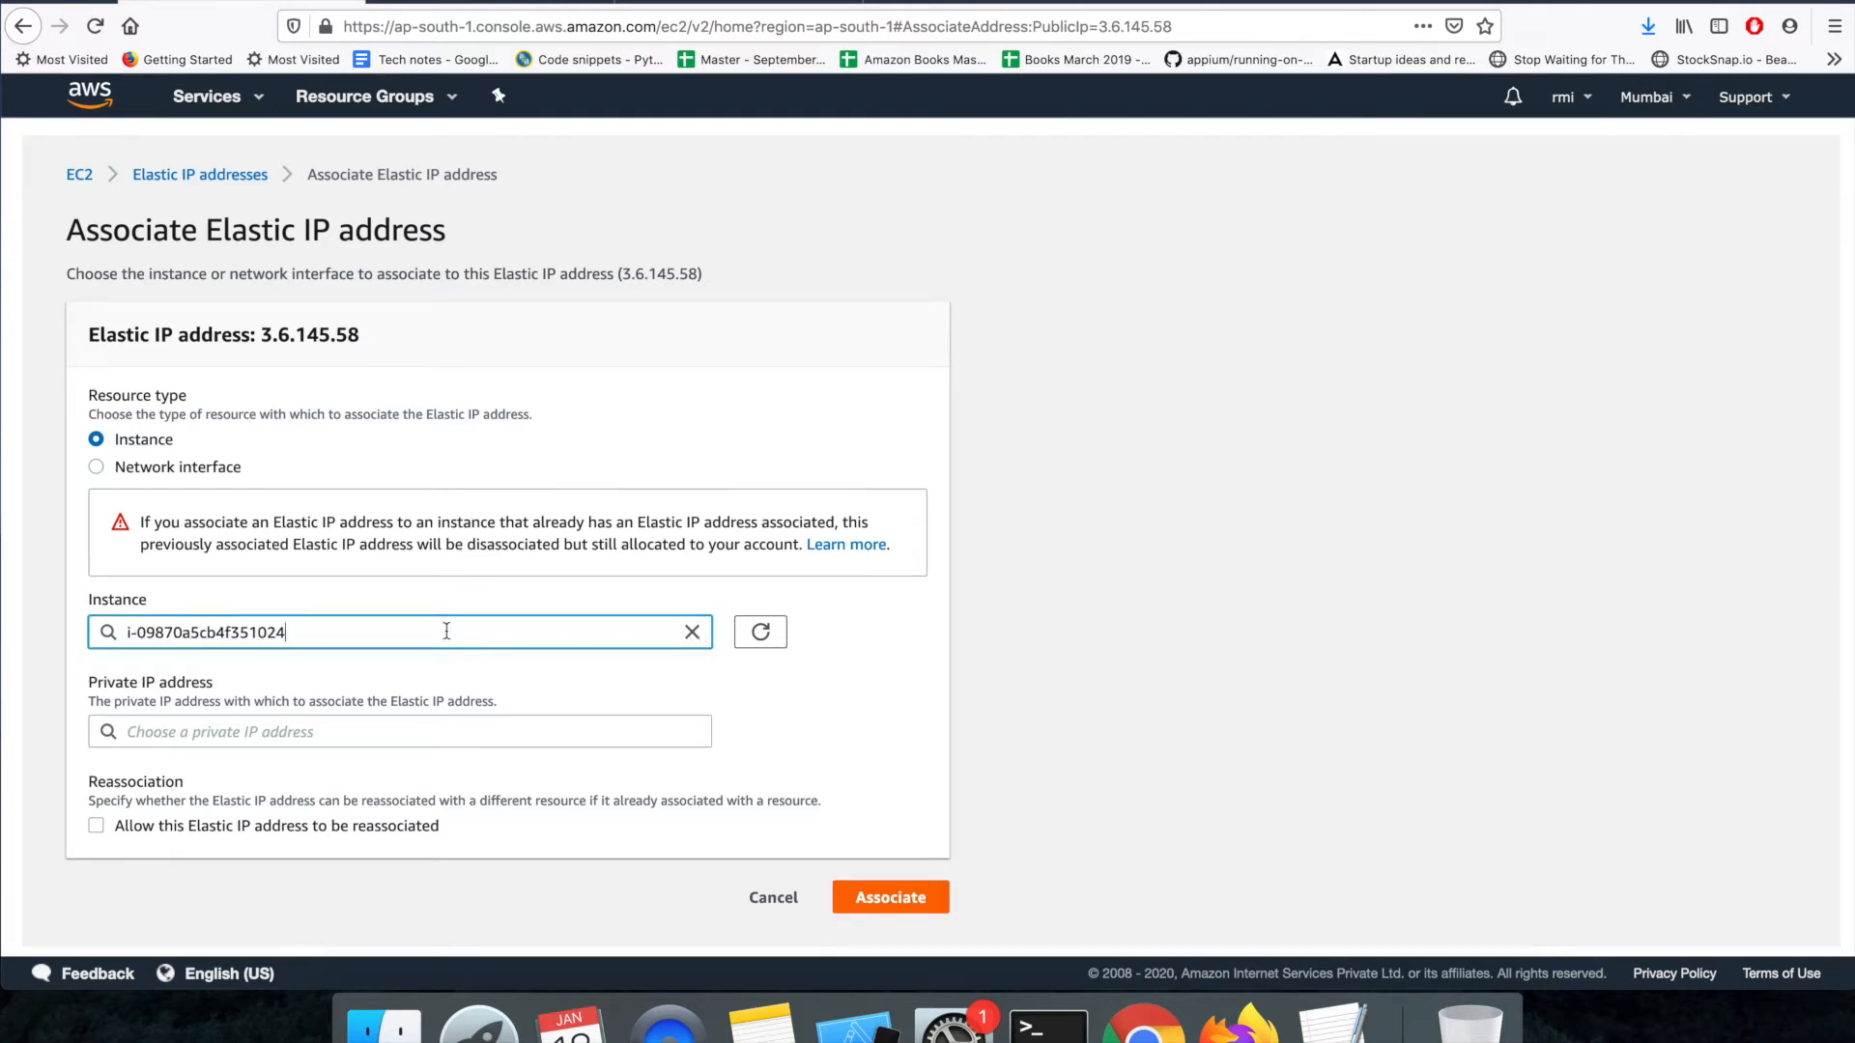
mouse_move(798, 734)
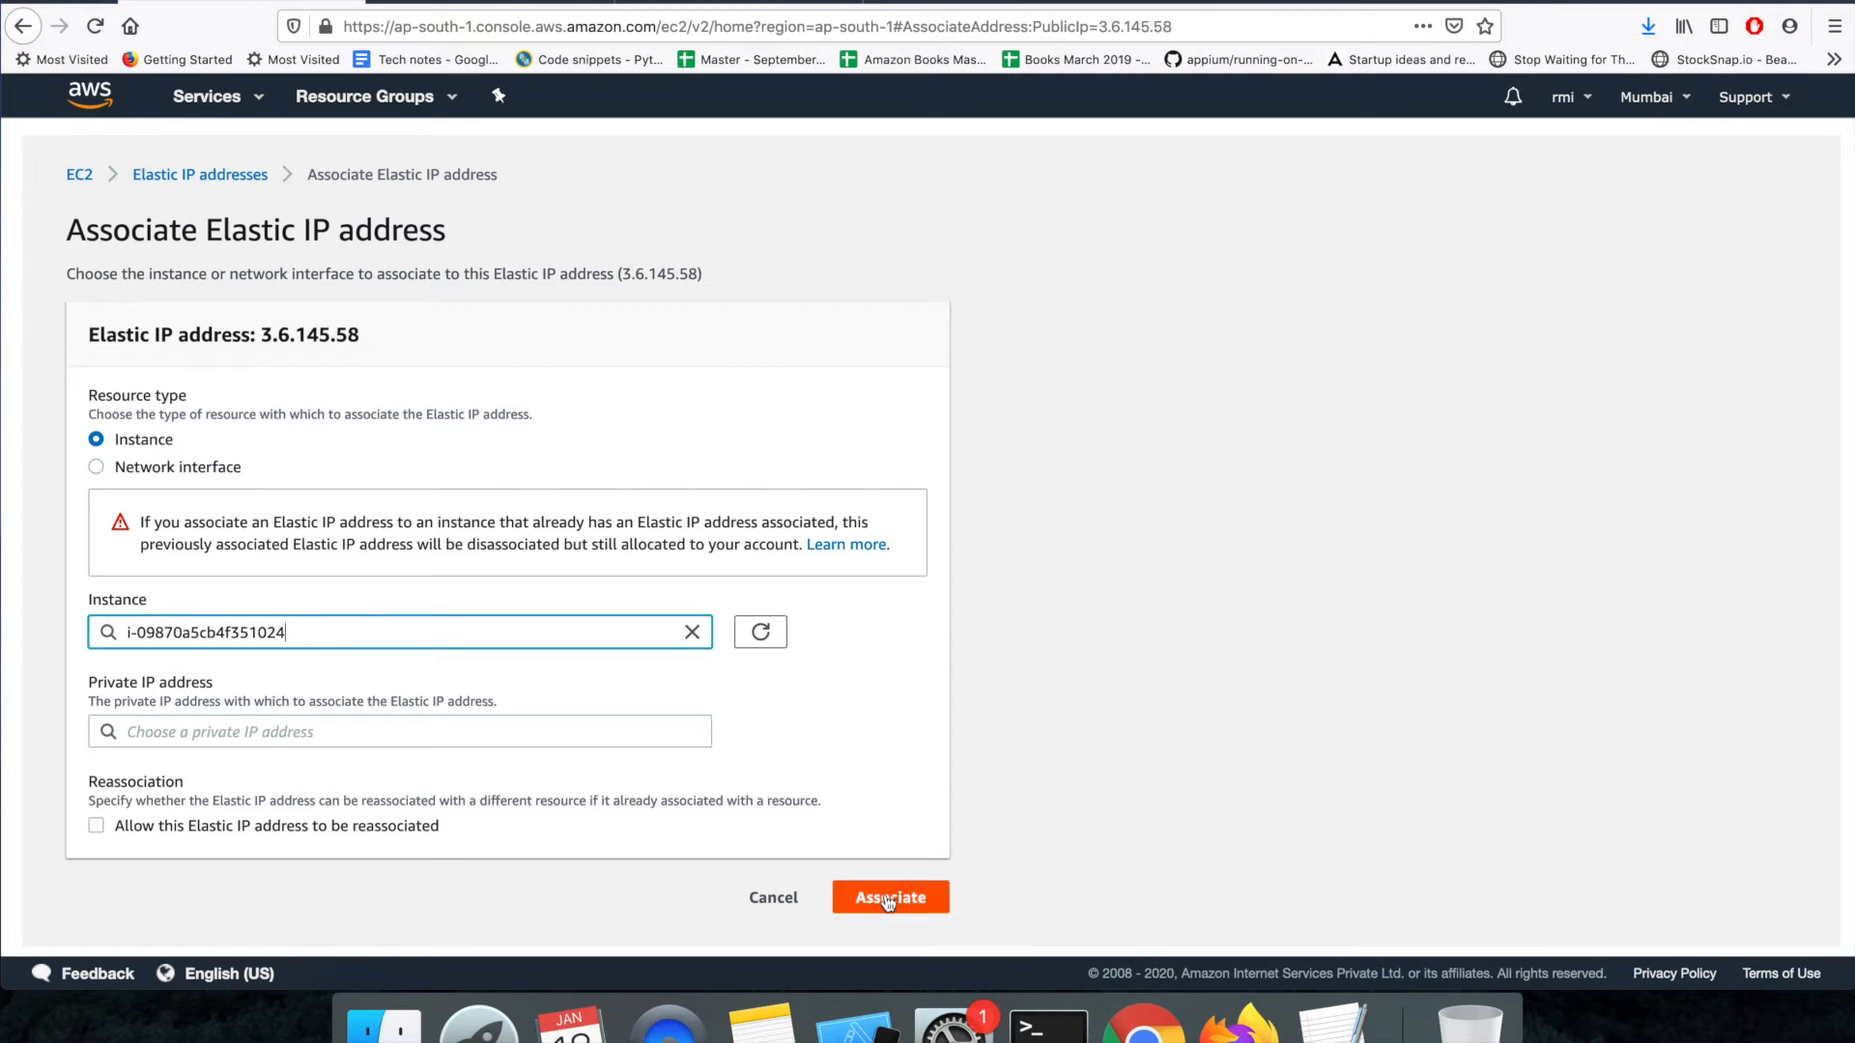
click(888, 897)
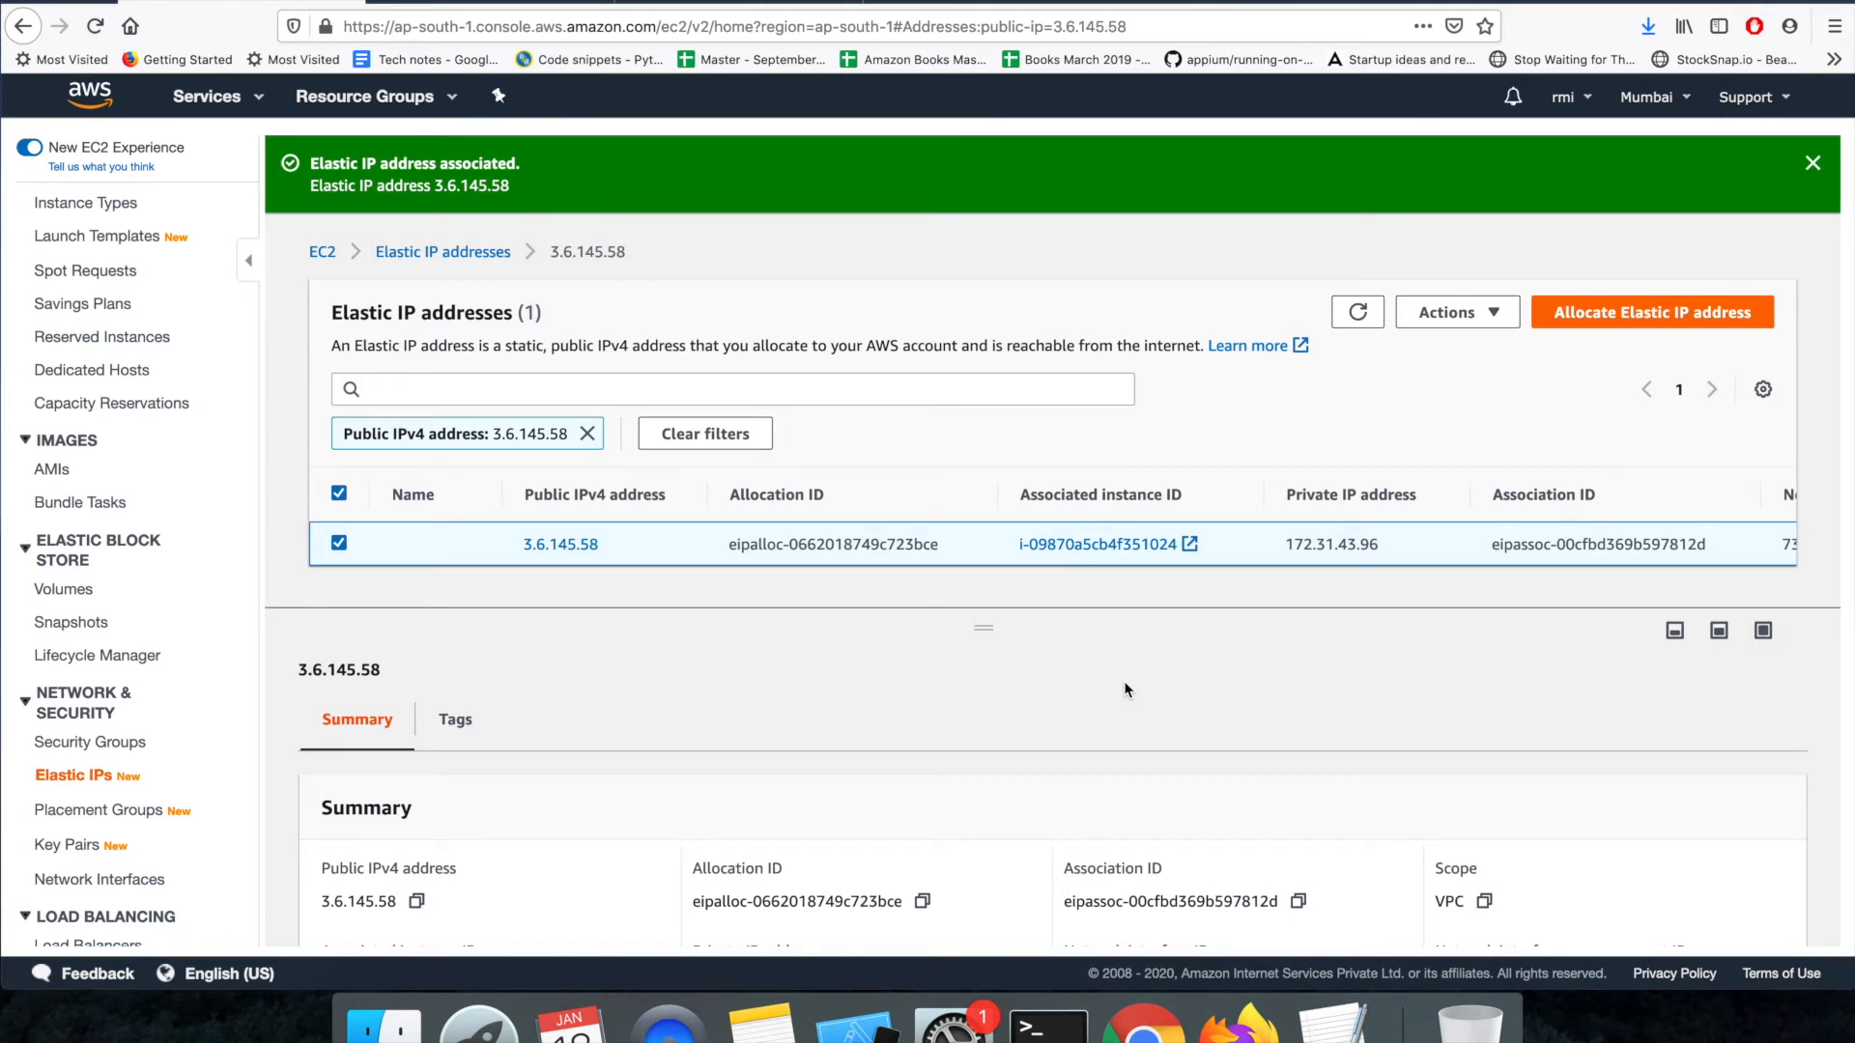
mouse_move(83, 203)
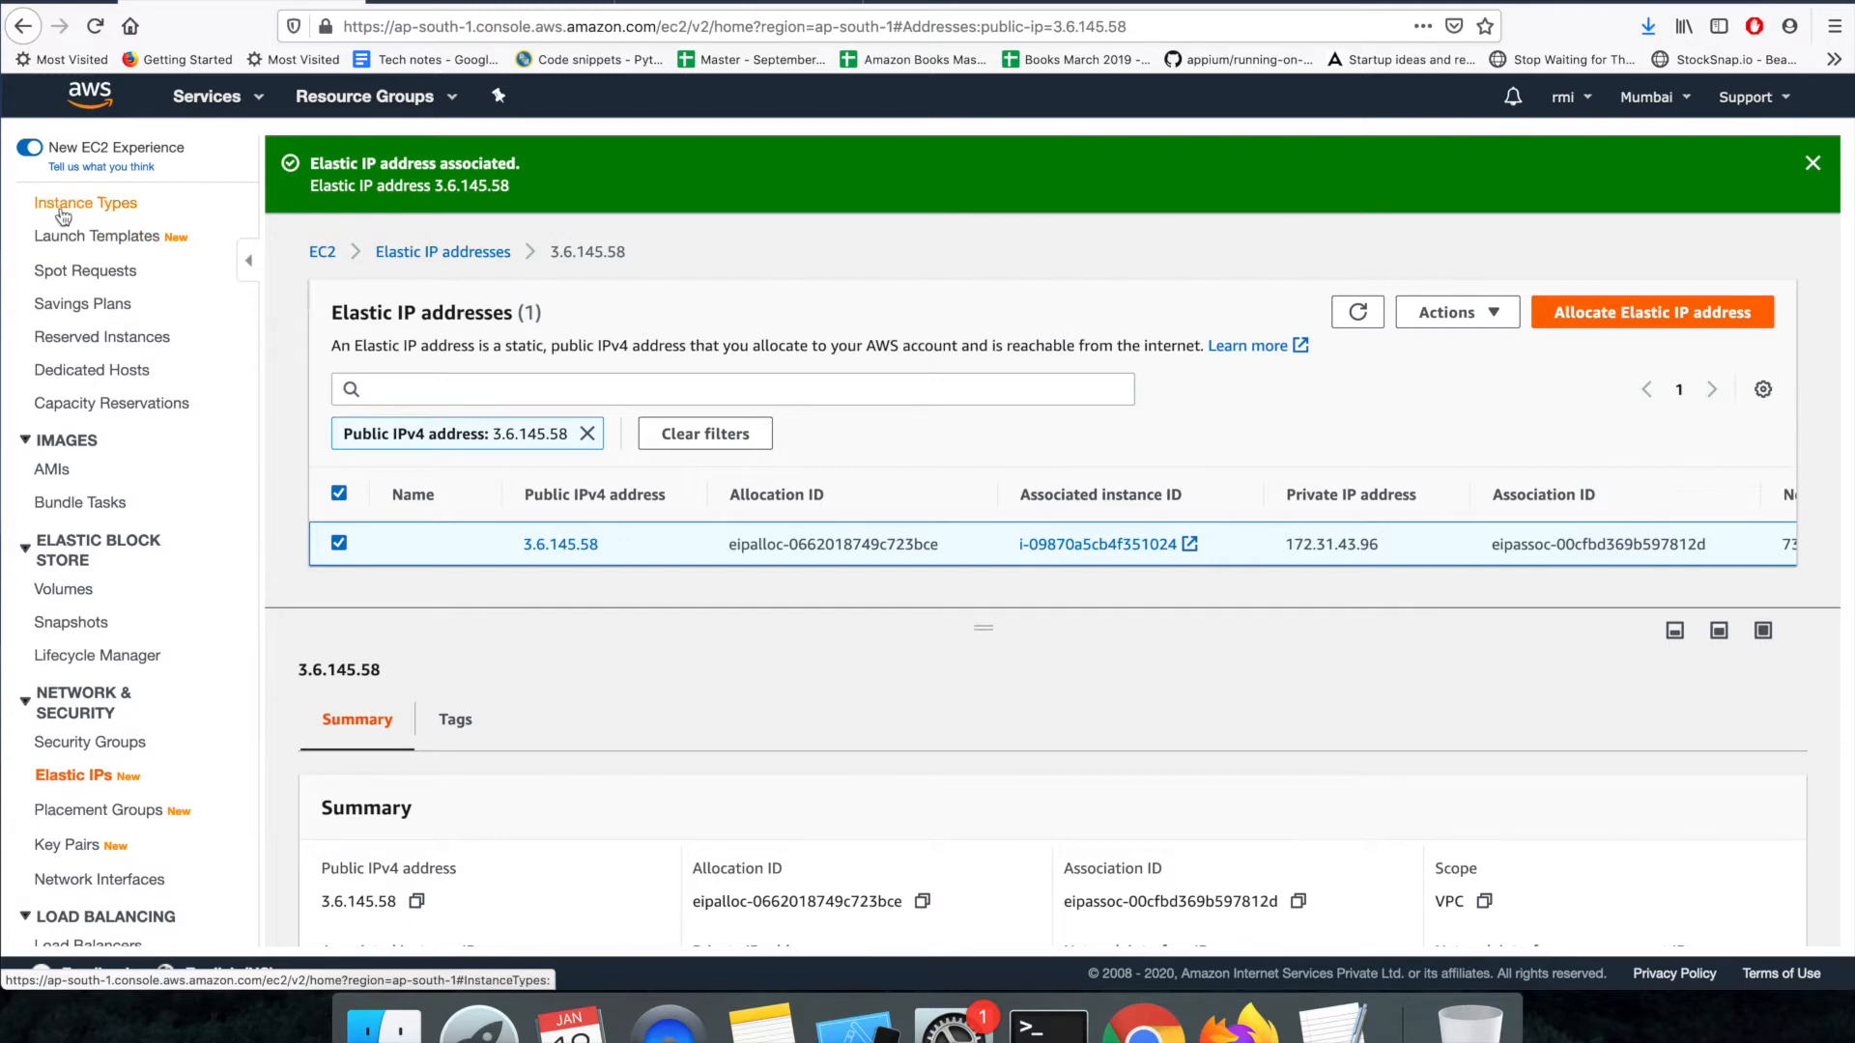
Return to the instance's details and copy its public IP 3.6.145.58 to the clipboard
click(85, 203)
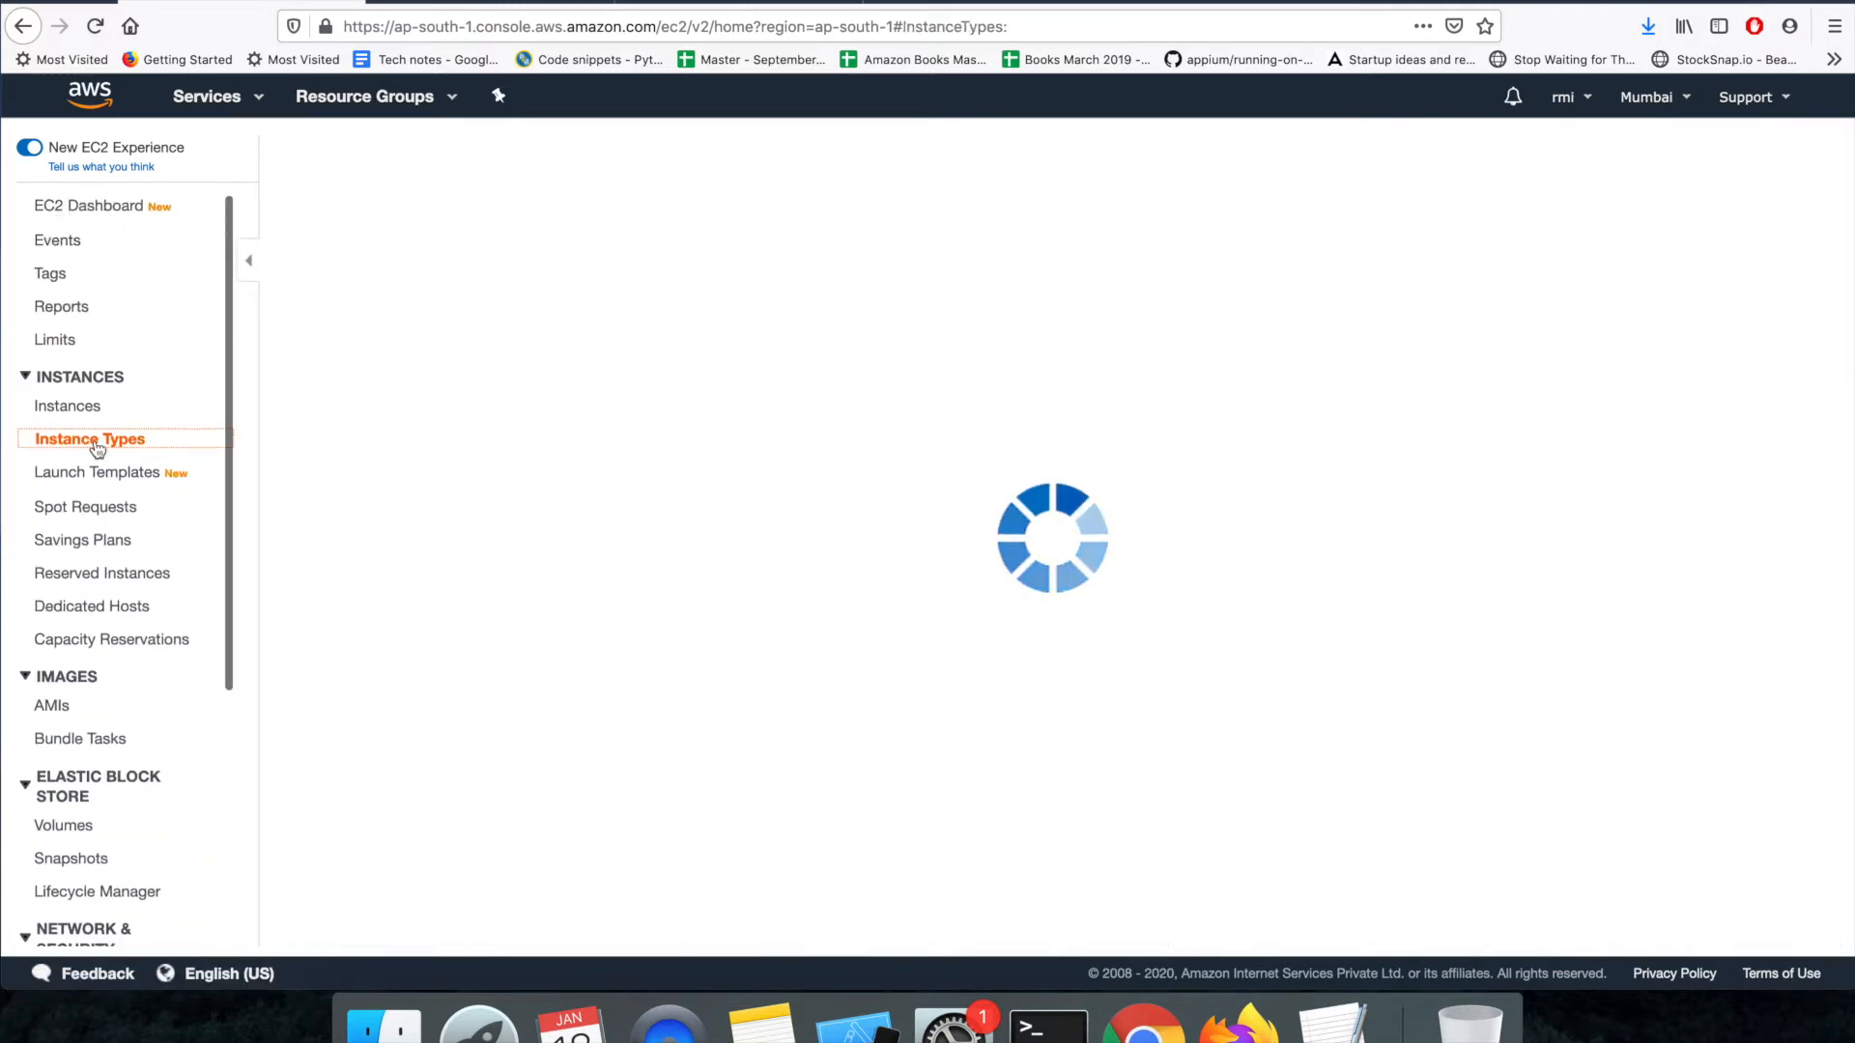
click(70, 406)
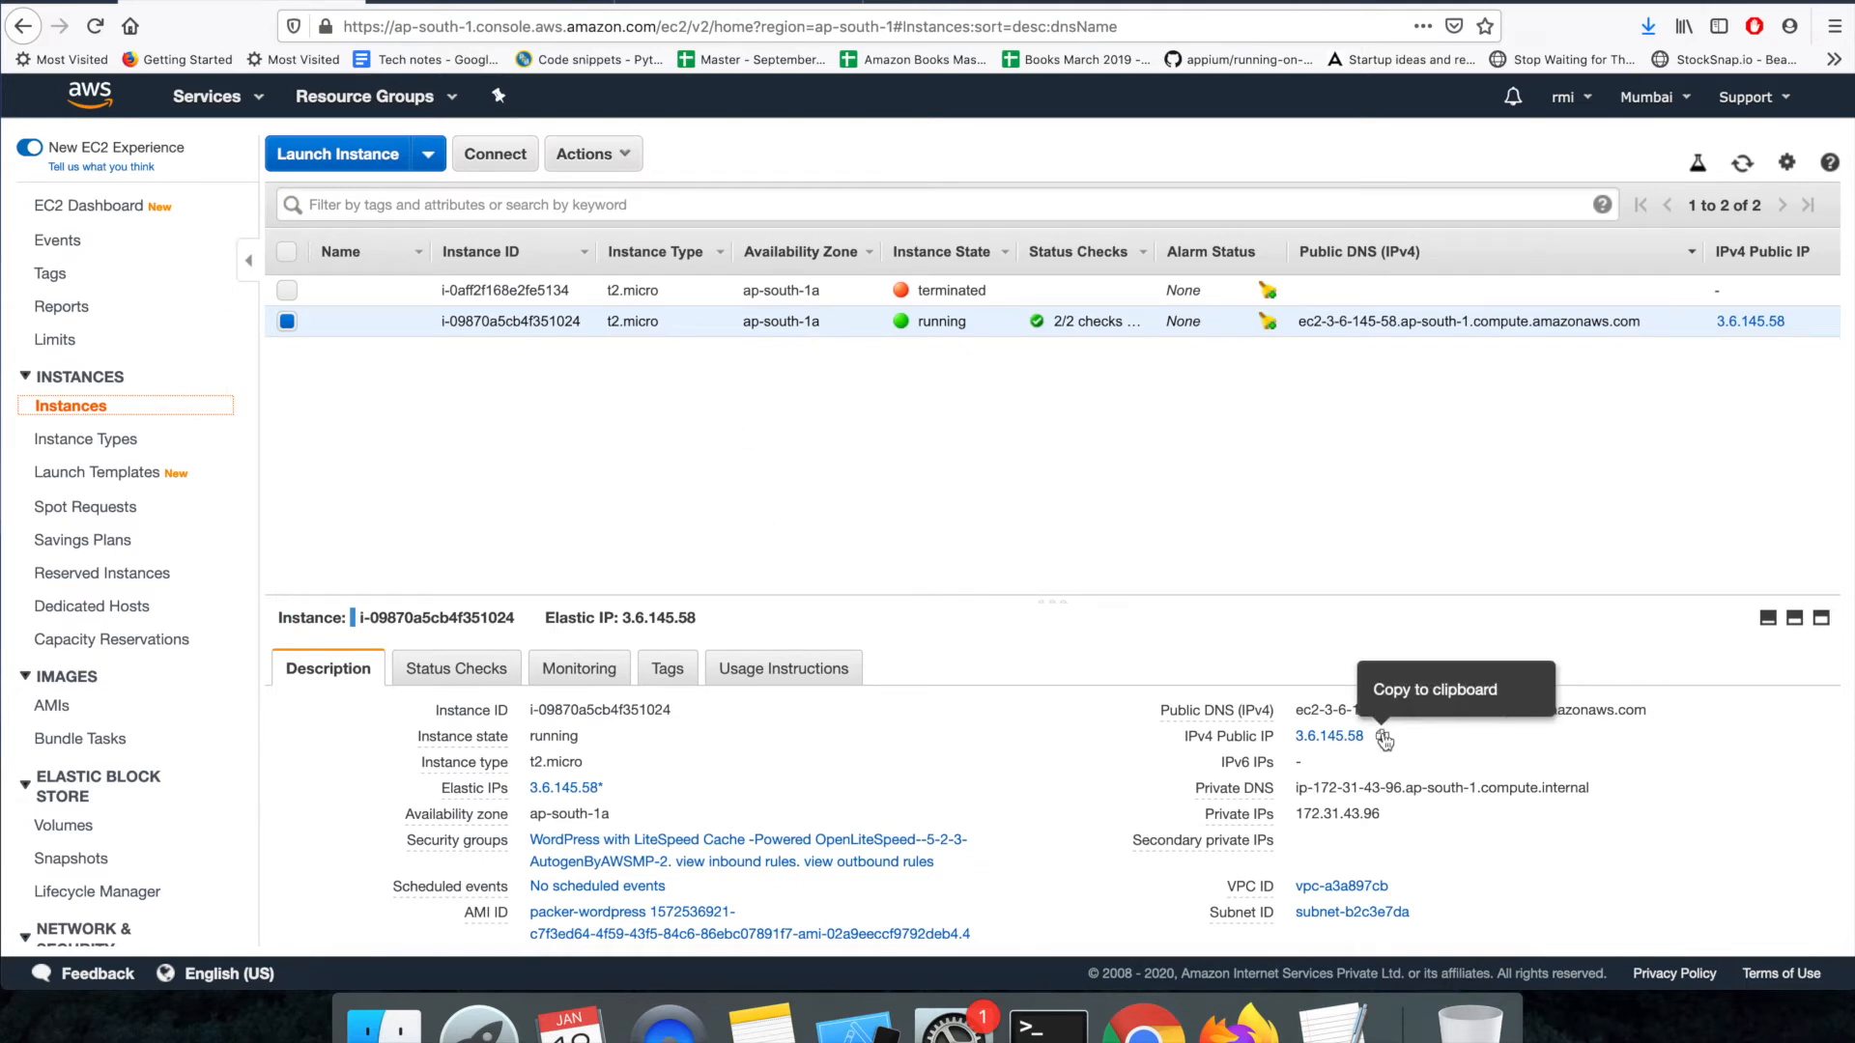
click(1383, 736)
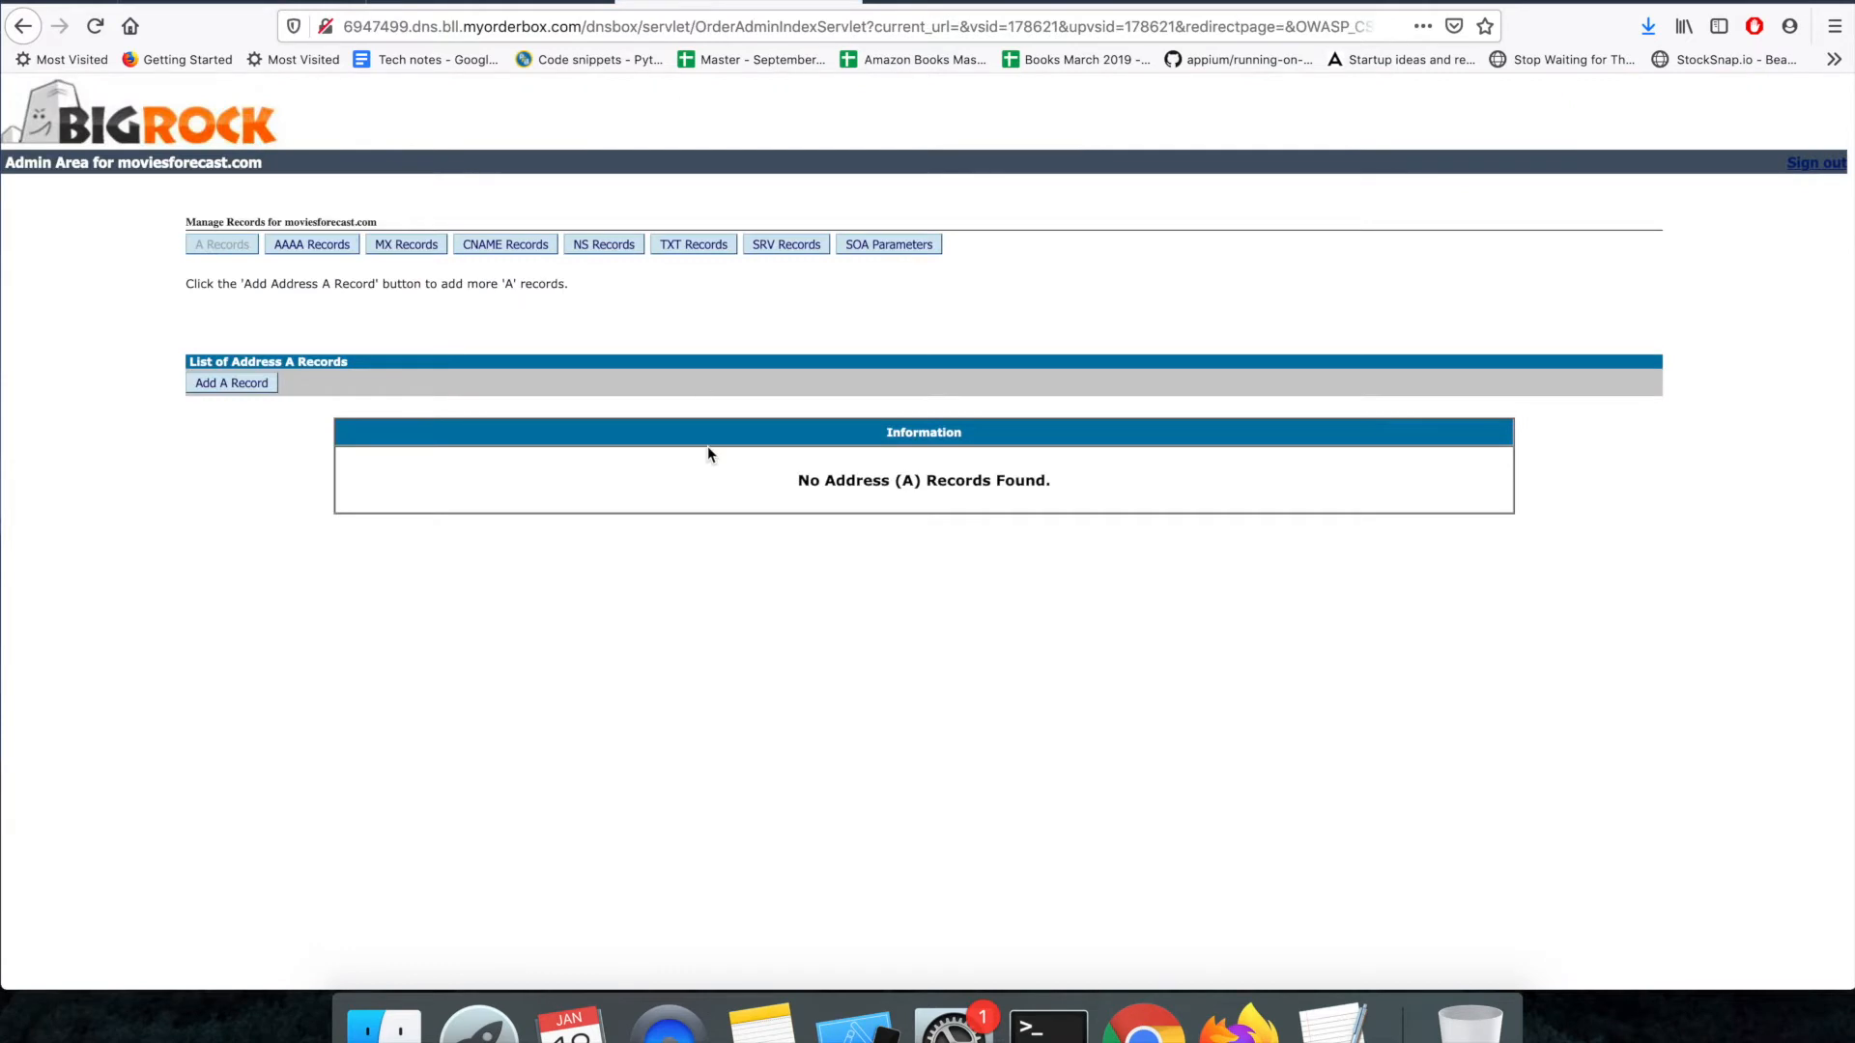
mouse_move(249, 389)
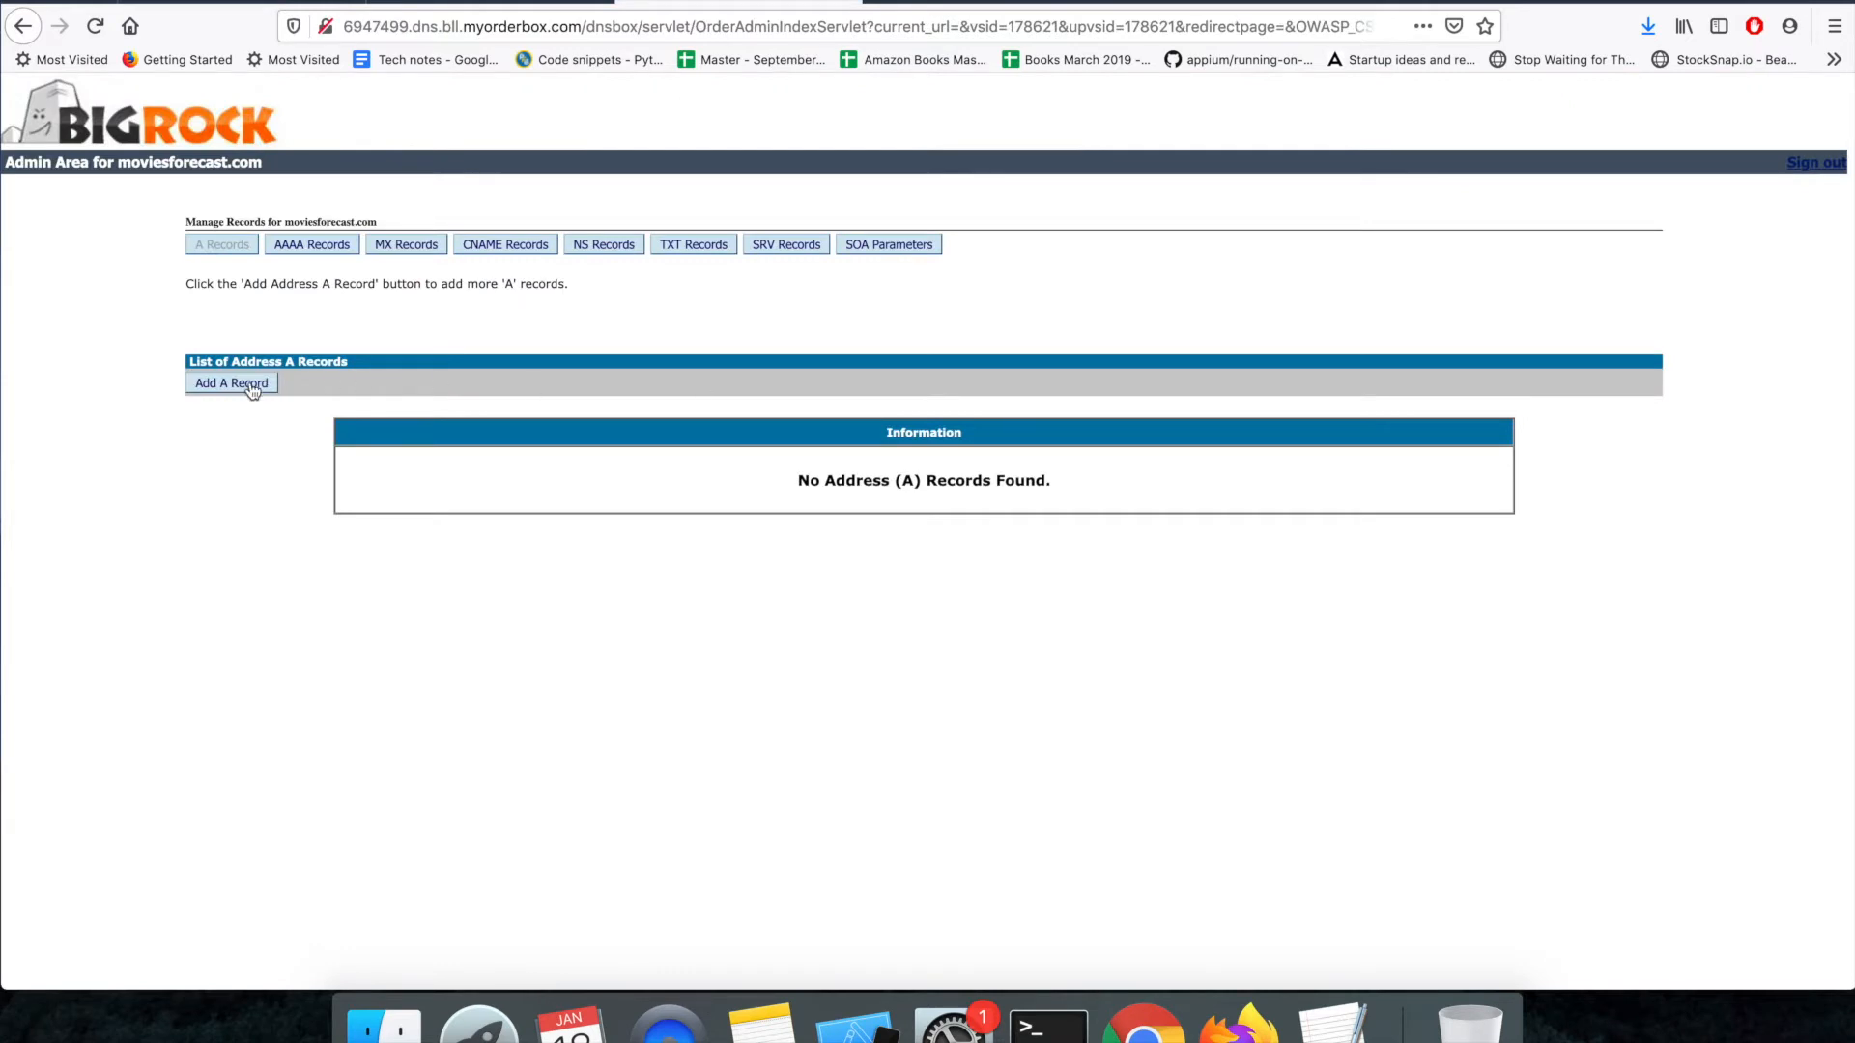
Start a new A record for moviesforecast.com with blank host name and destination IPv4 3.6.145.58
click(230, 383)
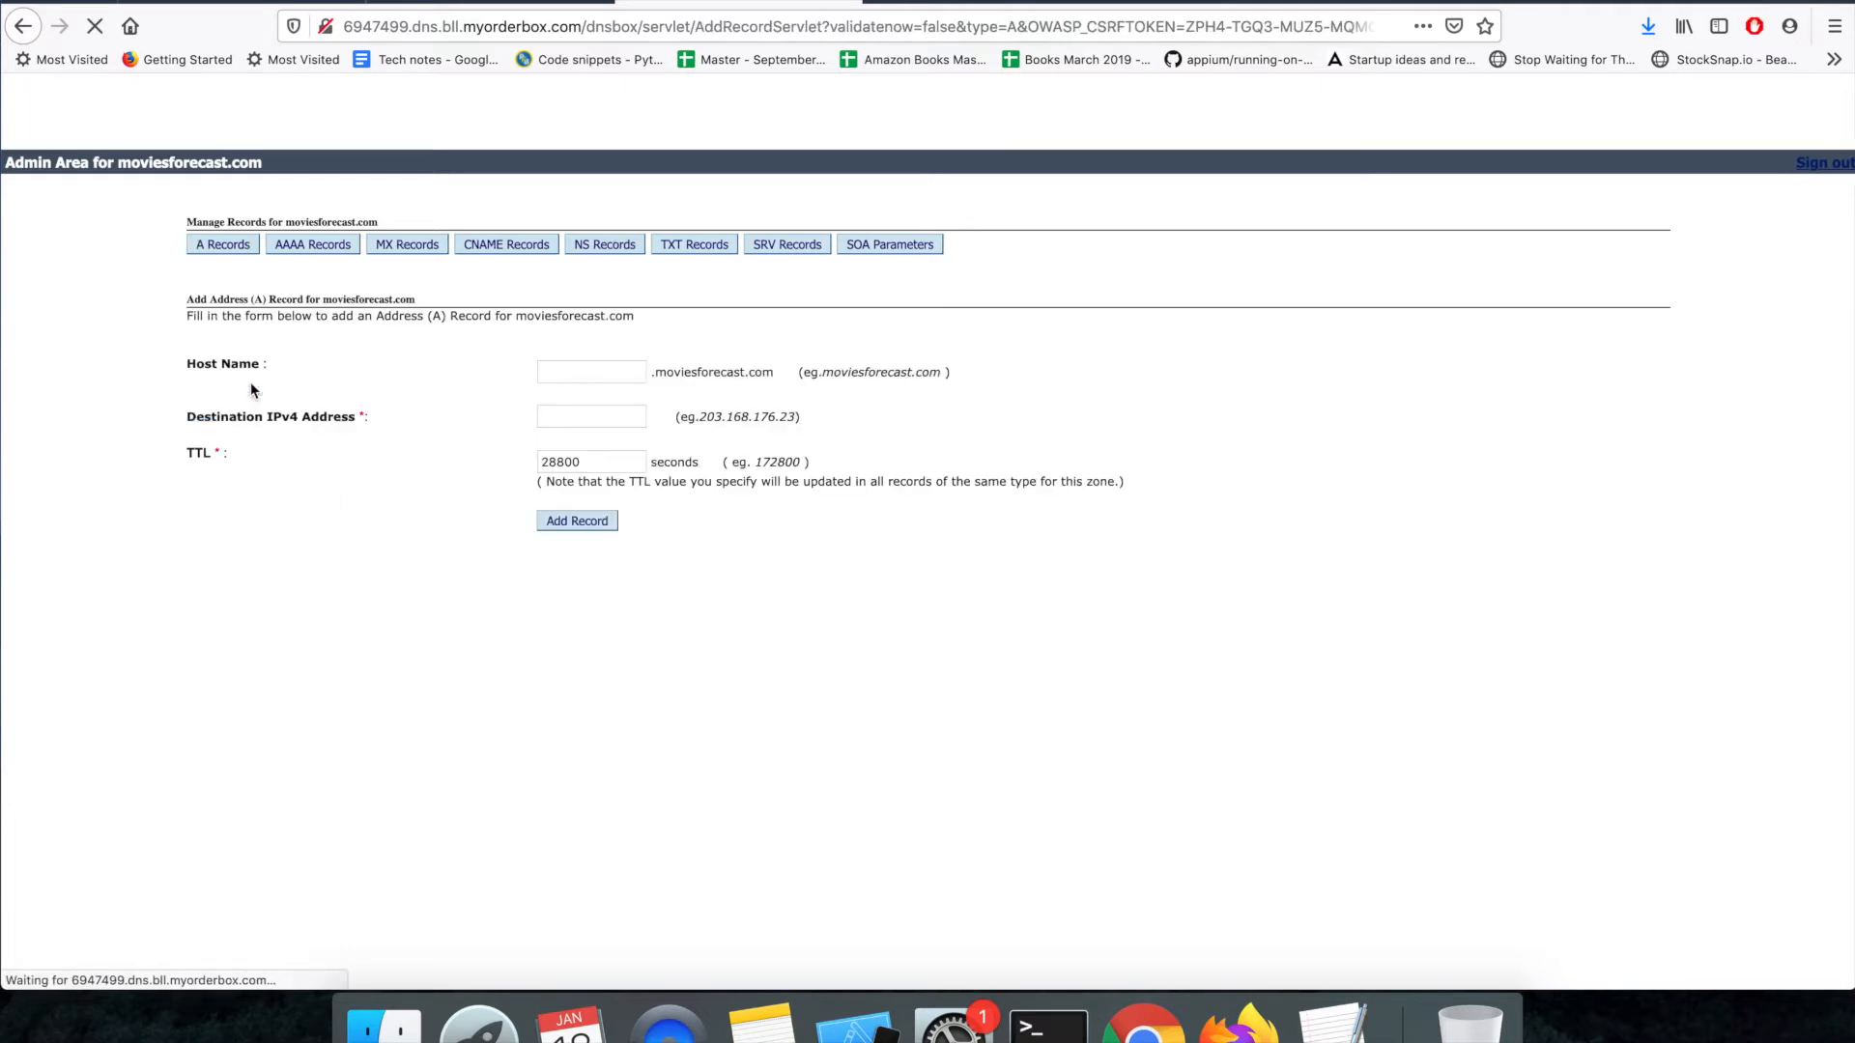
click(591, 371)
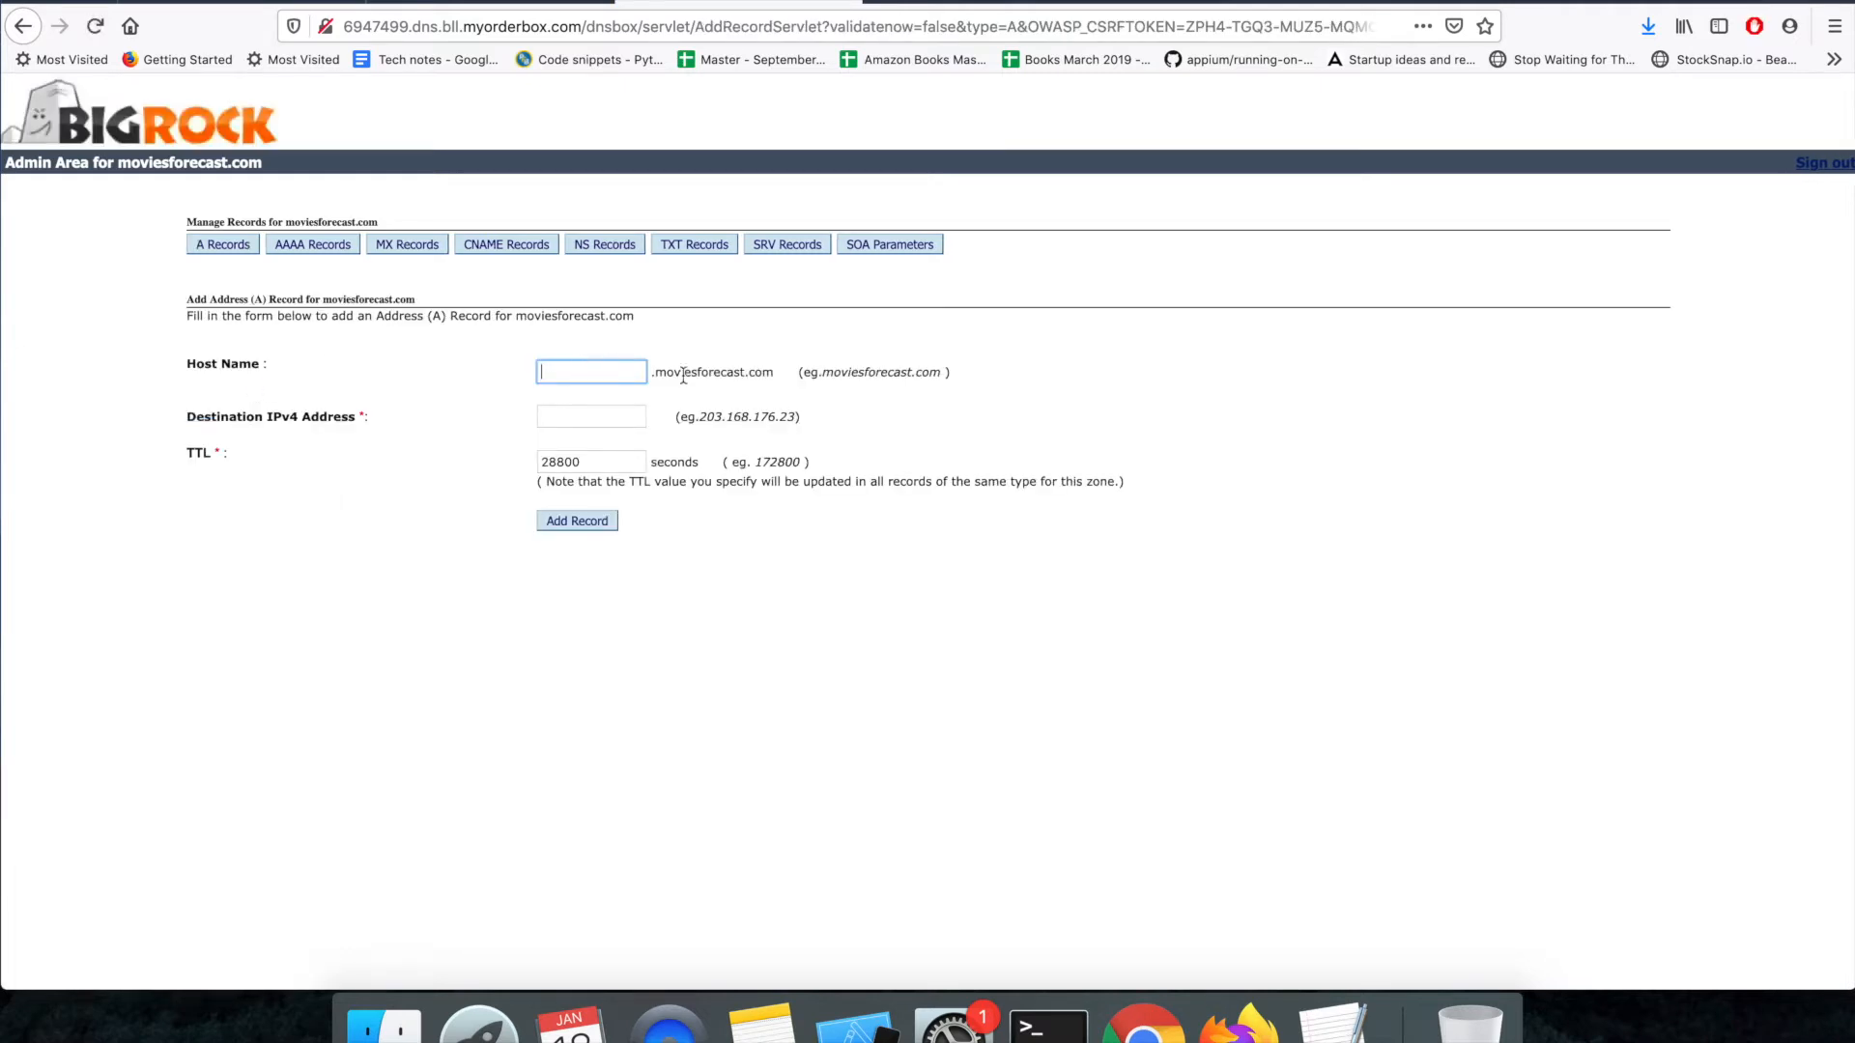
double_click(715, 371)
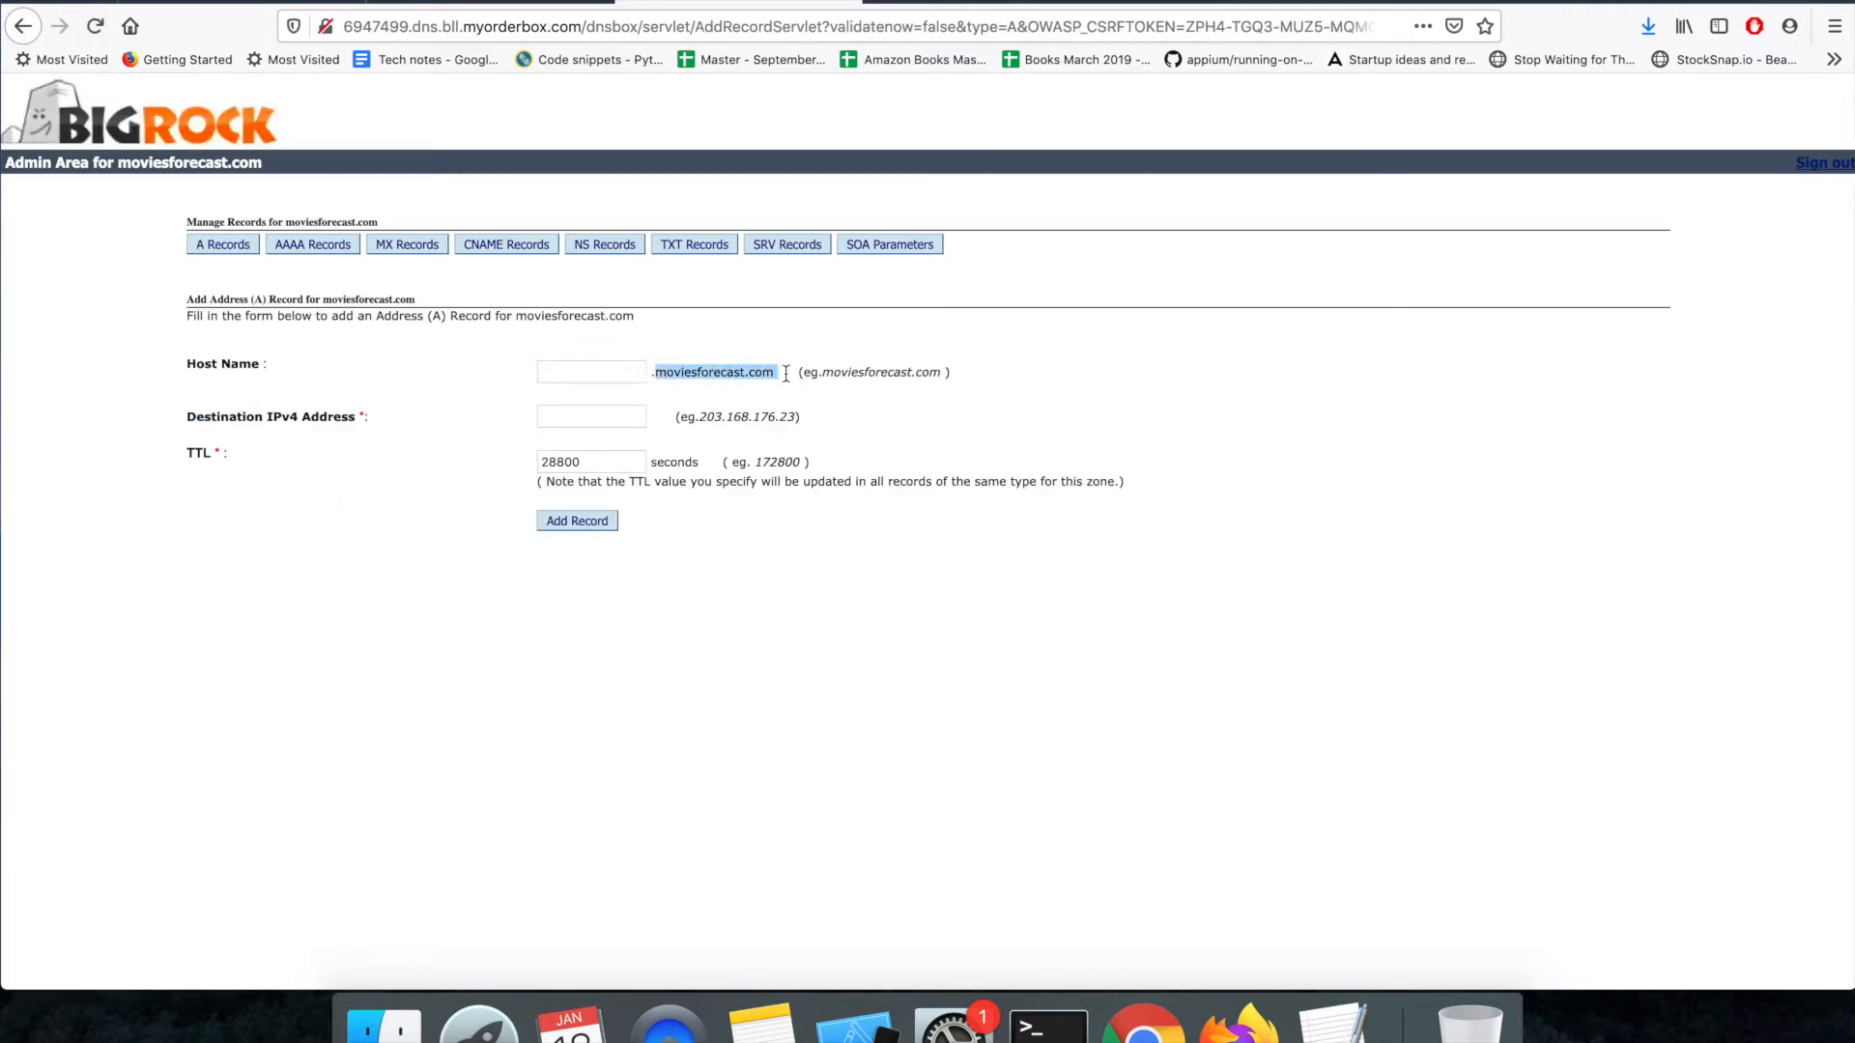
click(591, 417)
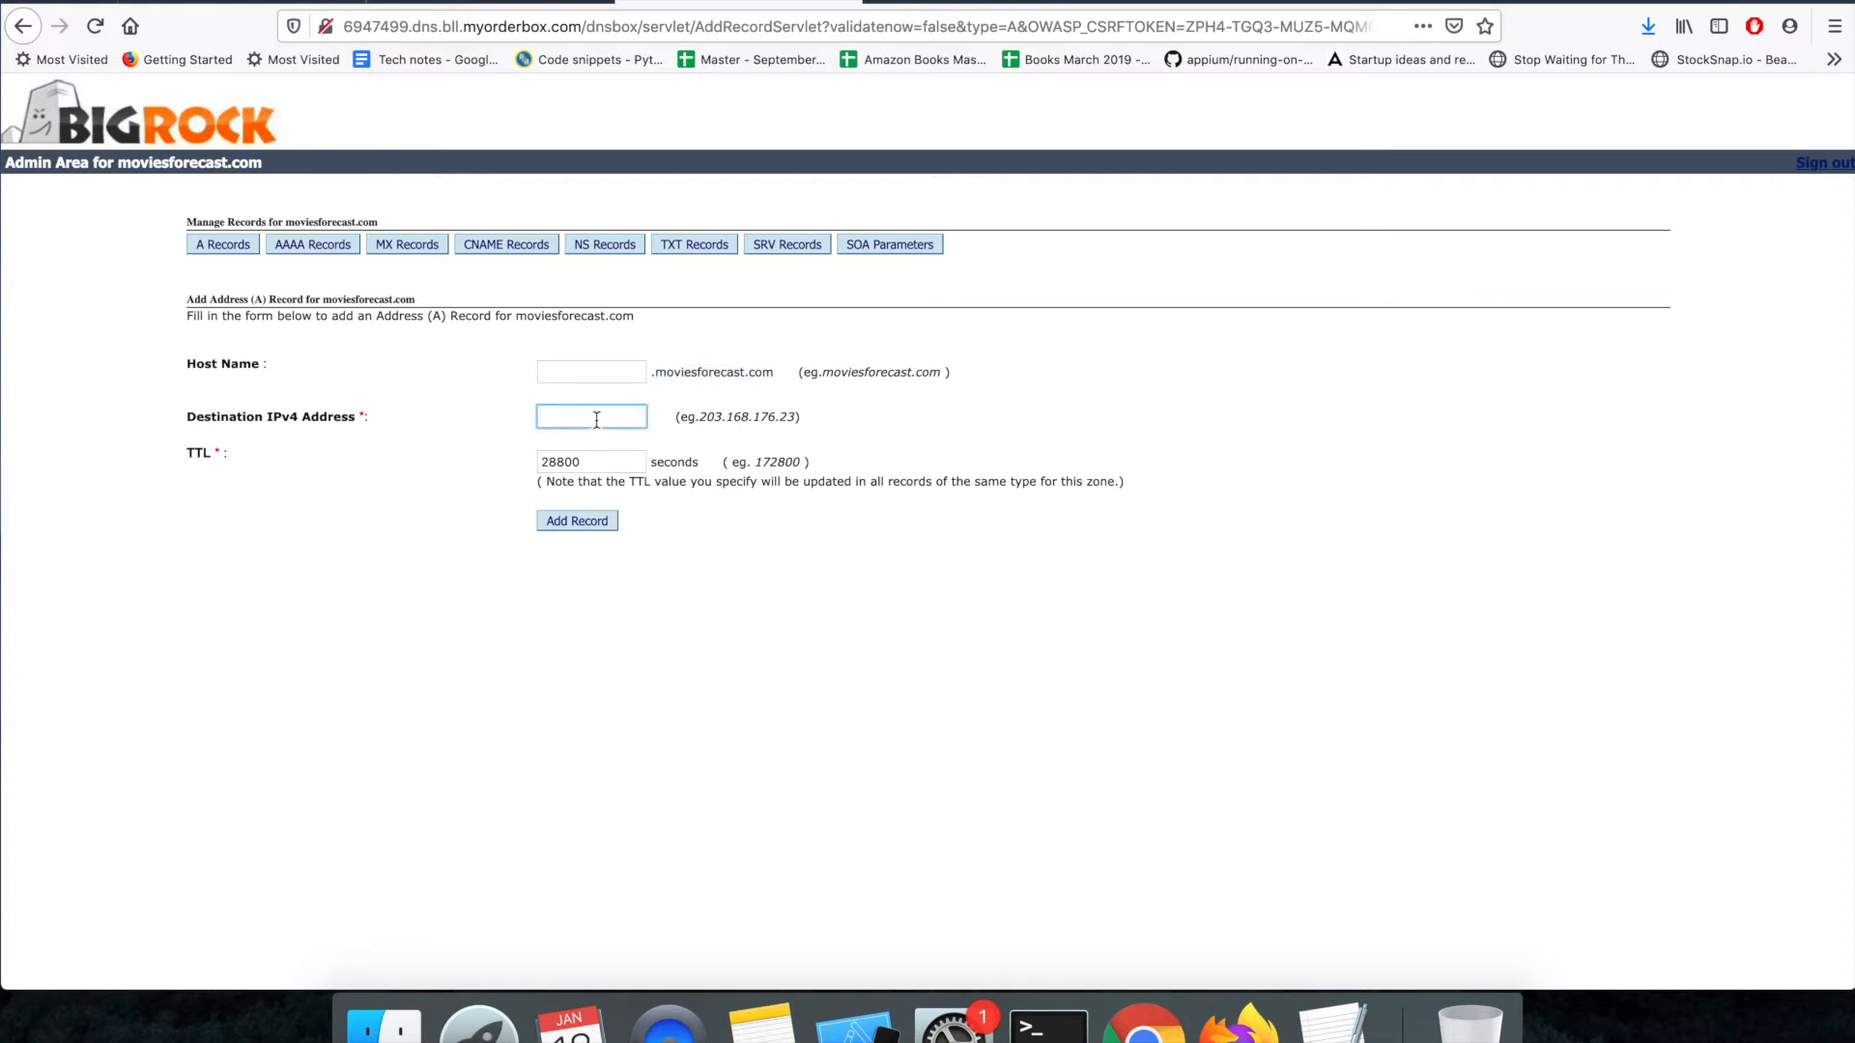
text(3.6.145.58)
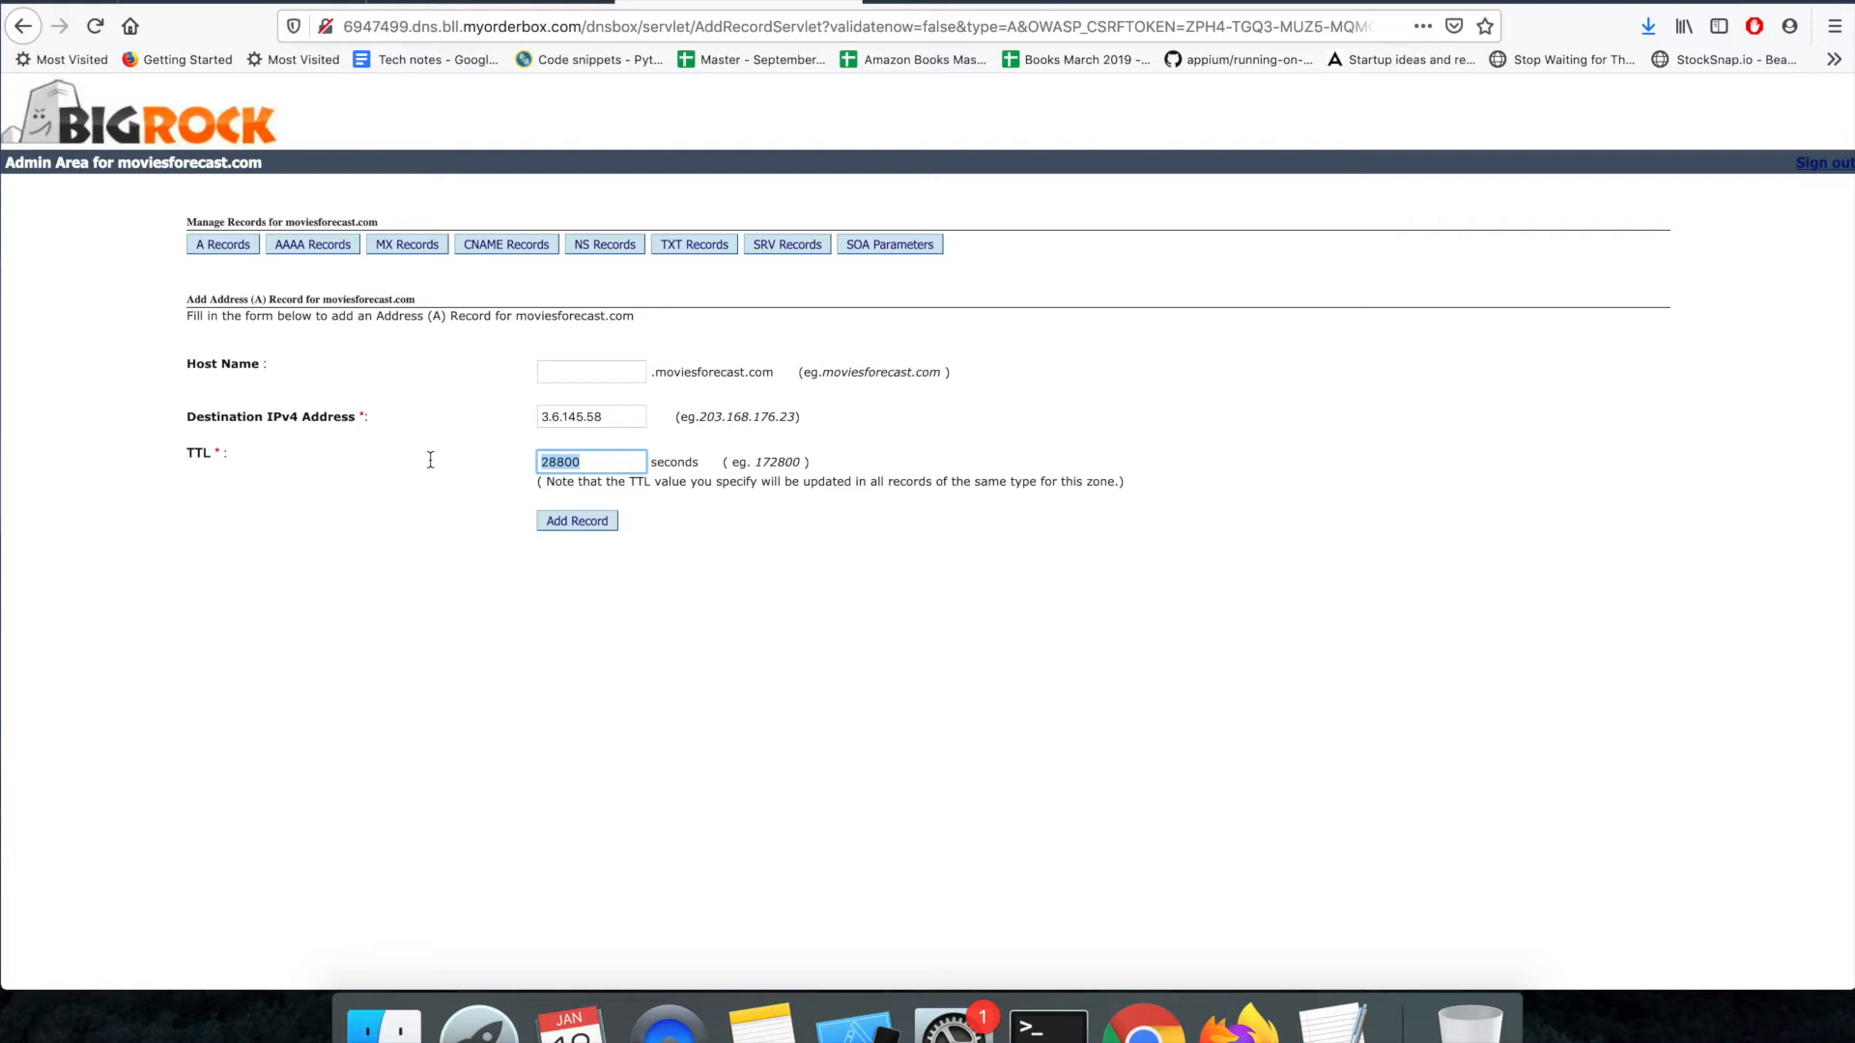
Set the TTL to 7200 seconds, submit the A record and return to the EC2 instance details
text(7200)
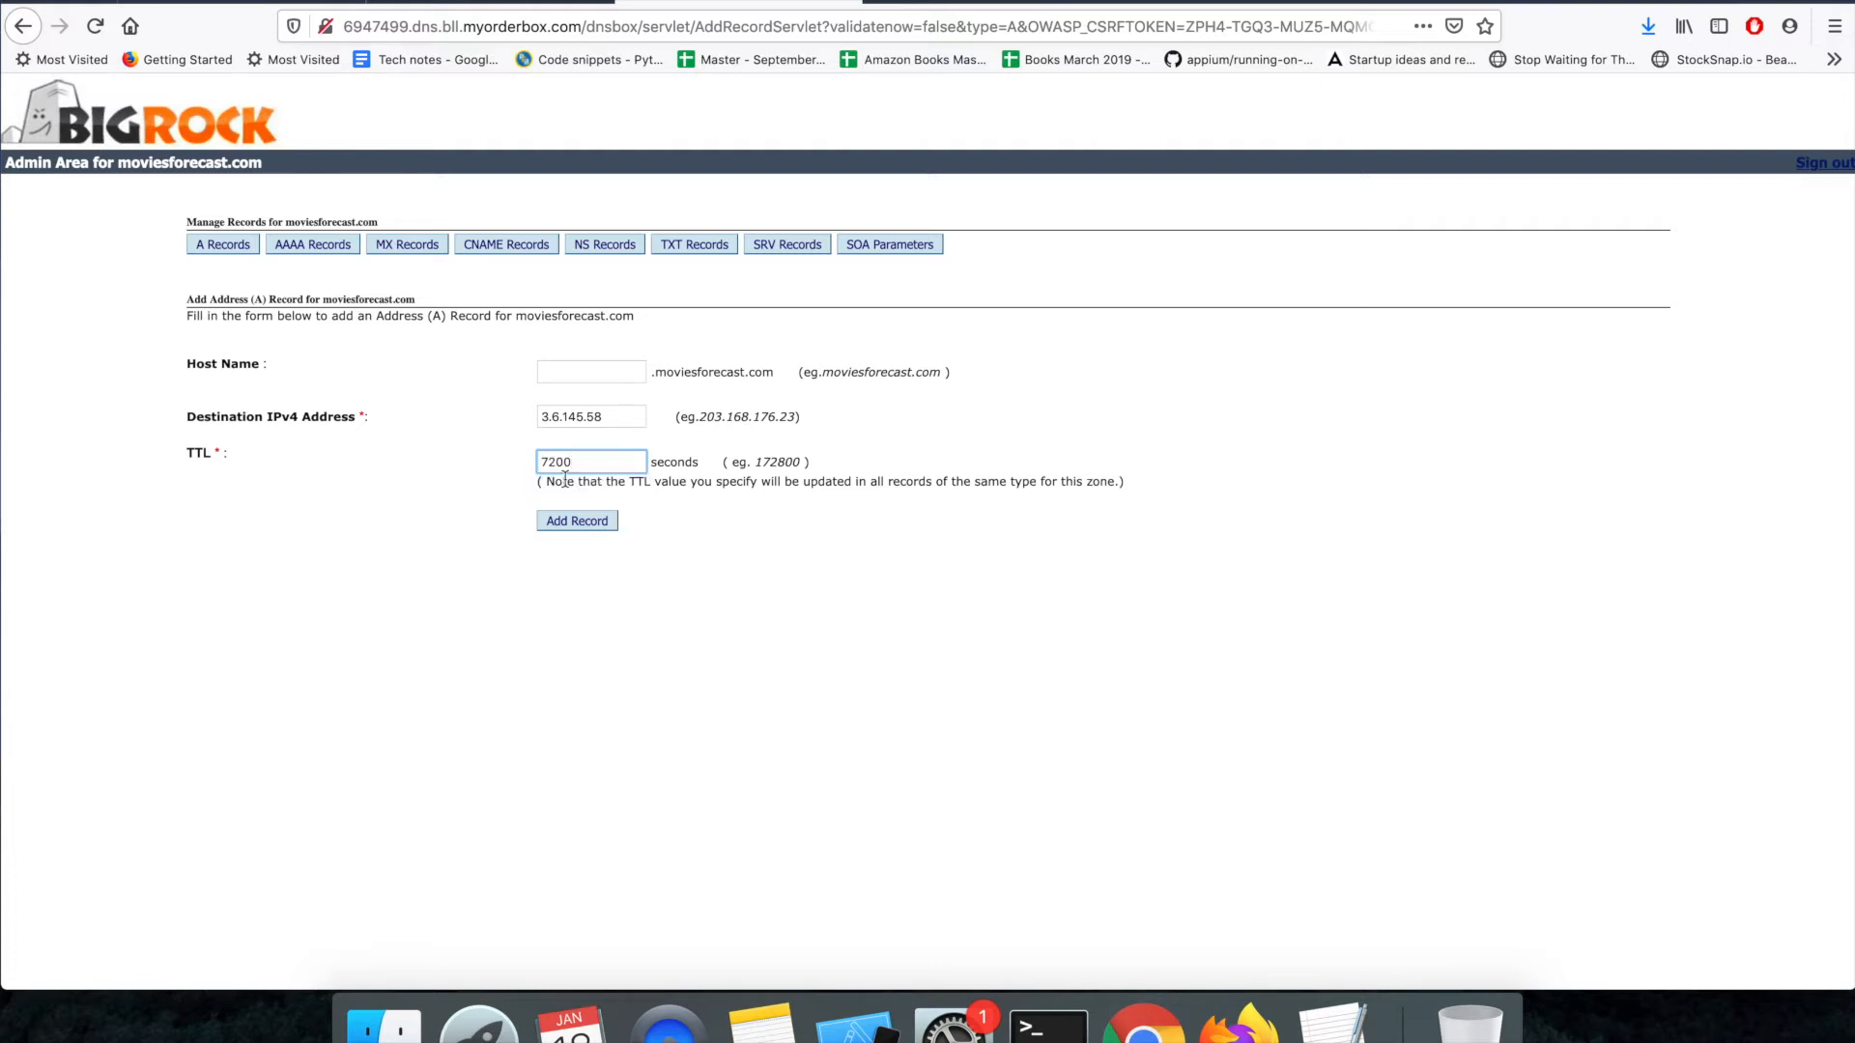
click(592, 462)
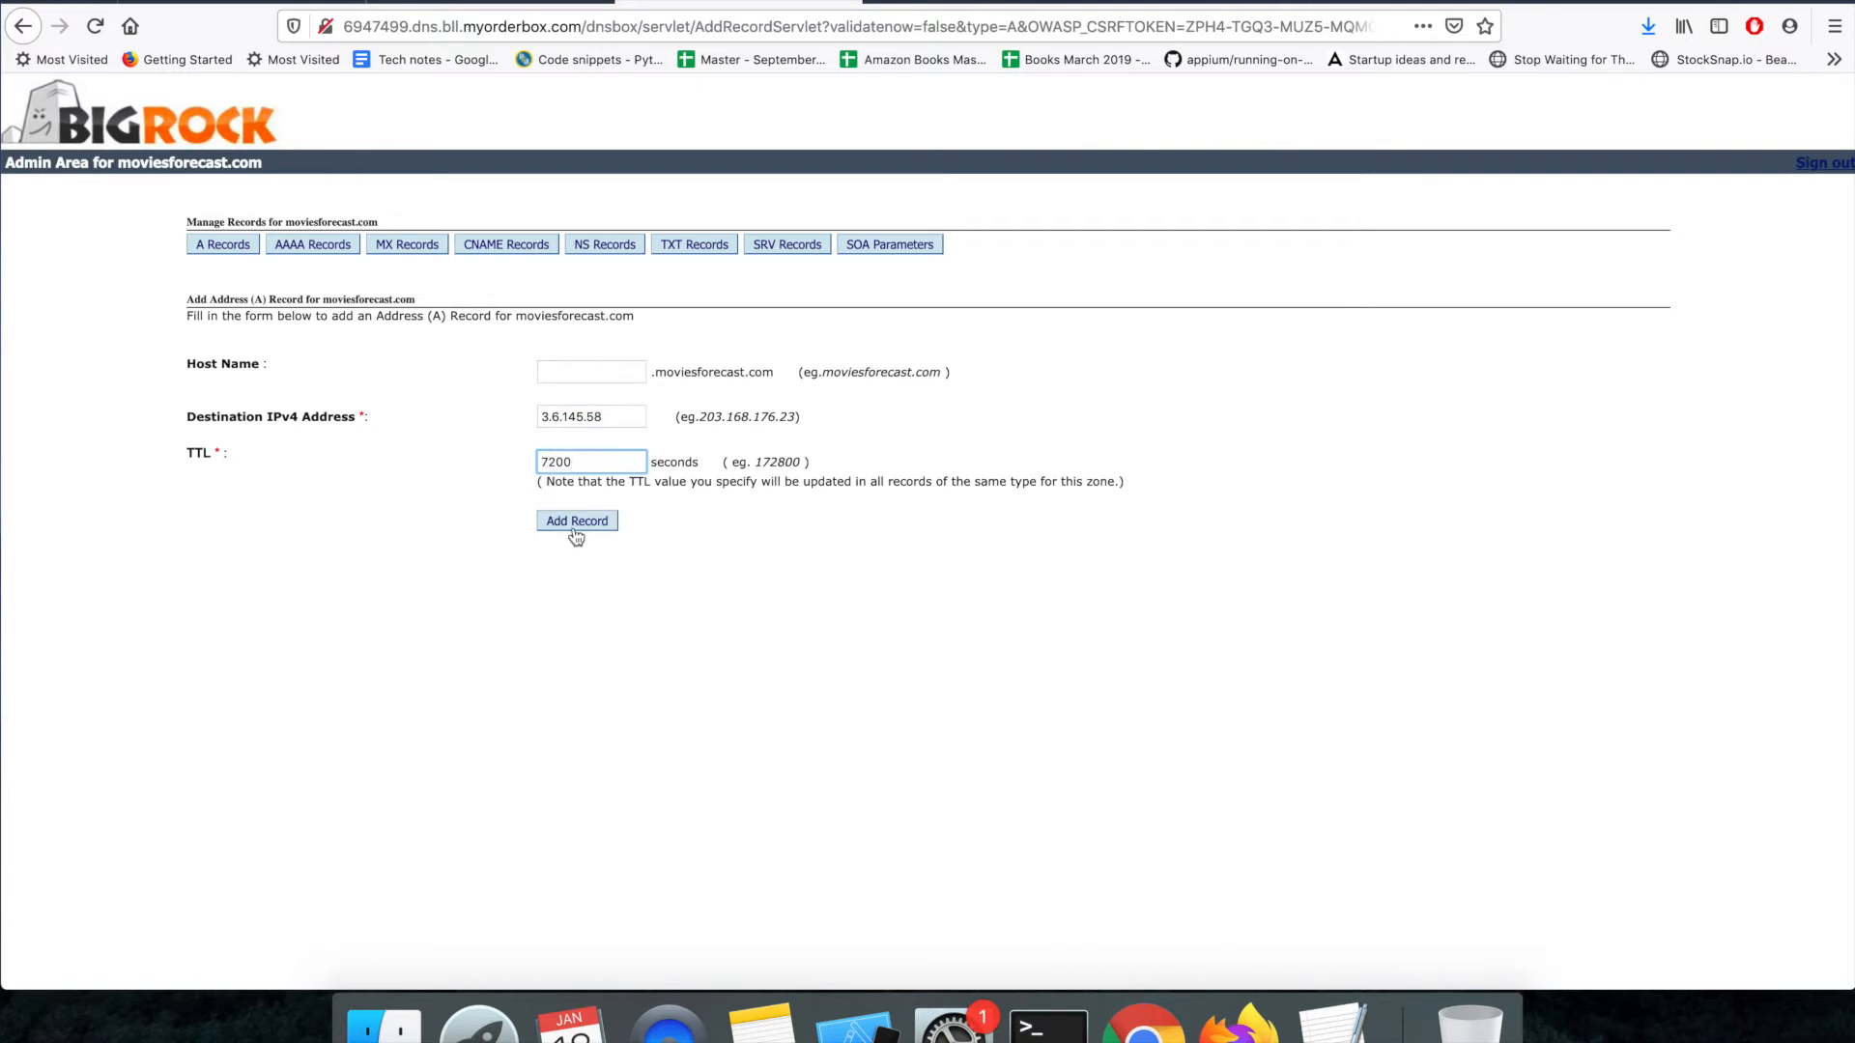
click(576, 520)
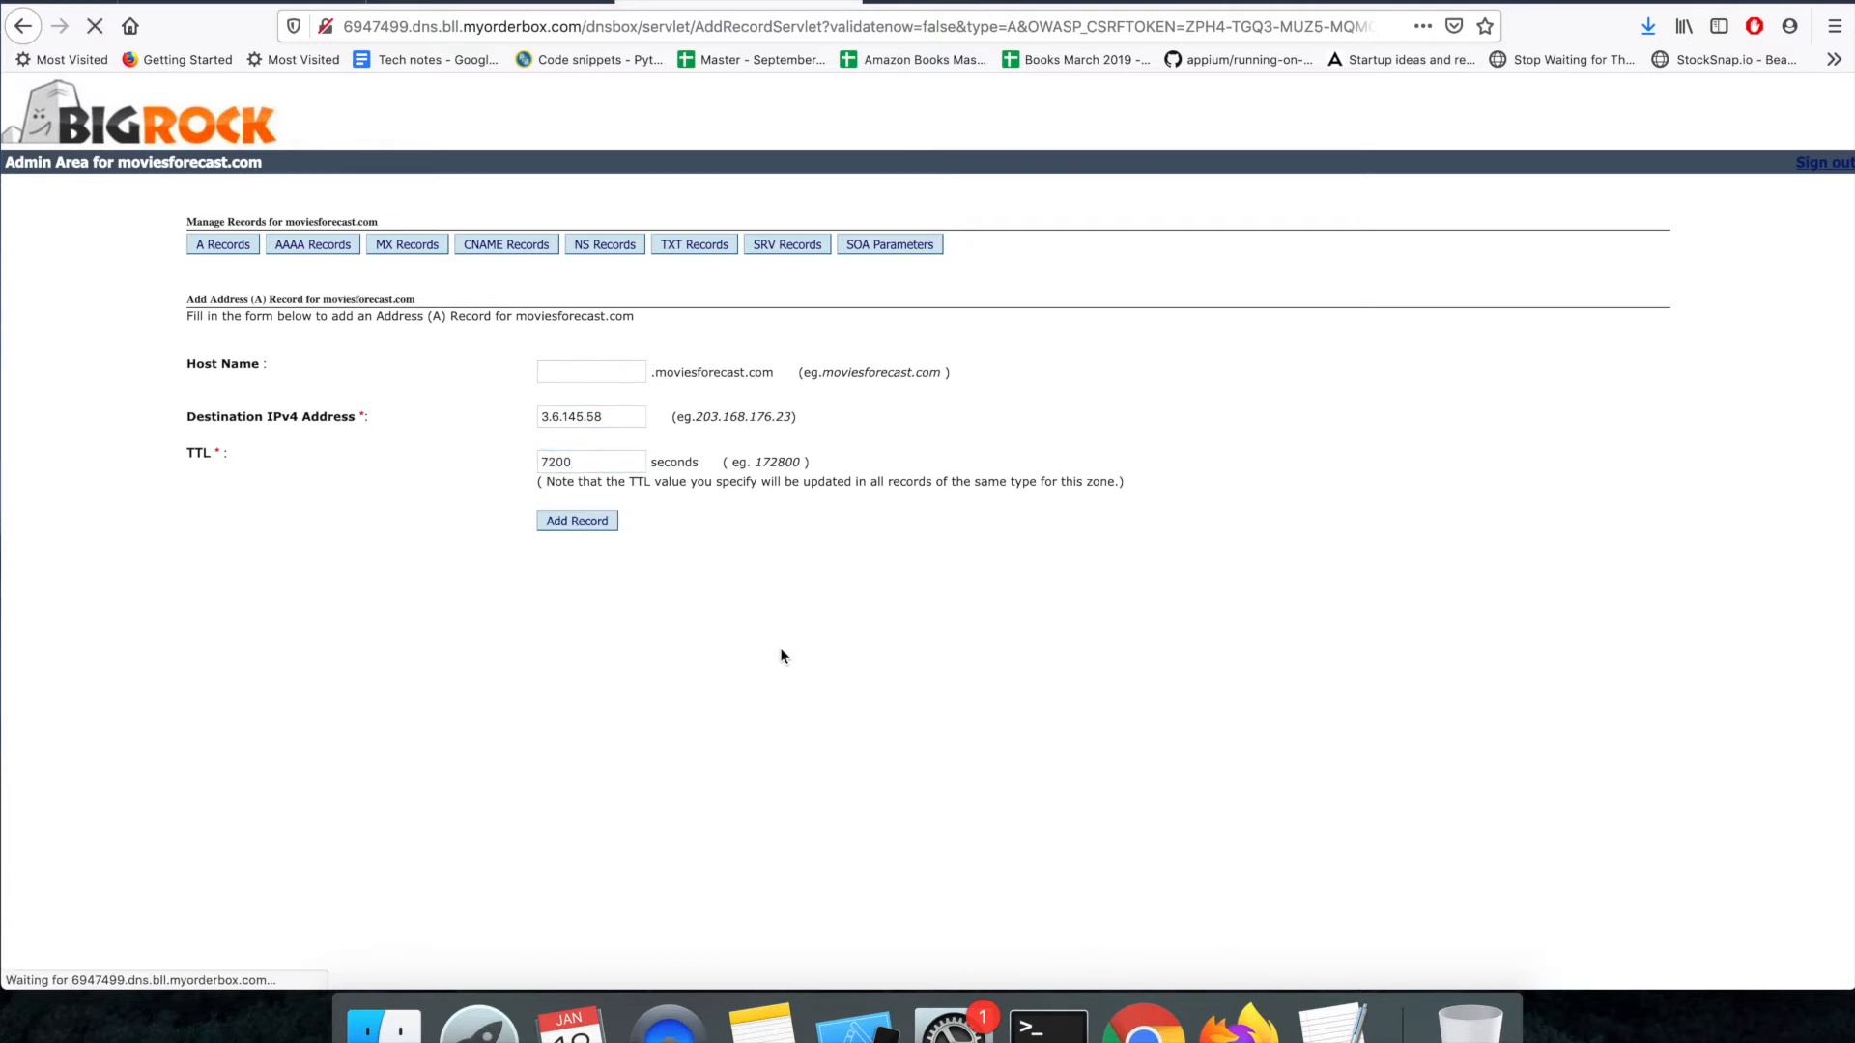
click(576, 519)
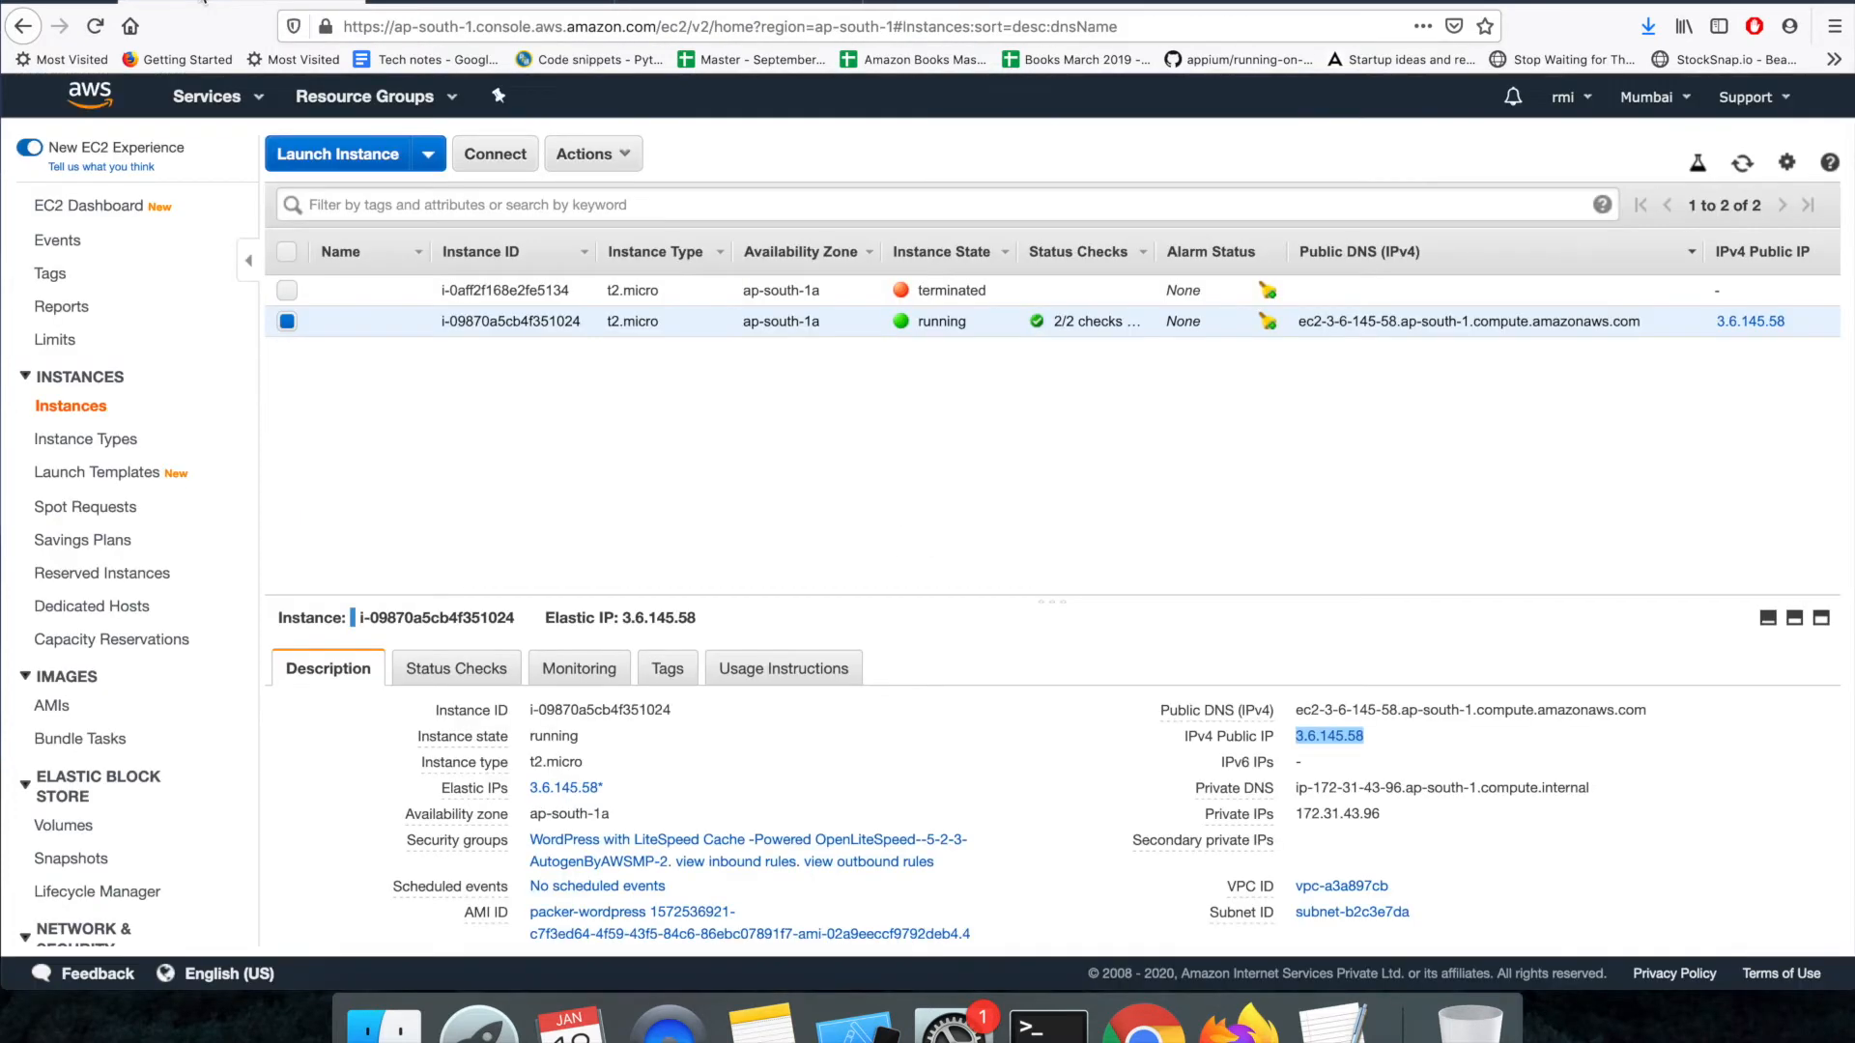
mouse_move(572, 462)
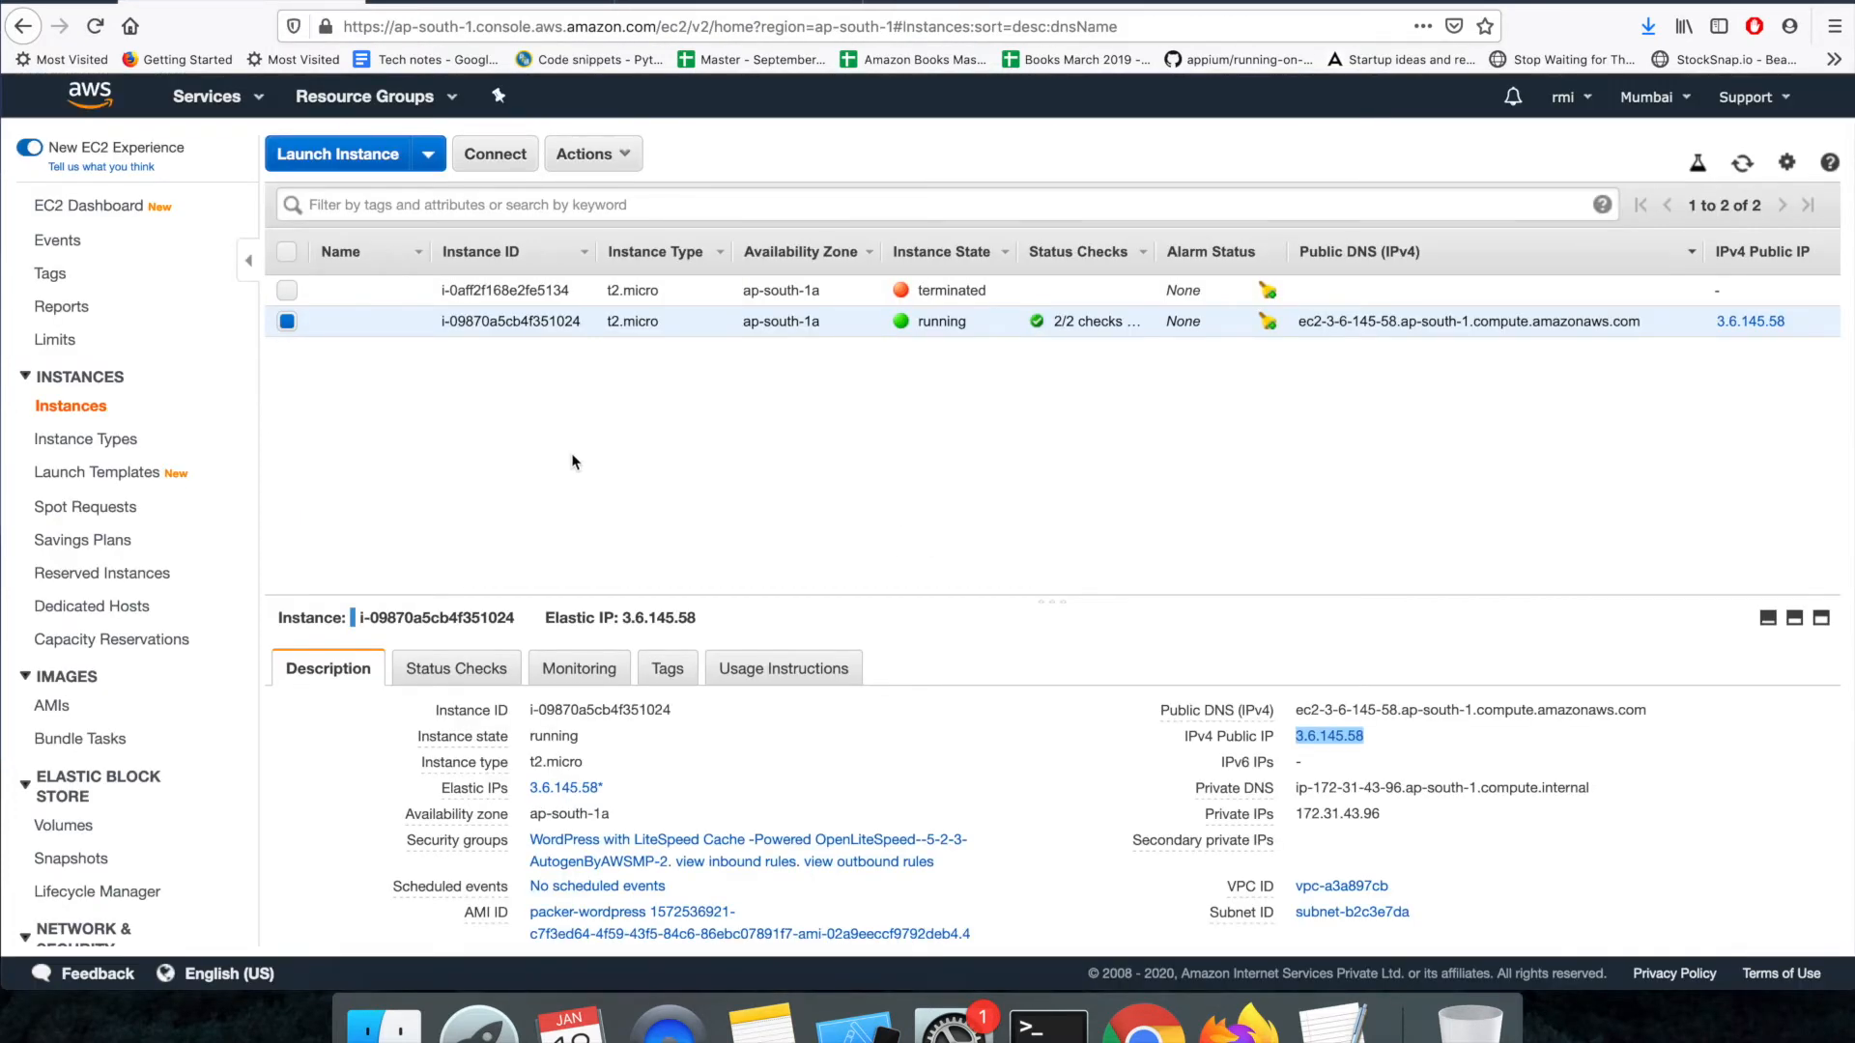
mouse_move(1045, 1024)
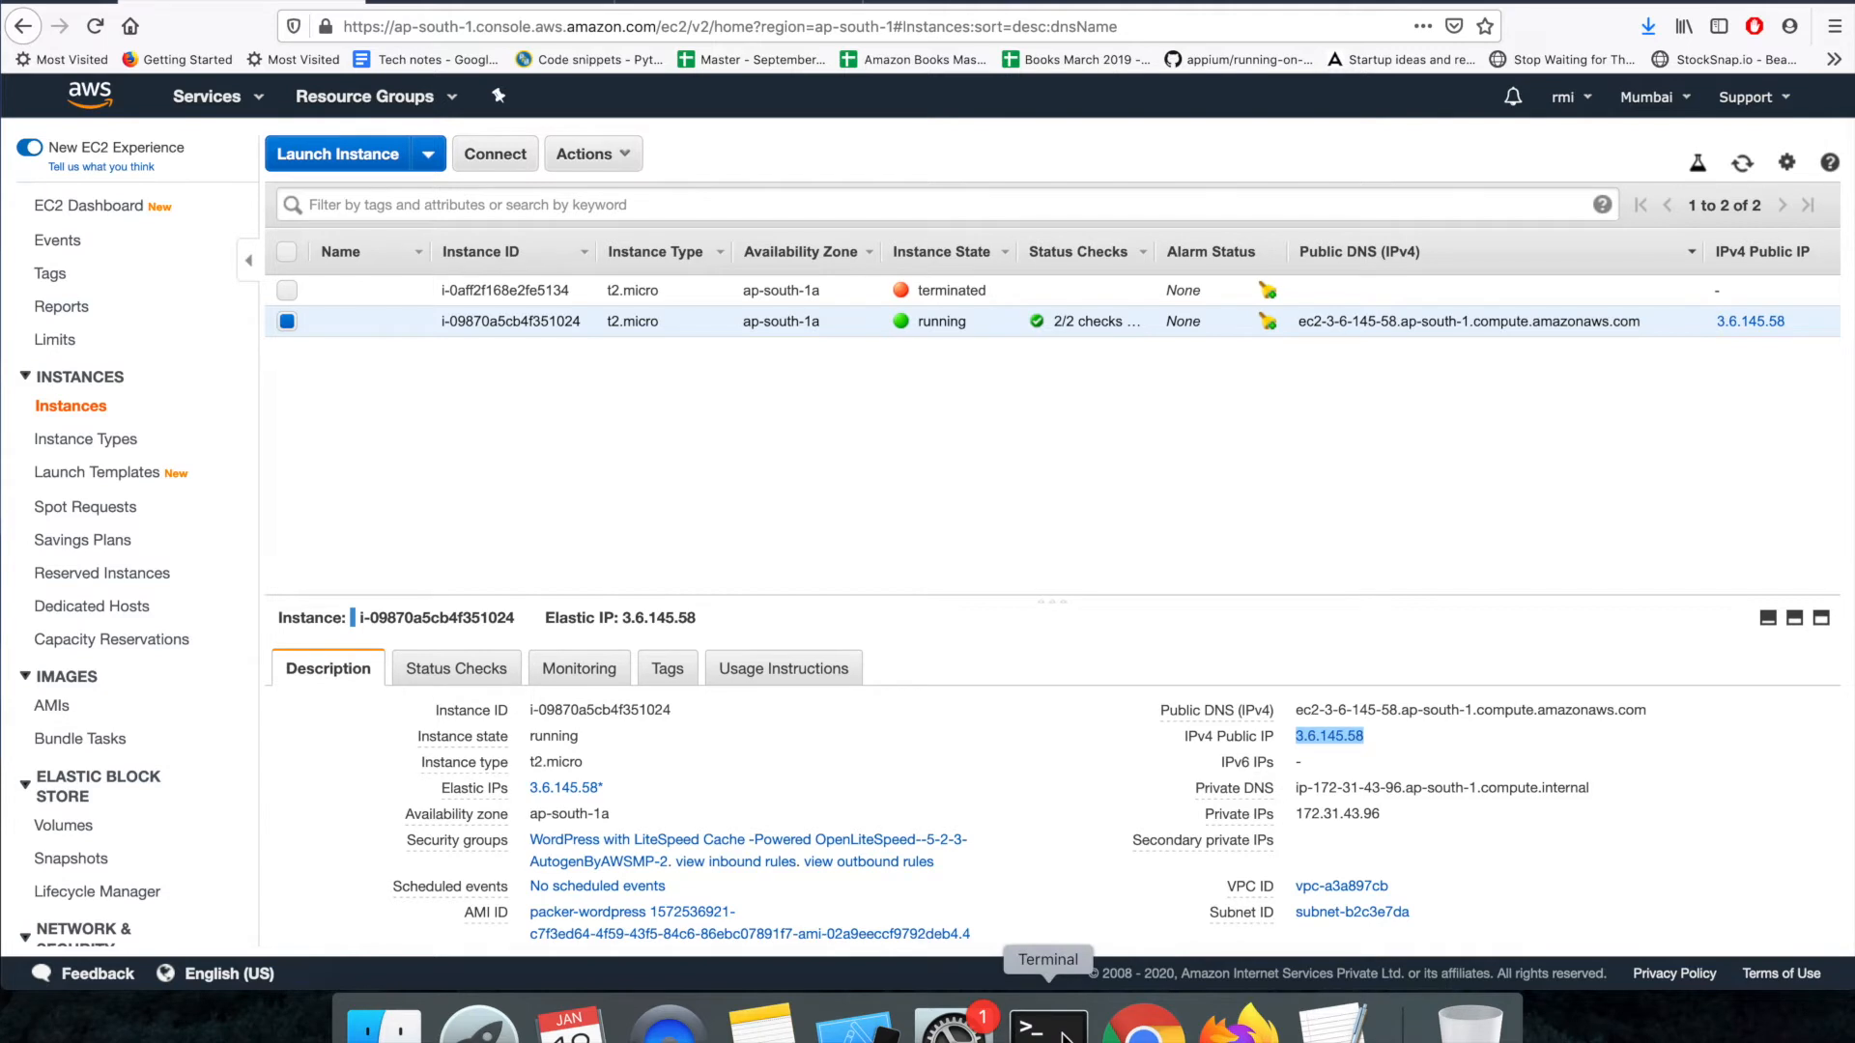
Launch Terminal from the Dock alongside the EC2 instance details
click(1045, 1024)
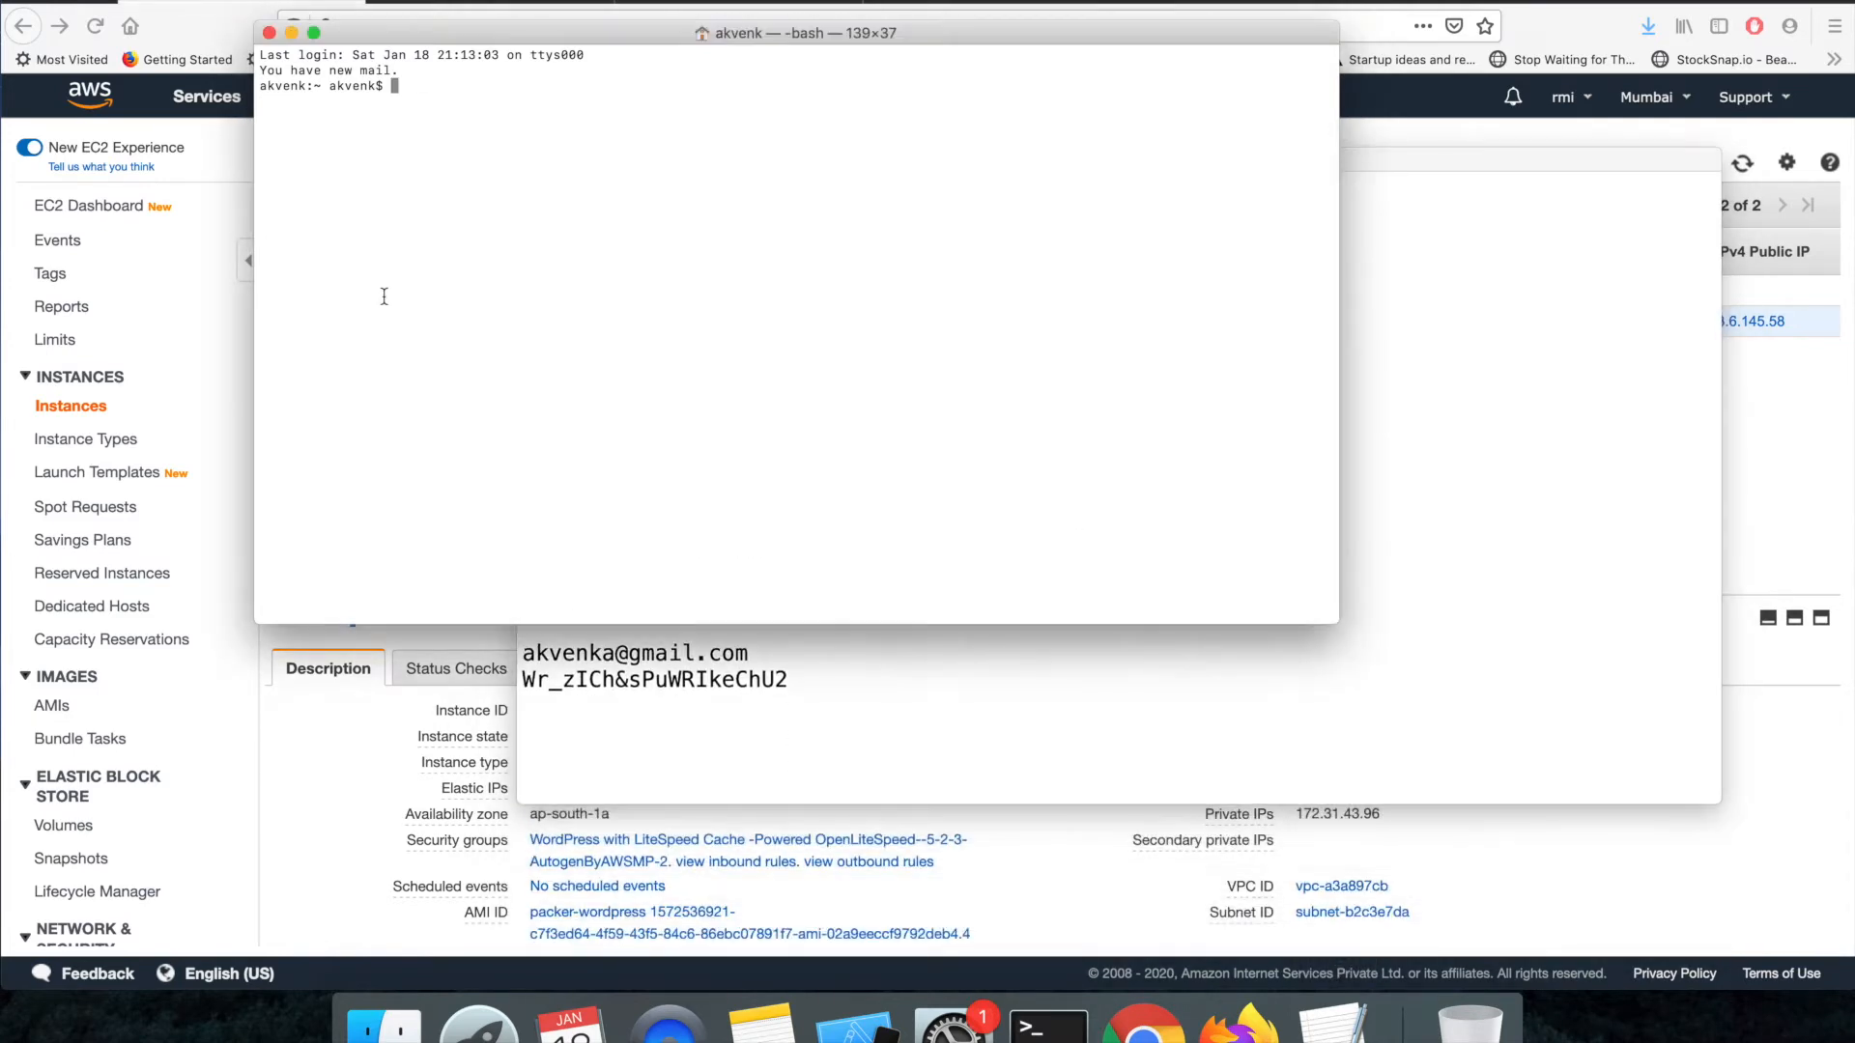
Move the shell into the Desktop folder where aws.pem lives
text(cd Desk)
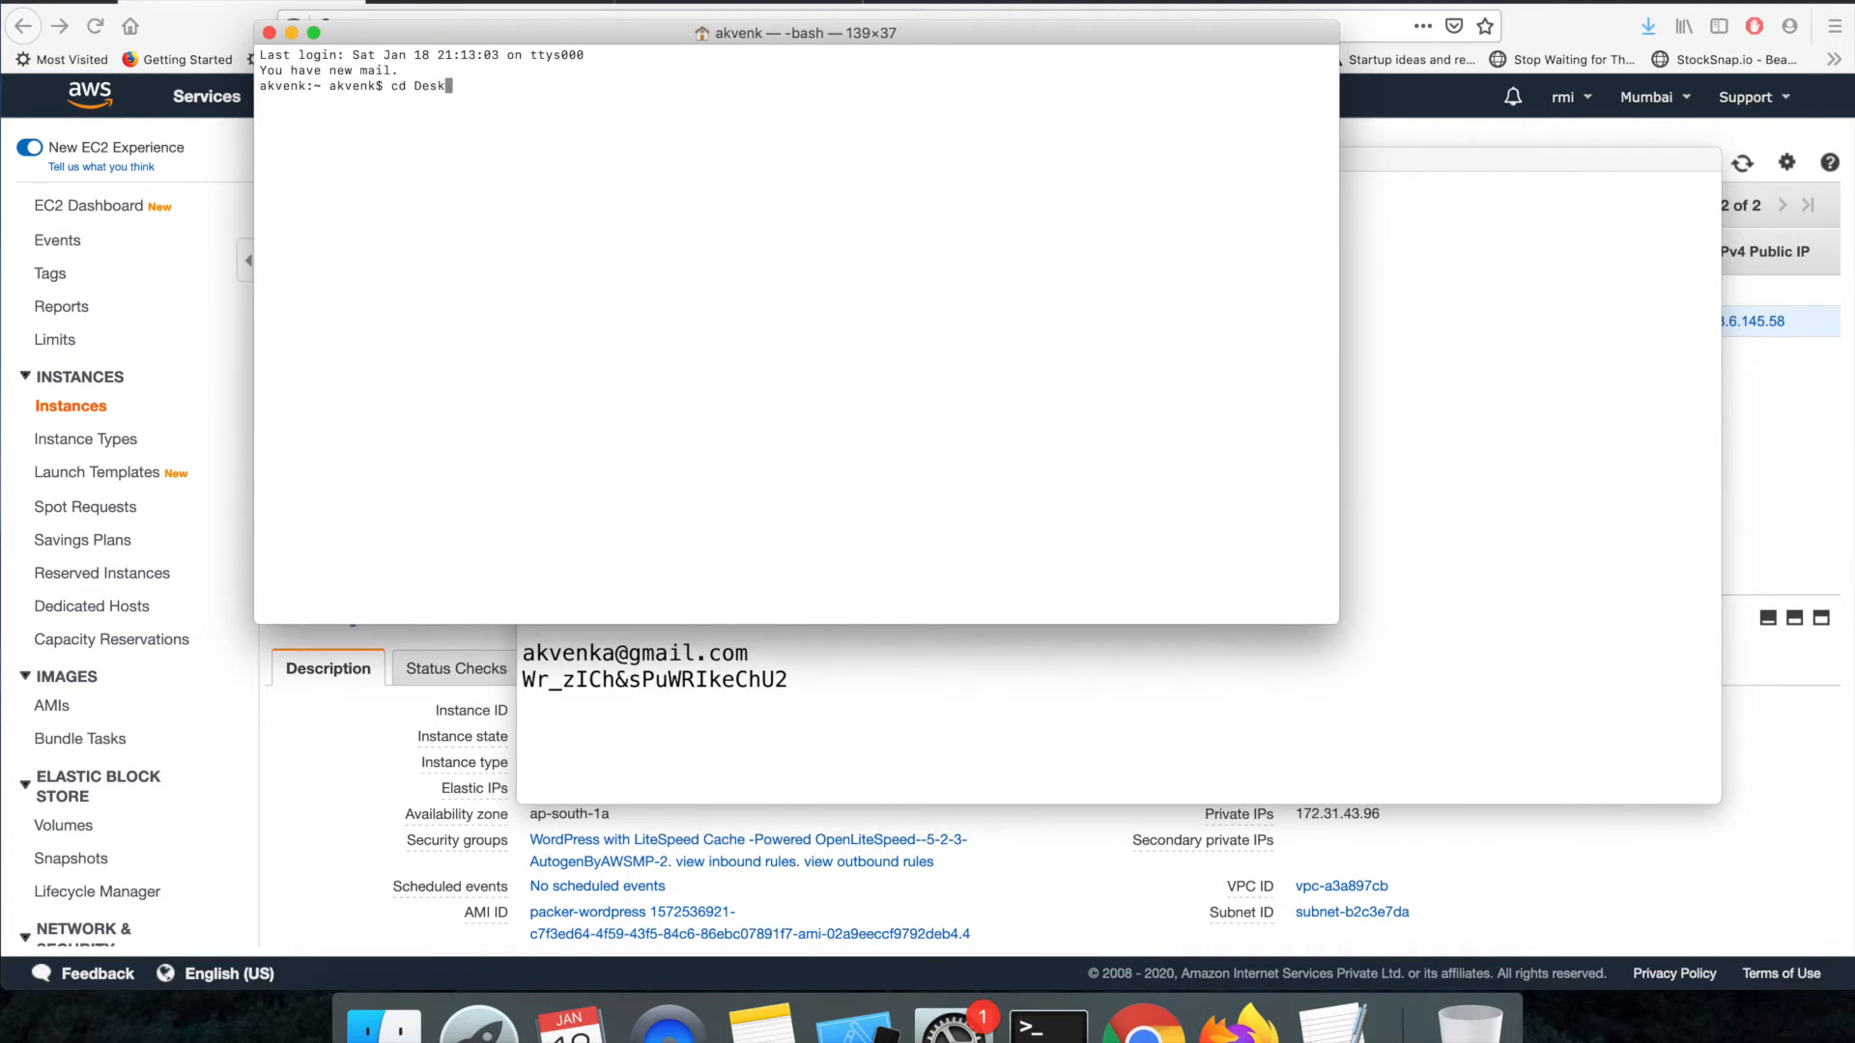
key(Return)
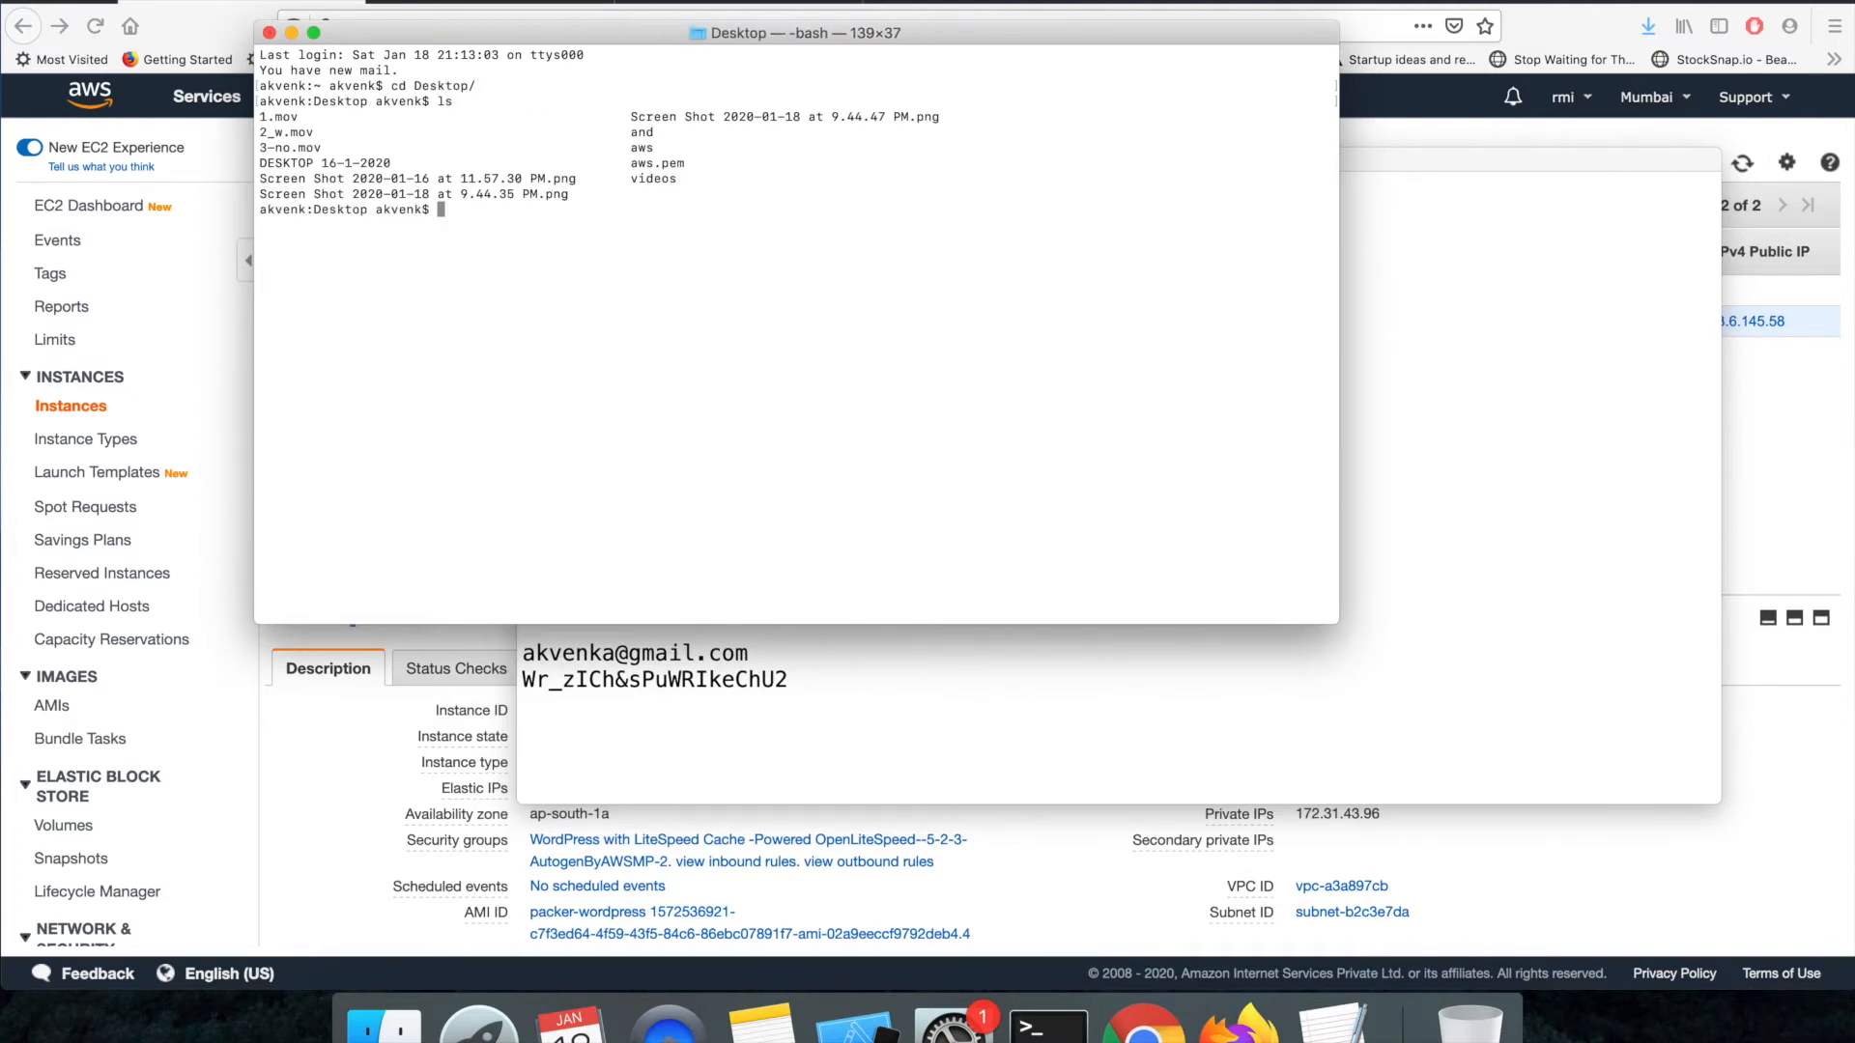
double_click(655, 162)
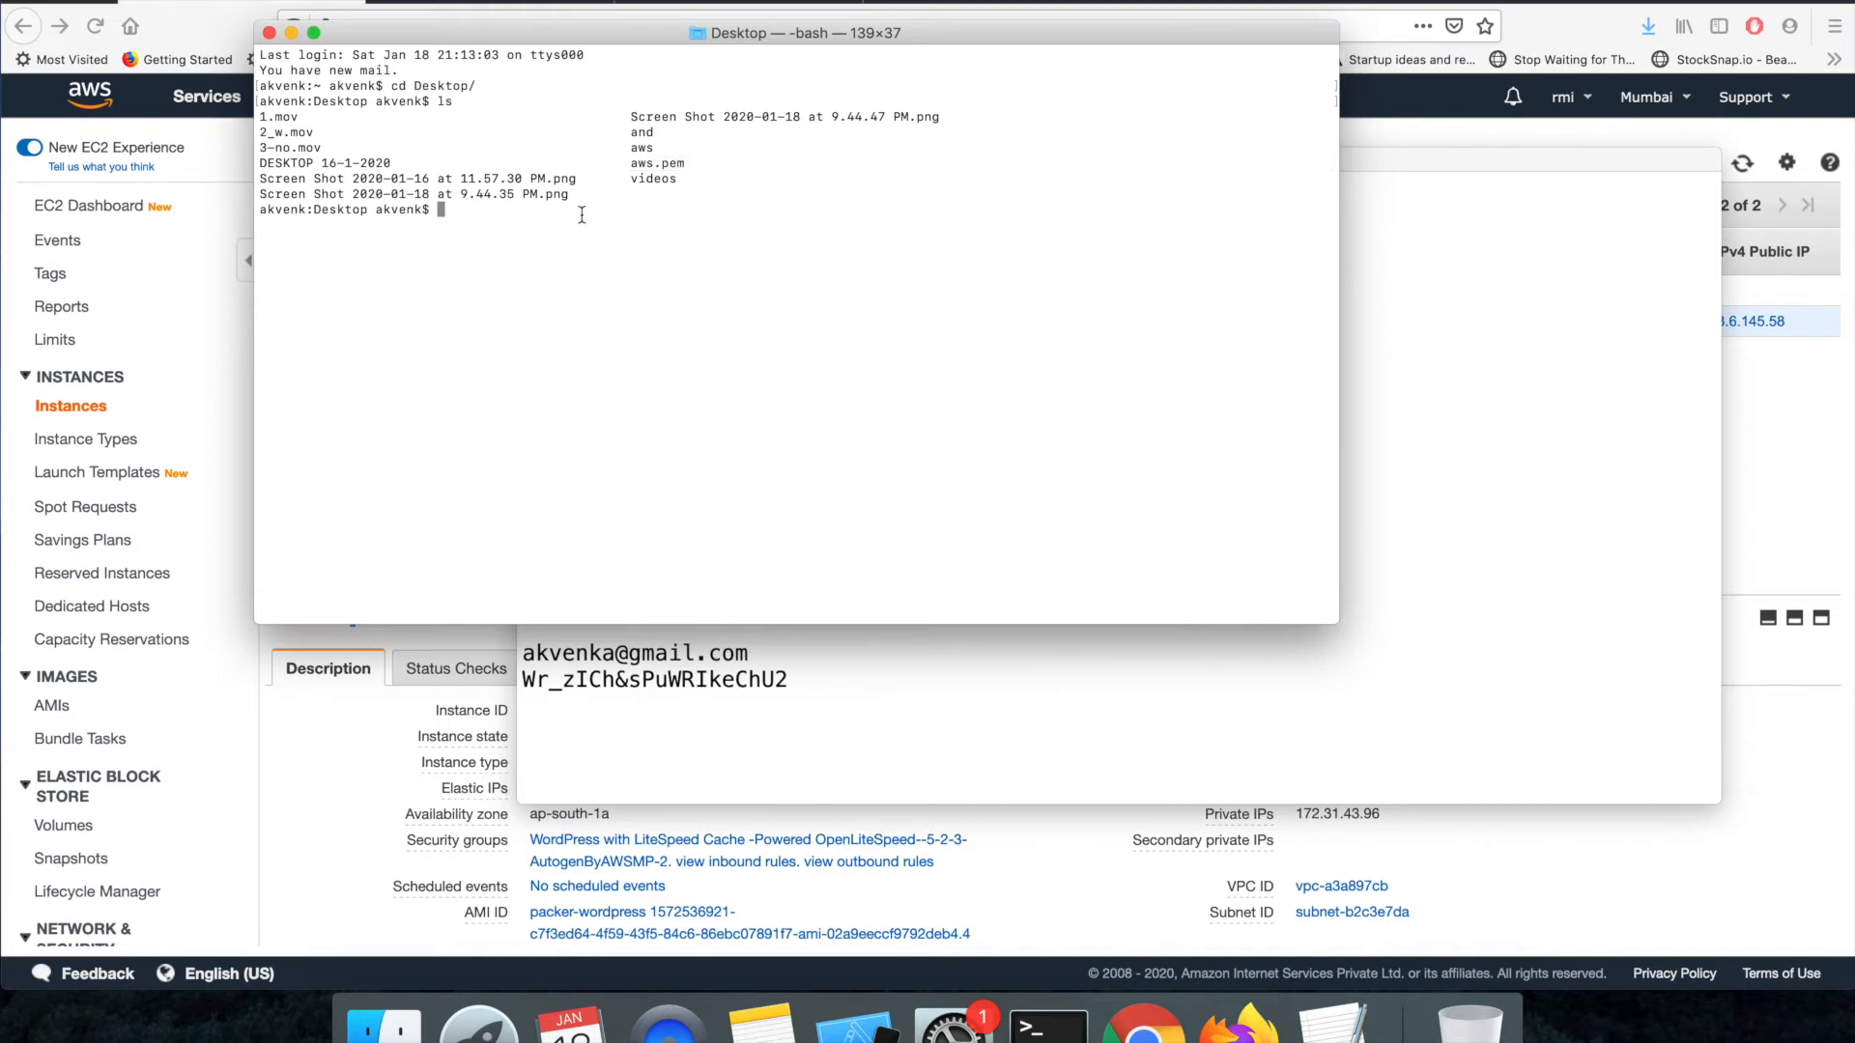
Restrict aws.pem to owner read-only with chmod 400 and clear the screen
text(chmod 400 aws.pem)
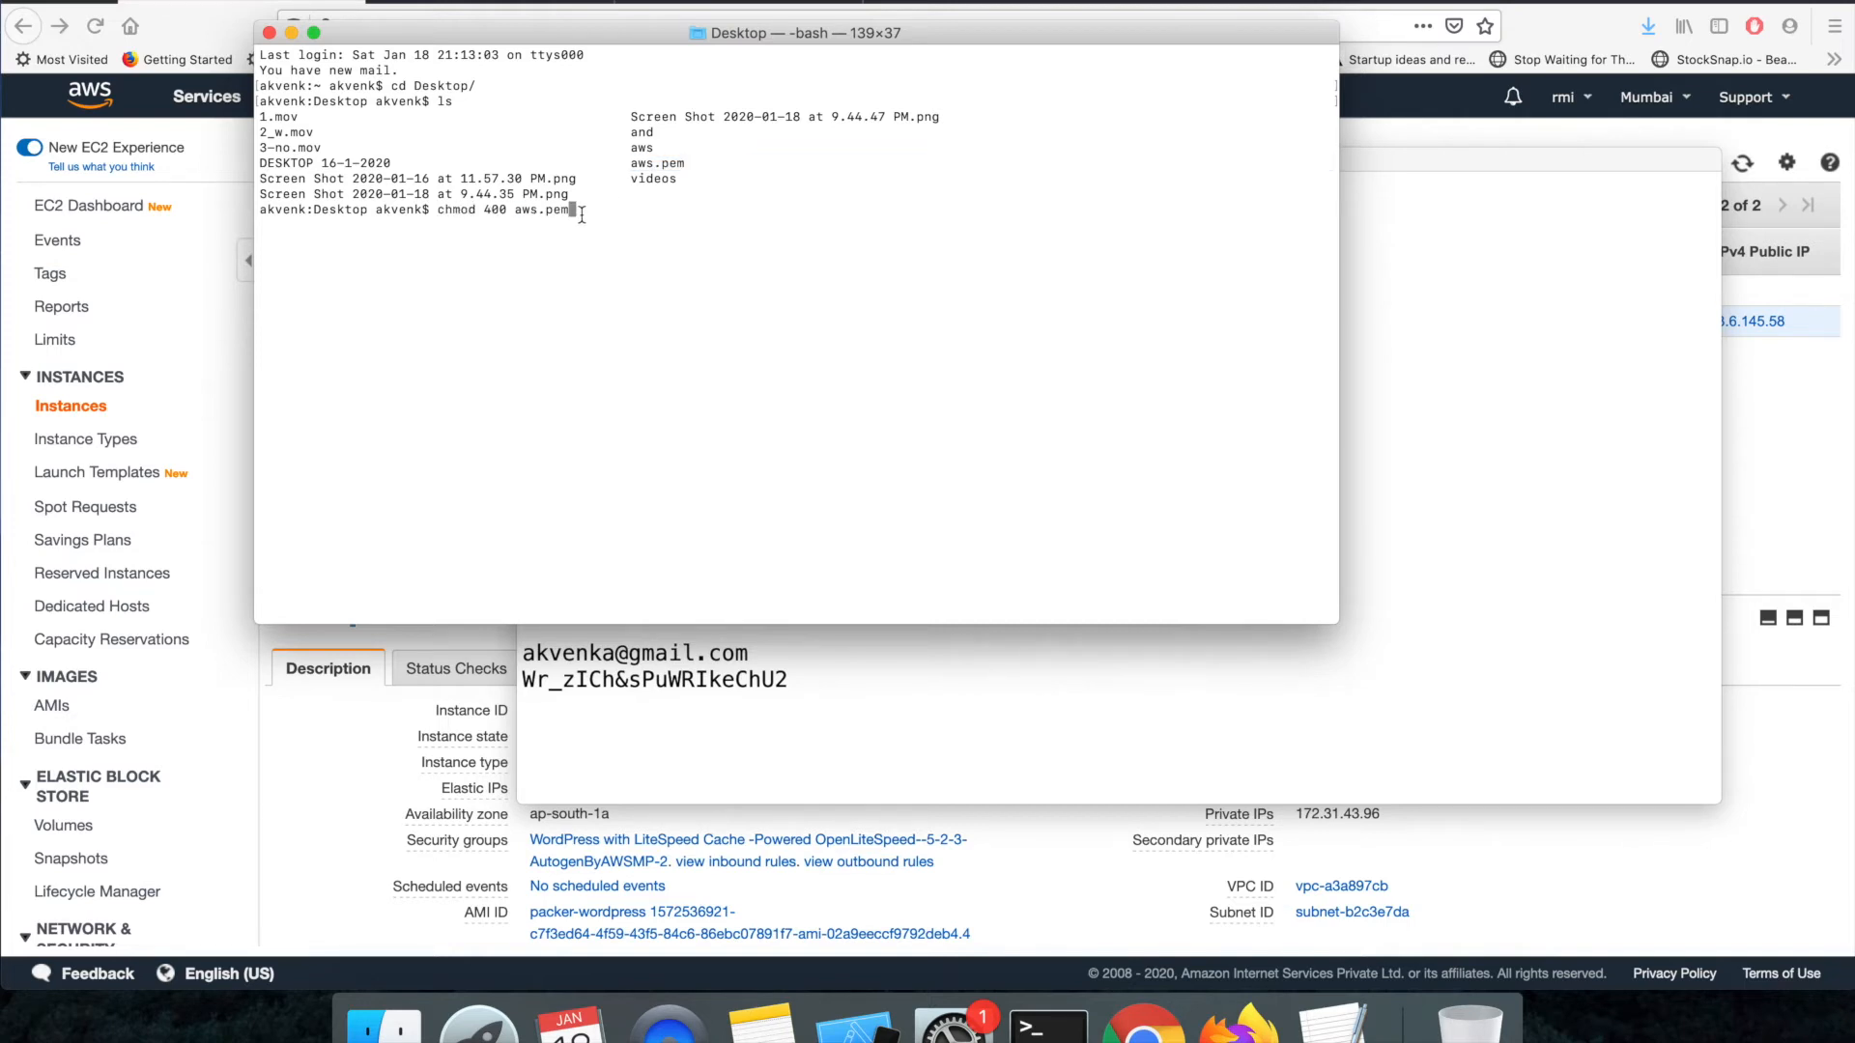
key(Backspace)
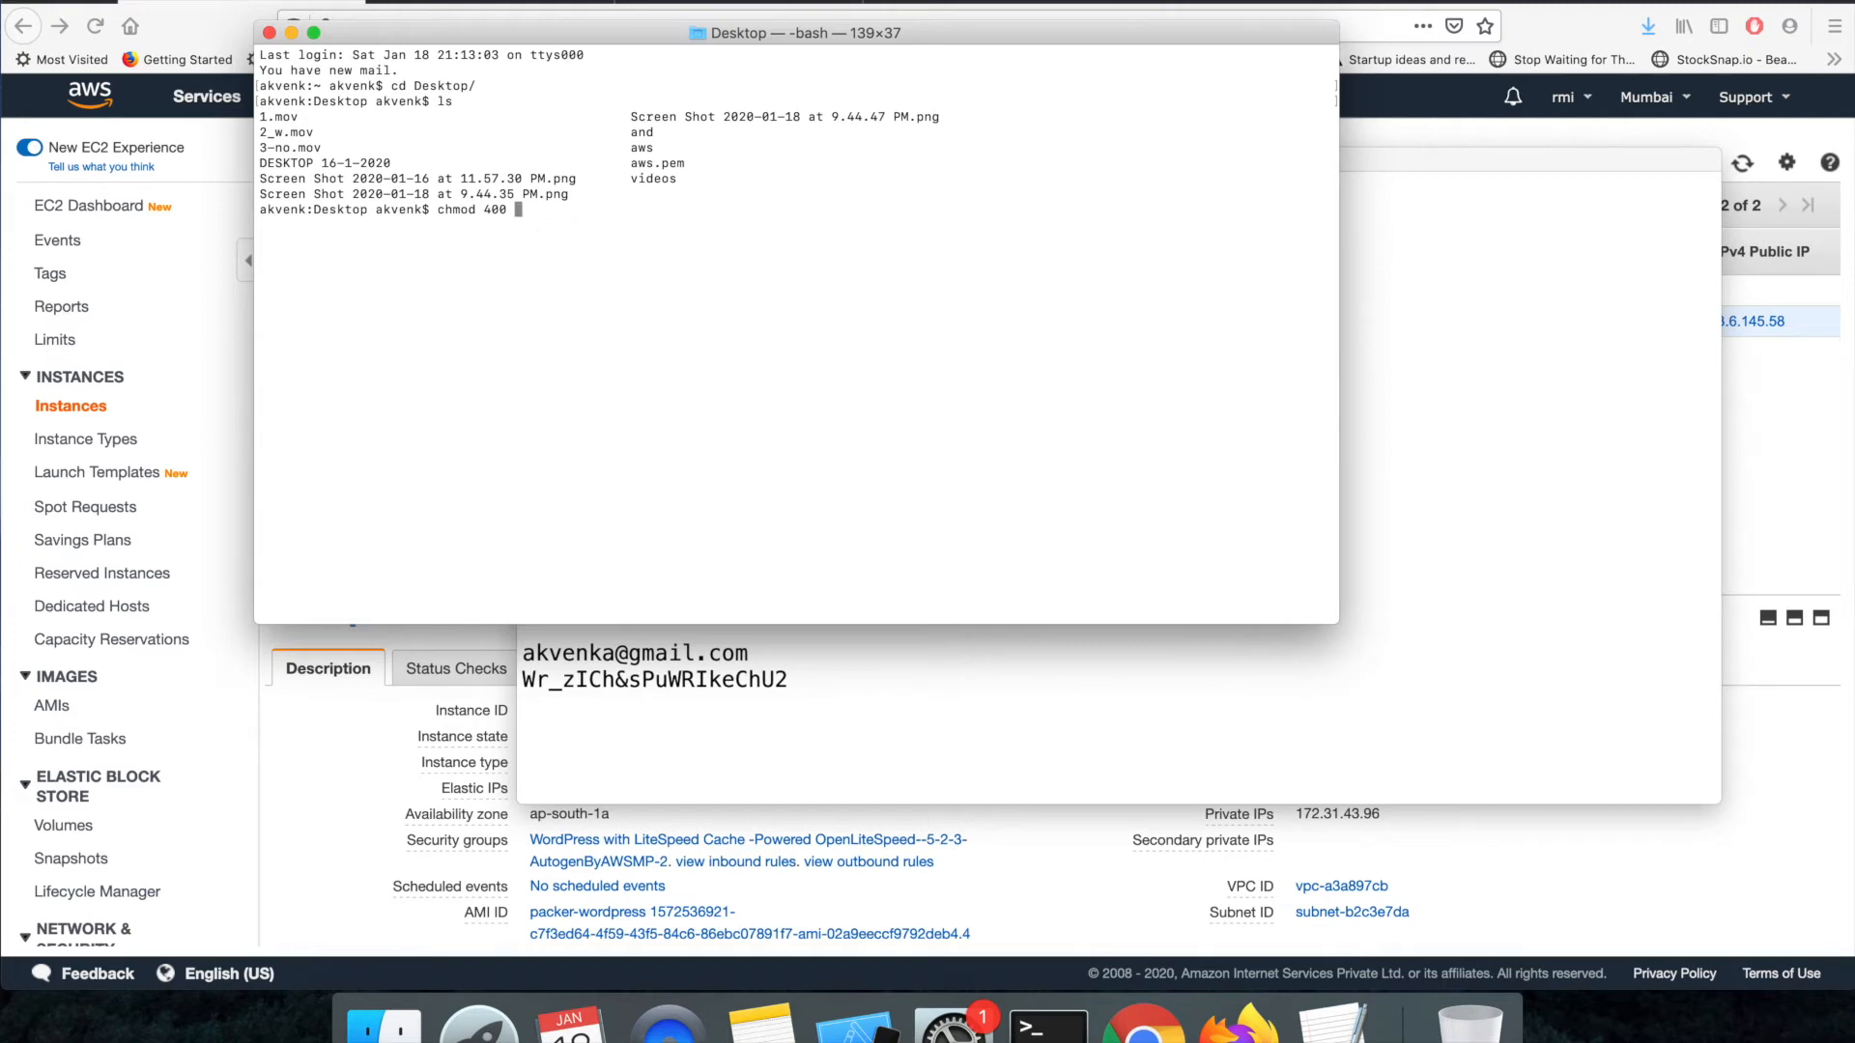
key(Return)
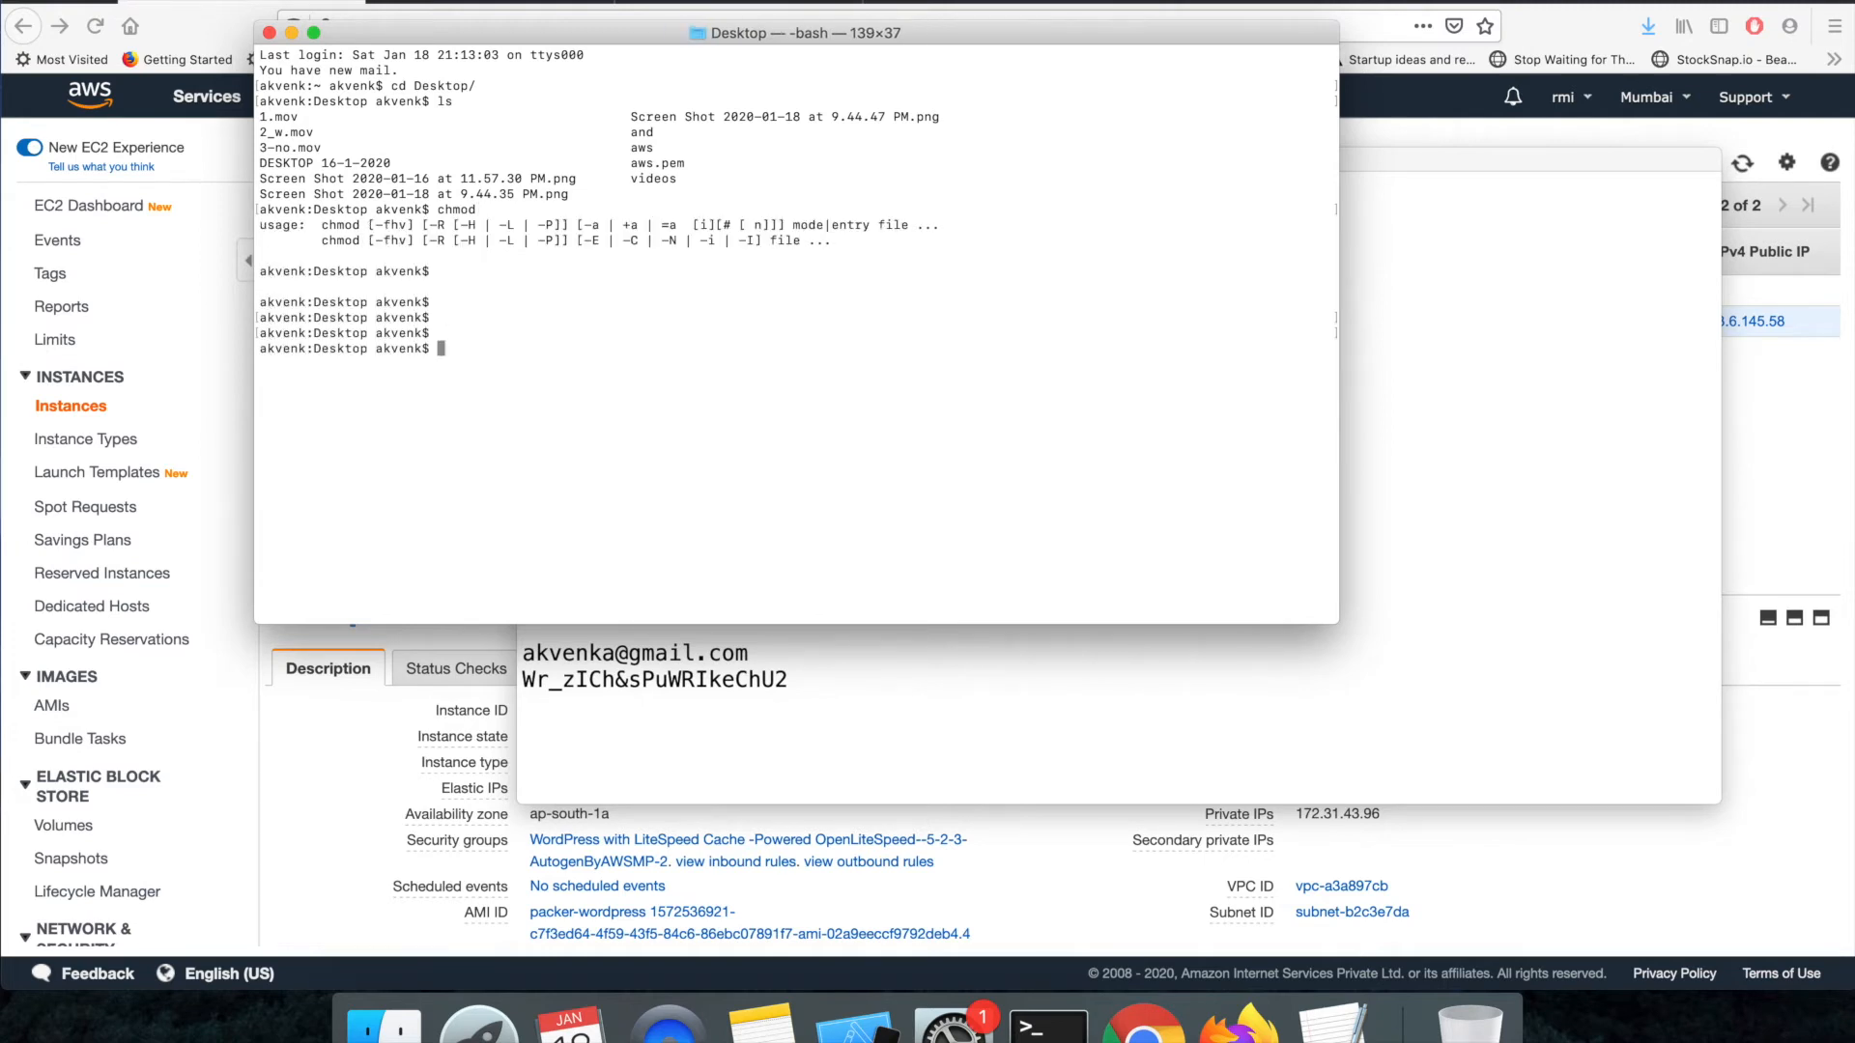
text(chmod 400 aws.pem)
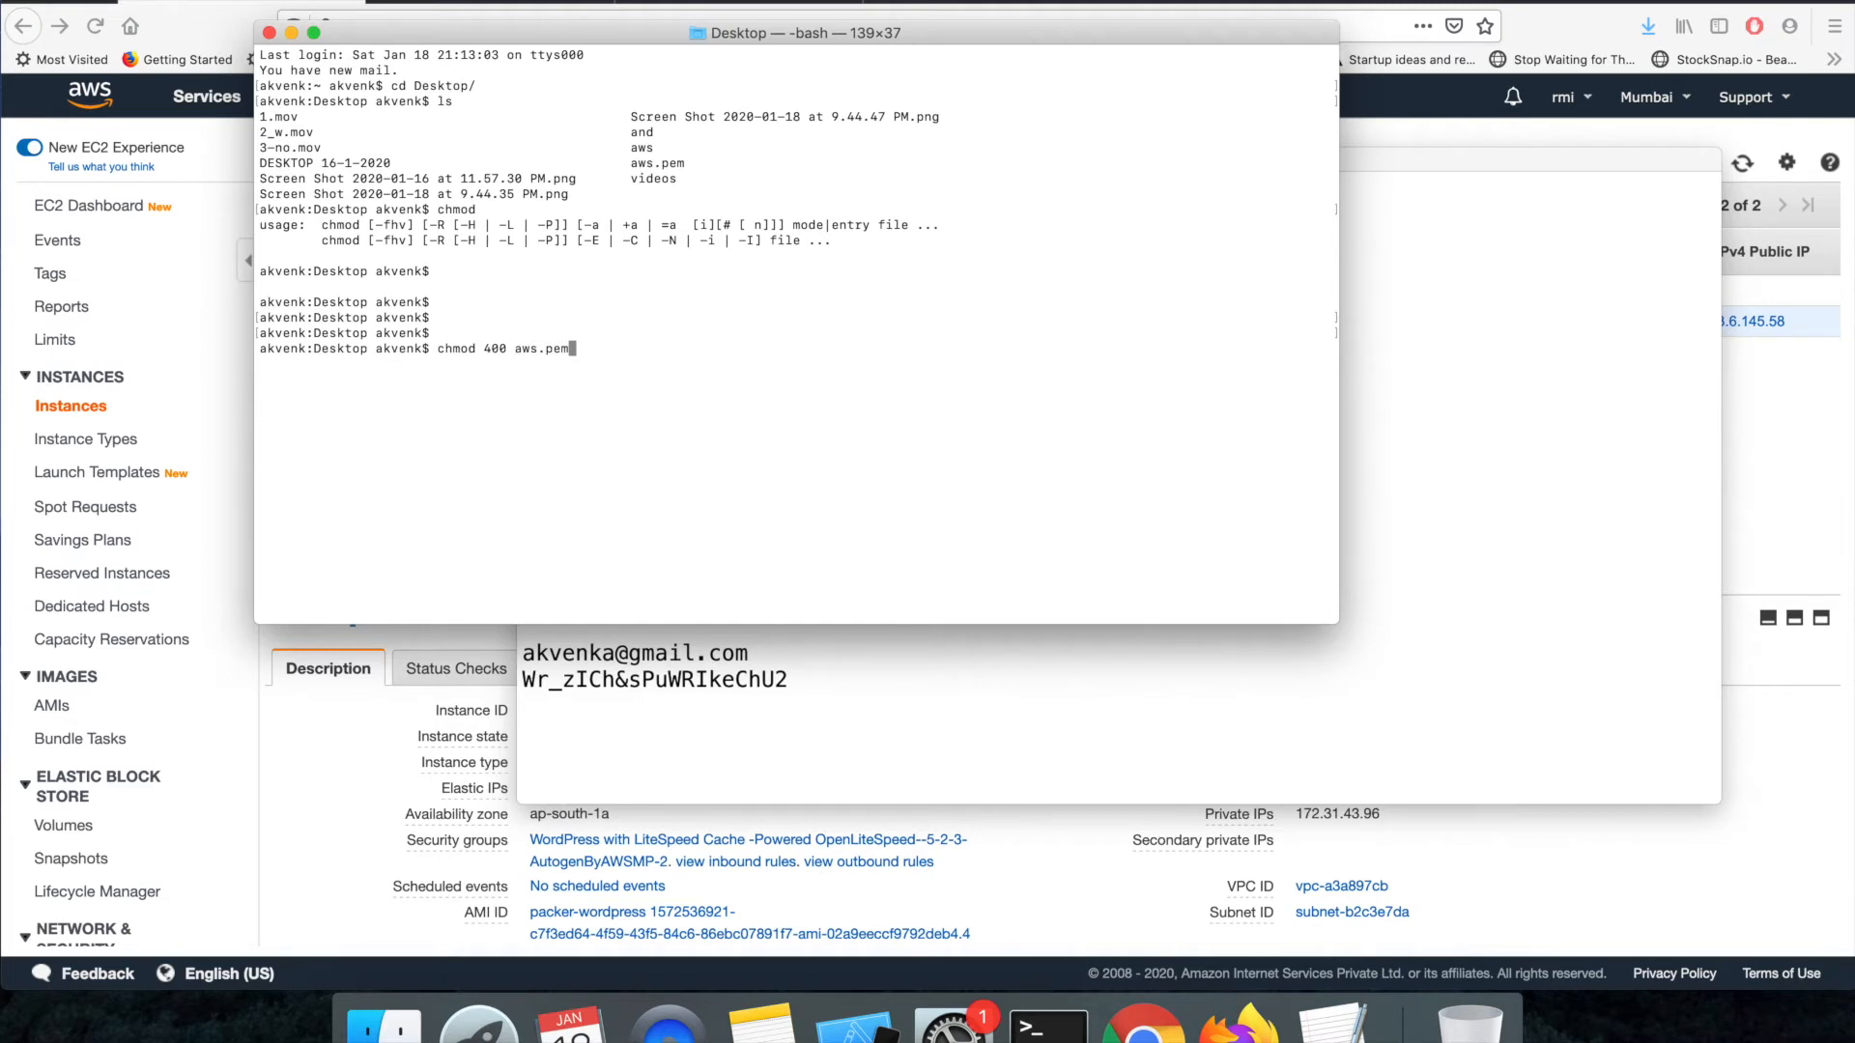
key(Return)
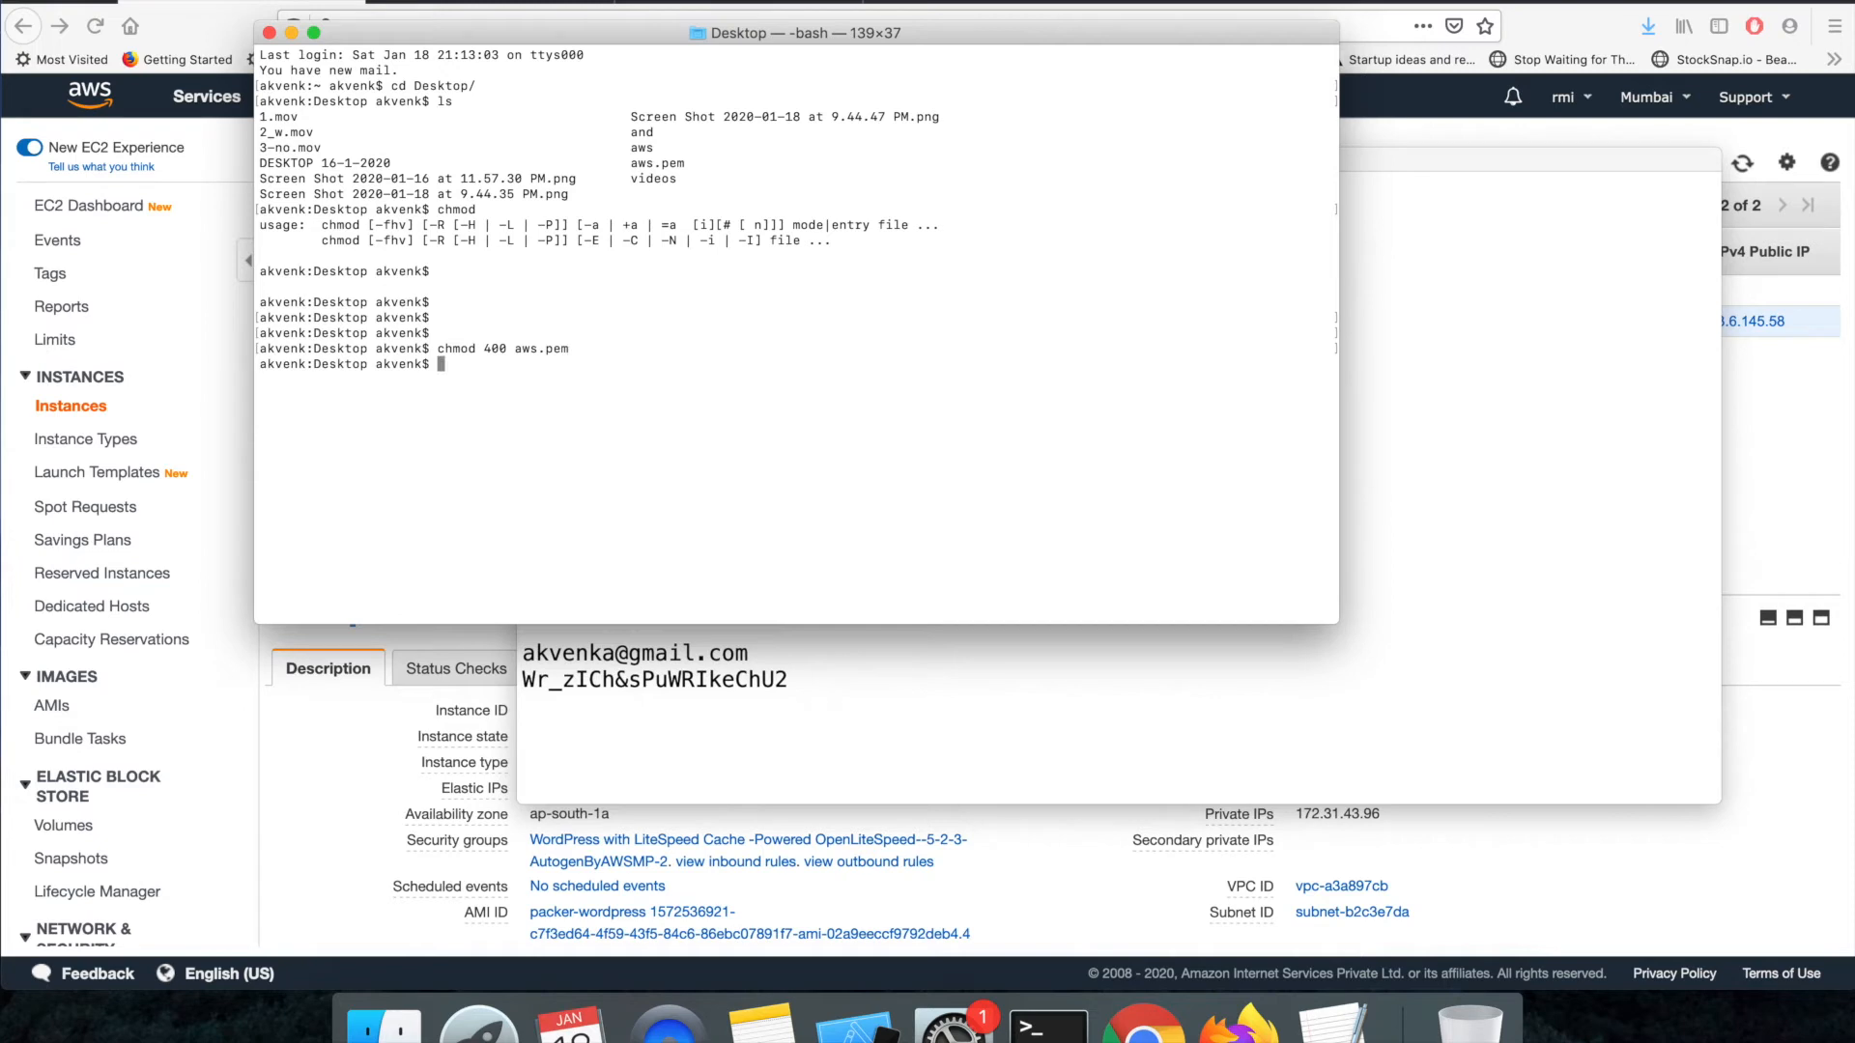
text(clear)
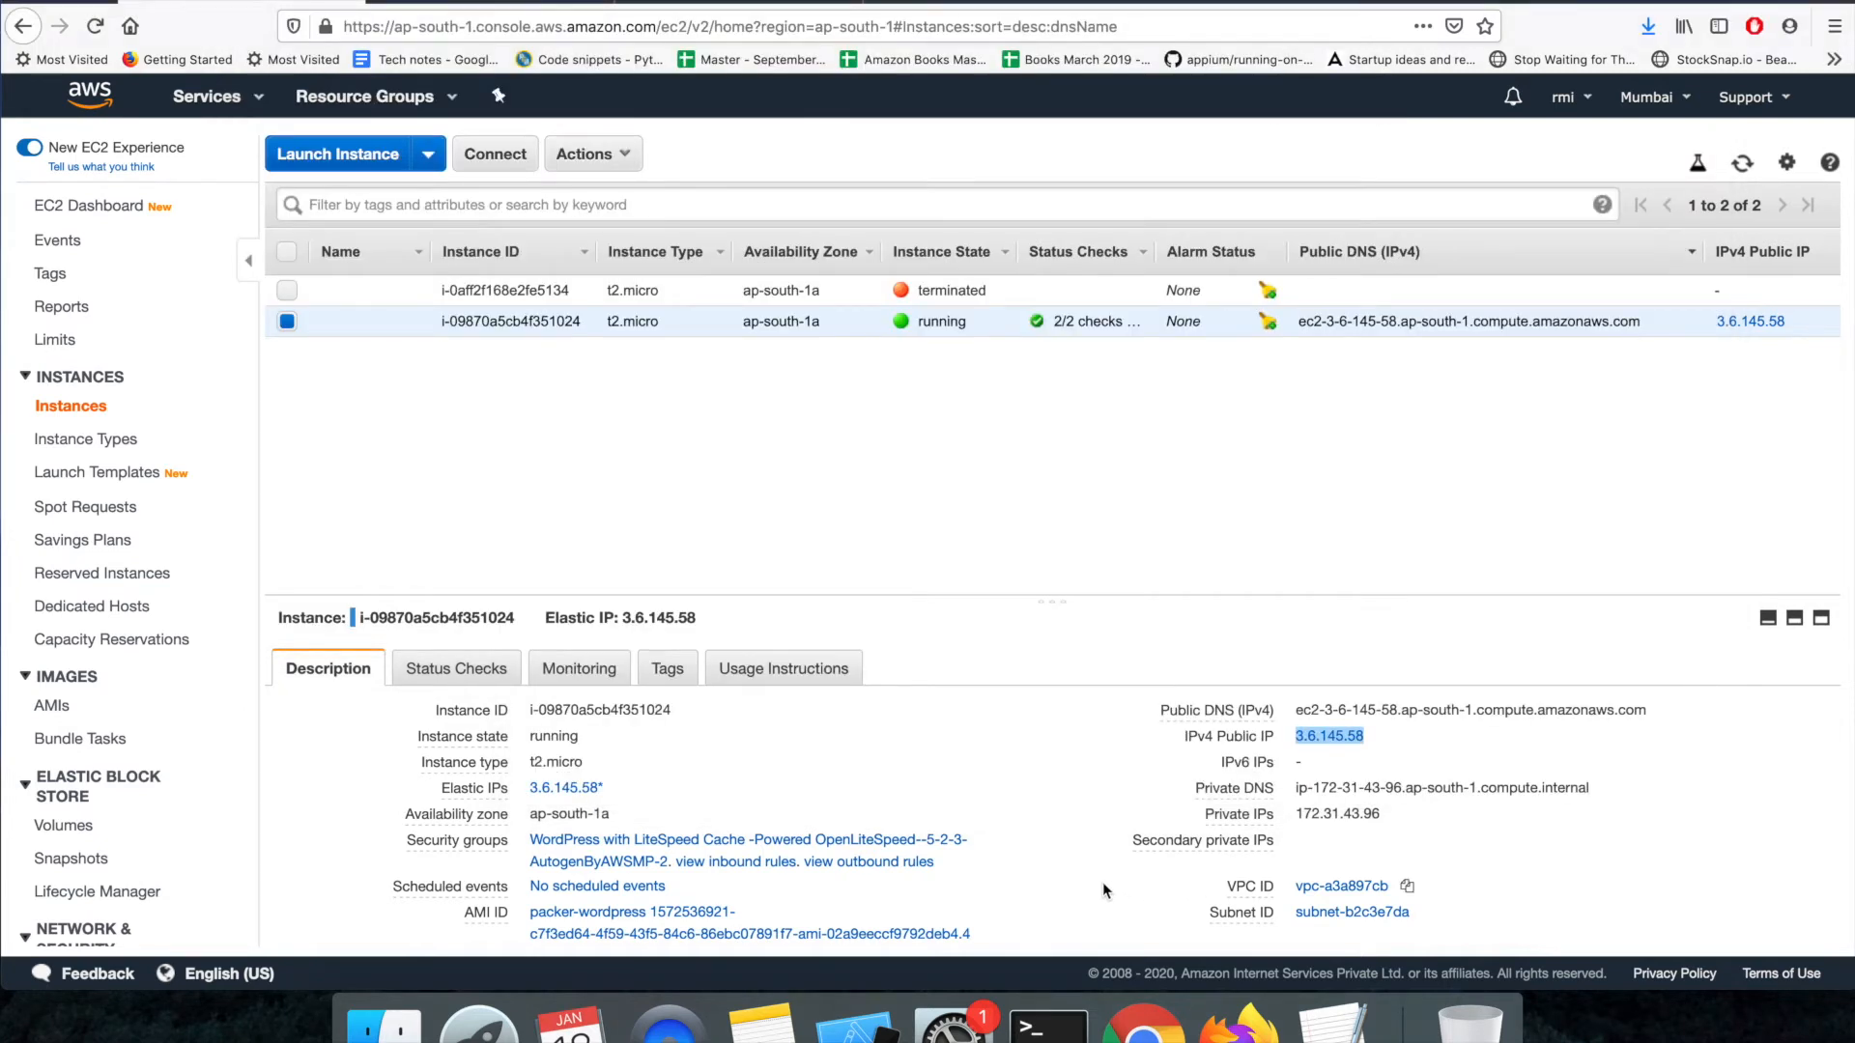
Put the instance's public DNS ec2-3-6-145-58.ap-south-1.compute.amazonaws.com after ubuntu@ in the ssh note
click(1664, 710)
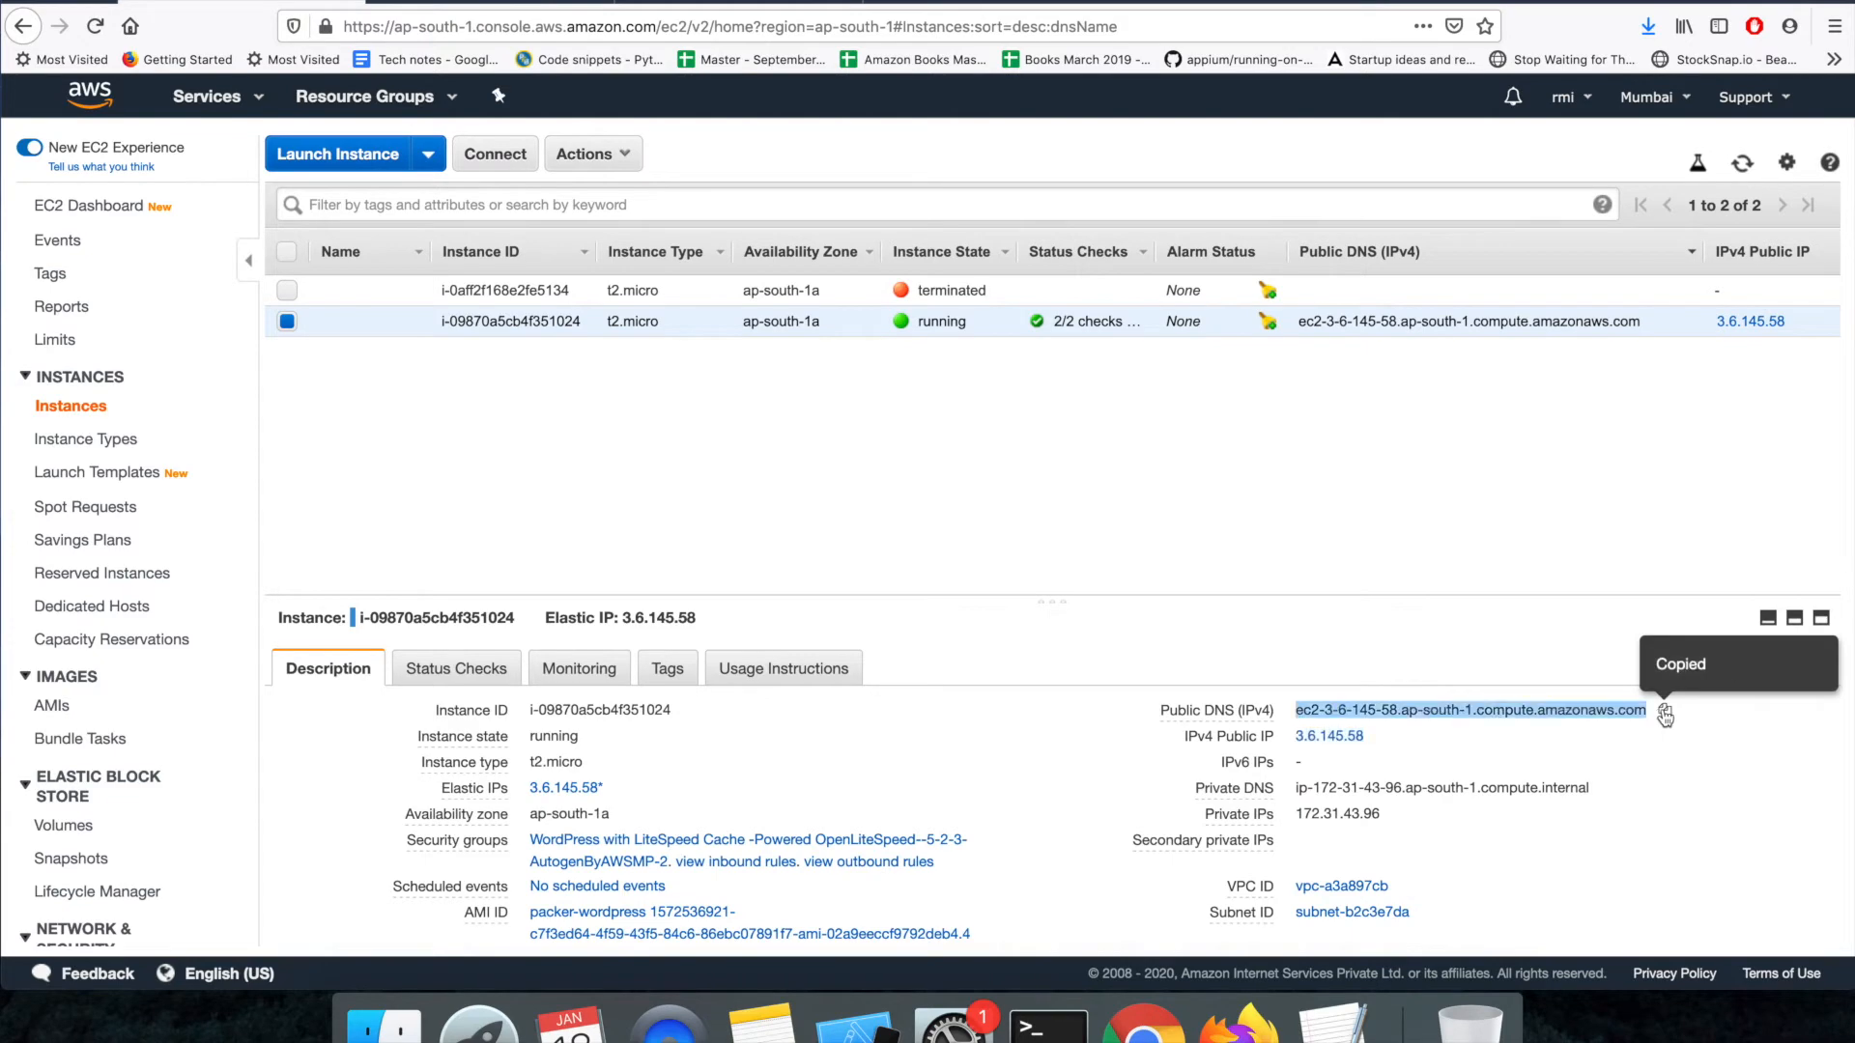
mouse_move(1194, 711)
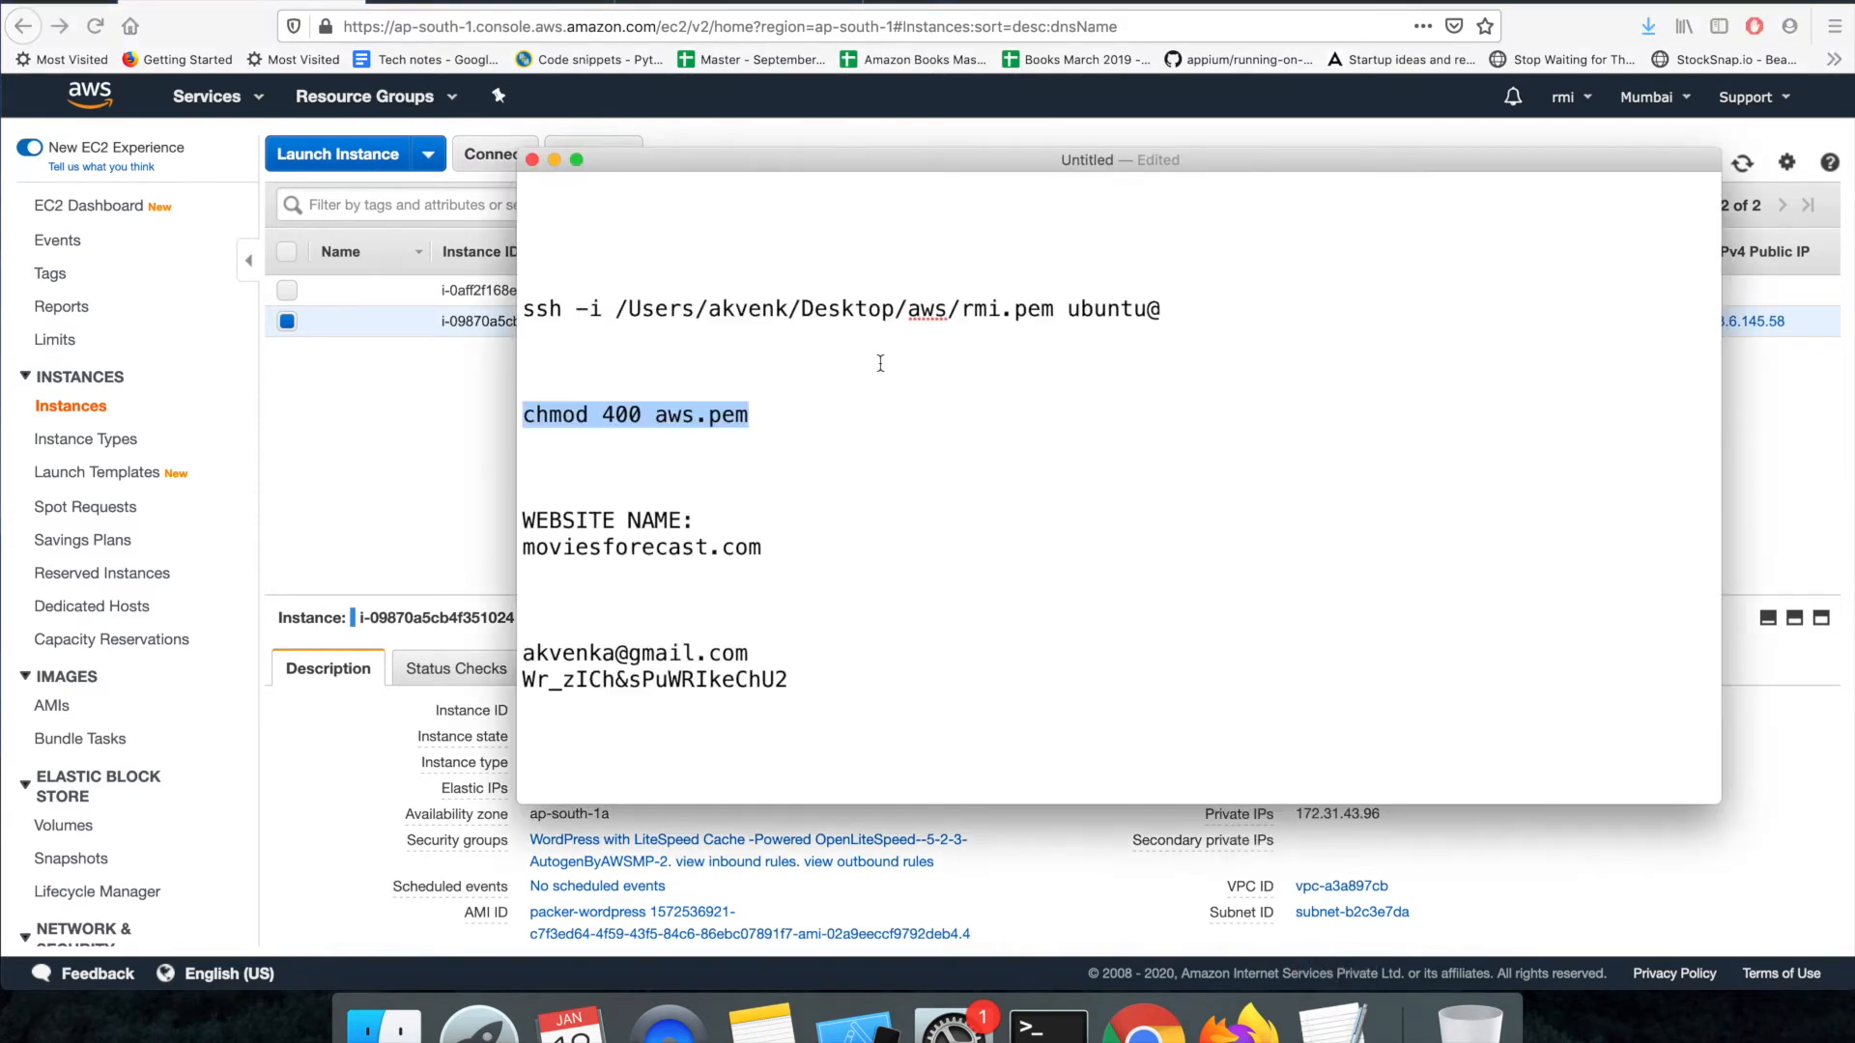
text(ec2-3-6-145-58.ap-south-1.compute.amazonaws.com)
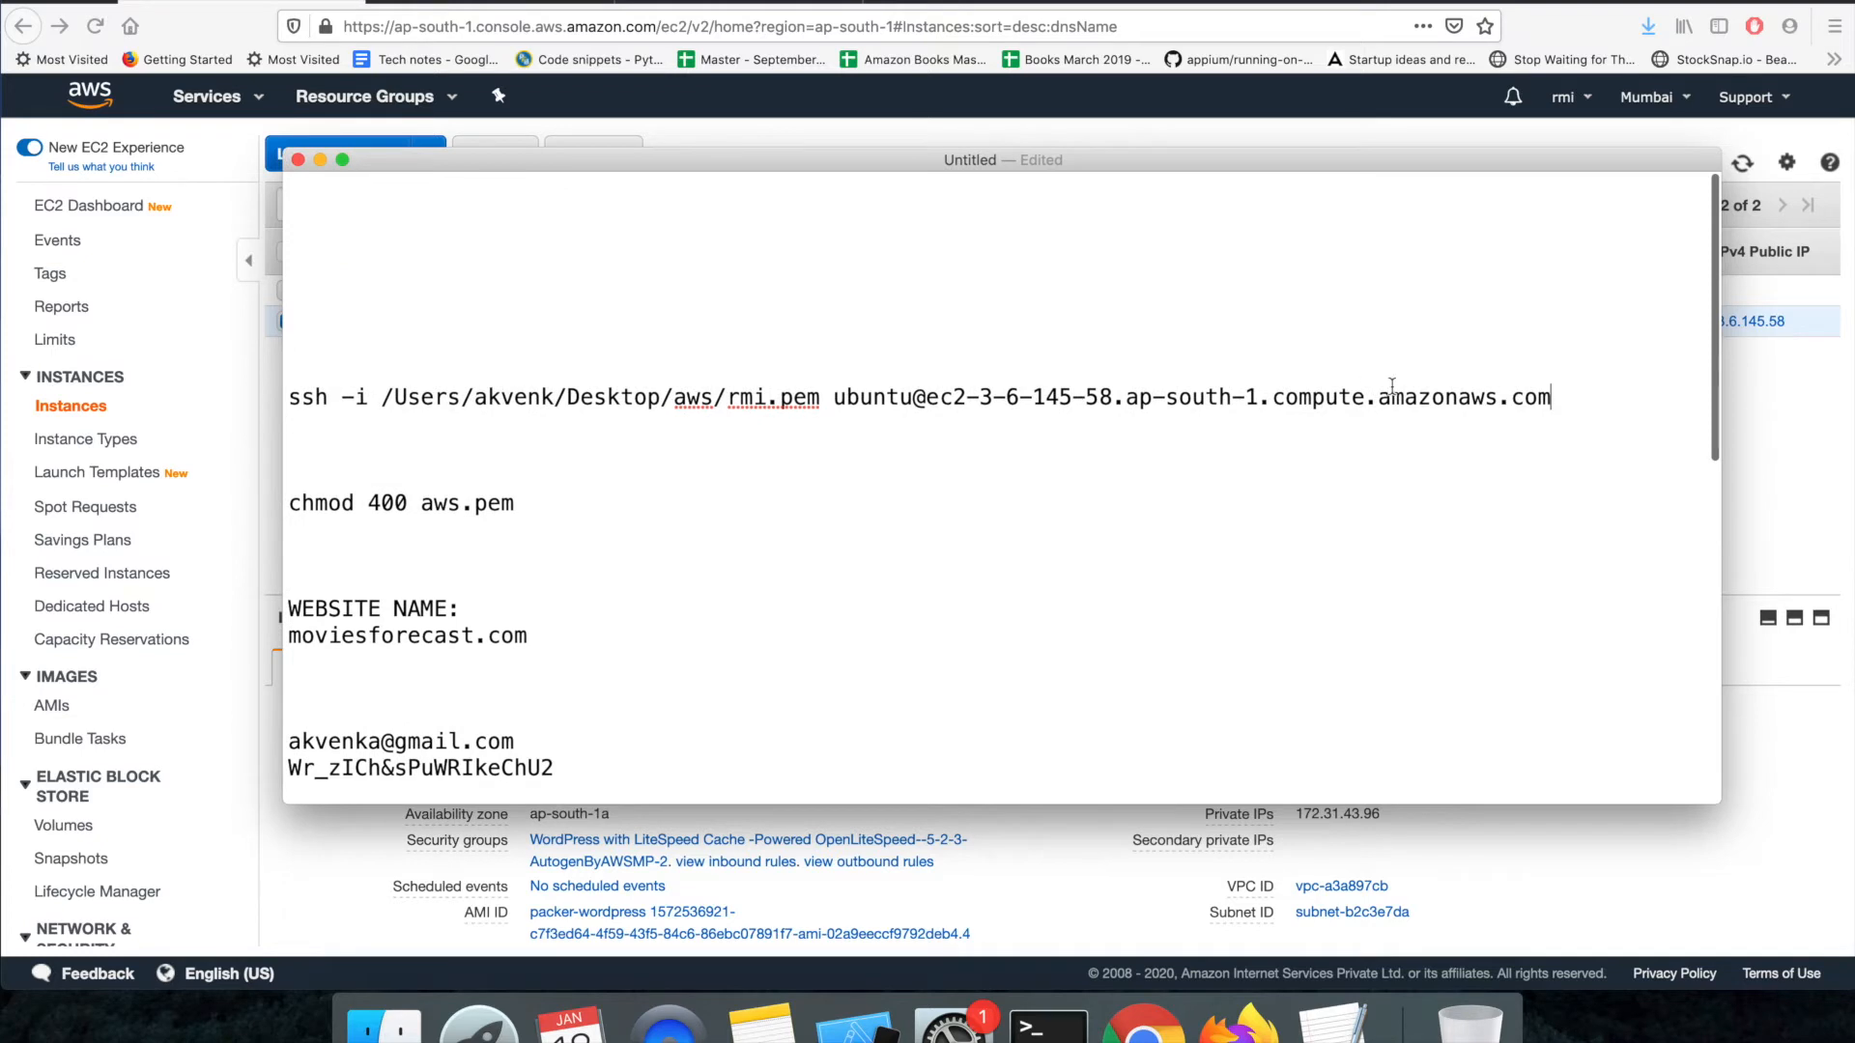
triple_click(829, 397)
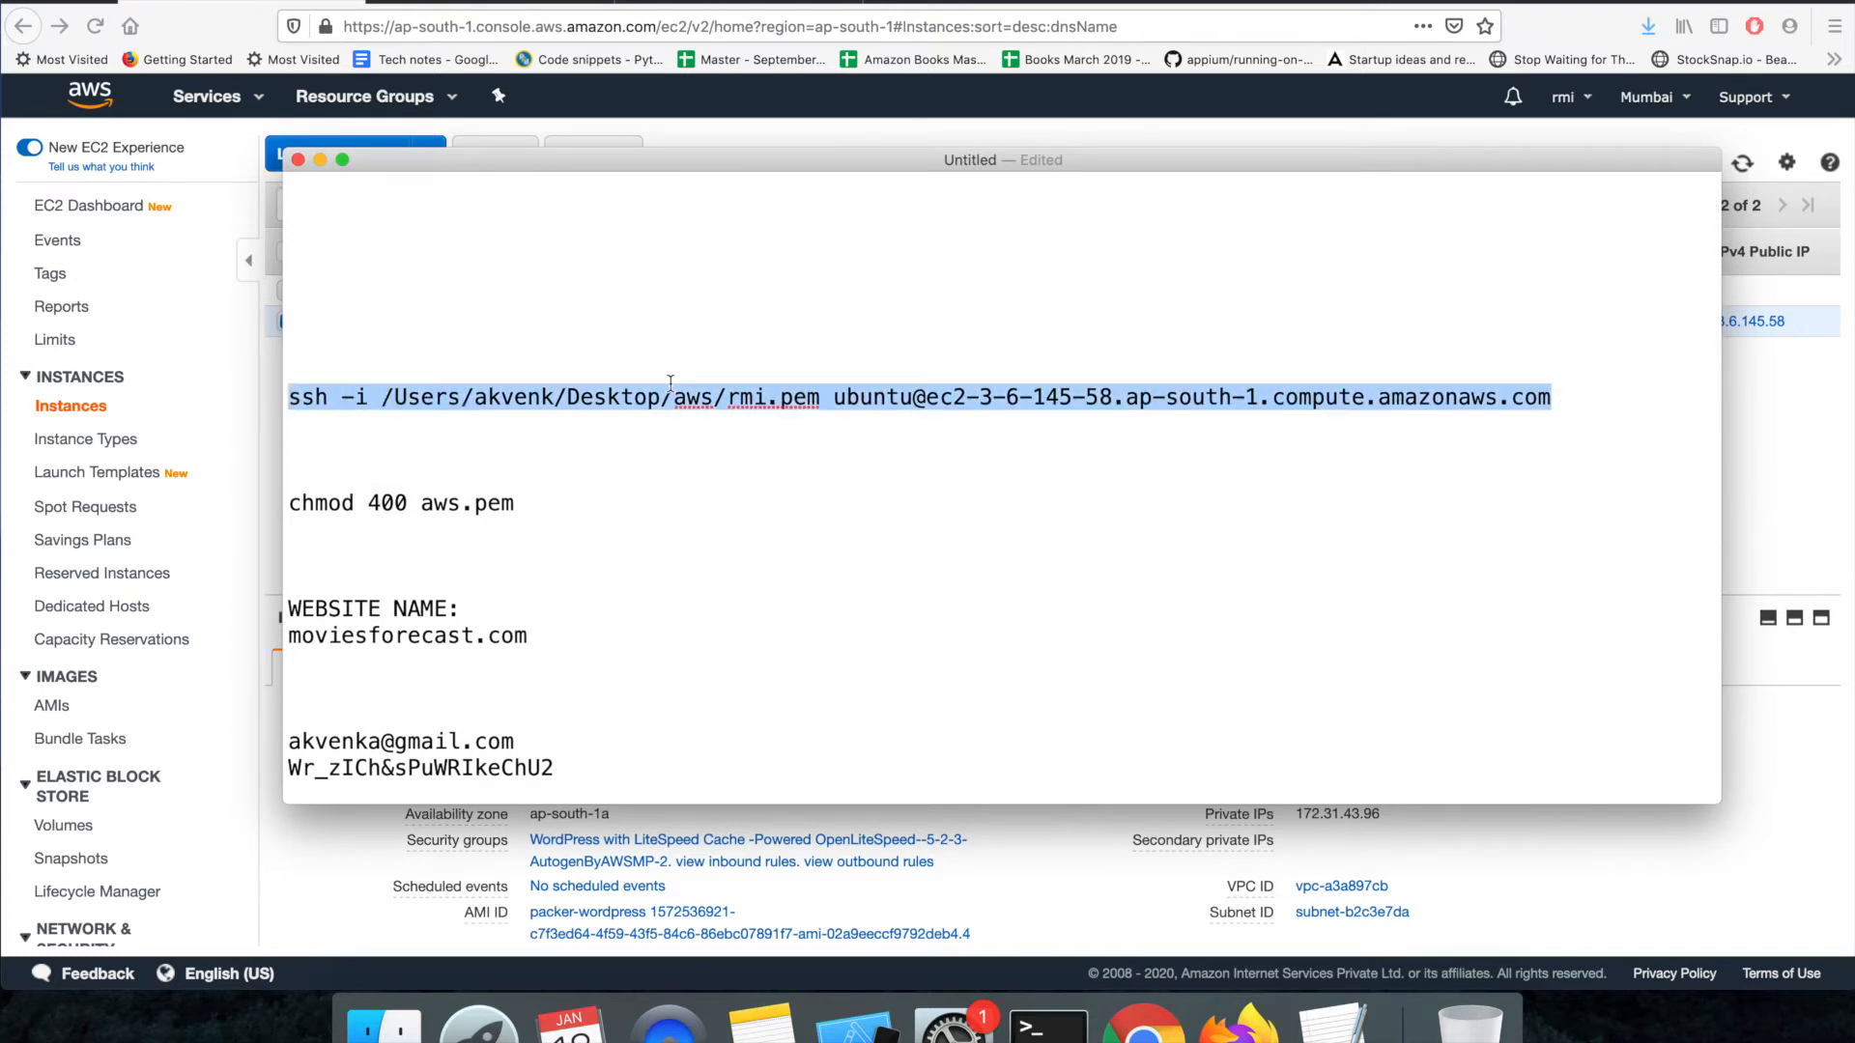
Change the ssh command's key path to Desktop/aws.pem and return to Terminal
click(520, 417)
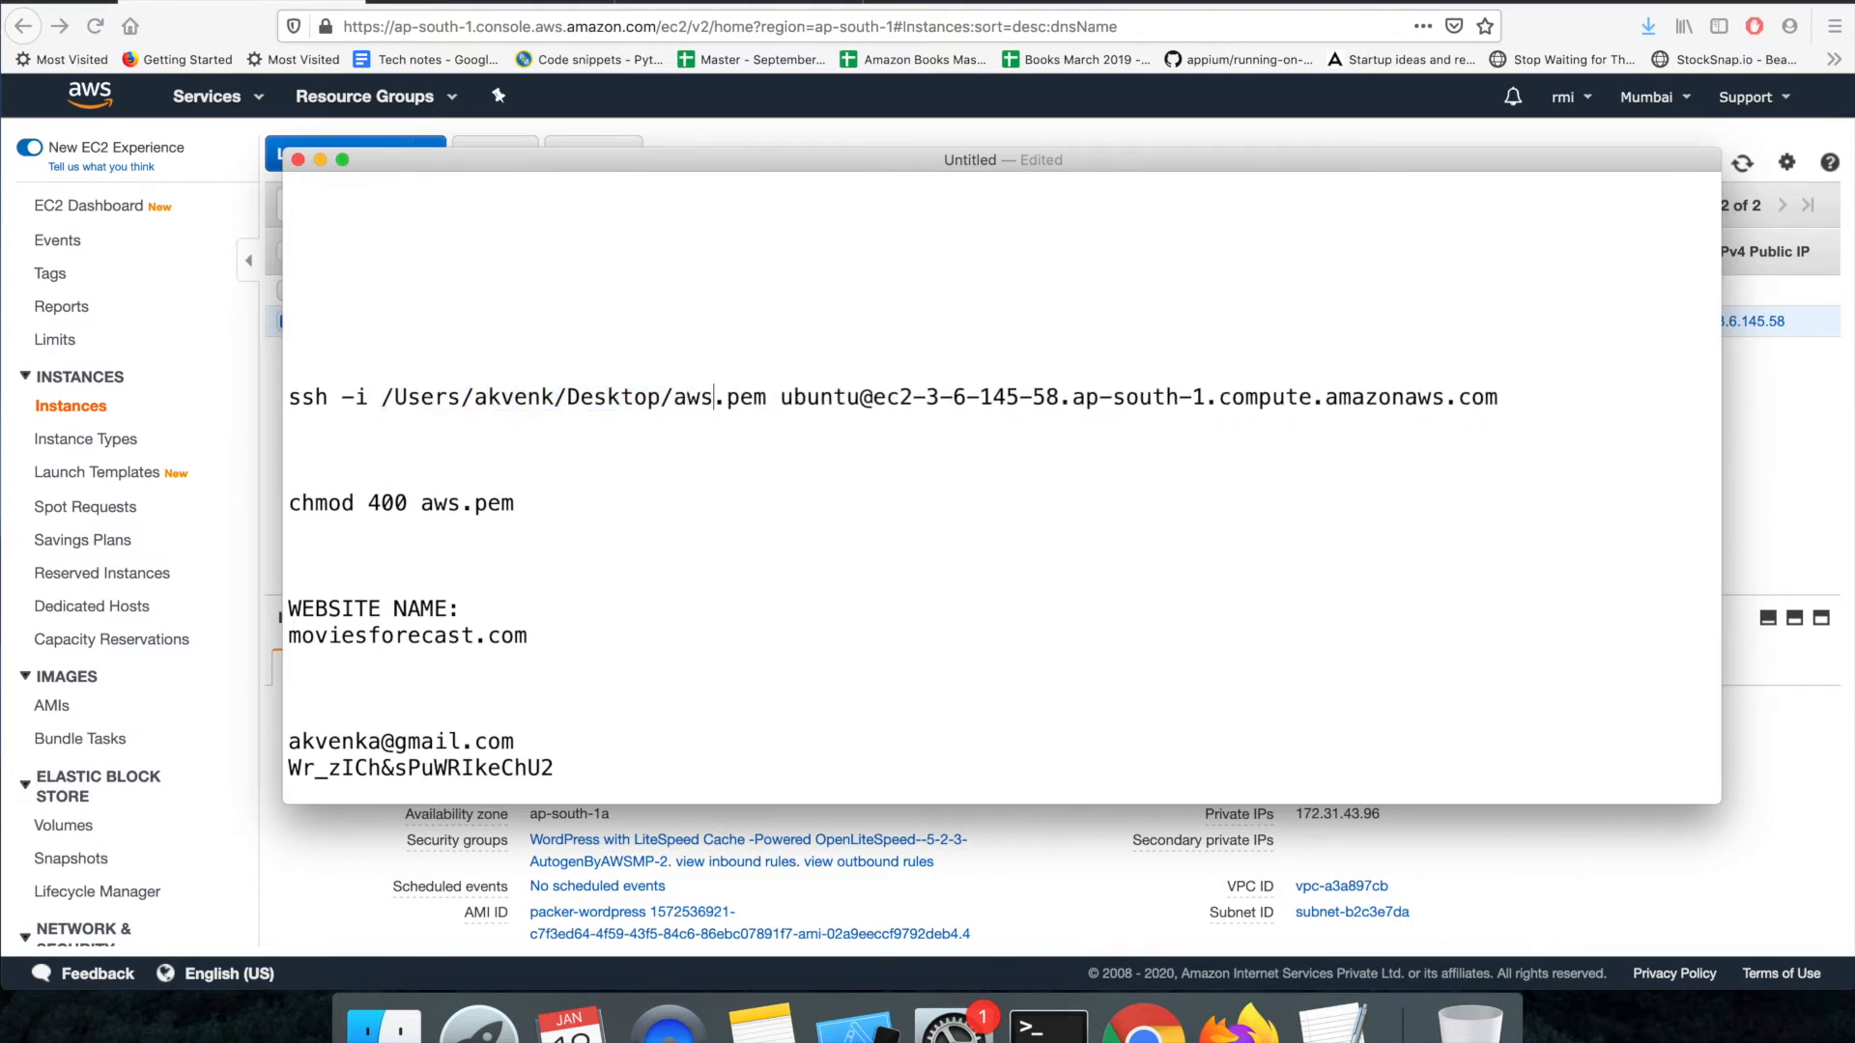
double_click(716, 396)
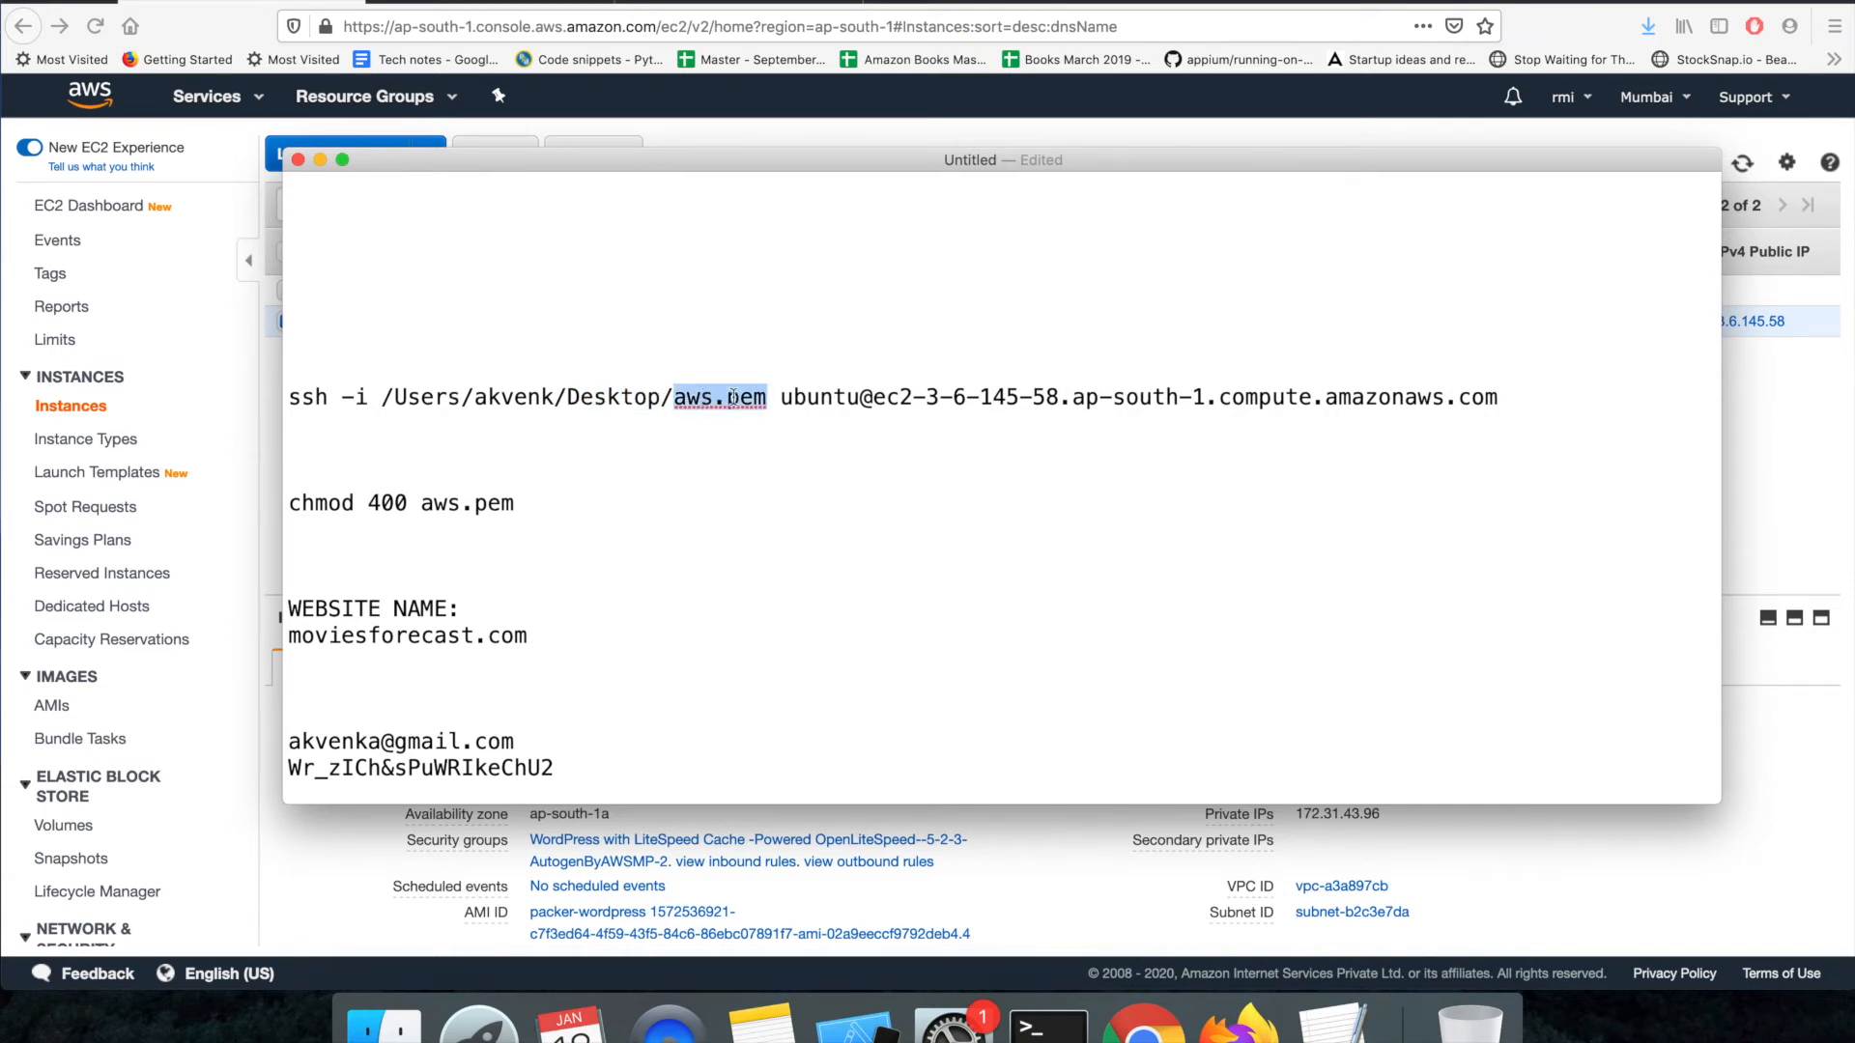
double_click(818, 398)
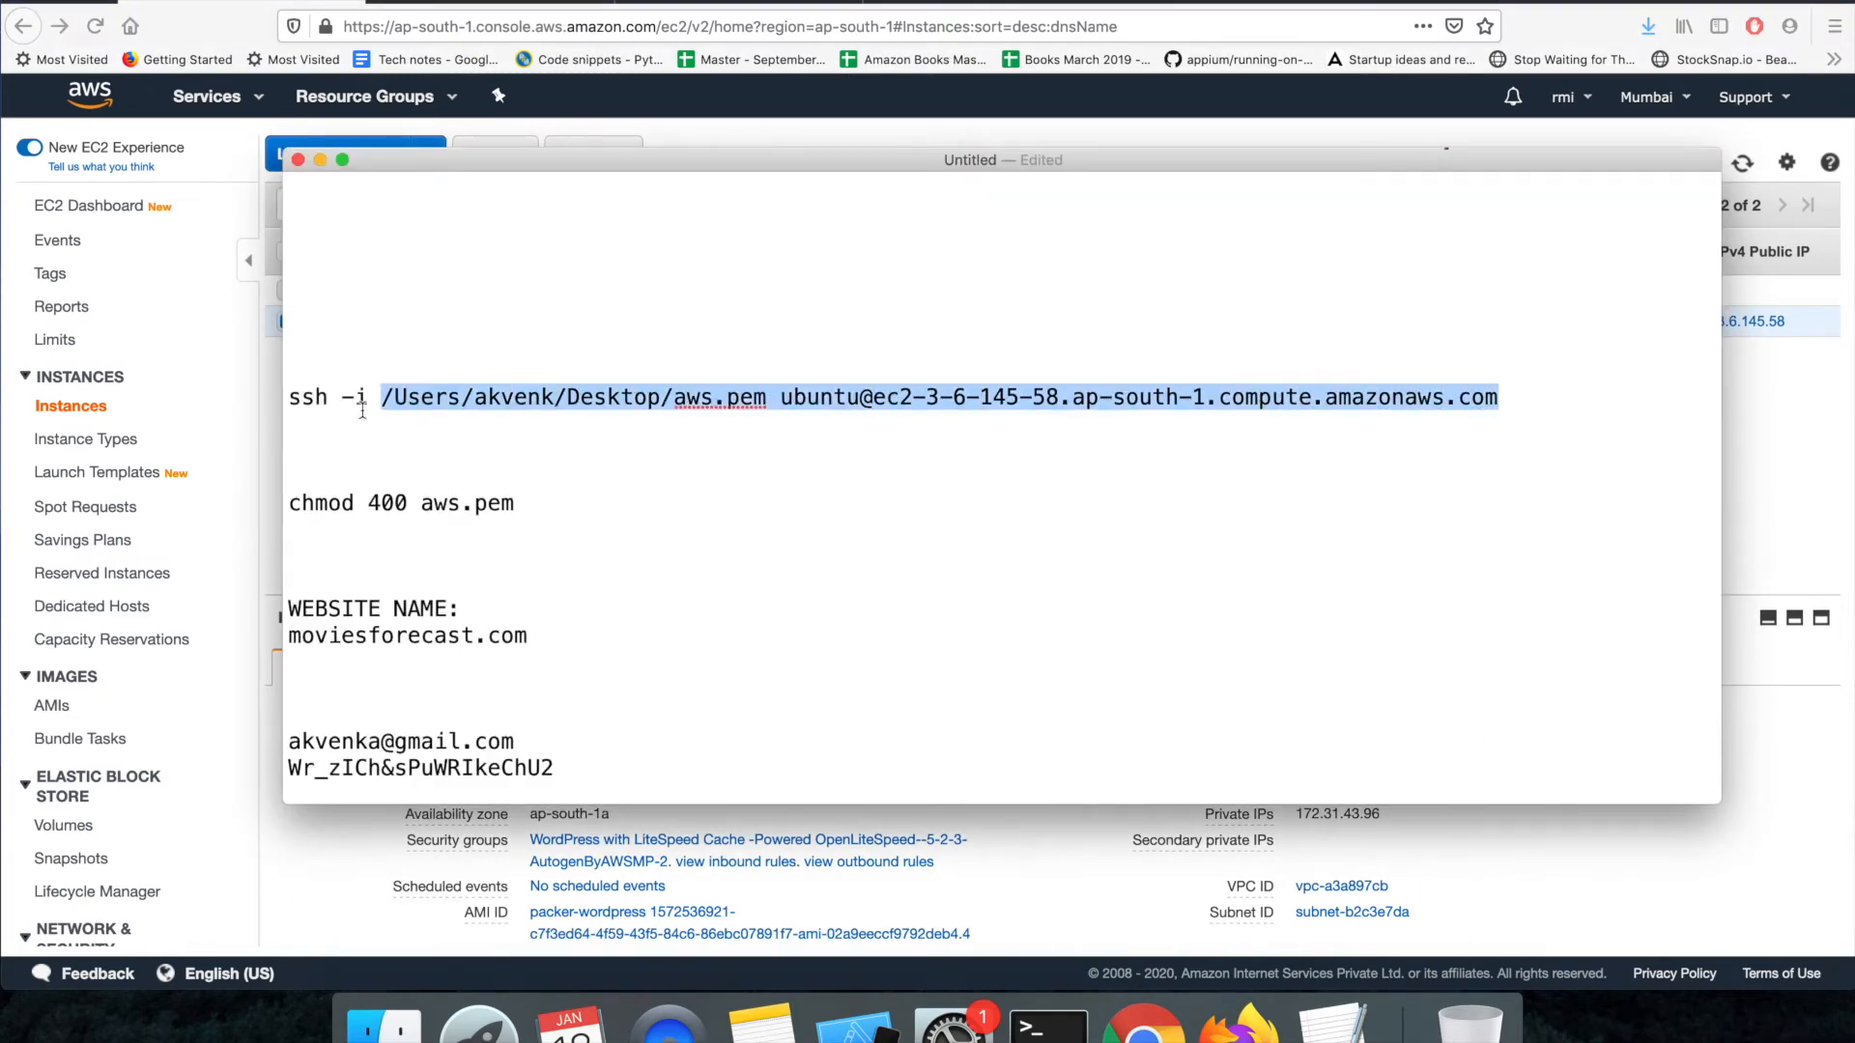
click(1045, 1024)
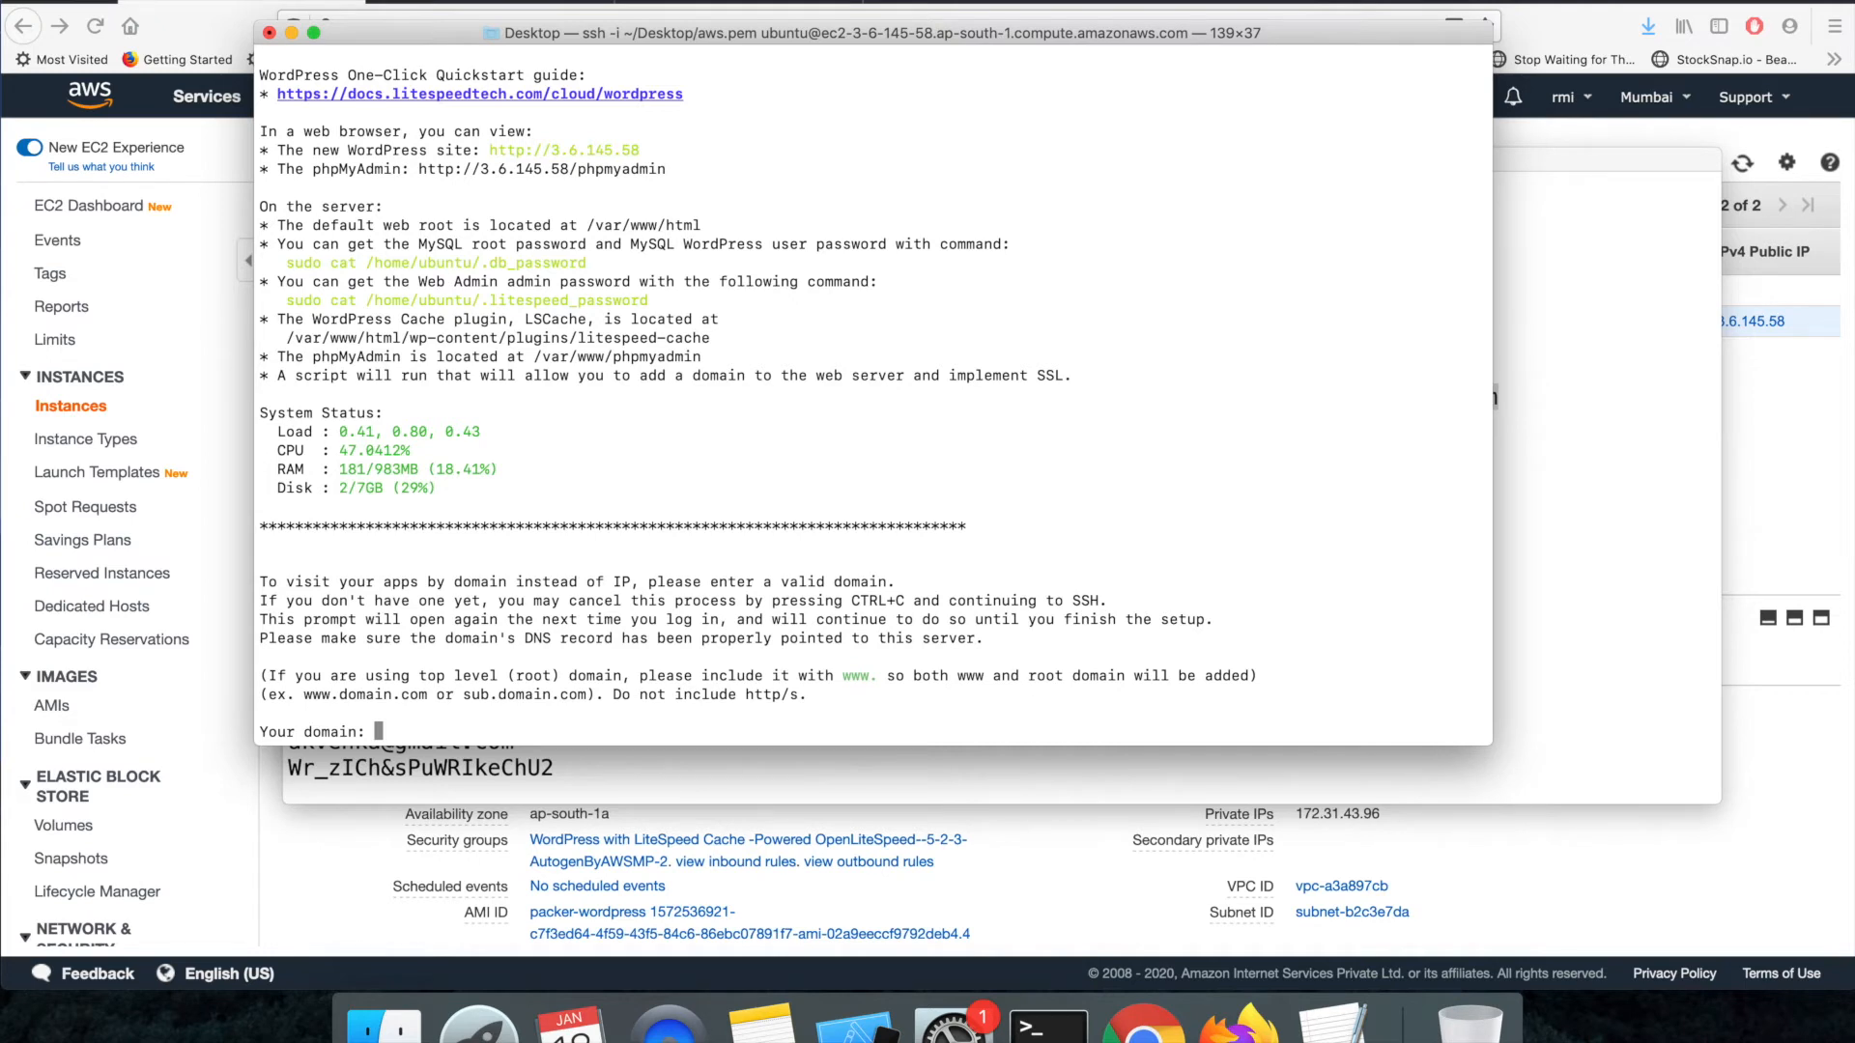
mouse_move(692, 128)
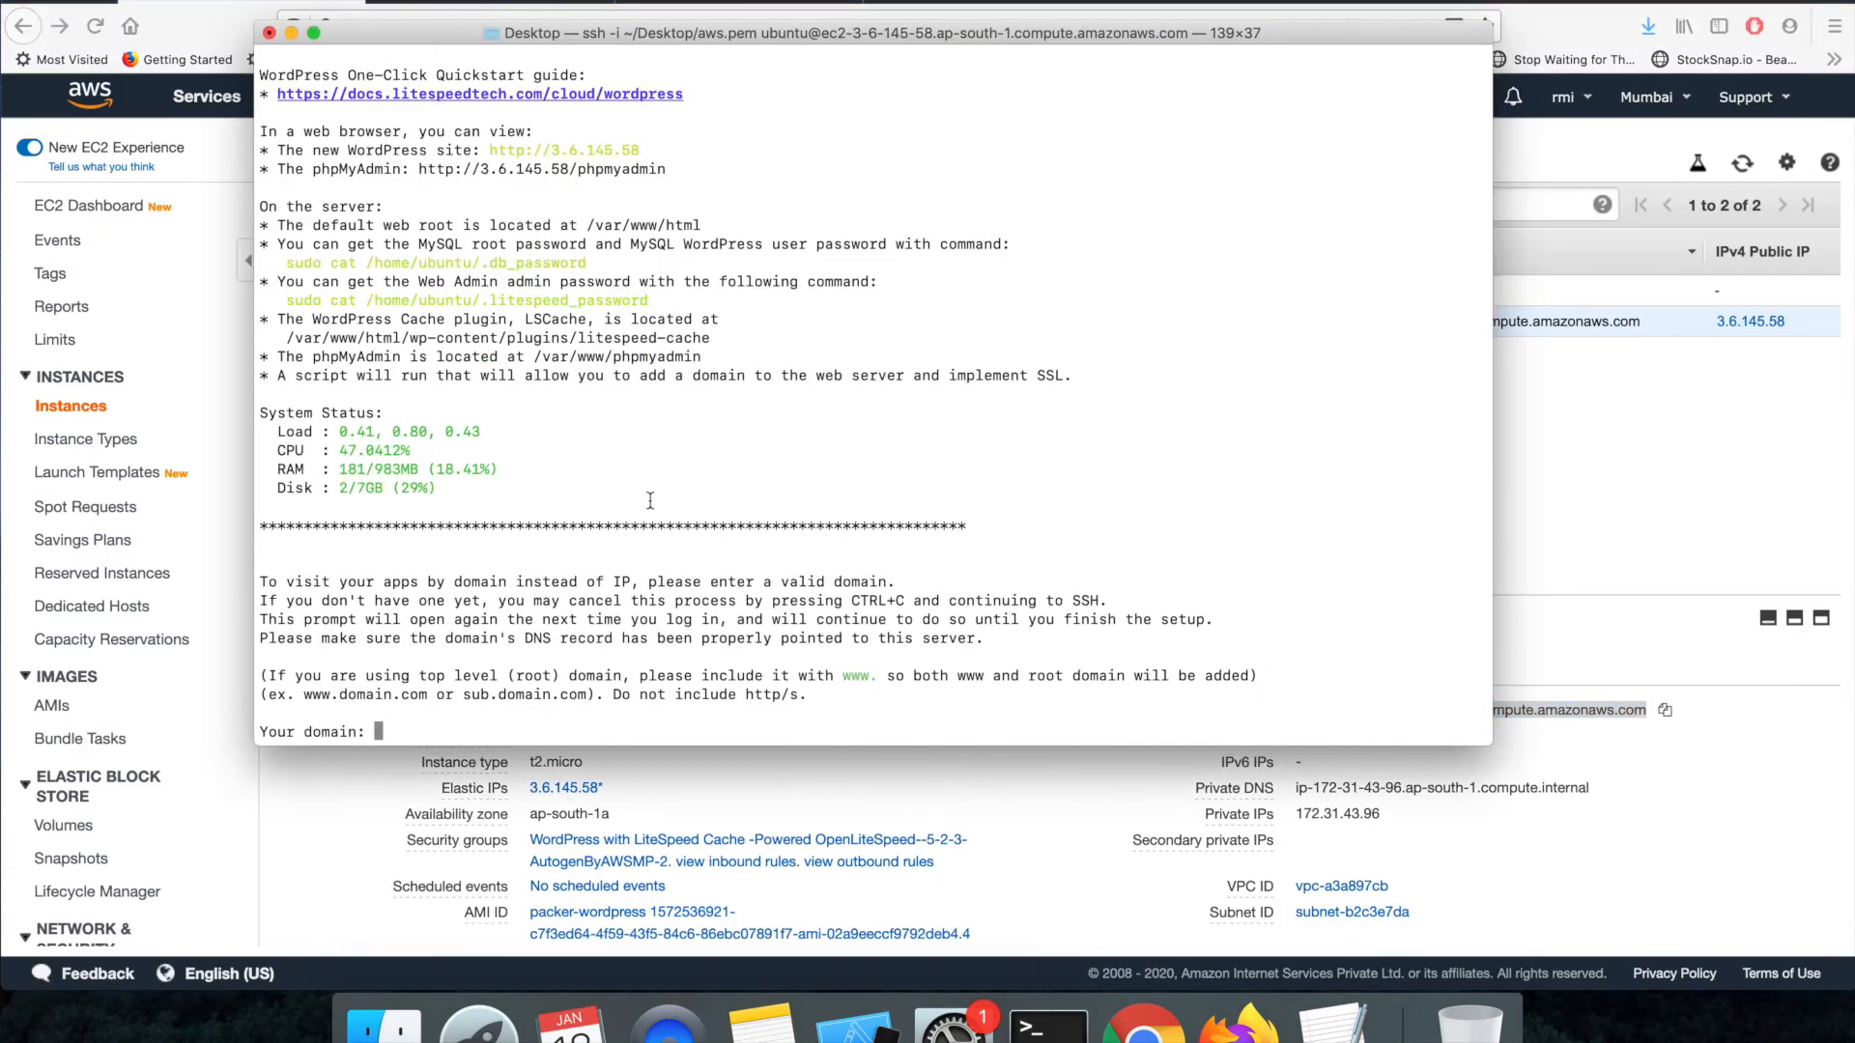
Enter moviesforecast.com at the domain prompt and confirm it with y
text(moviesforecast.com)
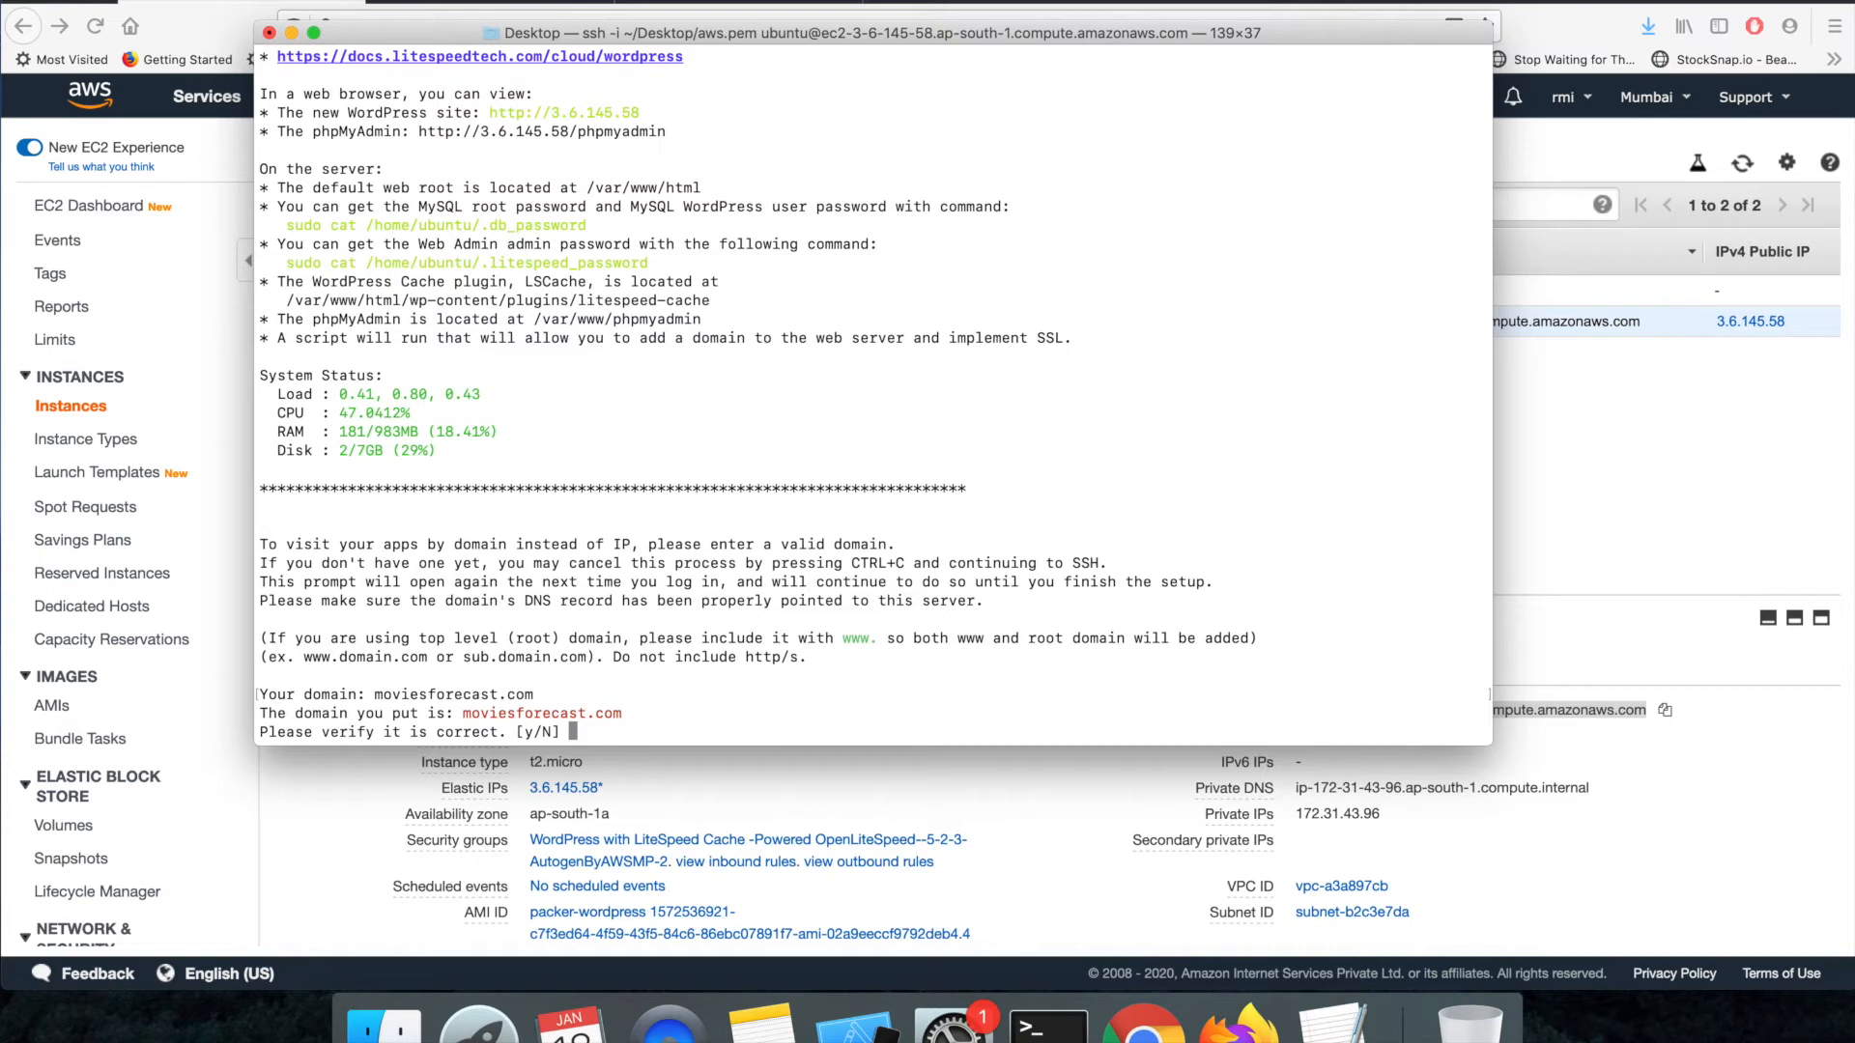
text(y)
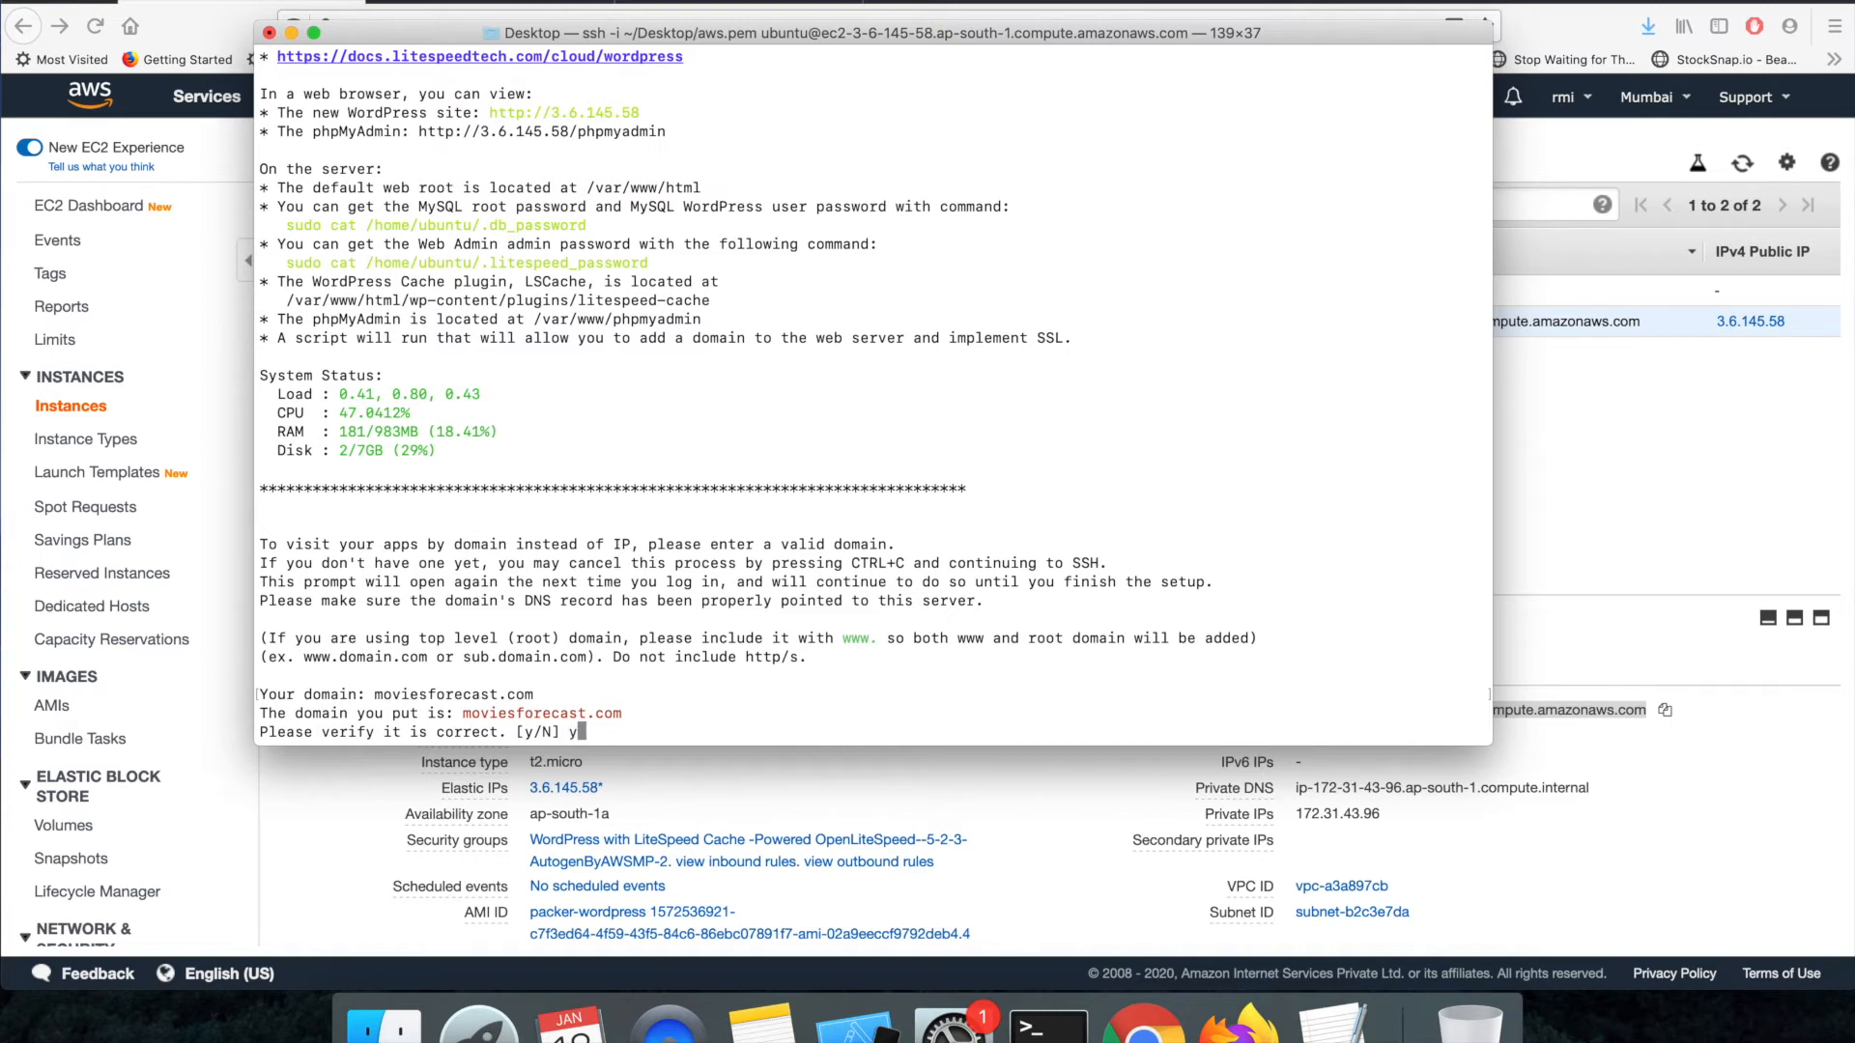
key(Return)
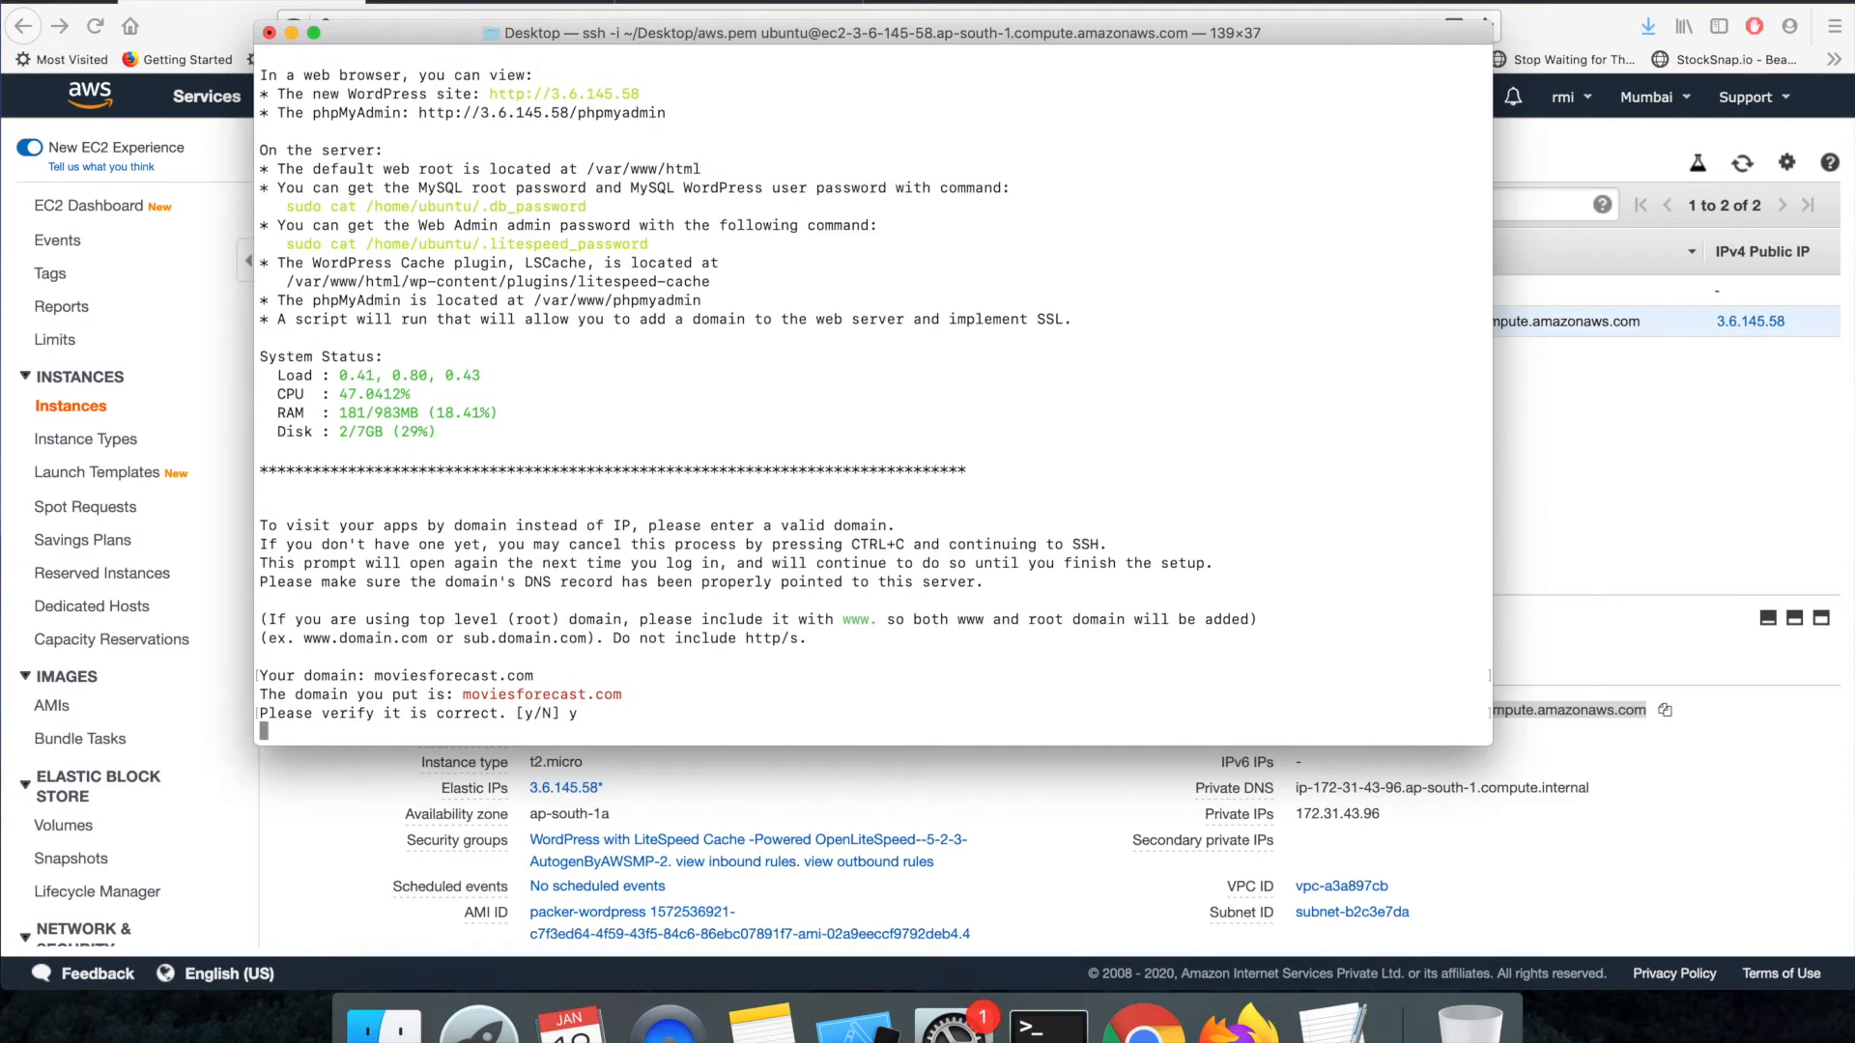
key(Return)
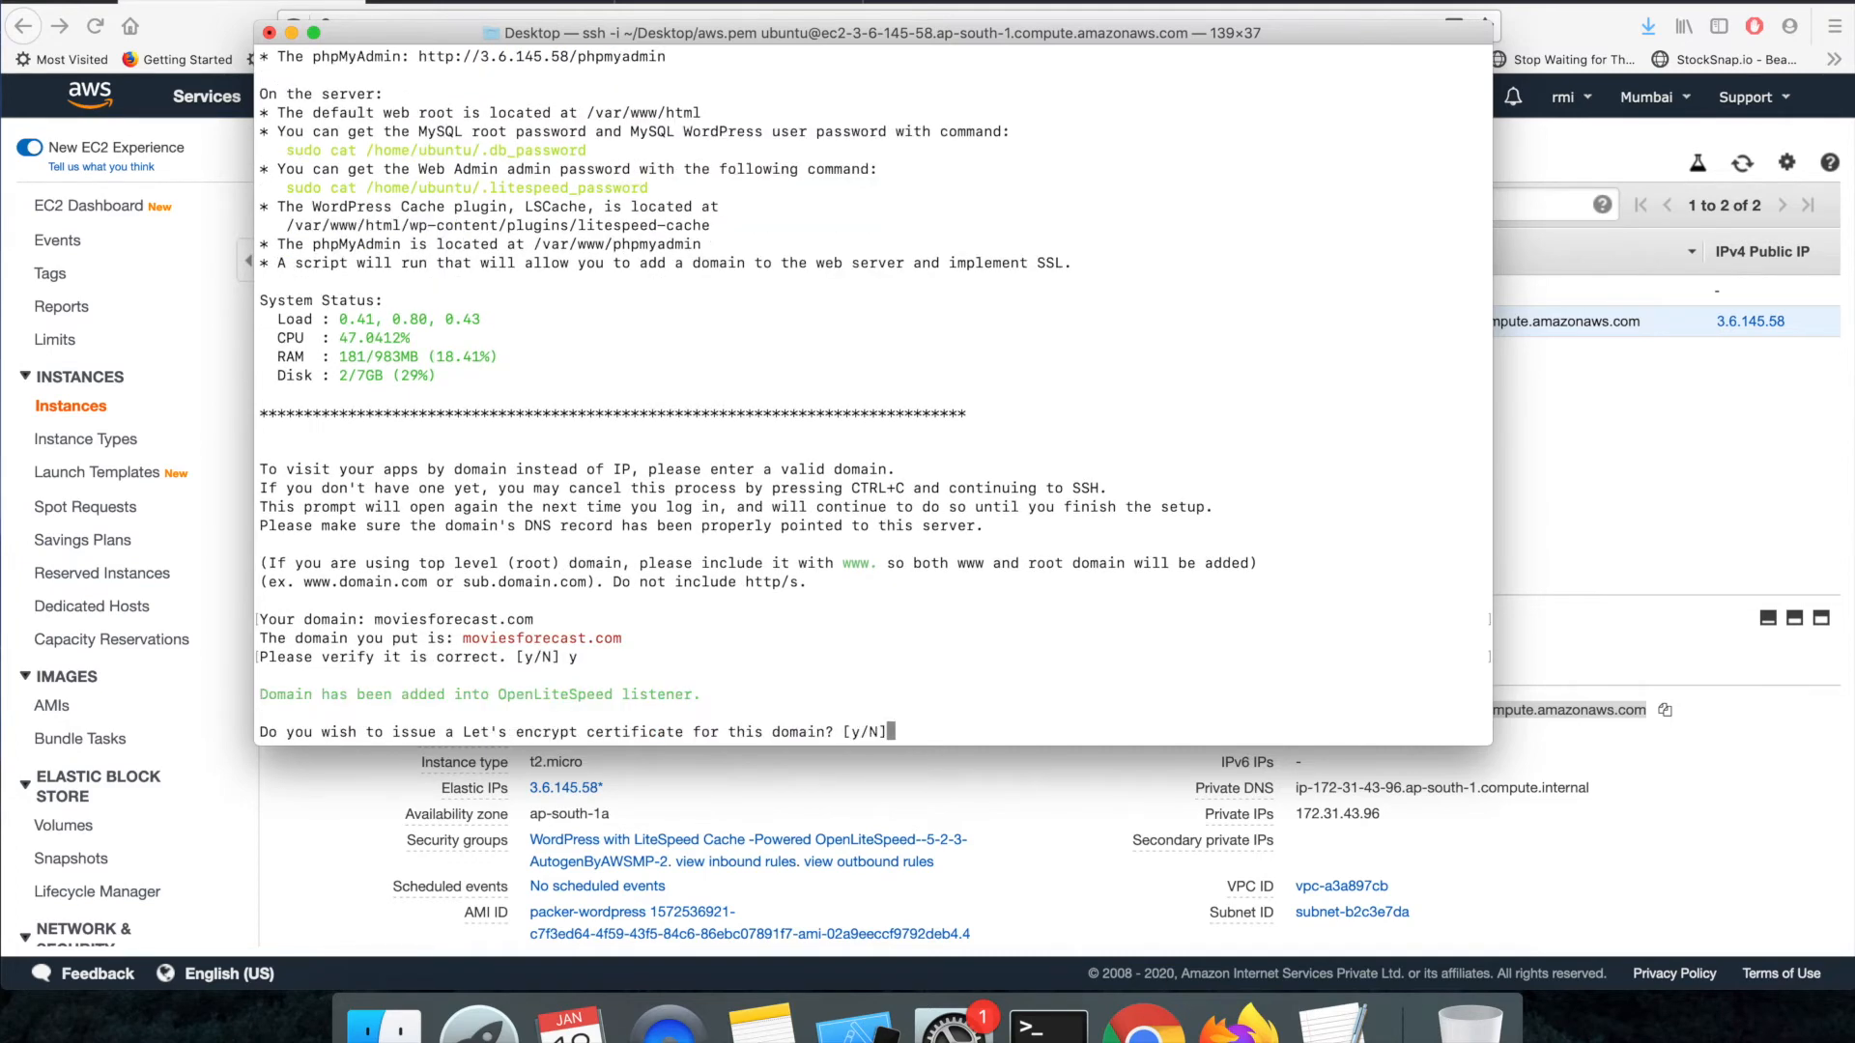
Decline the Let's Encrypt certificate offer with N
text(N)
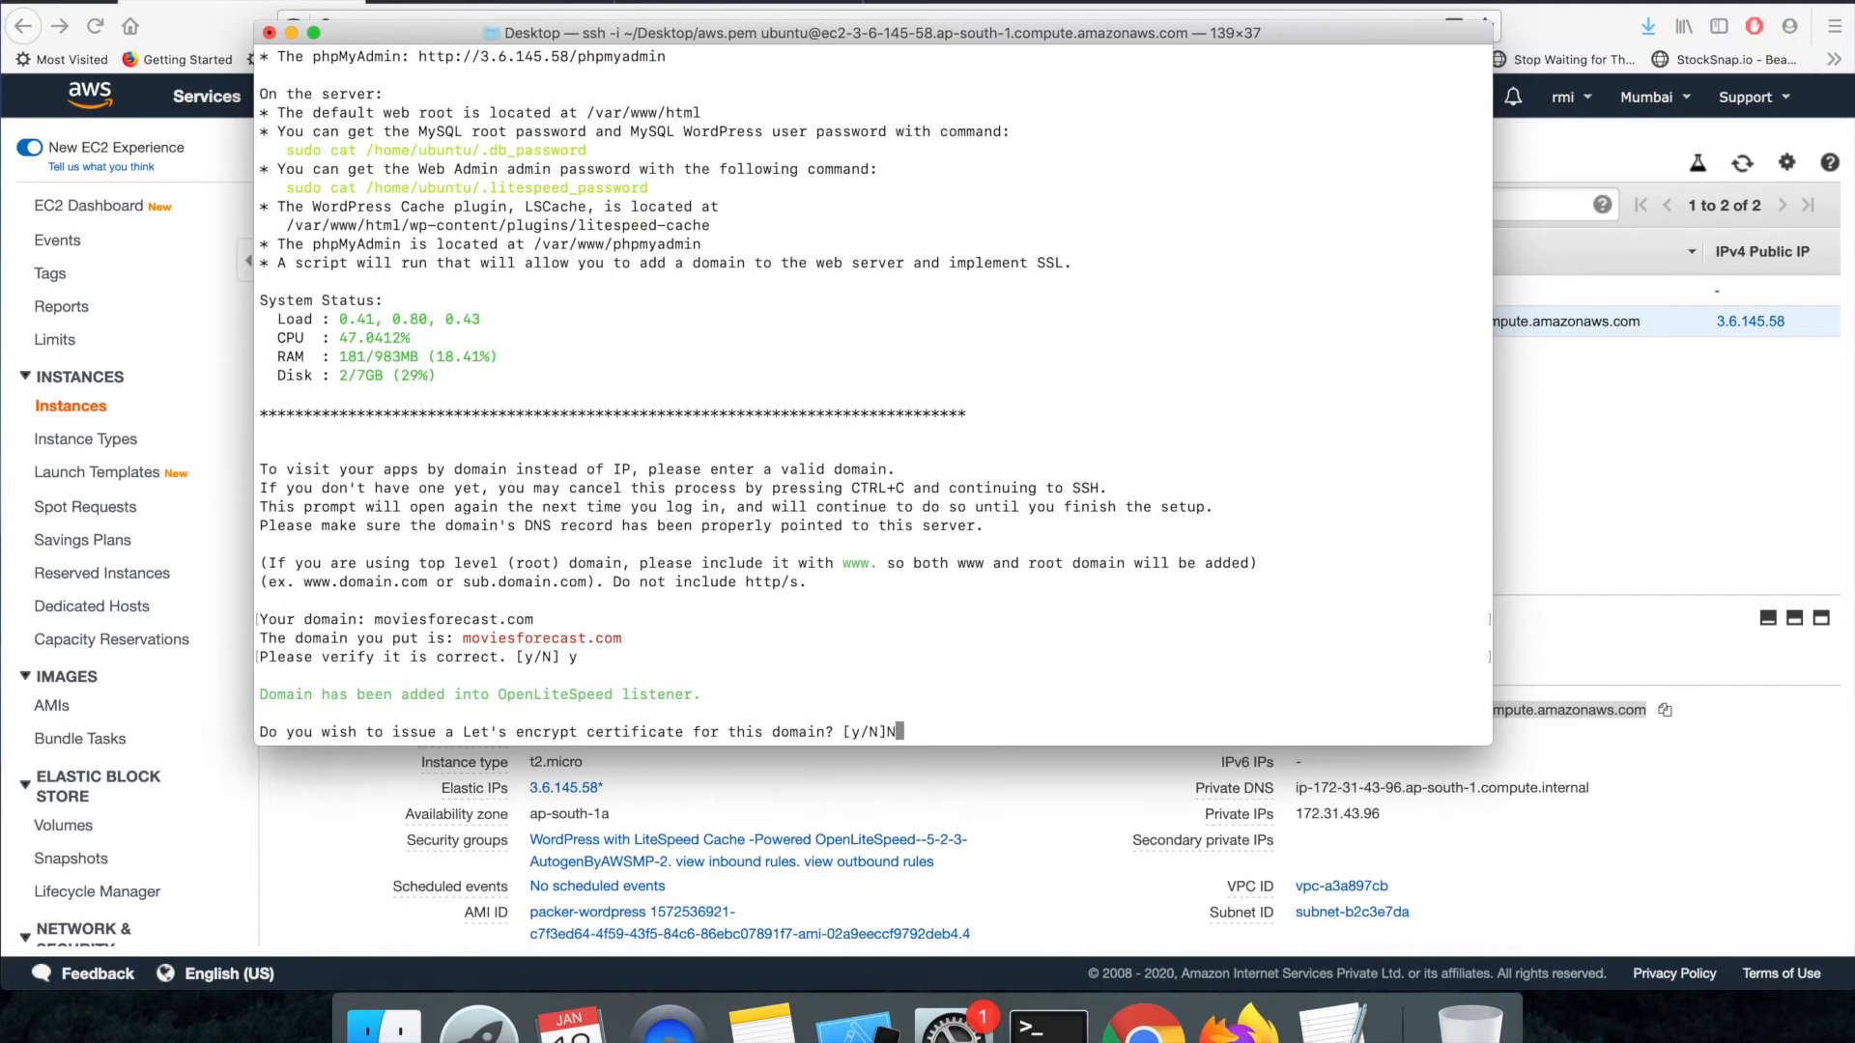
text(N)
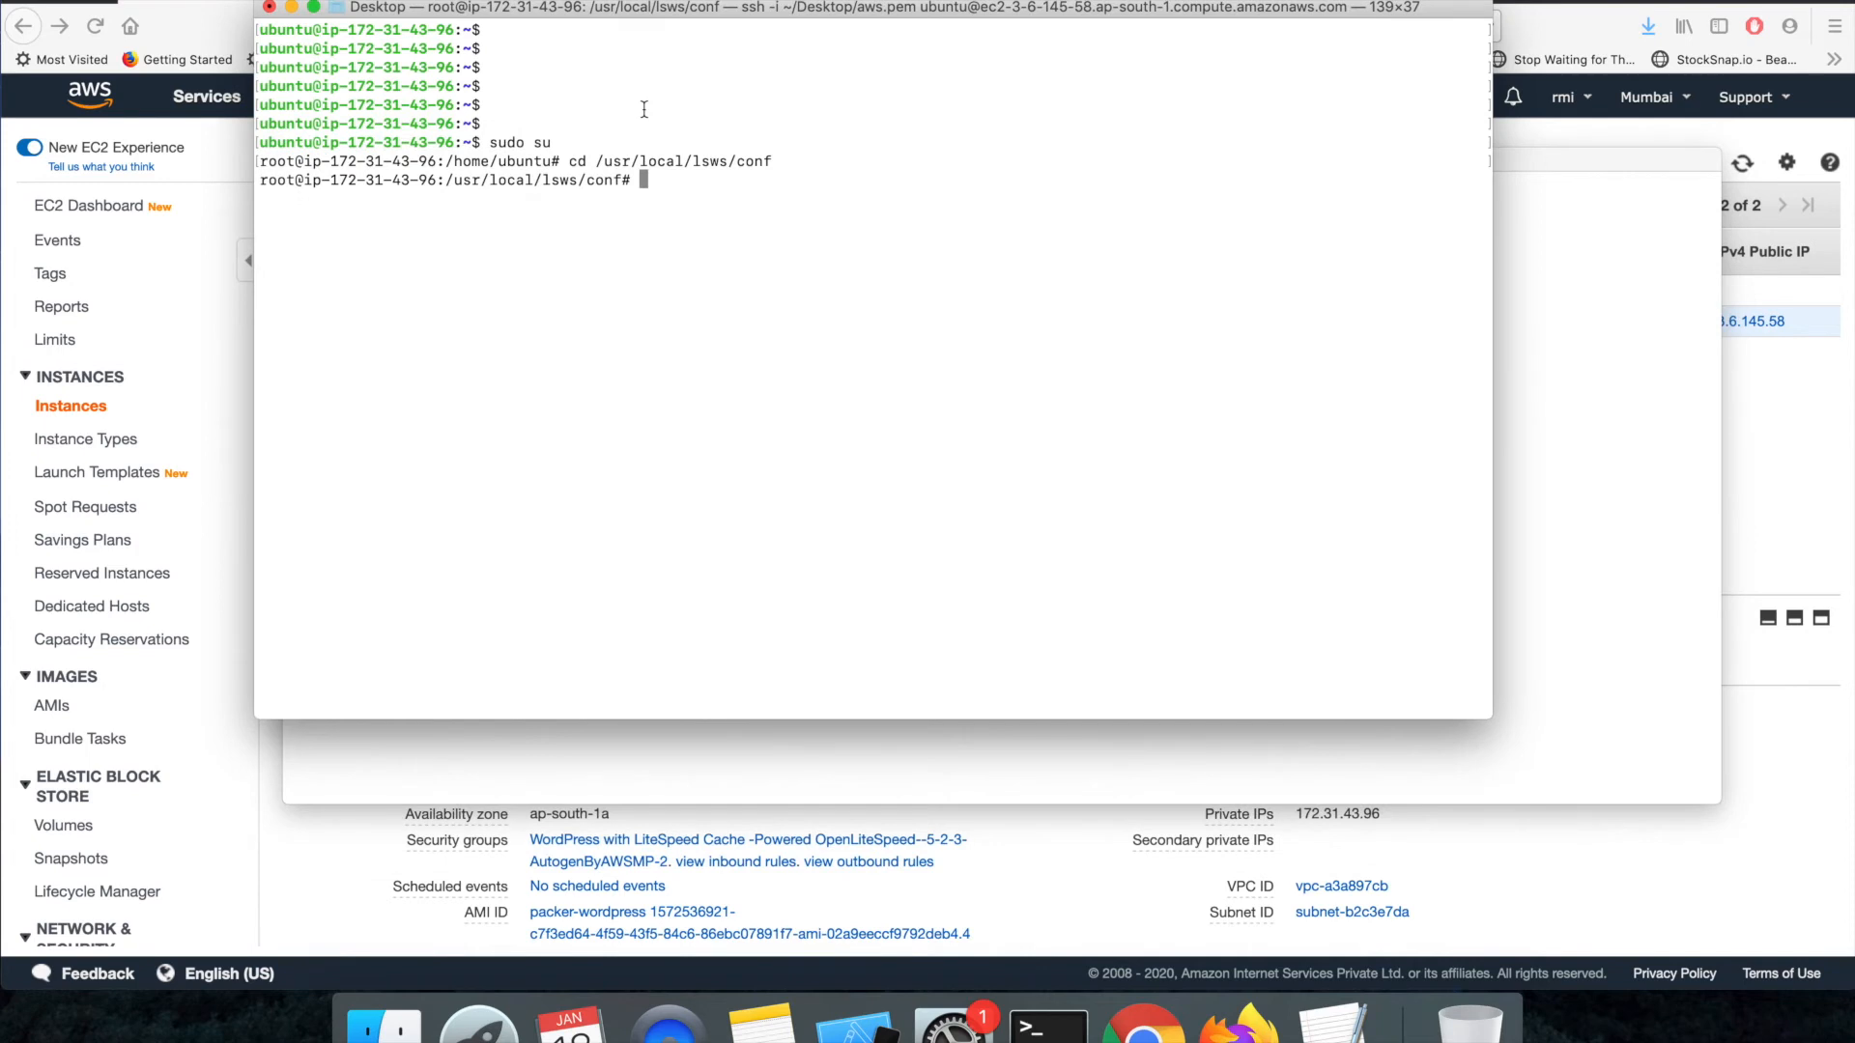
Open httpd_config.conf in vim from /usr/local/lsws/conf
text(vim httpd_config.conf)
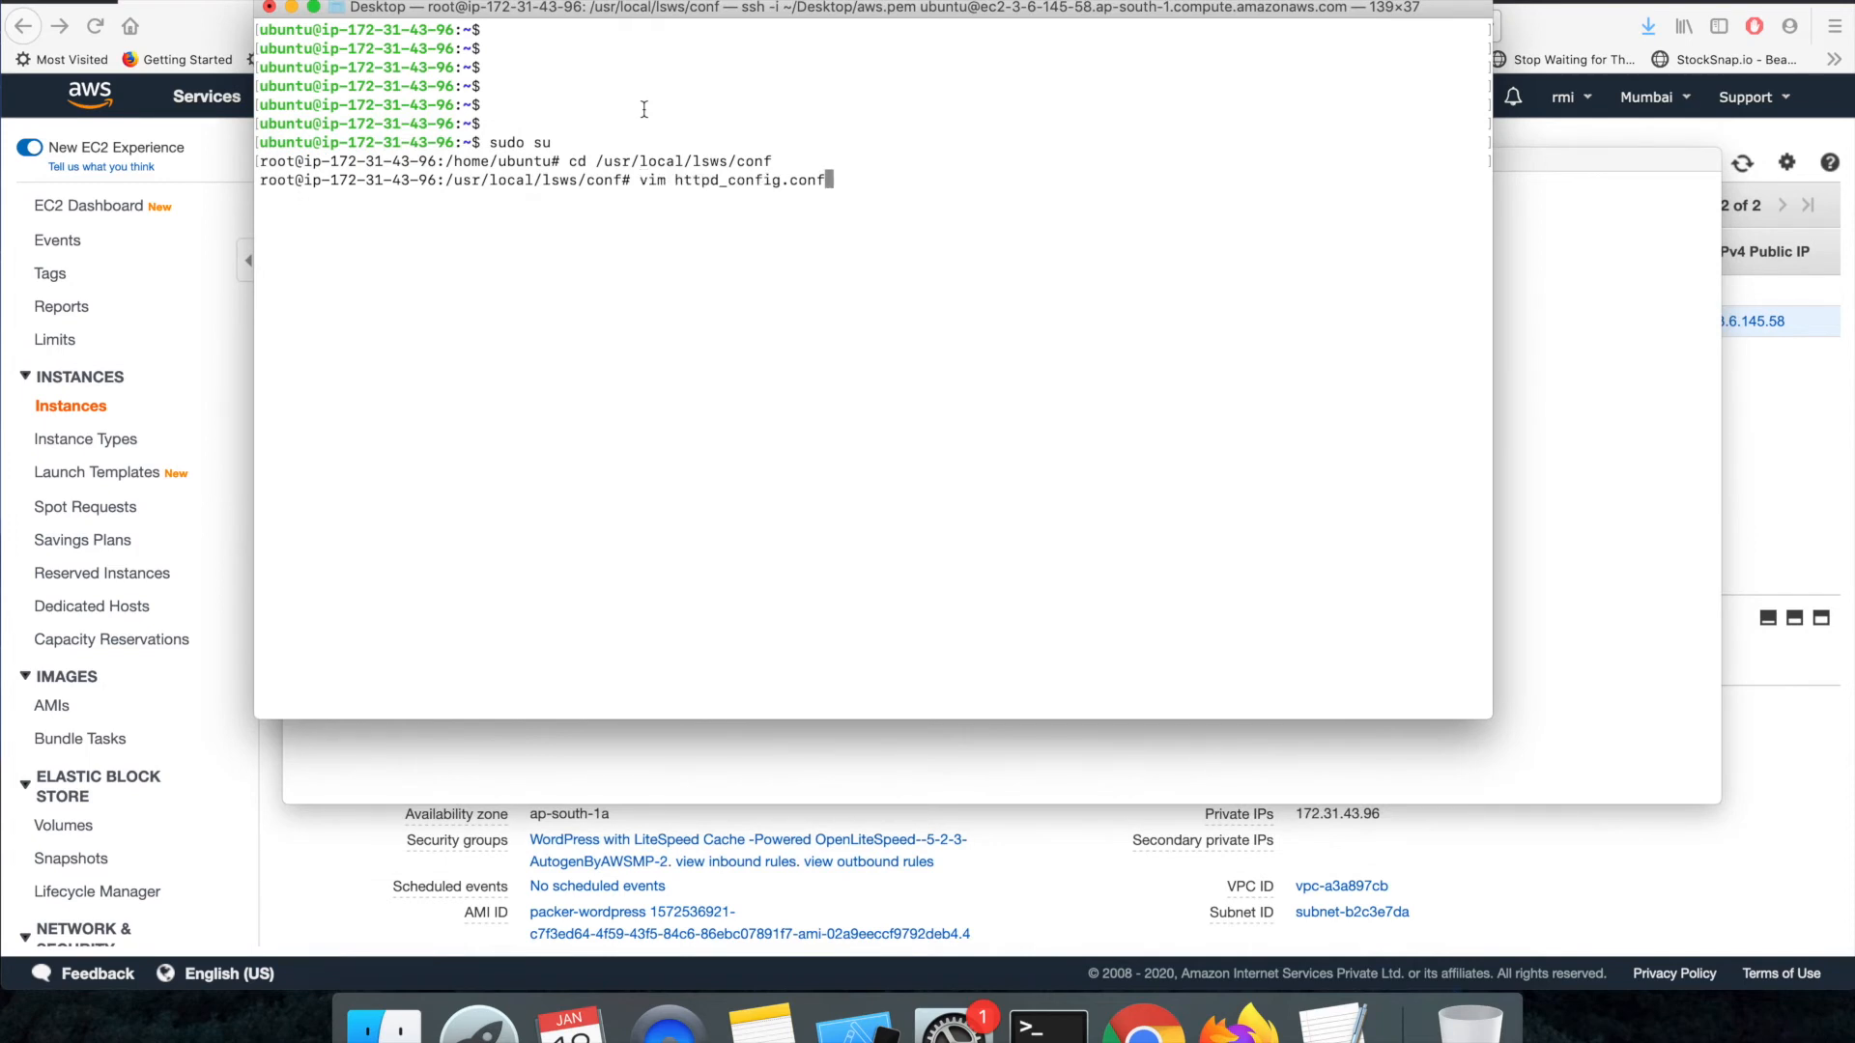
key(Return)
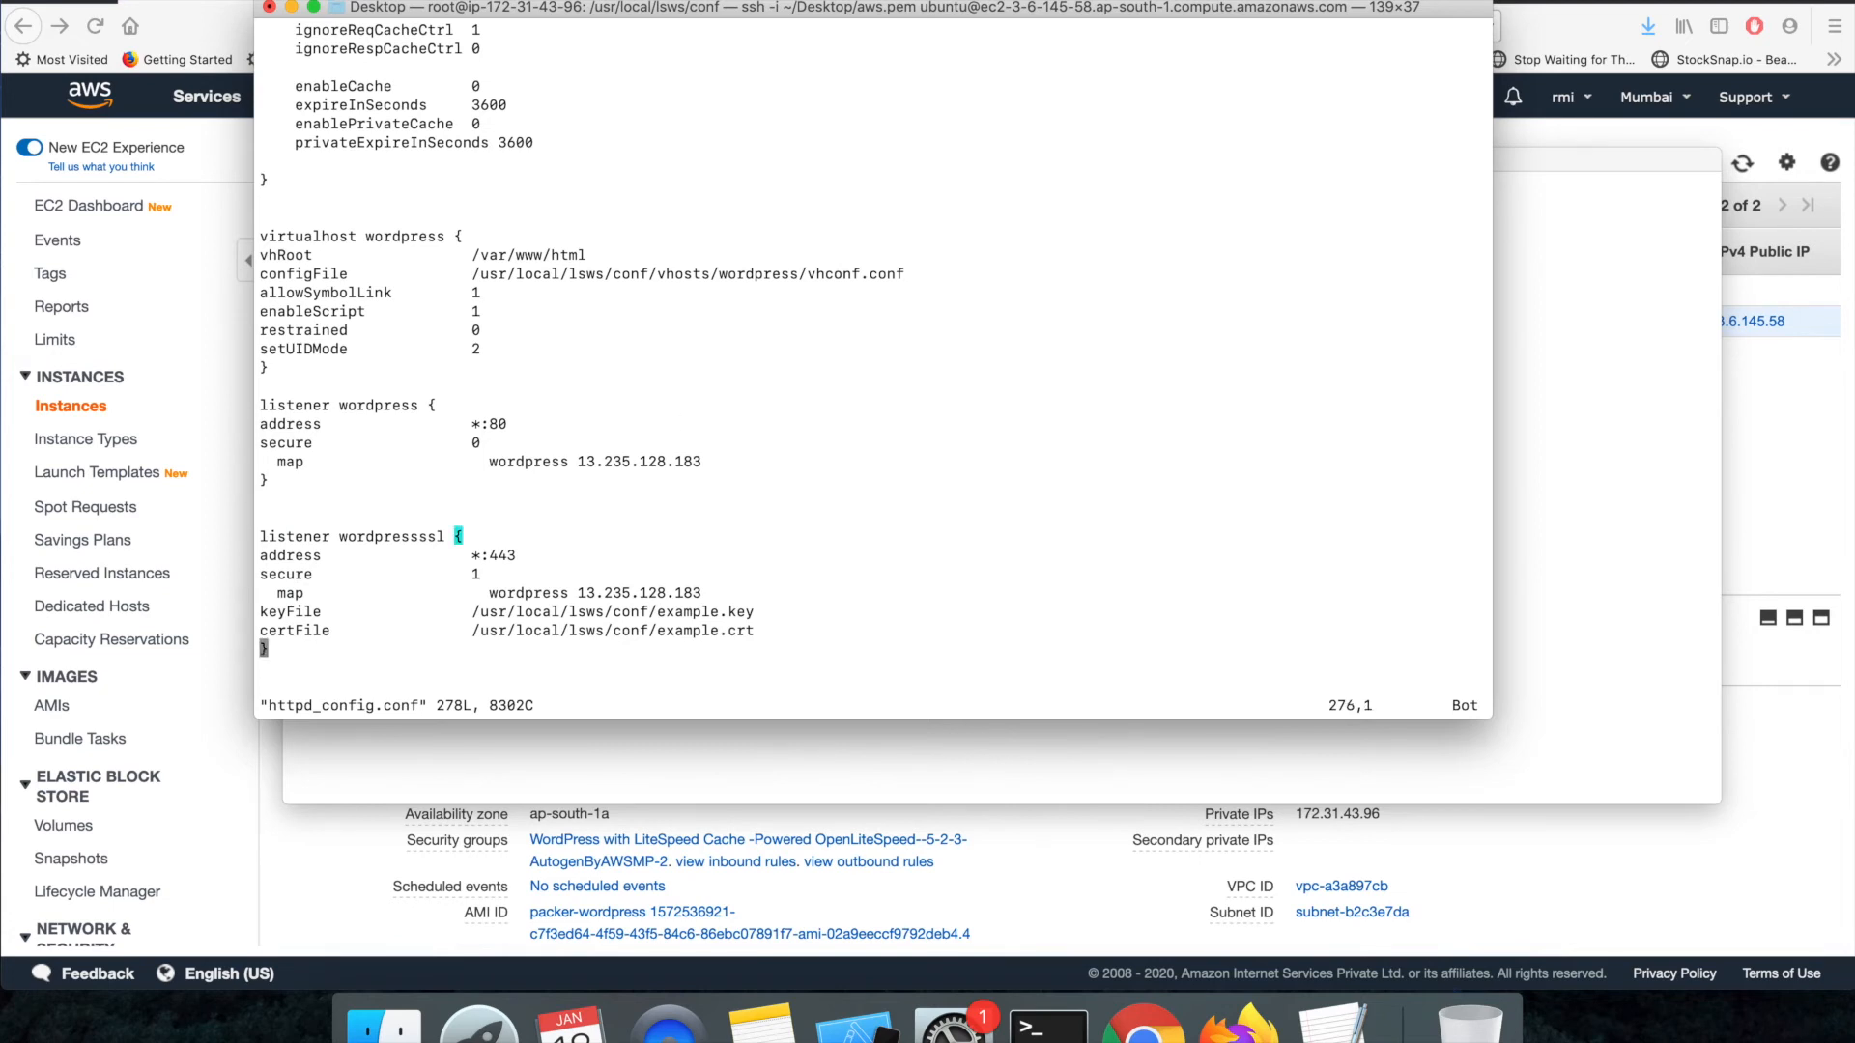
Replace the old IP 13.235.128.183 and the Default map value with moviesforecast.com in the listener maps
double_click(638, 593)
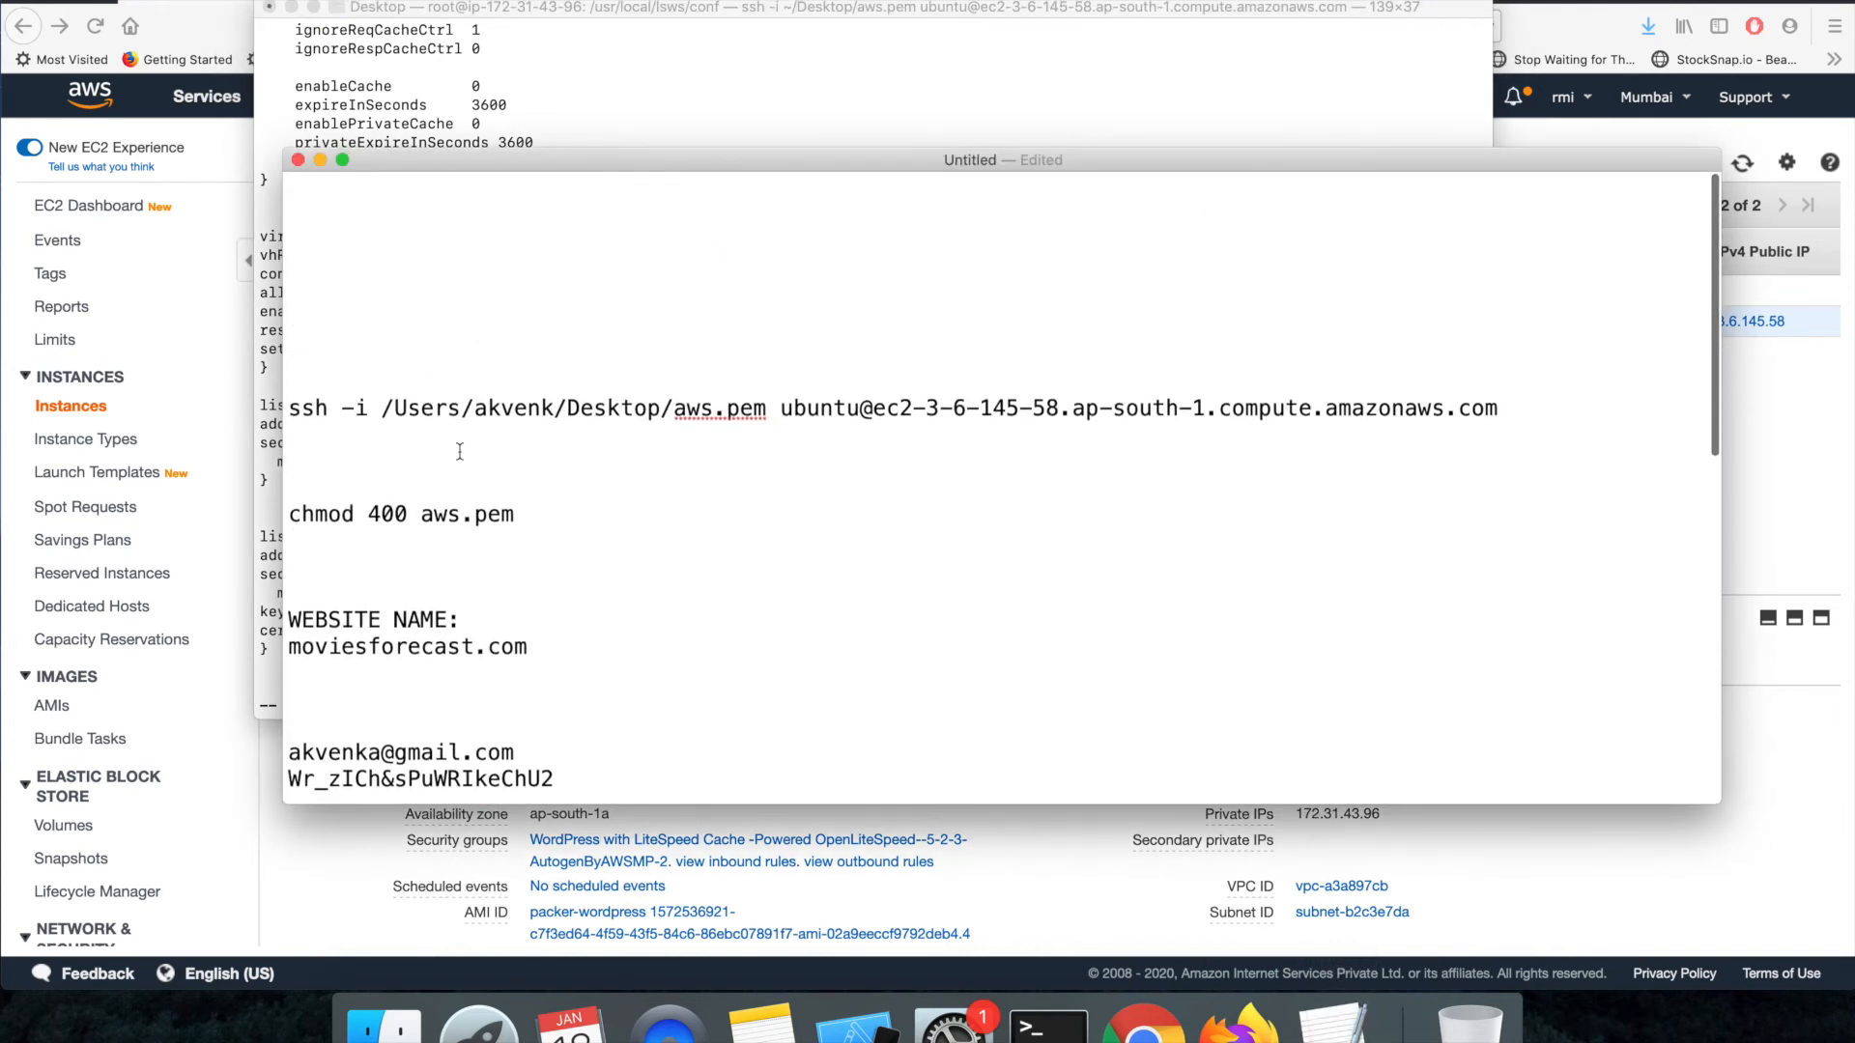
double_click(406, 636)
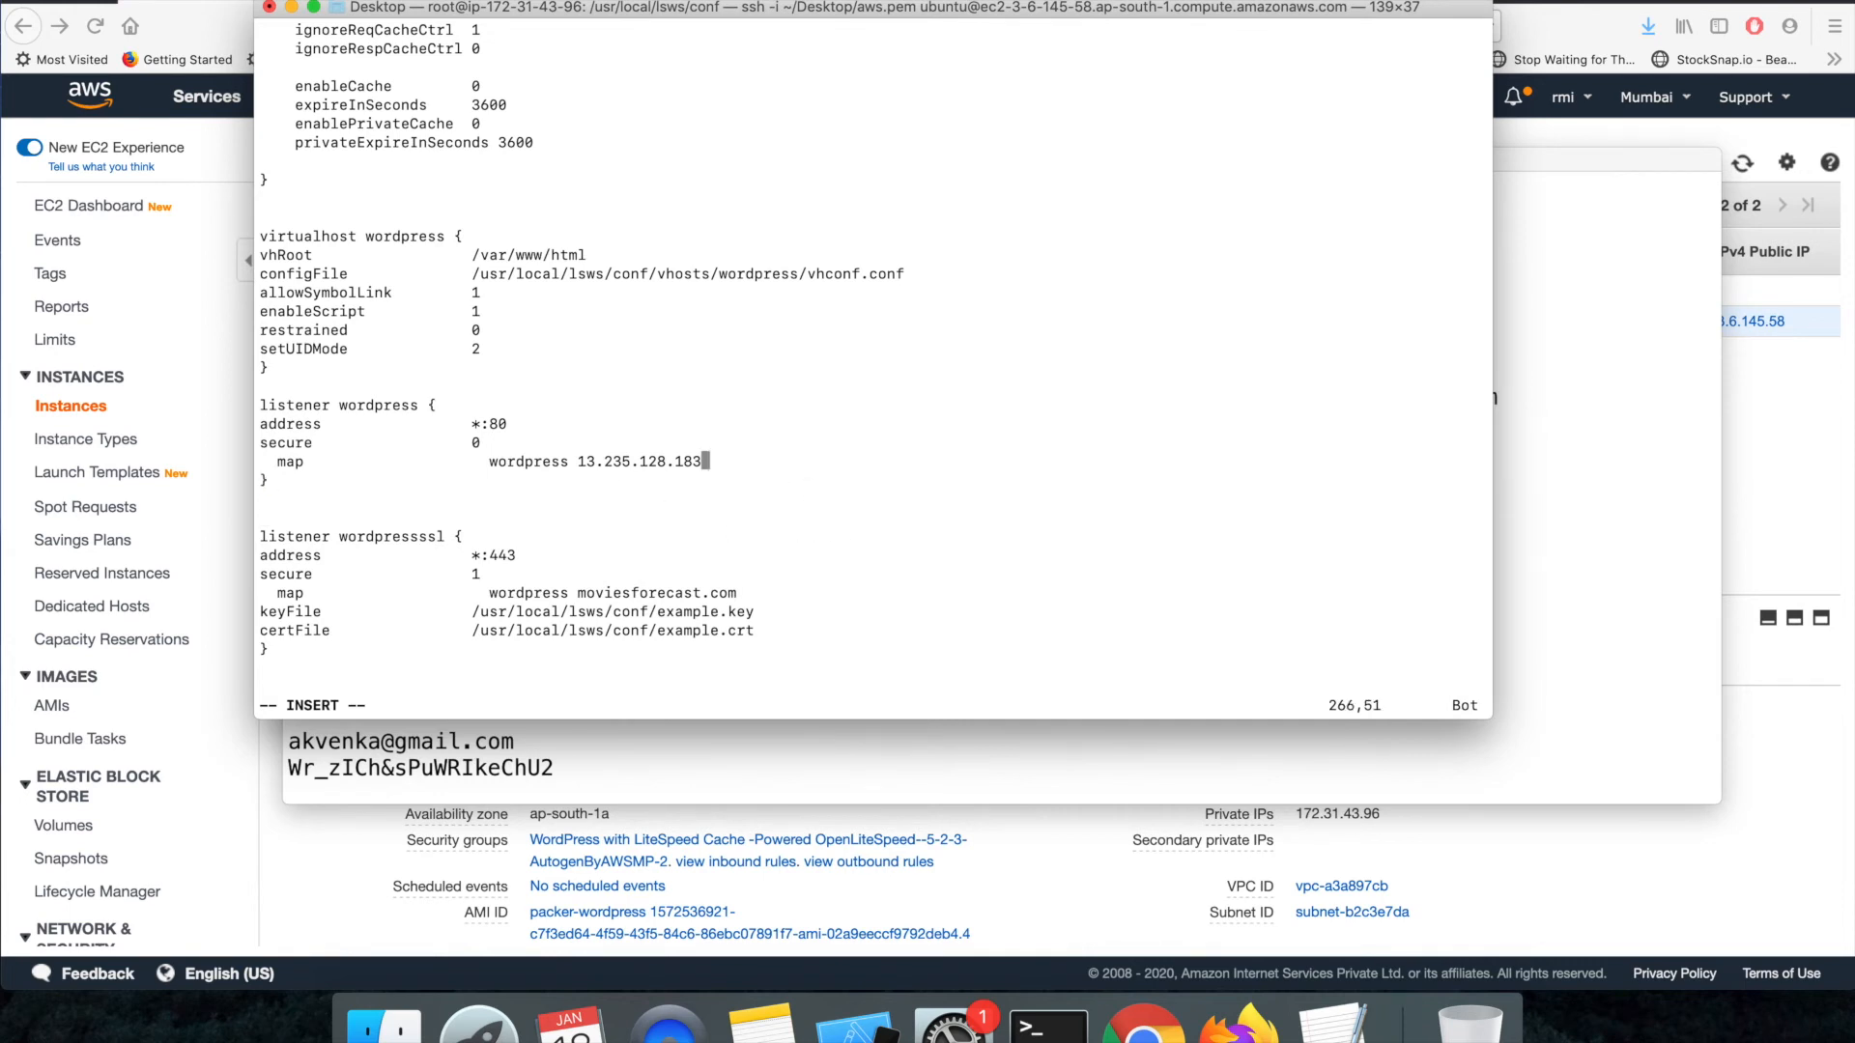
key(BackSpace)
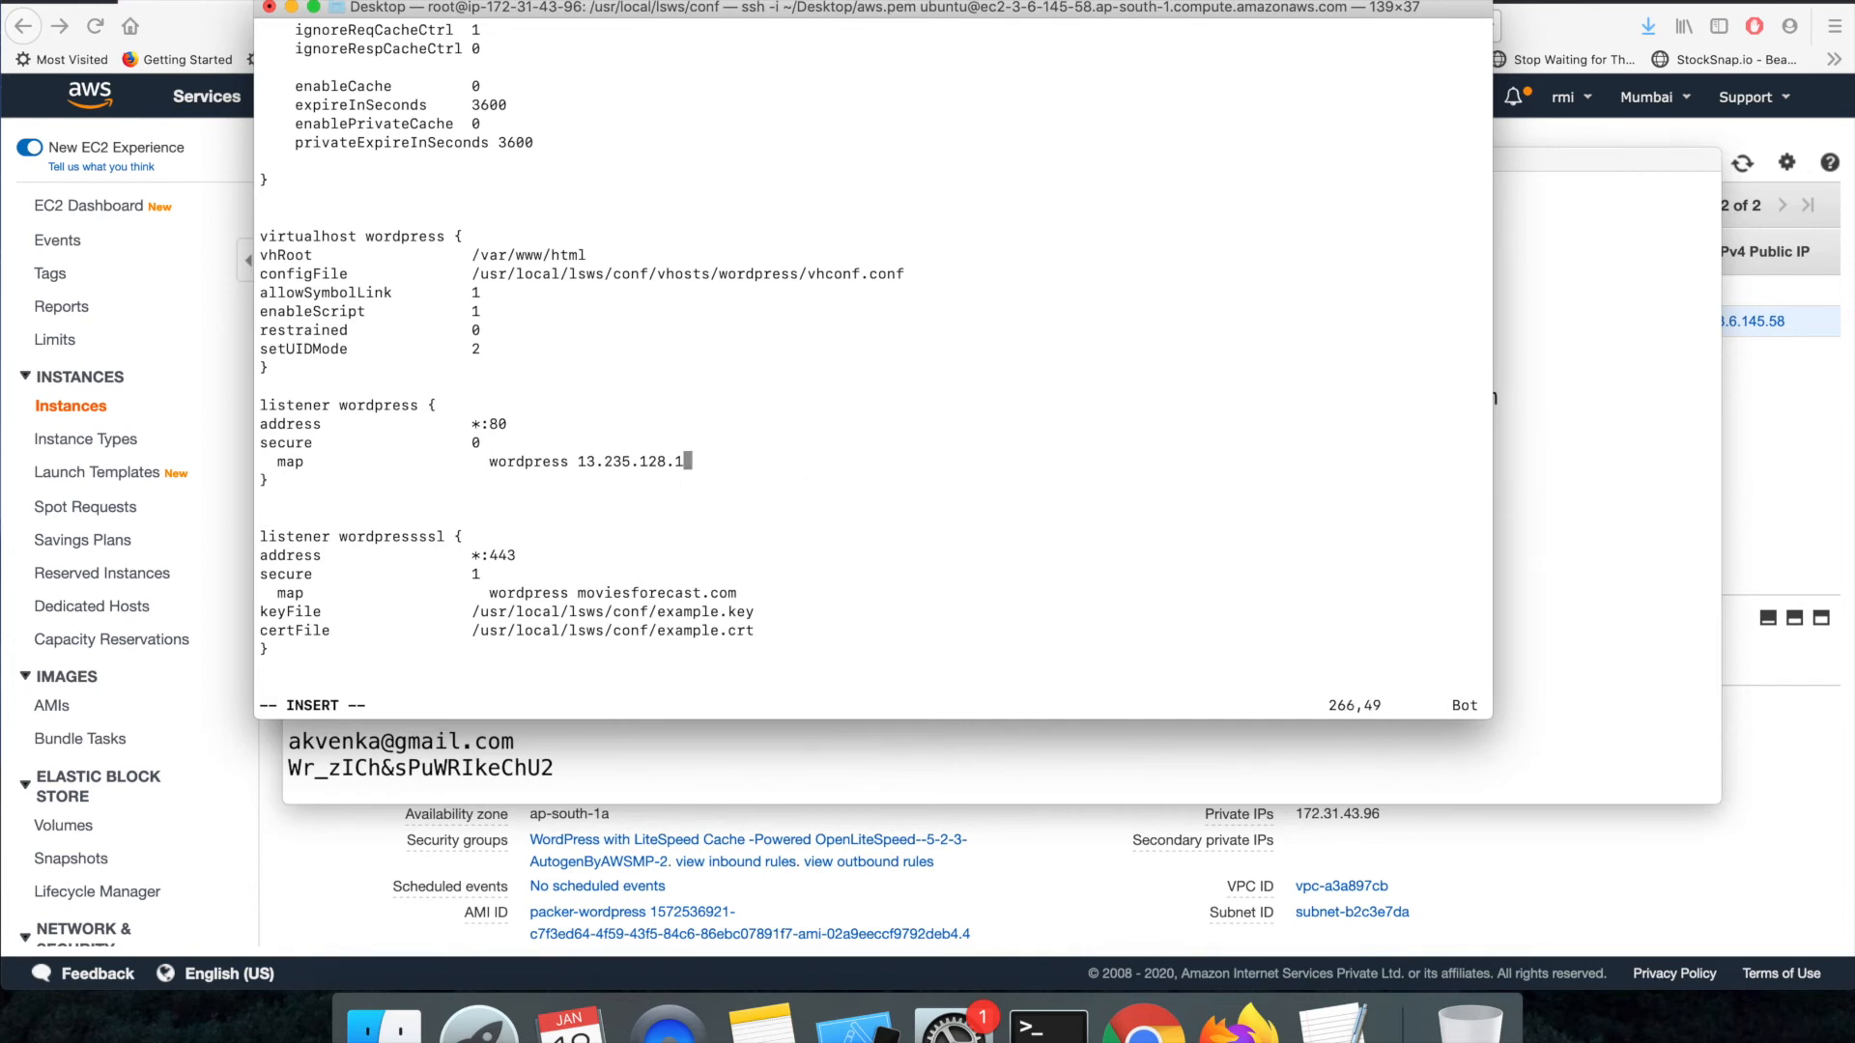
text(moviesforecast.com)
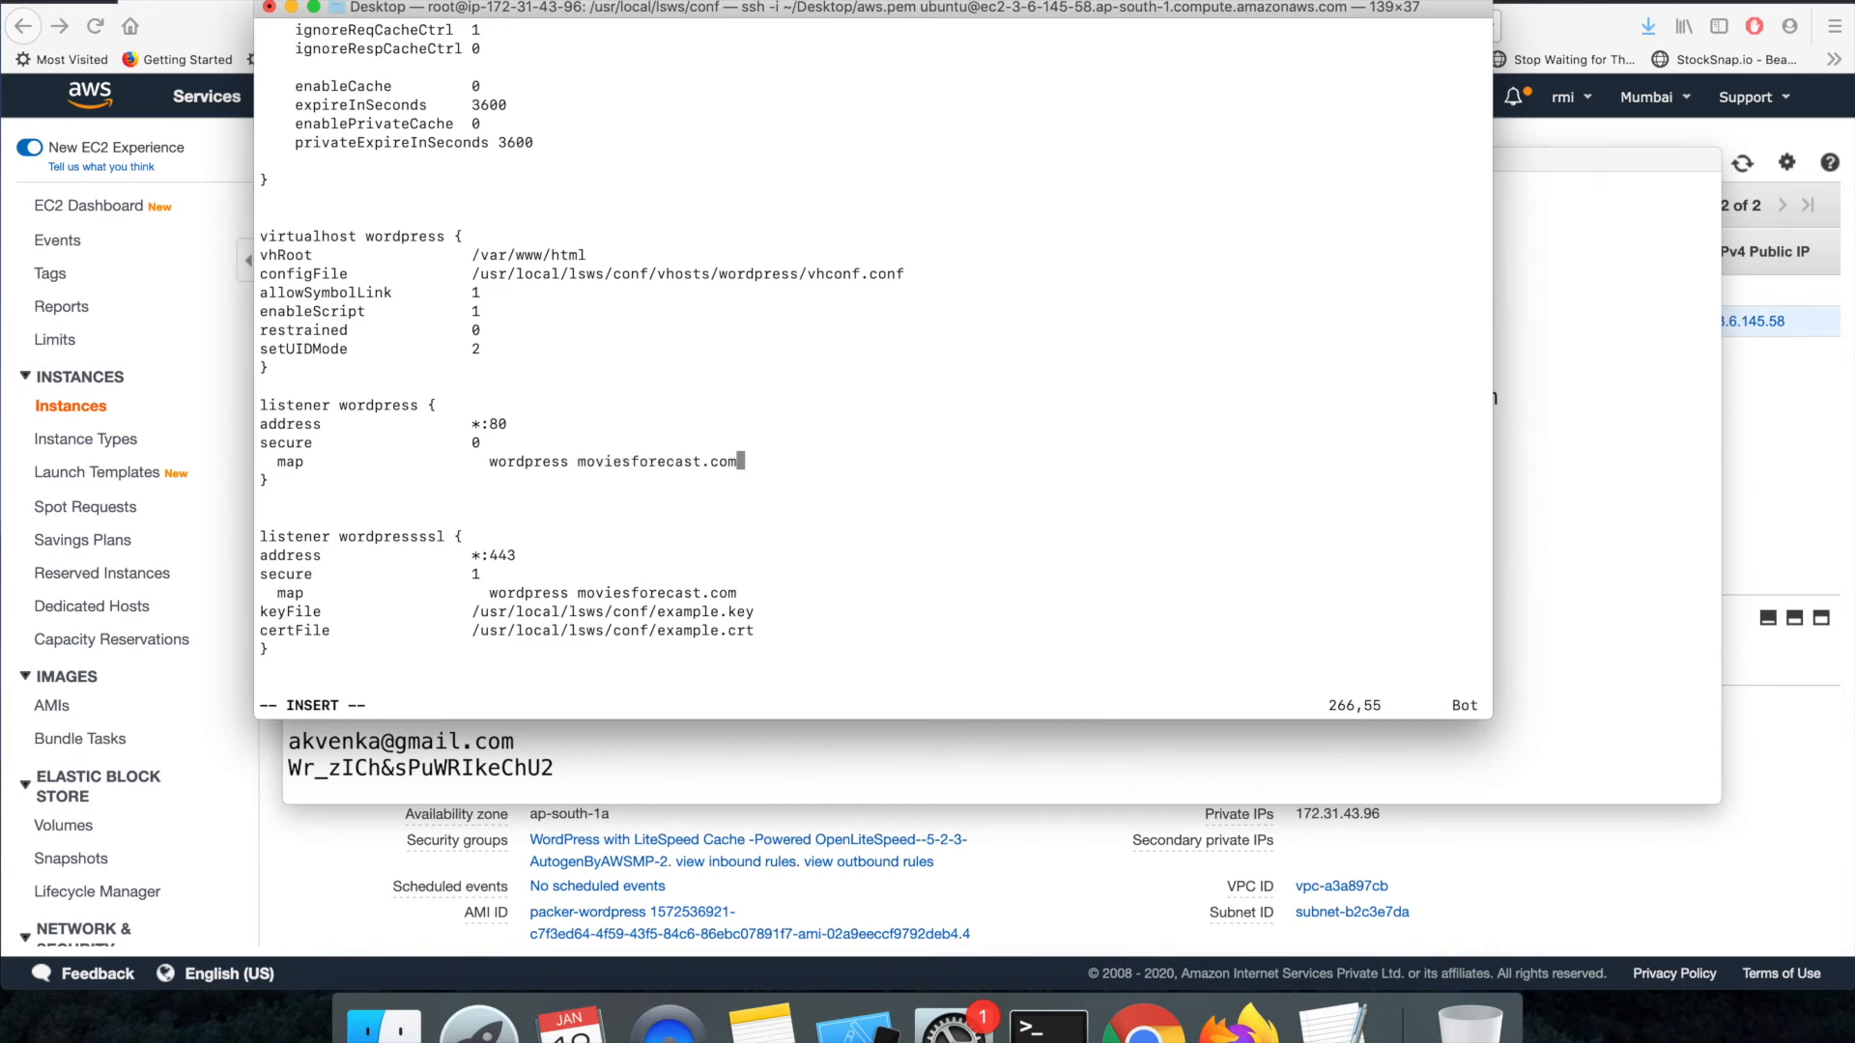
scroll(up, 3)
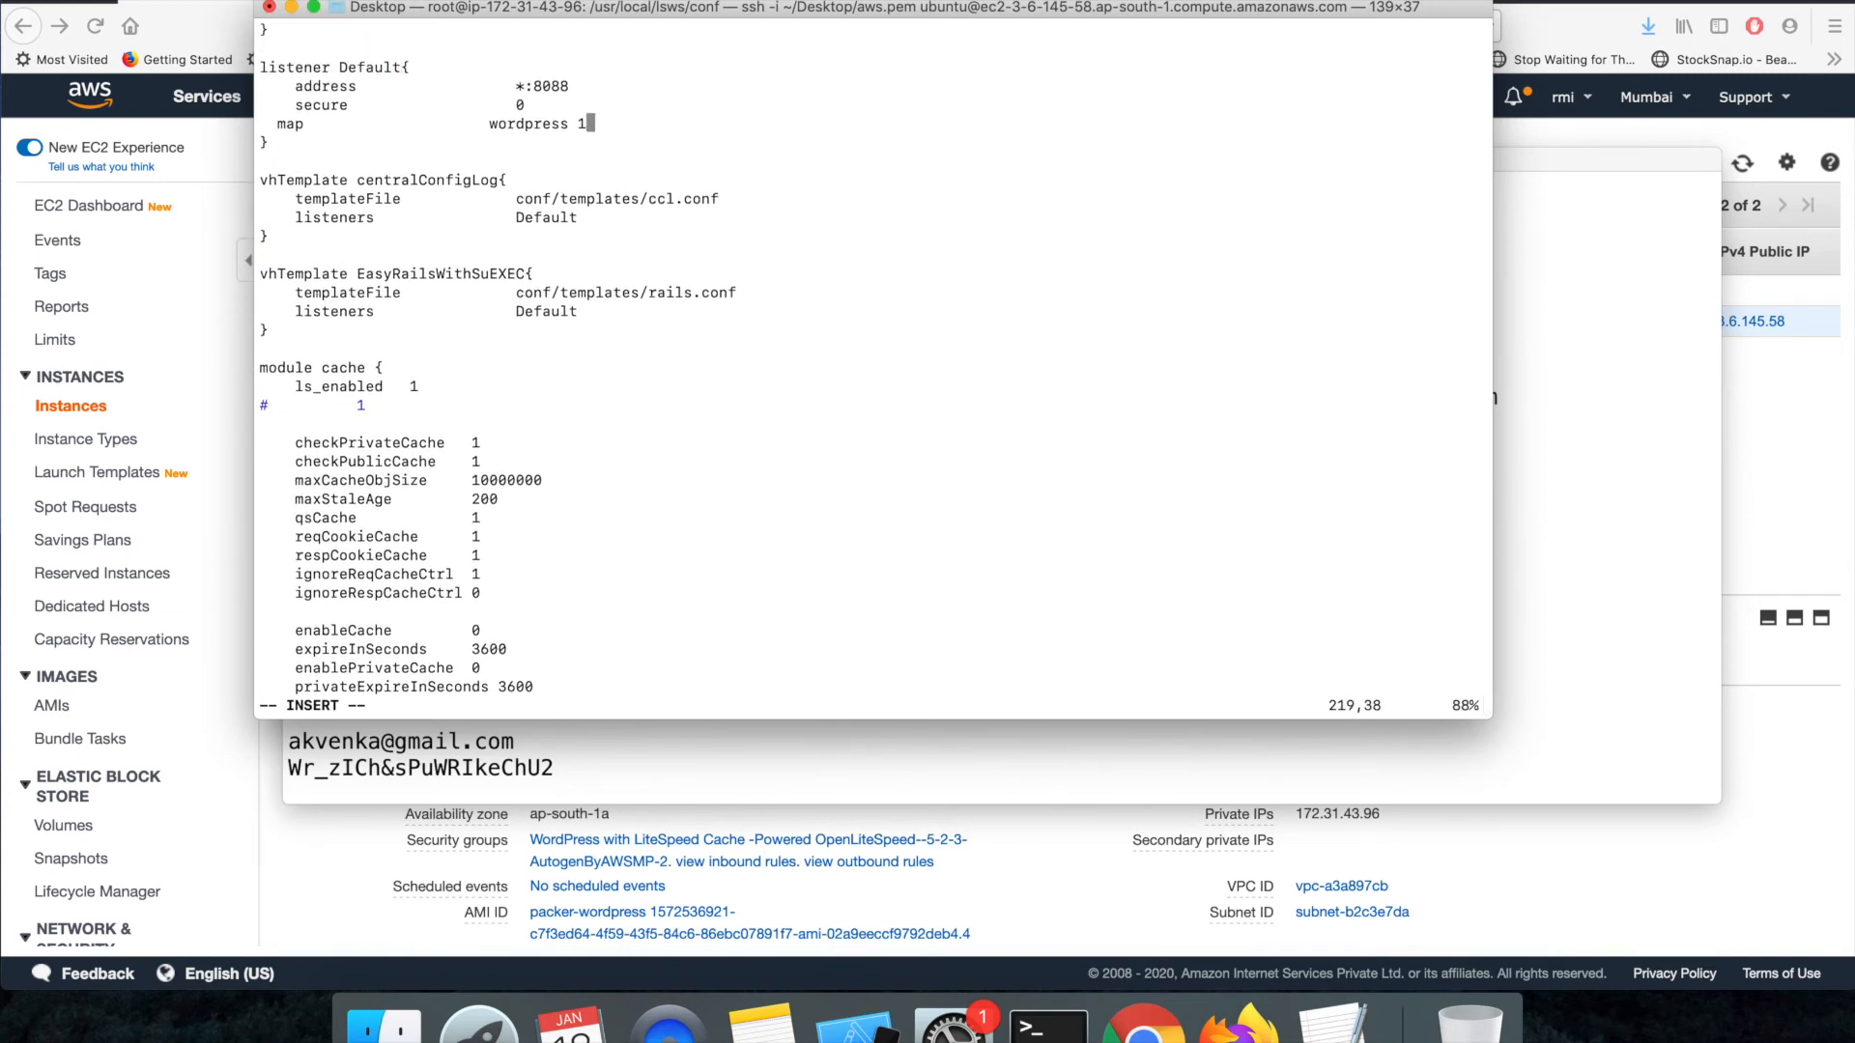
text(moviesforecast.com)
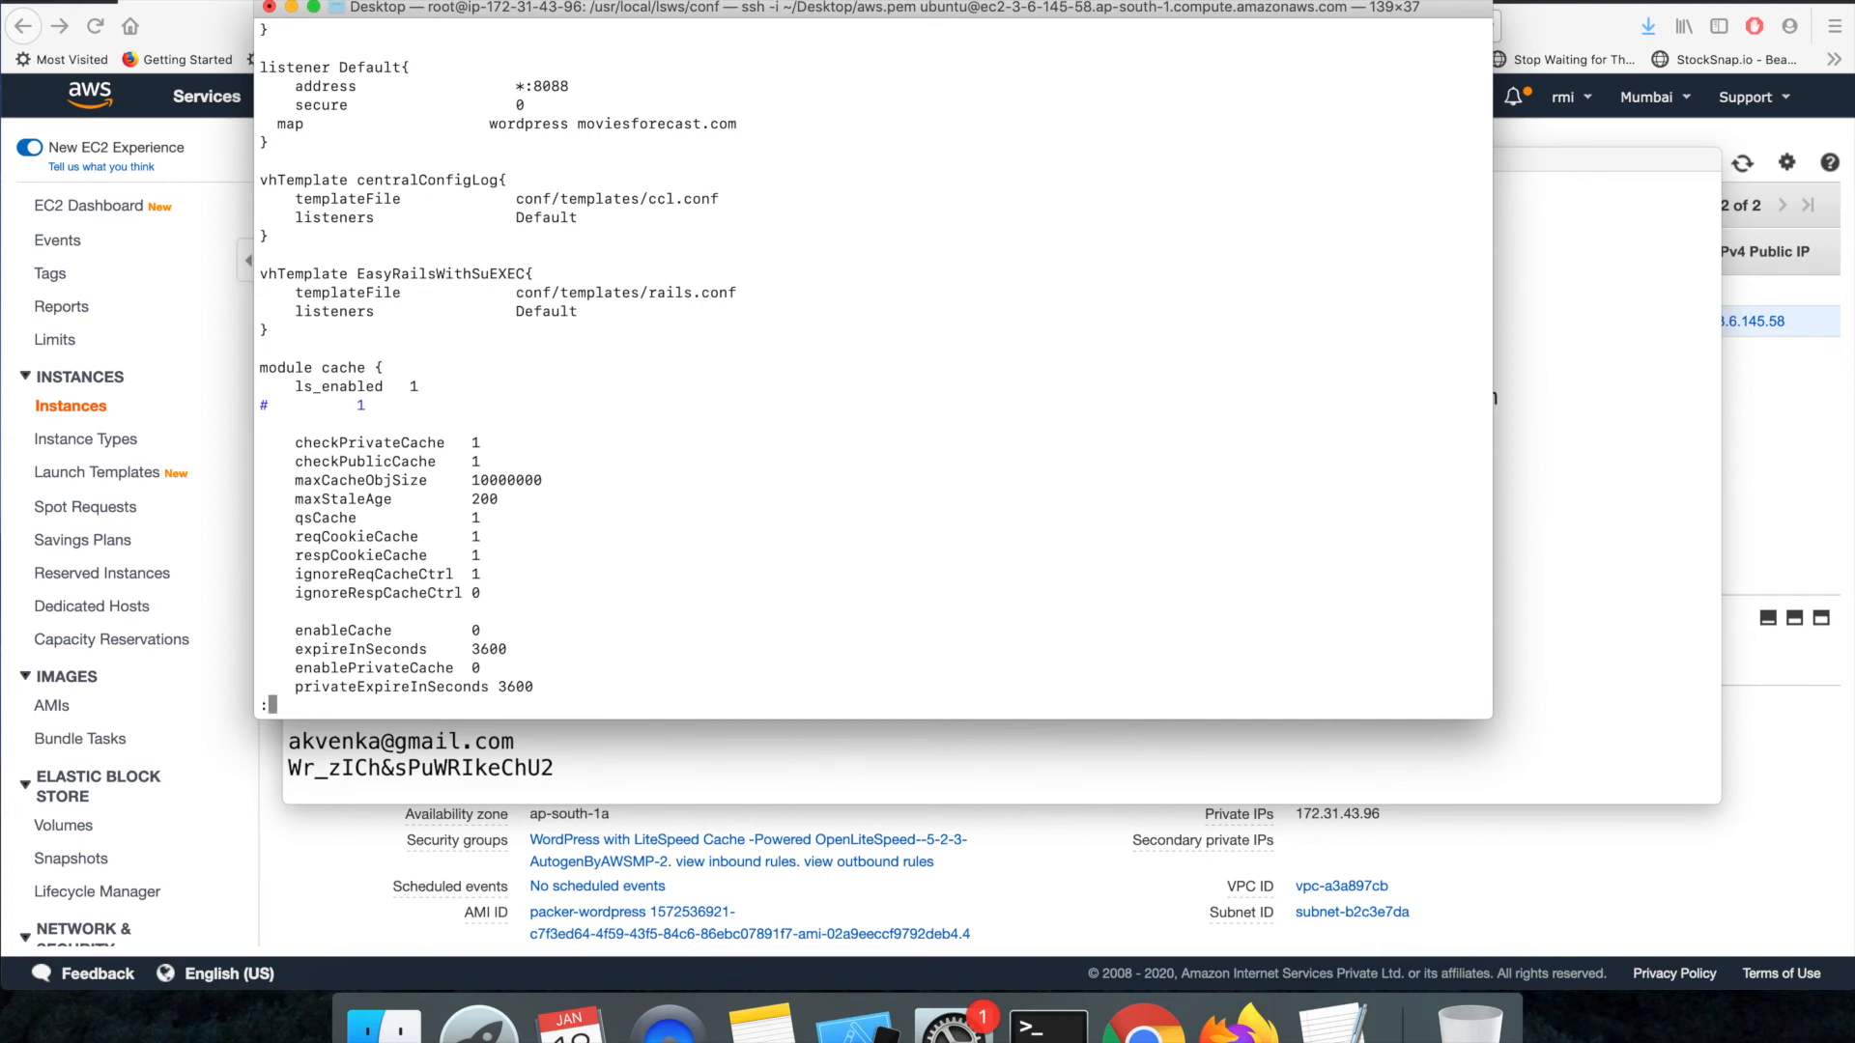
Save httpd_config.conf and quit vim with :wq!
text(wq)
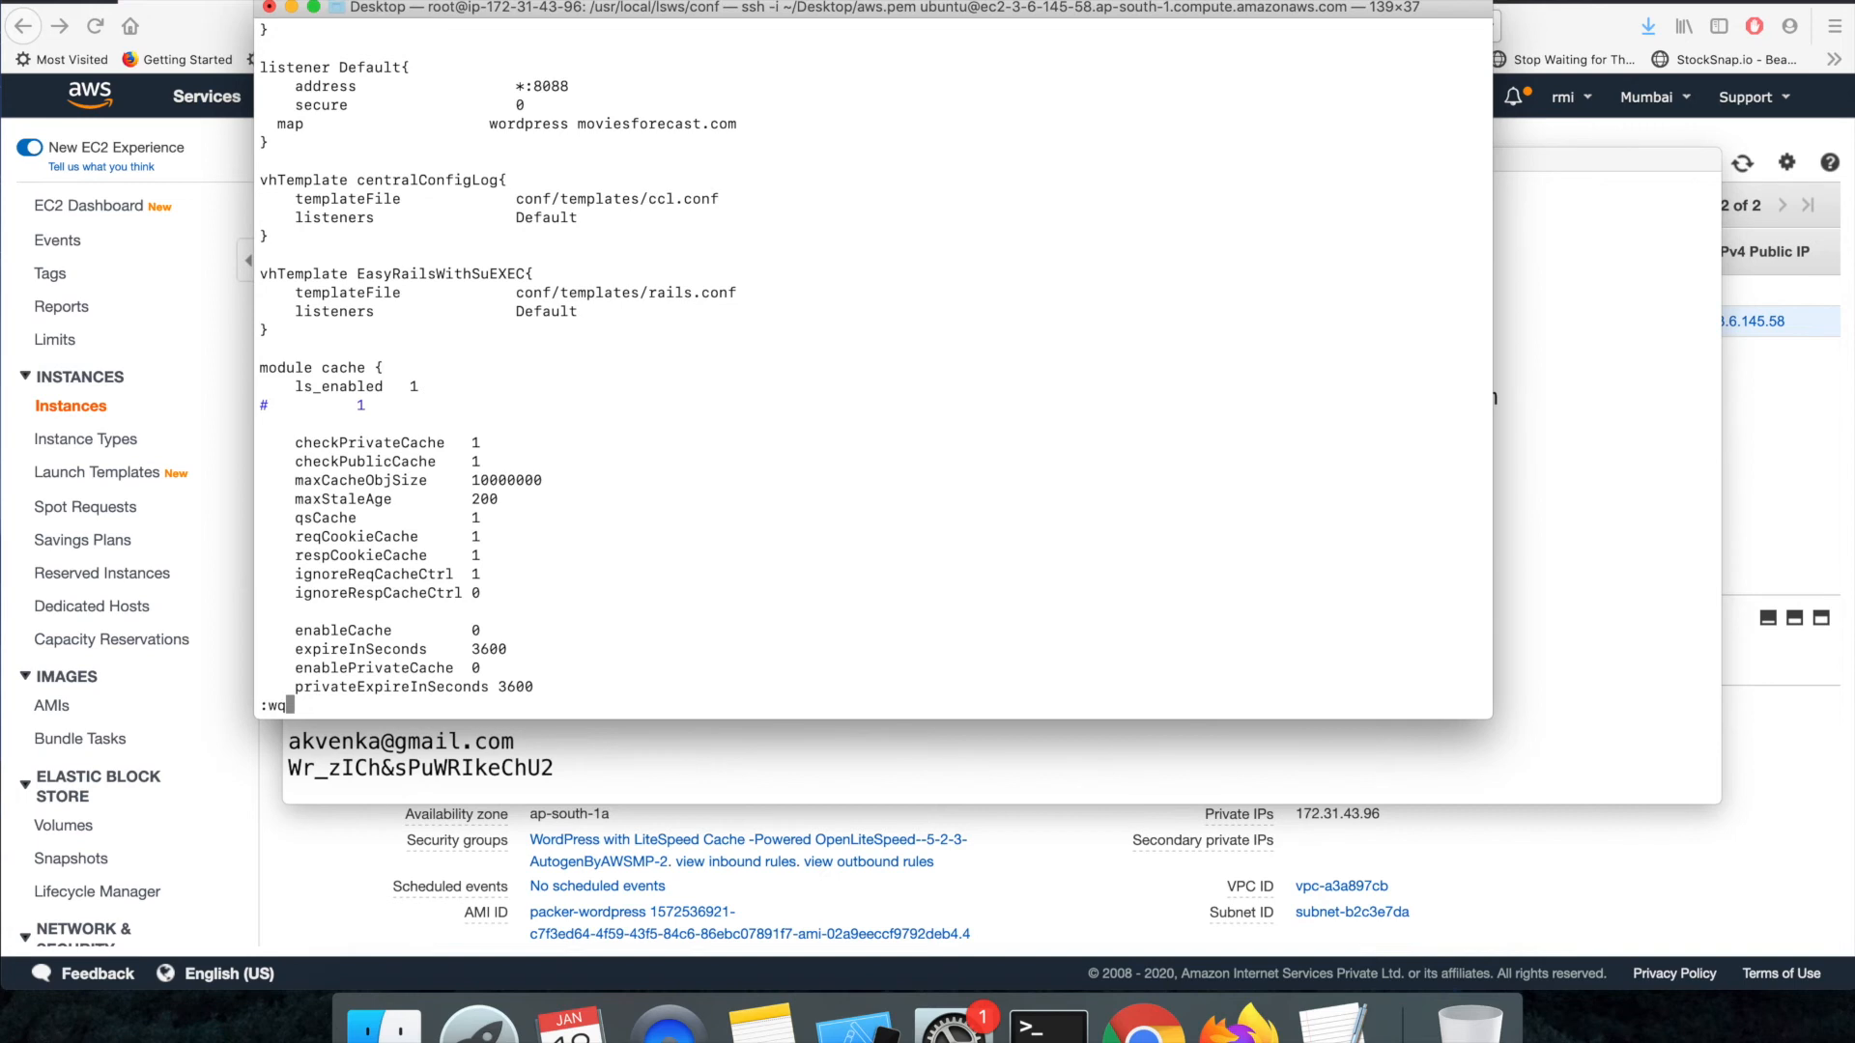
text(!)
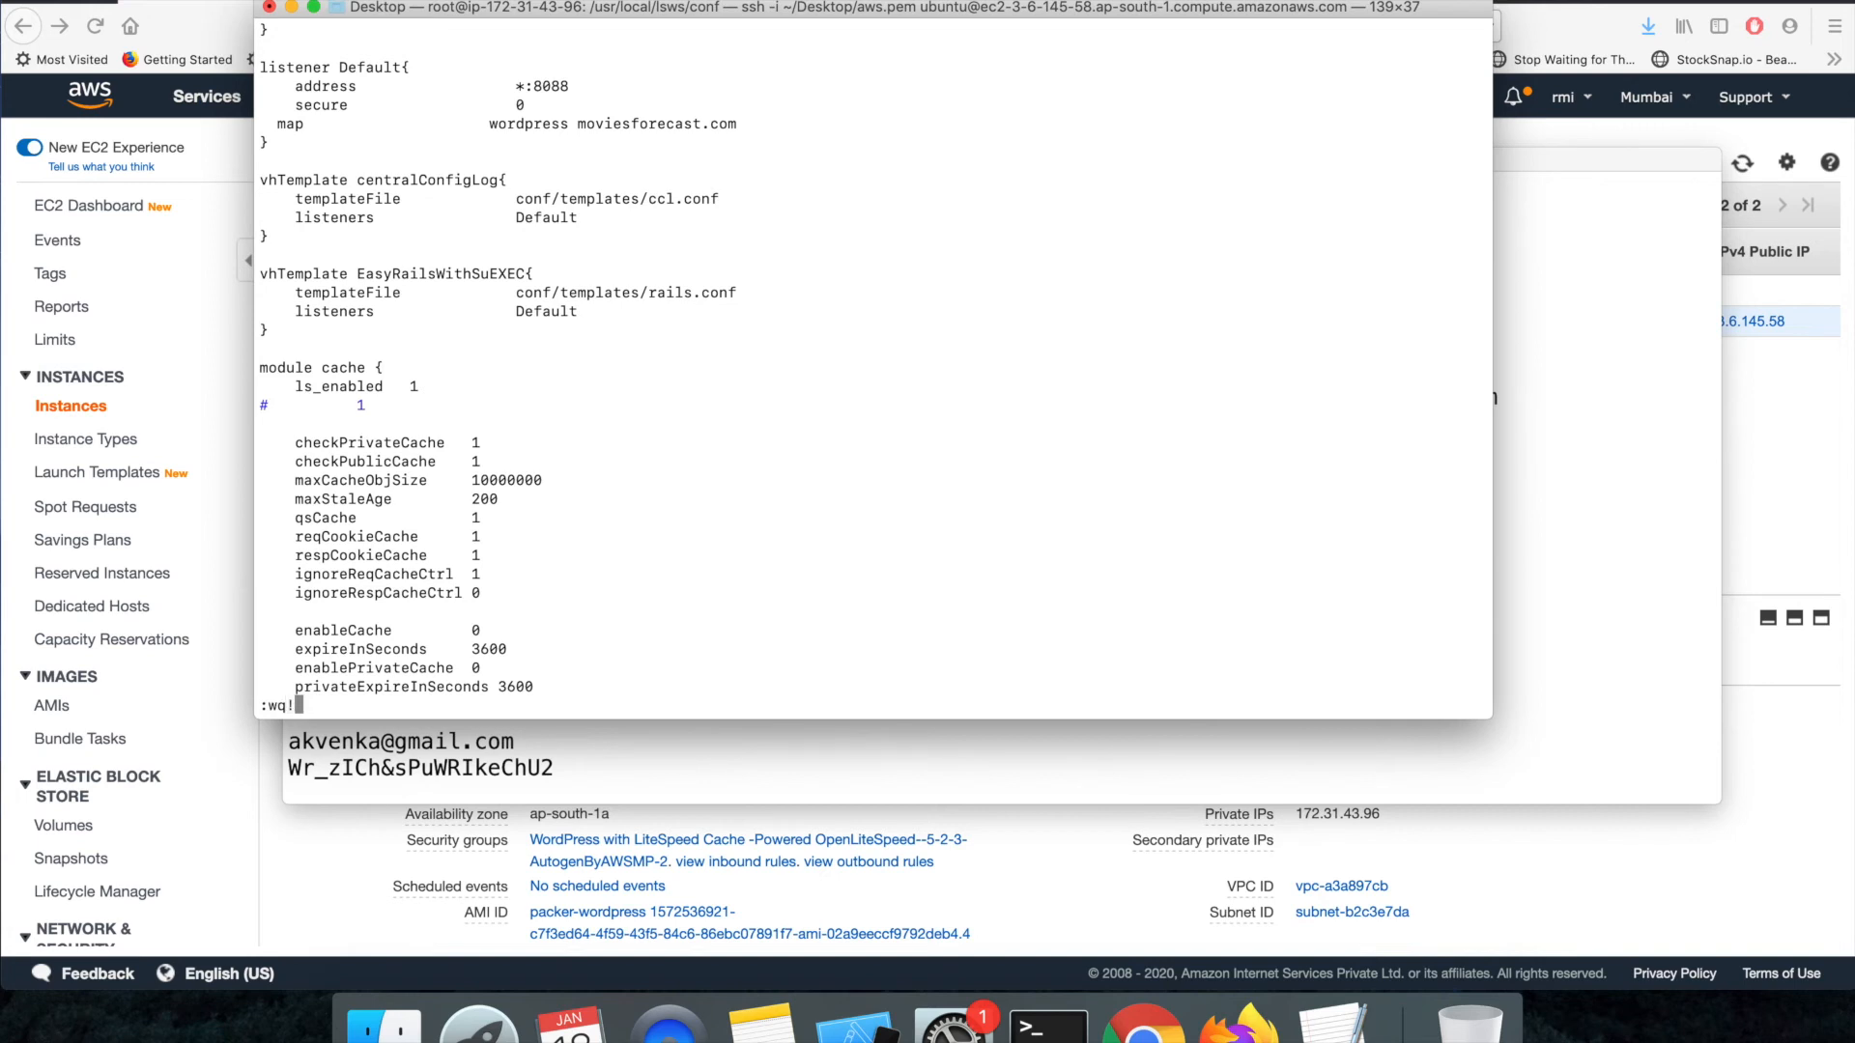
key(Return)
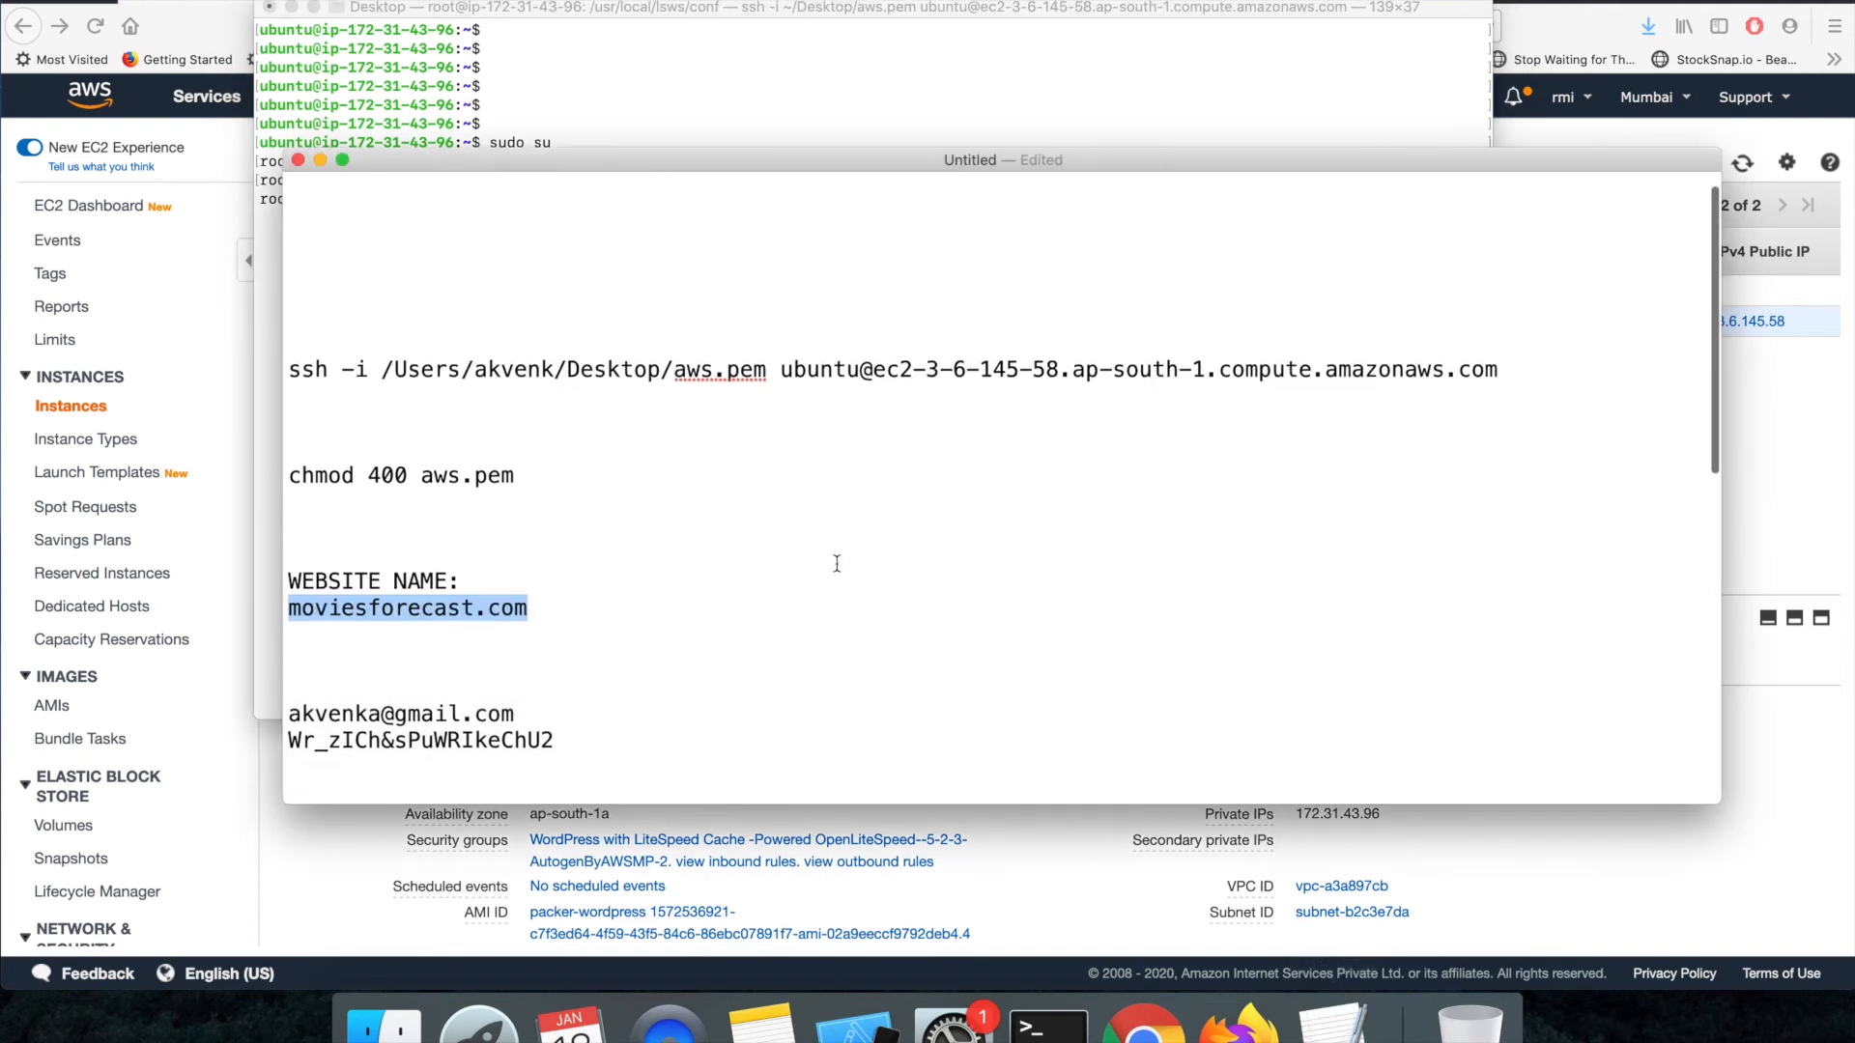
Stop the LiteSpeed server with /usr/local/lsws/bin/lswsctrl stop
scroll(down, 3)
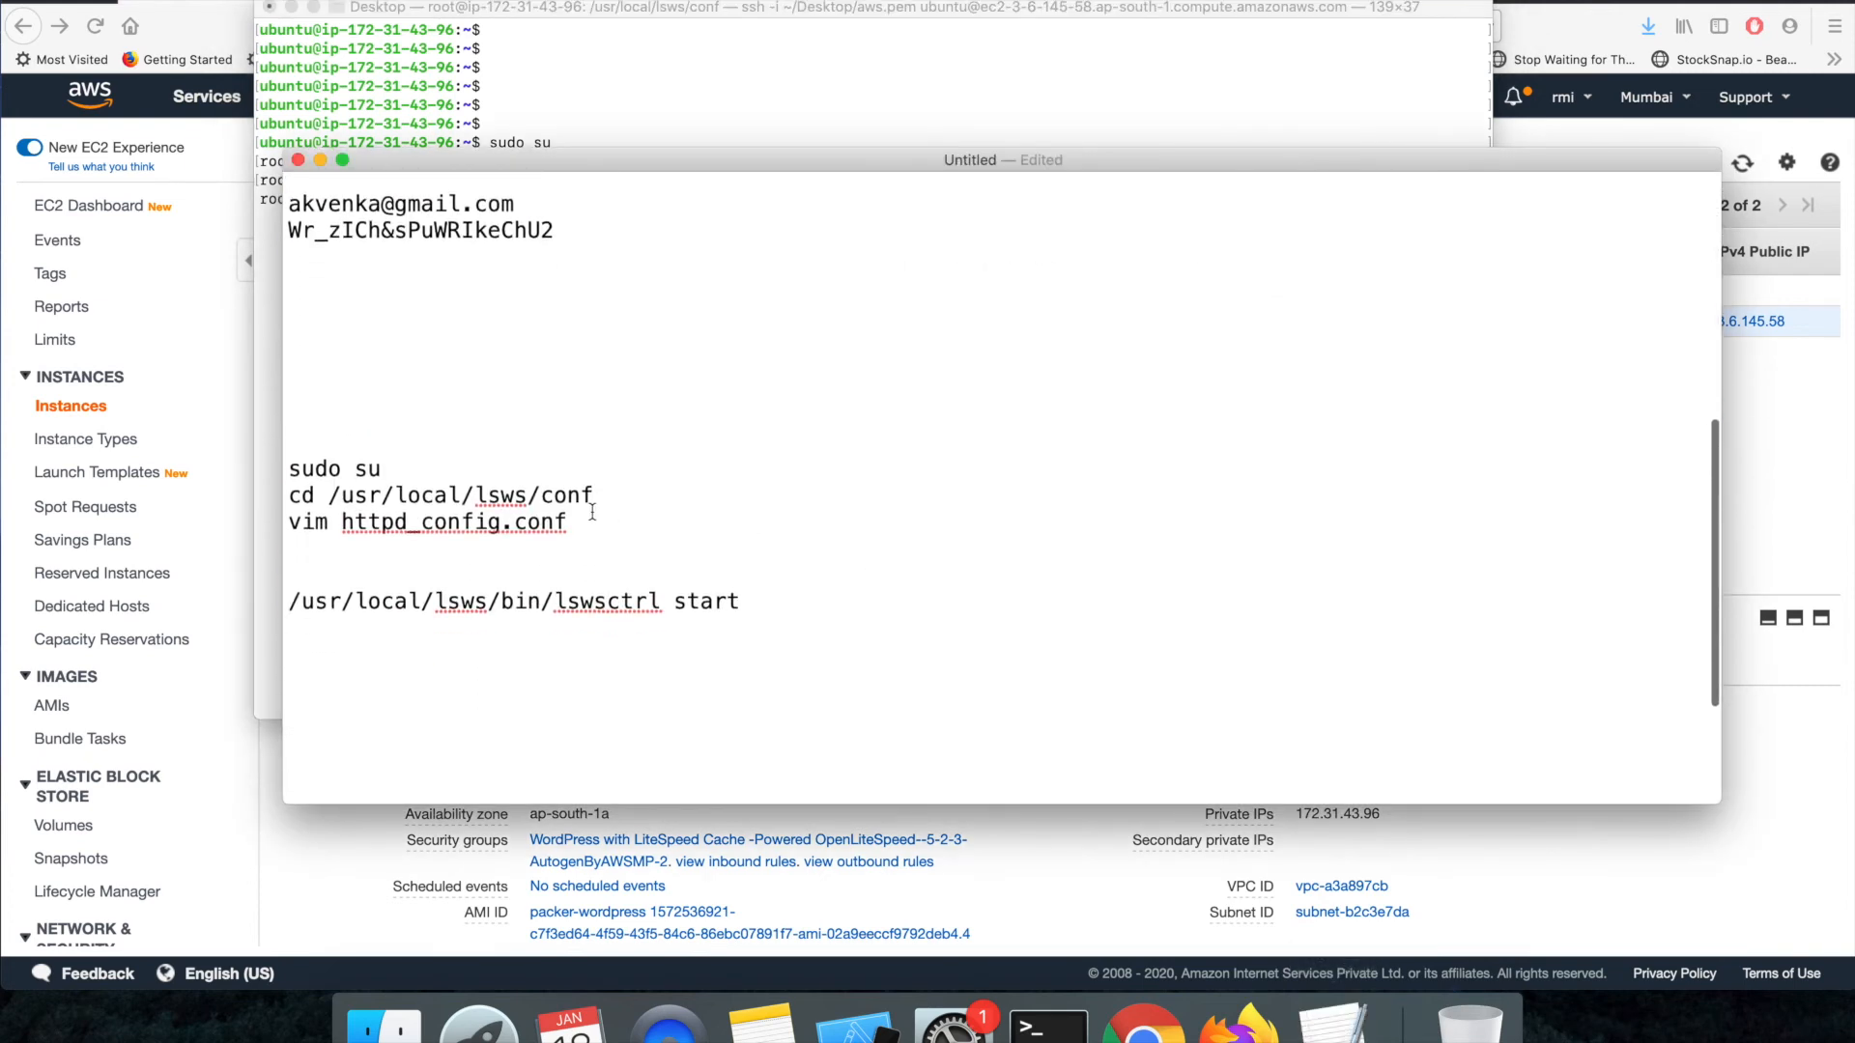
scroll(up, 3)
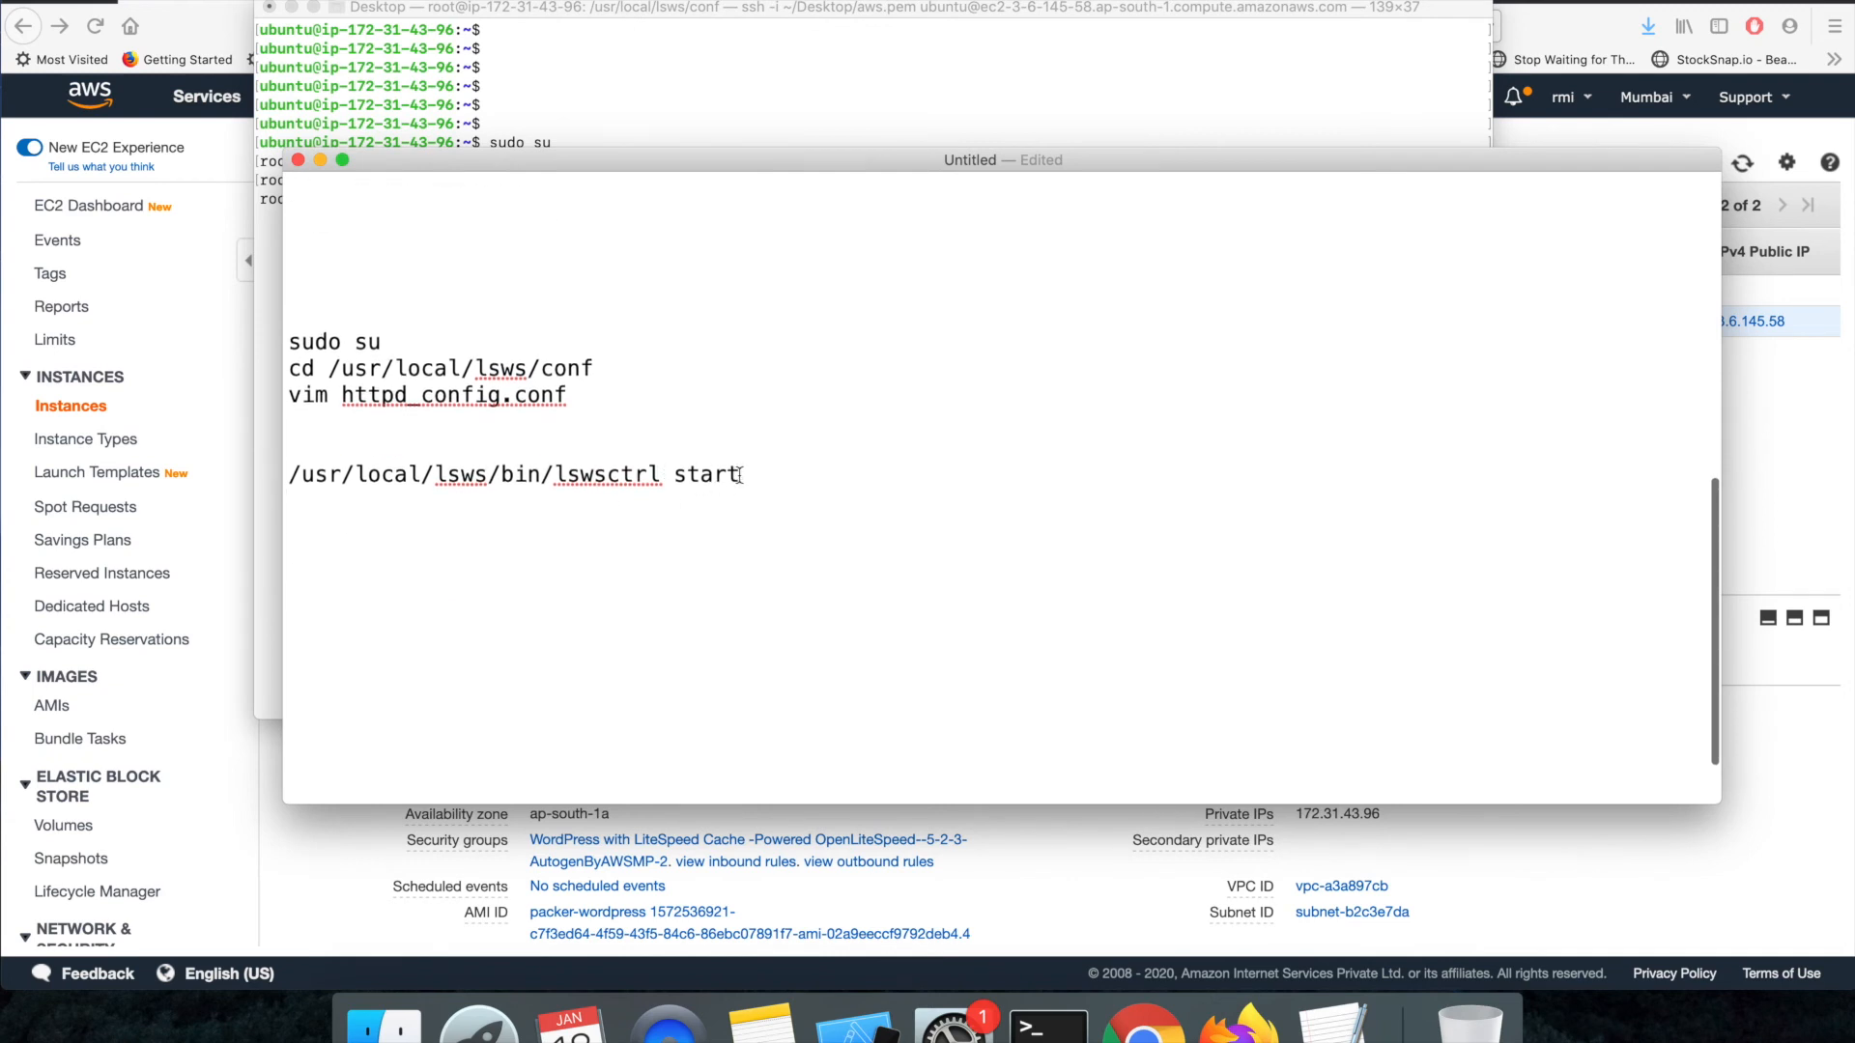
key(BackSpace)
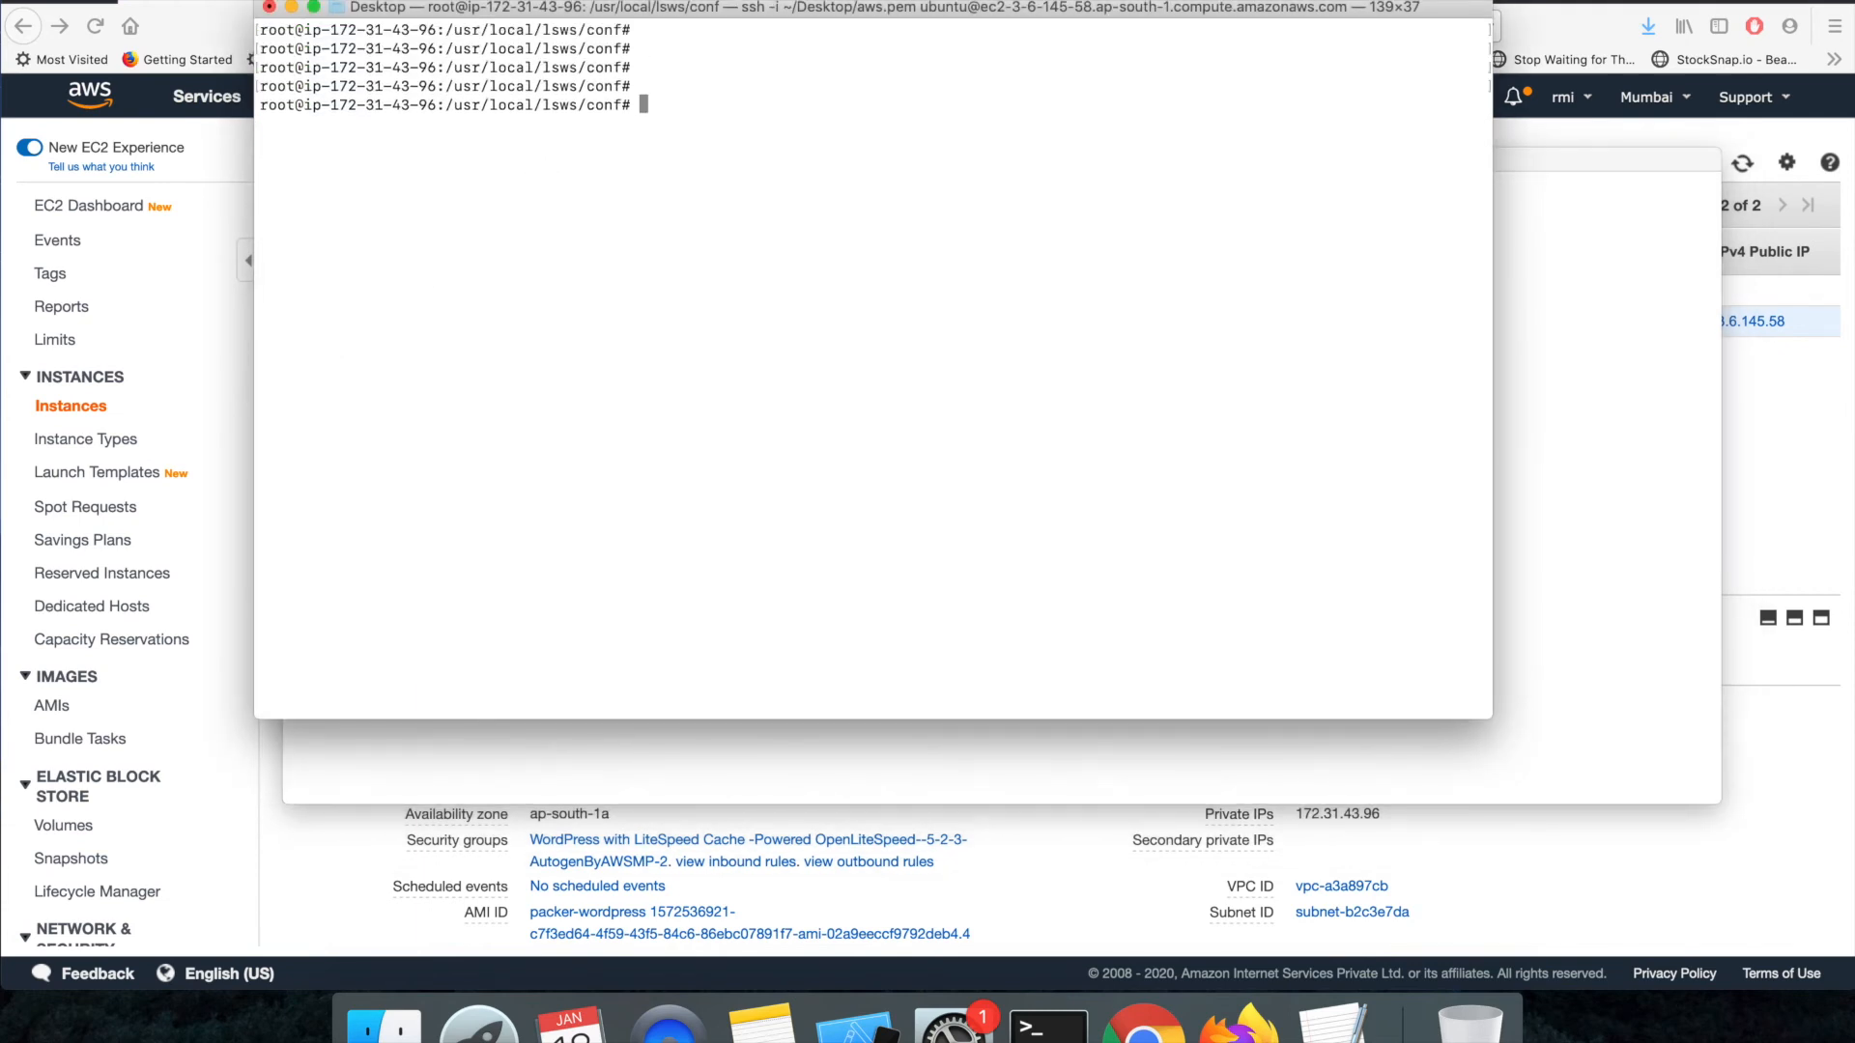
text(/usr/local/lsws/bin/lswsctrl stop)
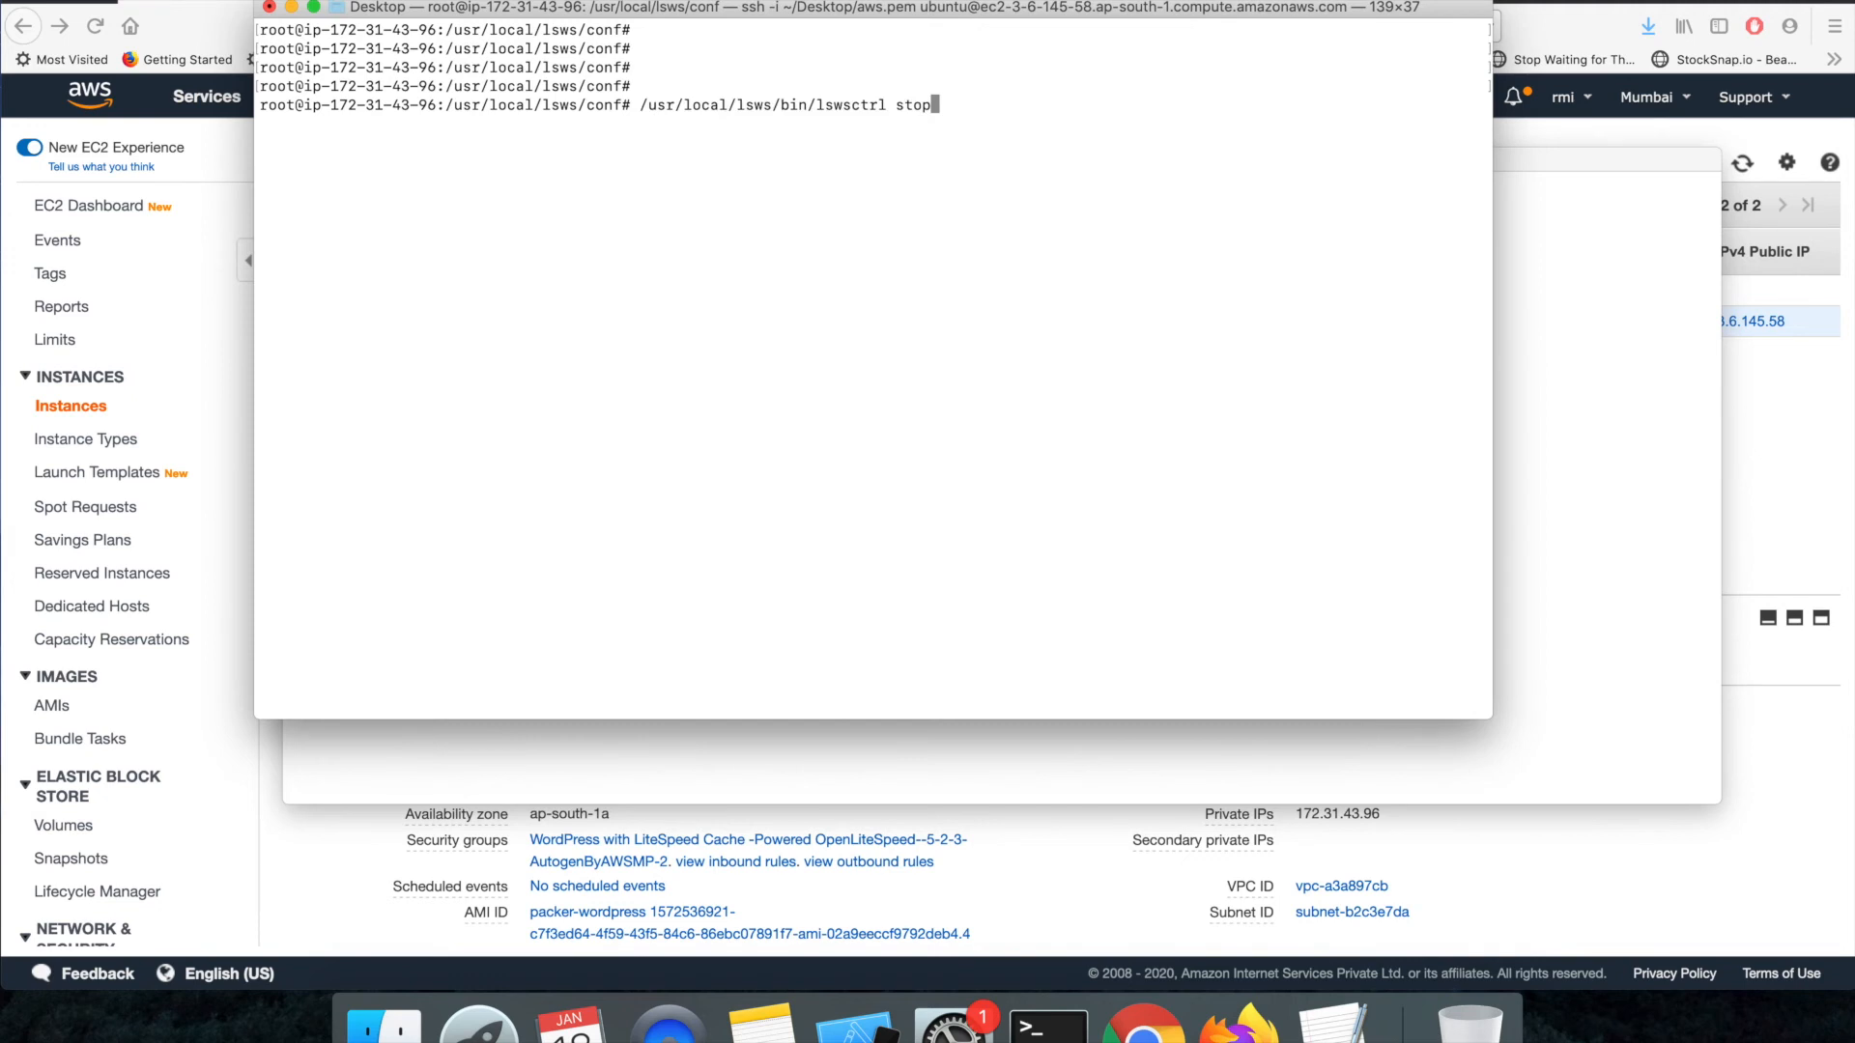
key(Return)
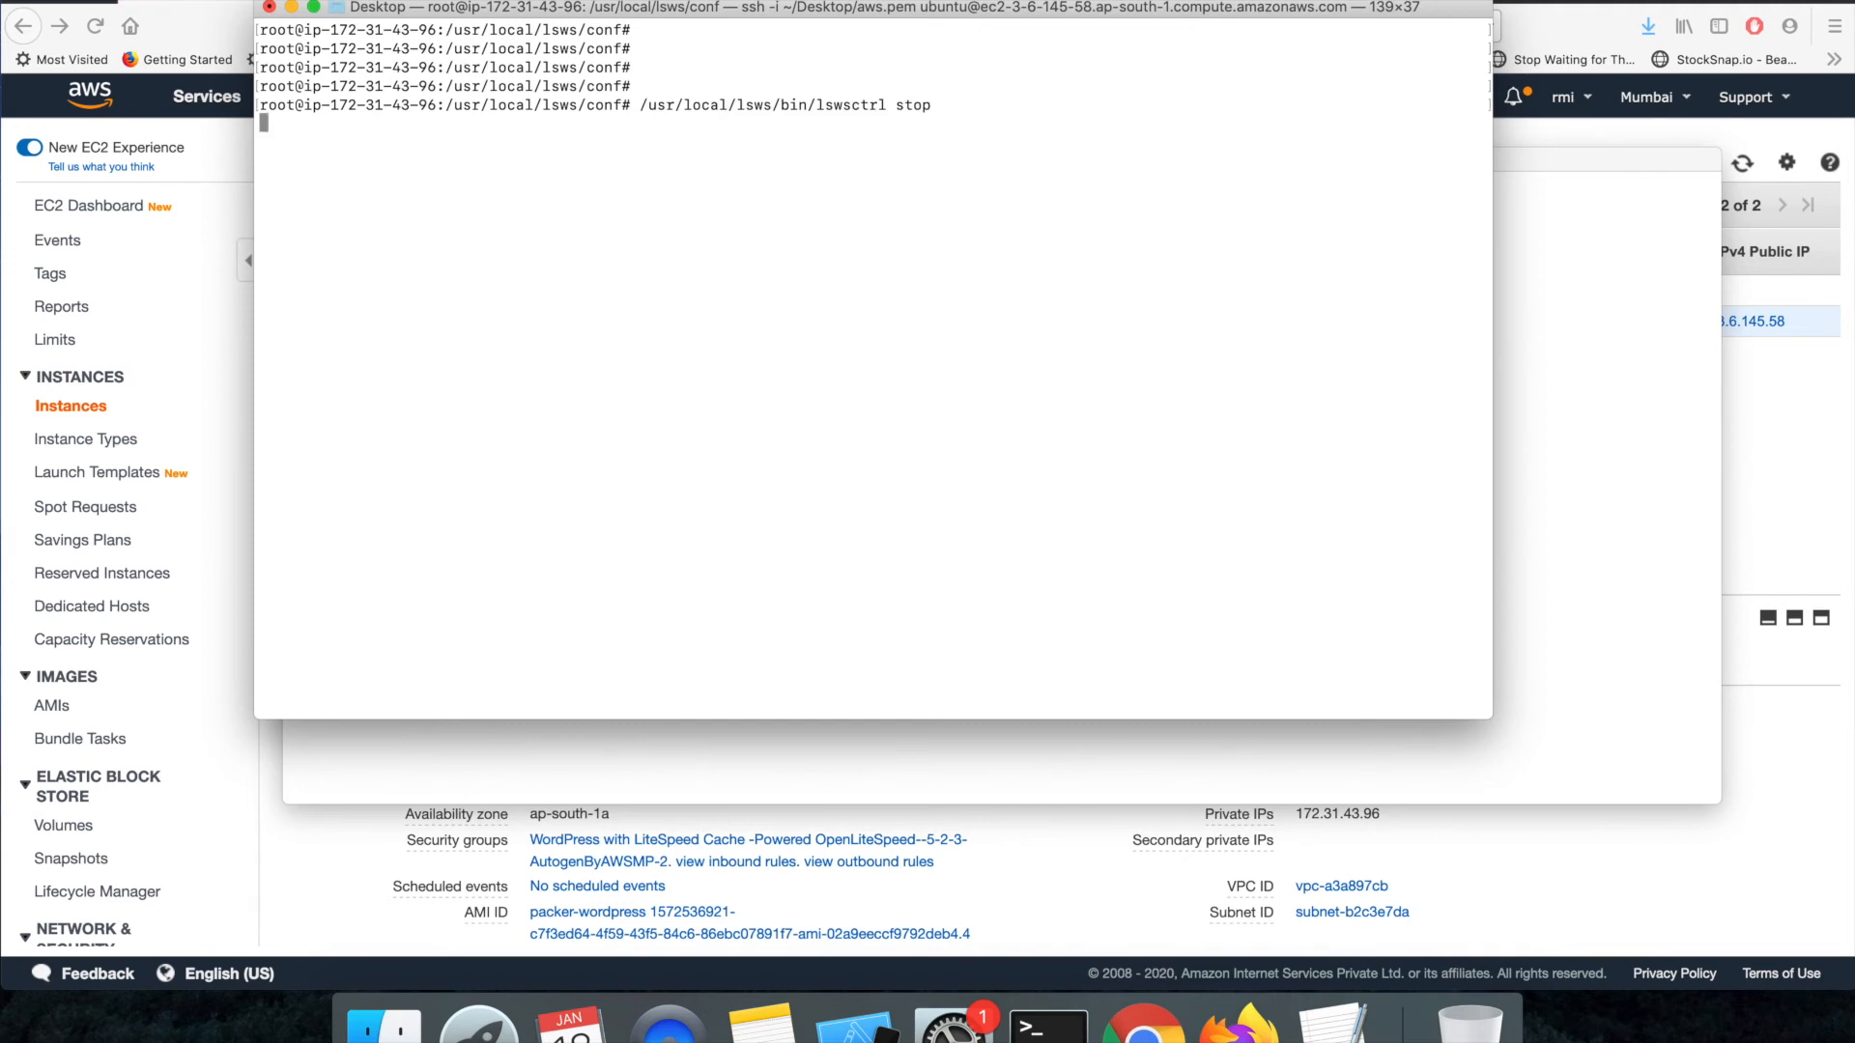
Start the LiteSpeed server again with /usr/local/lsws/bin/lswsctrl start
key(Return)
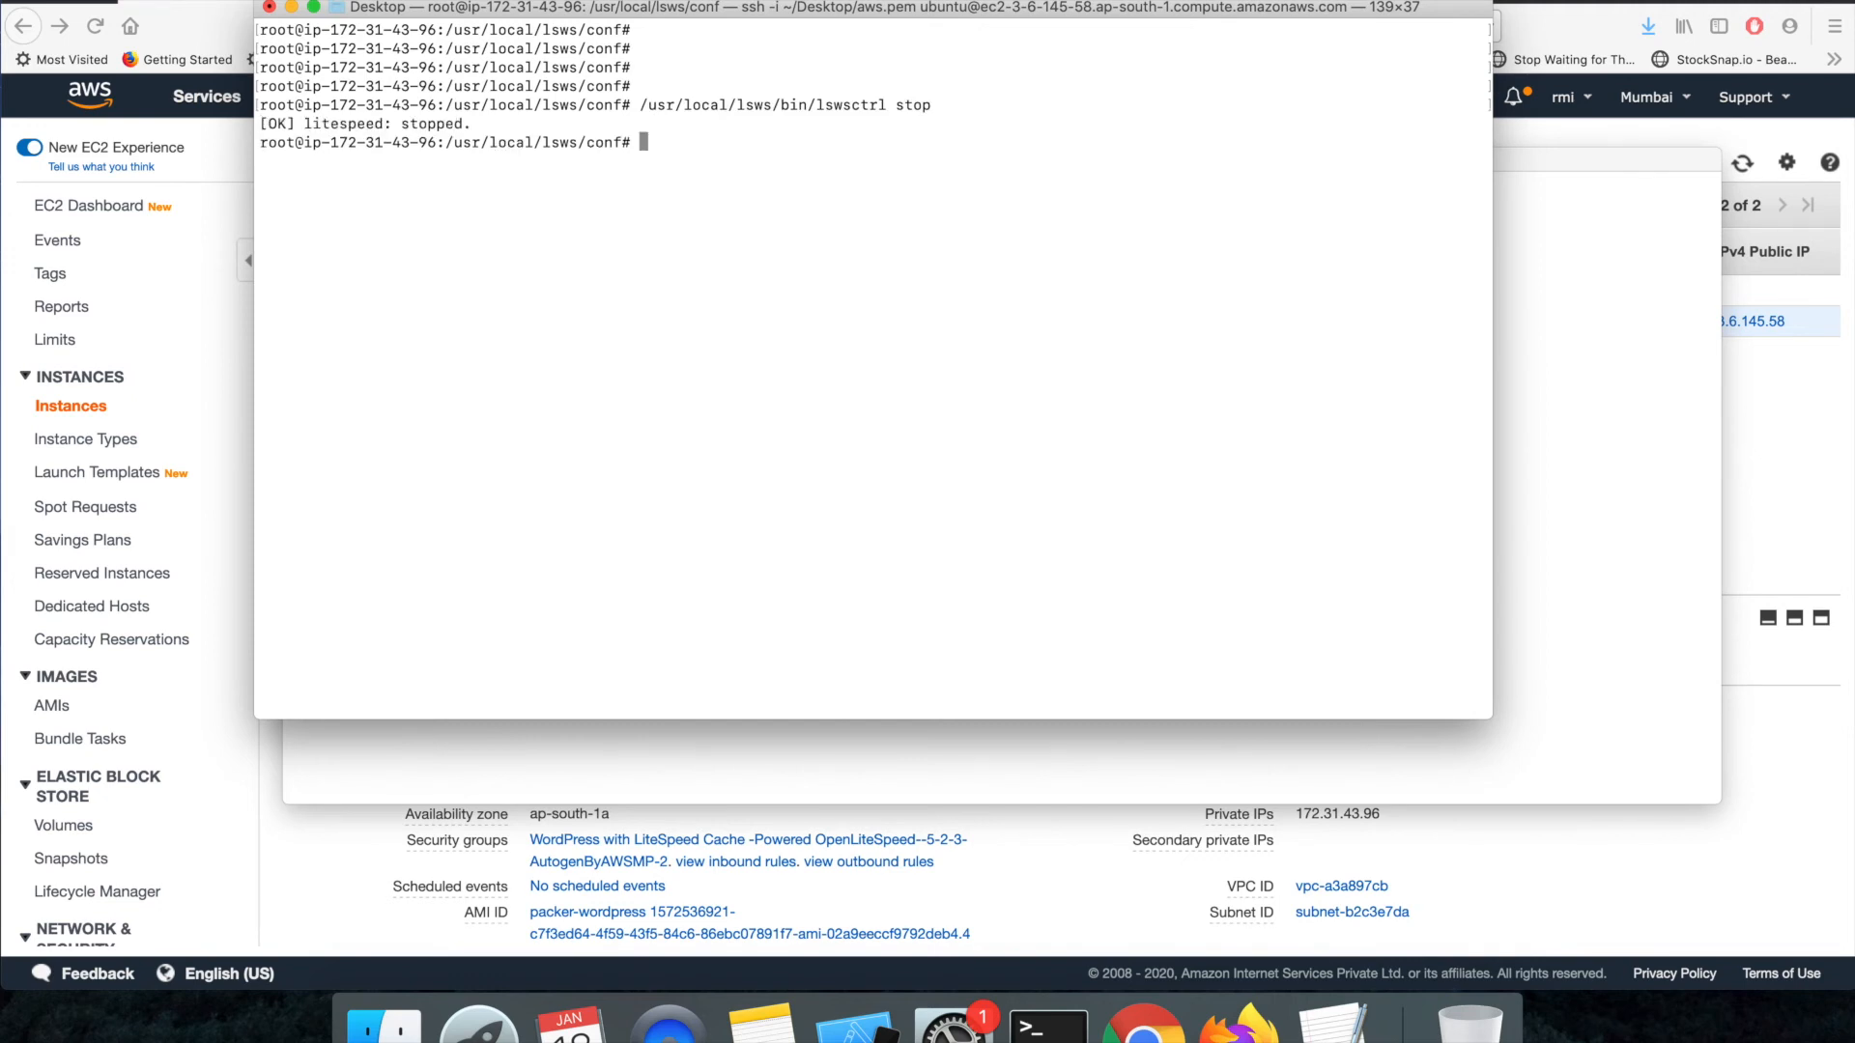
text(/usr/local/lsws/bin/lswsctrl st)
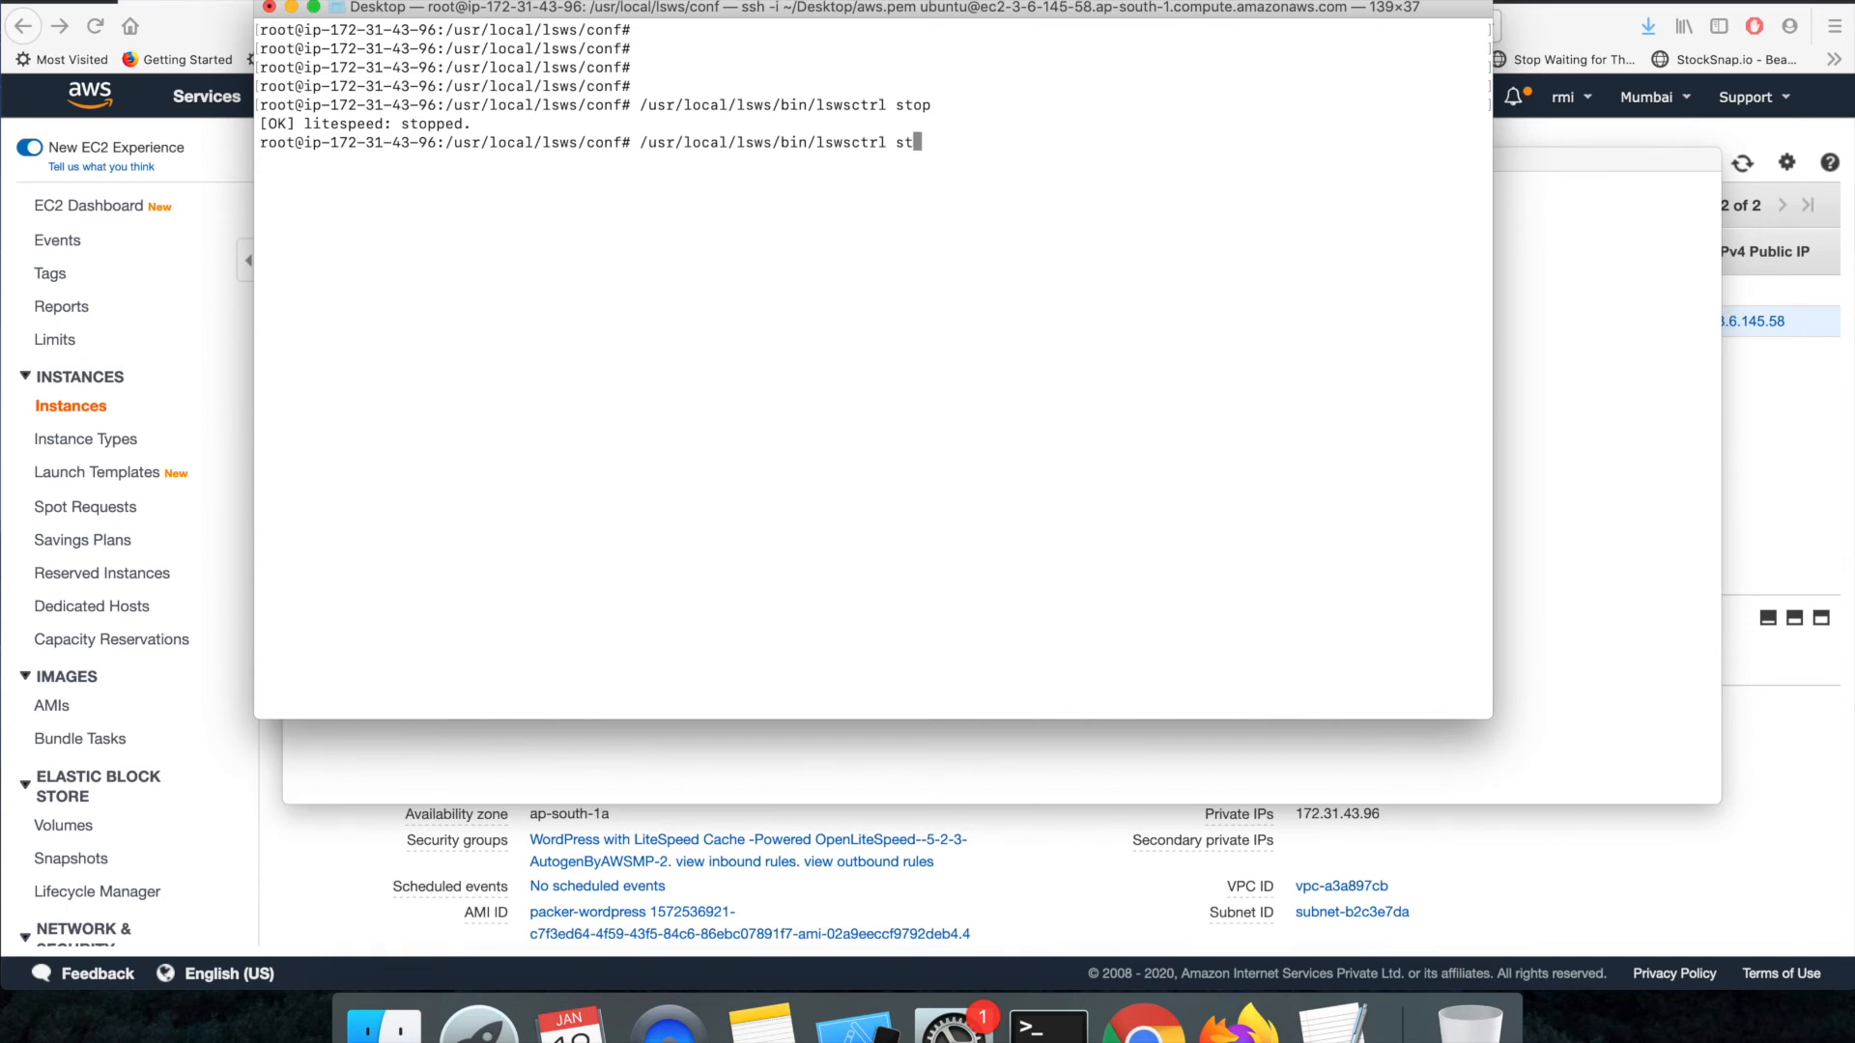
text(art)
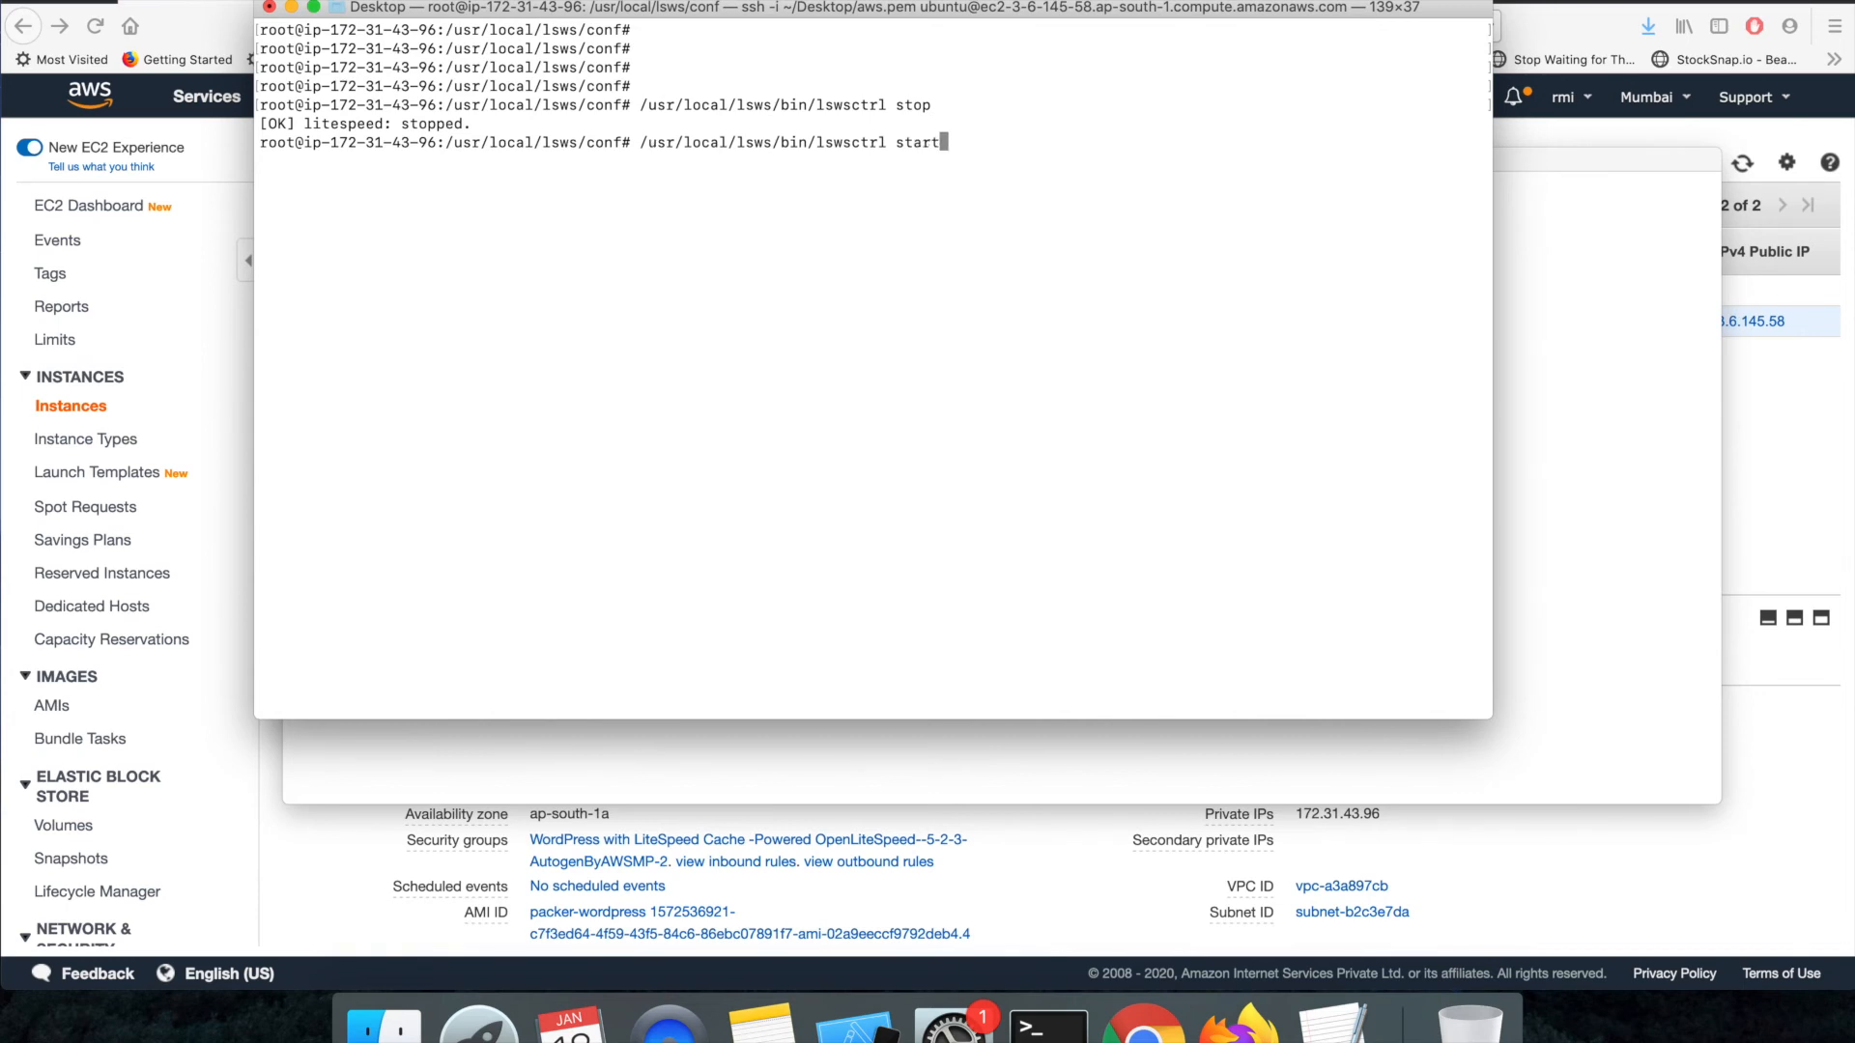
key(Return)
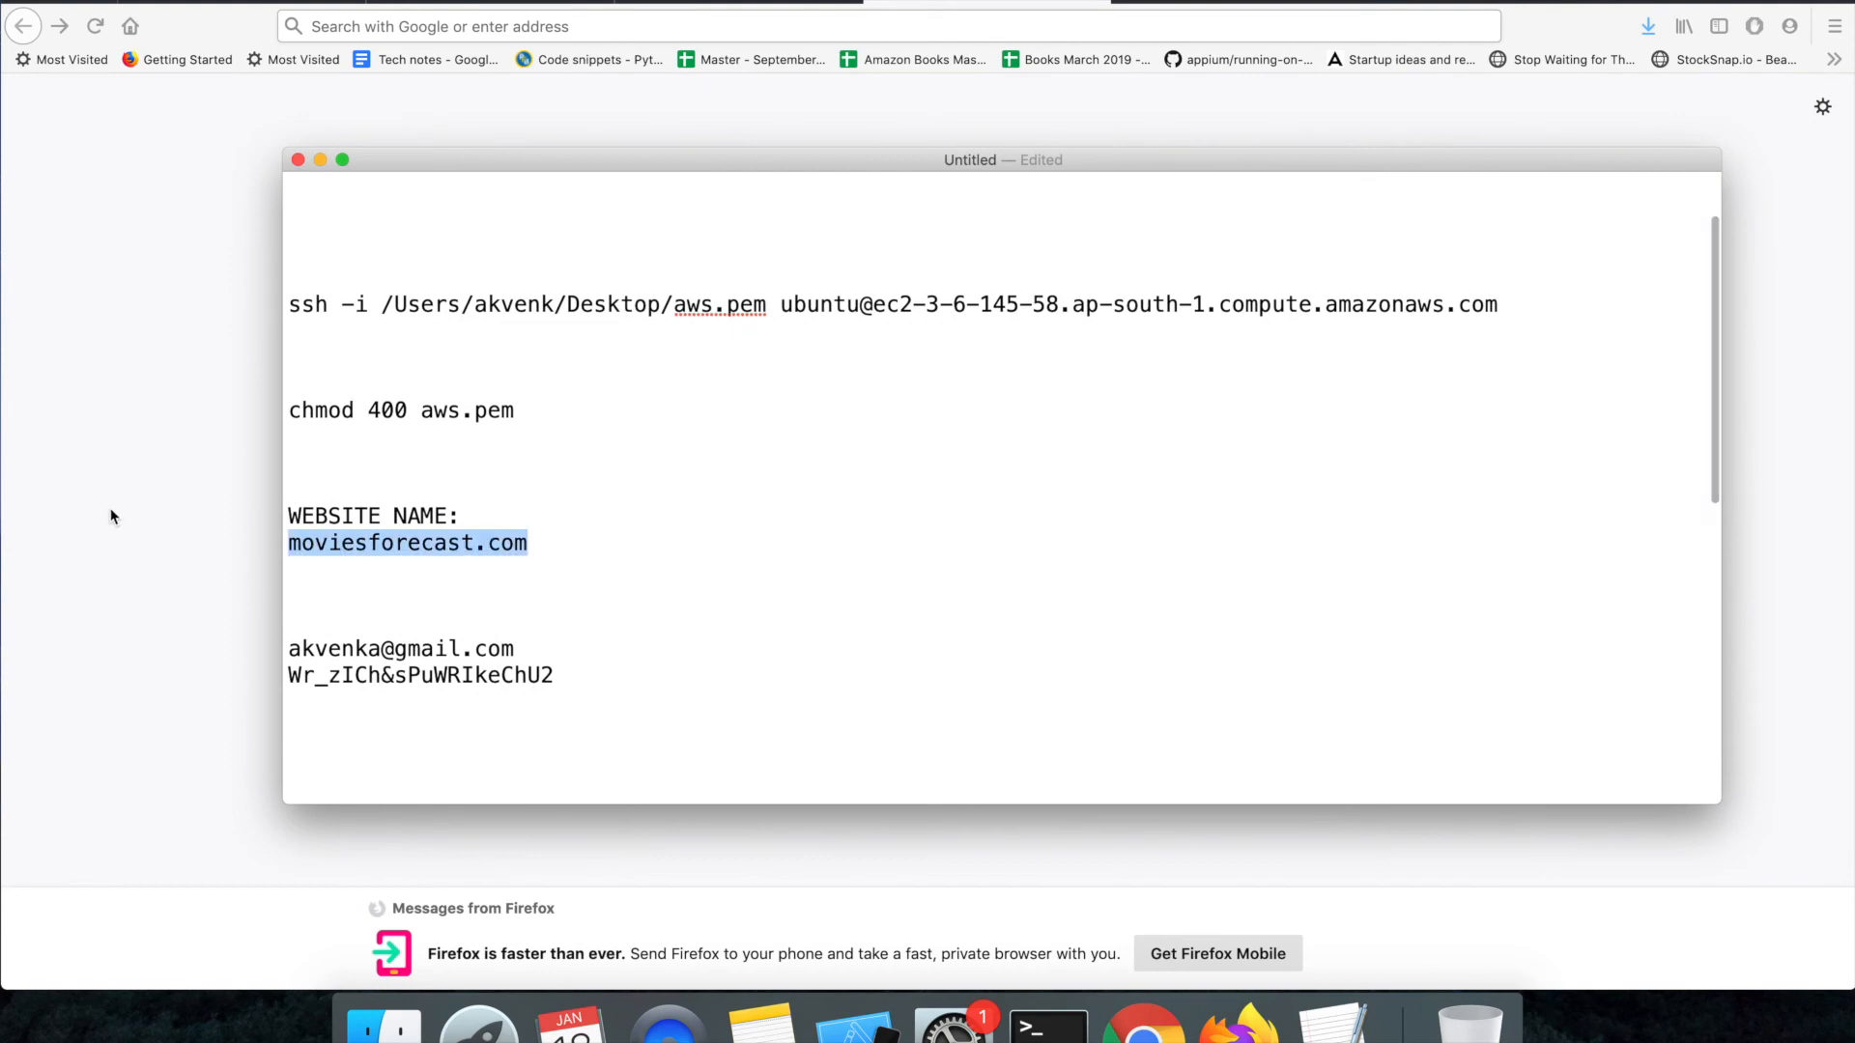
key(Return)
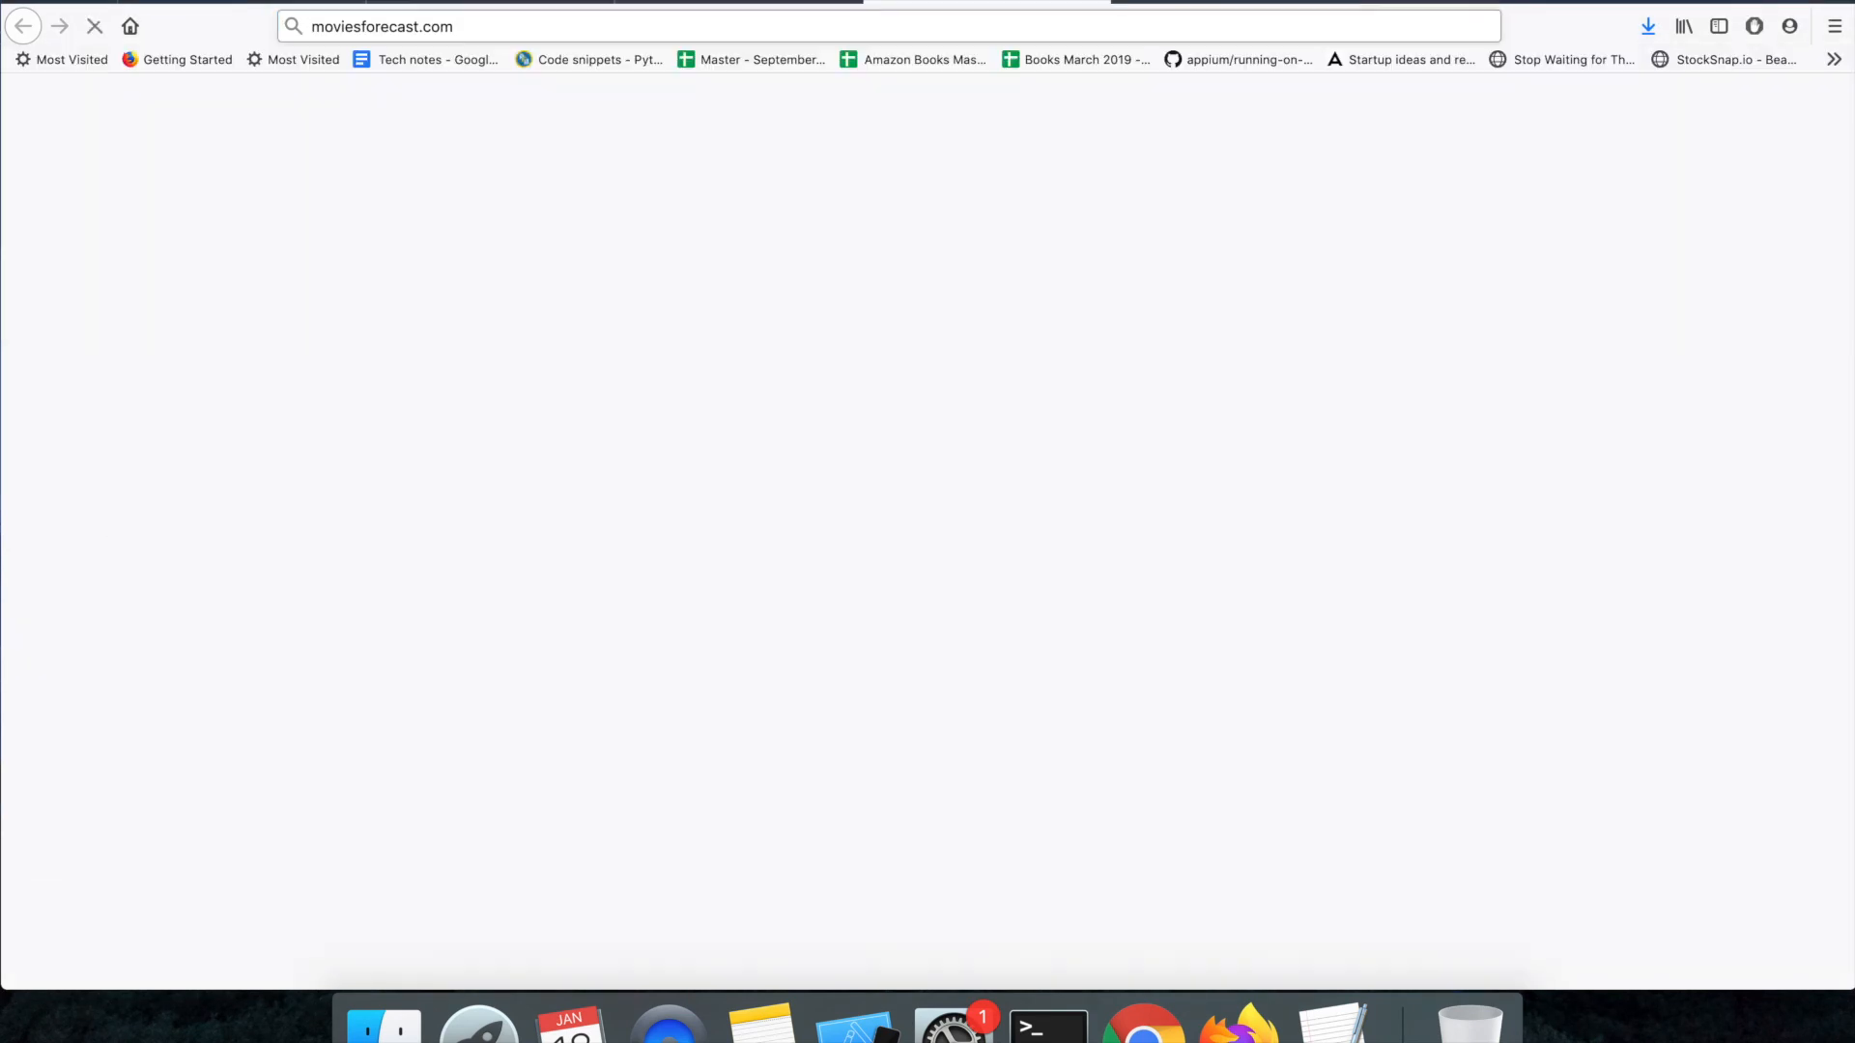
mouse_move(668, 1026)
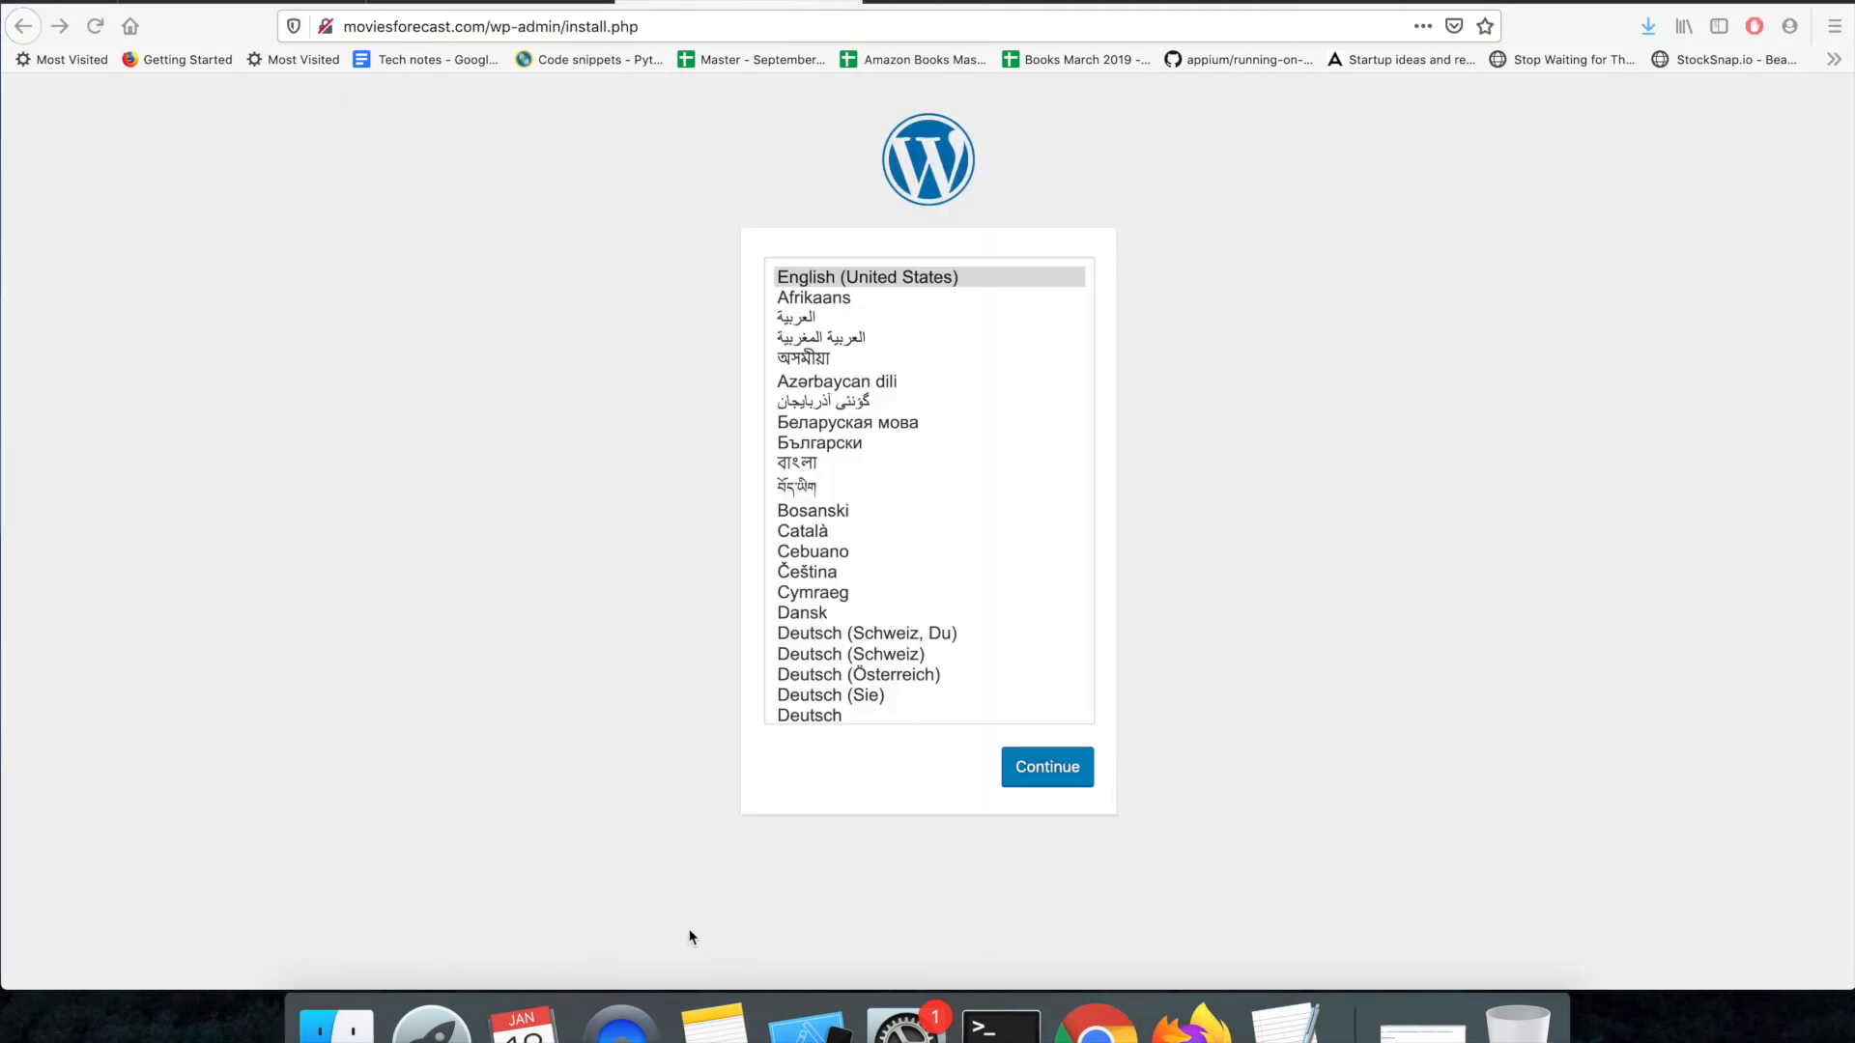
click(483, 25)
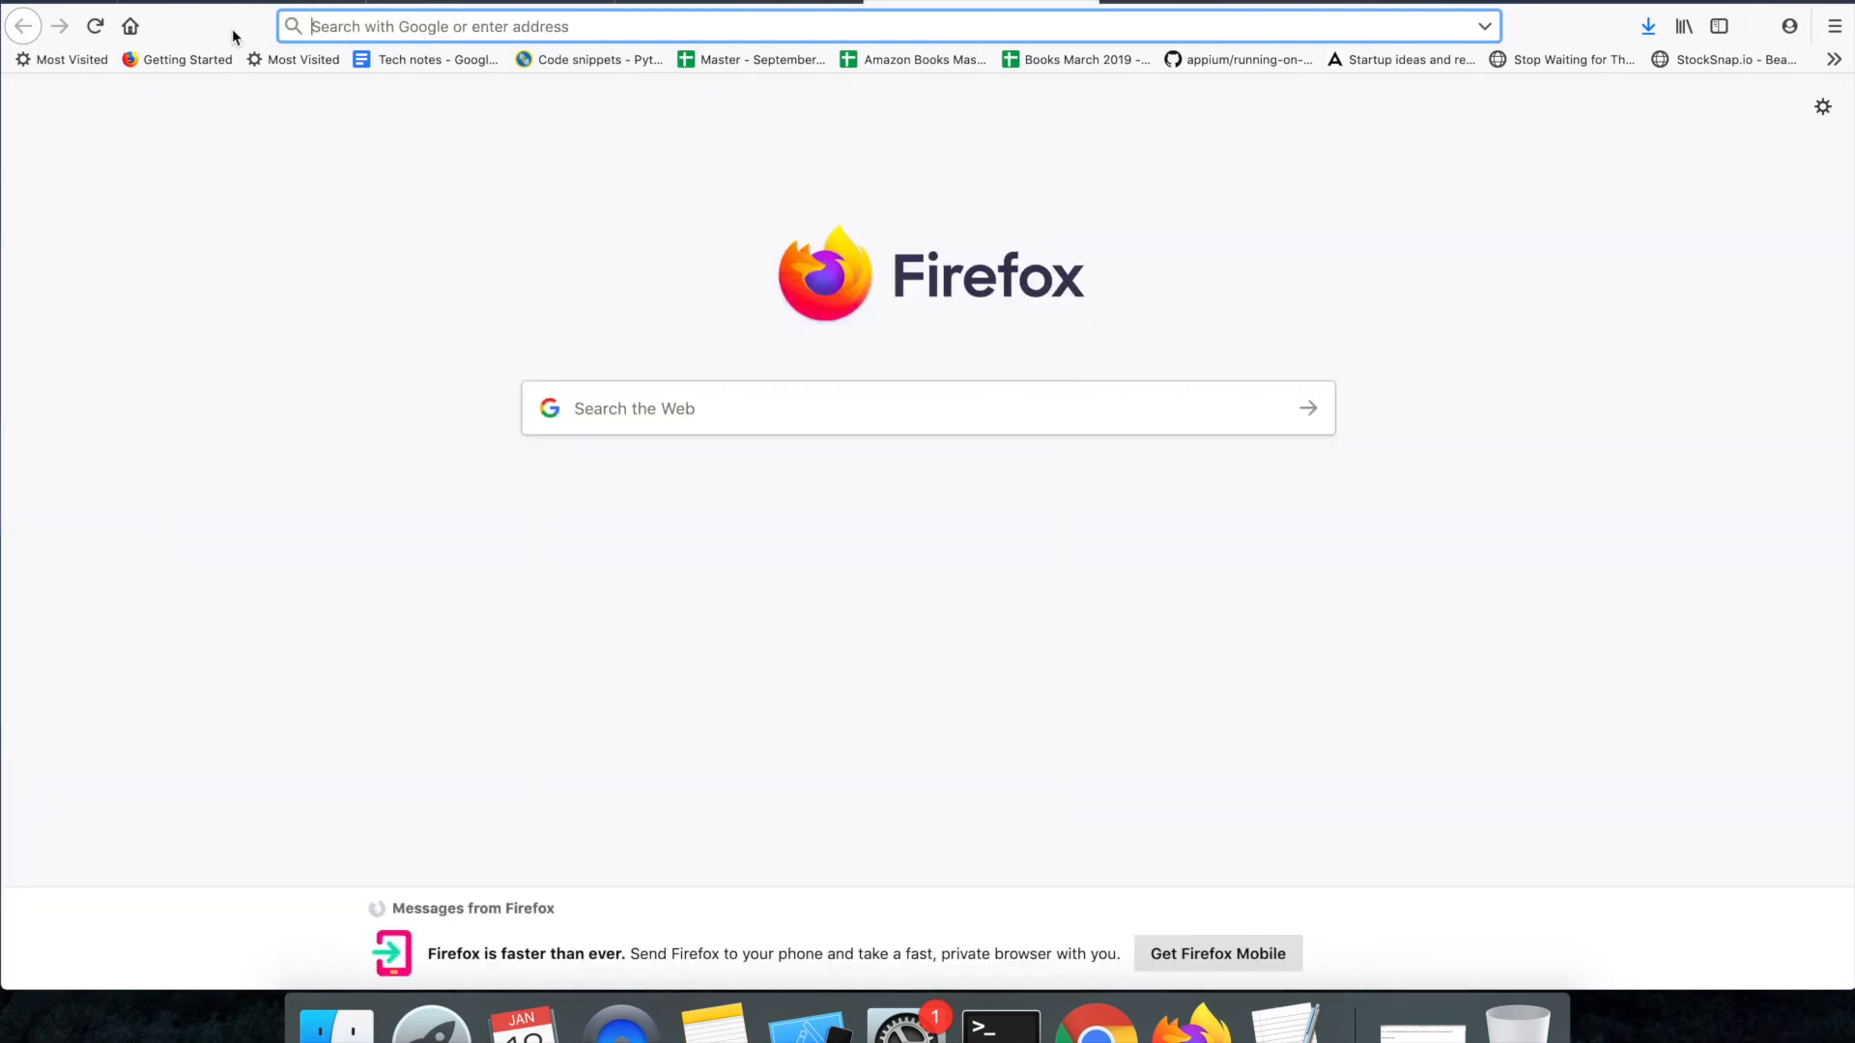
text(moviesforecast.com/wp-admin/install.php)
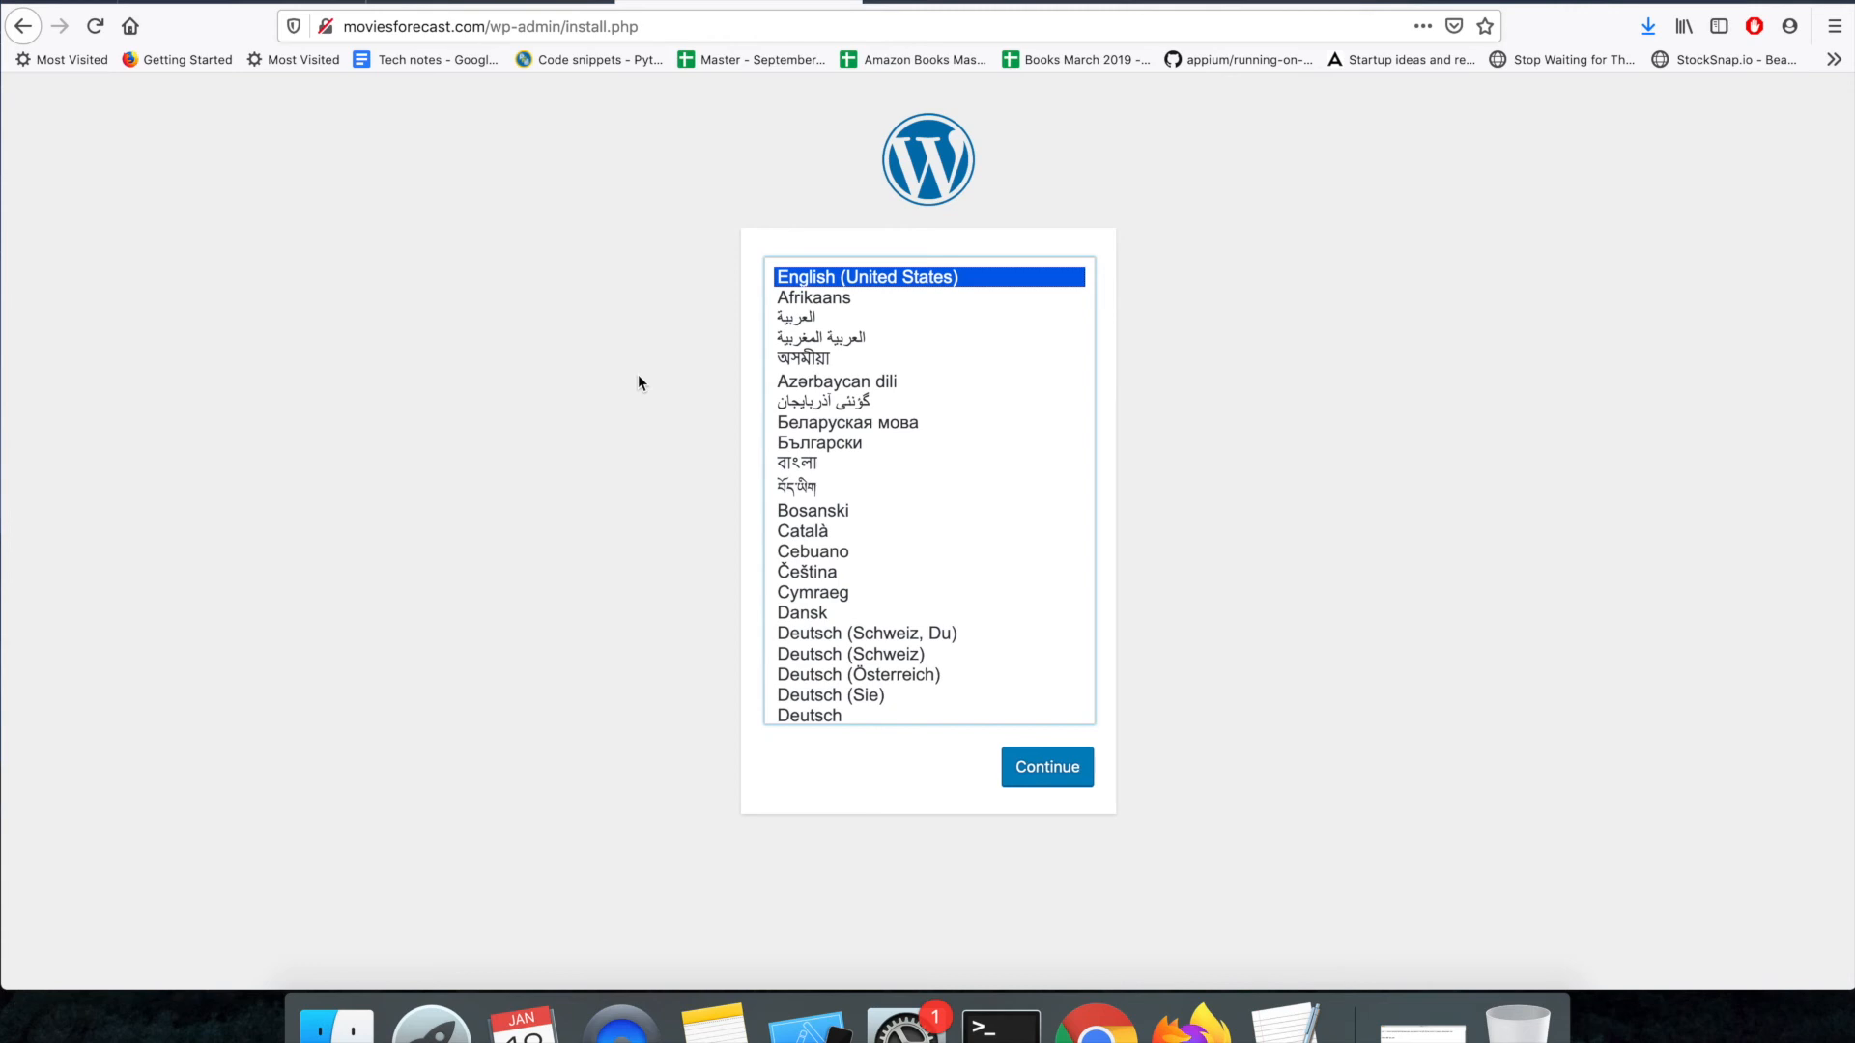
mouse_move(1183, 566)
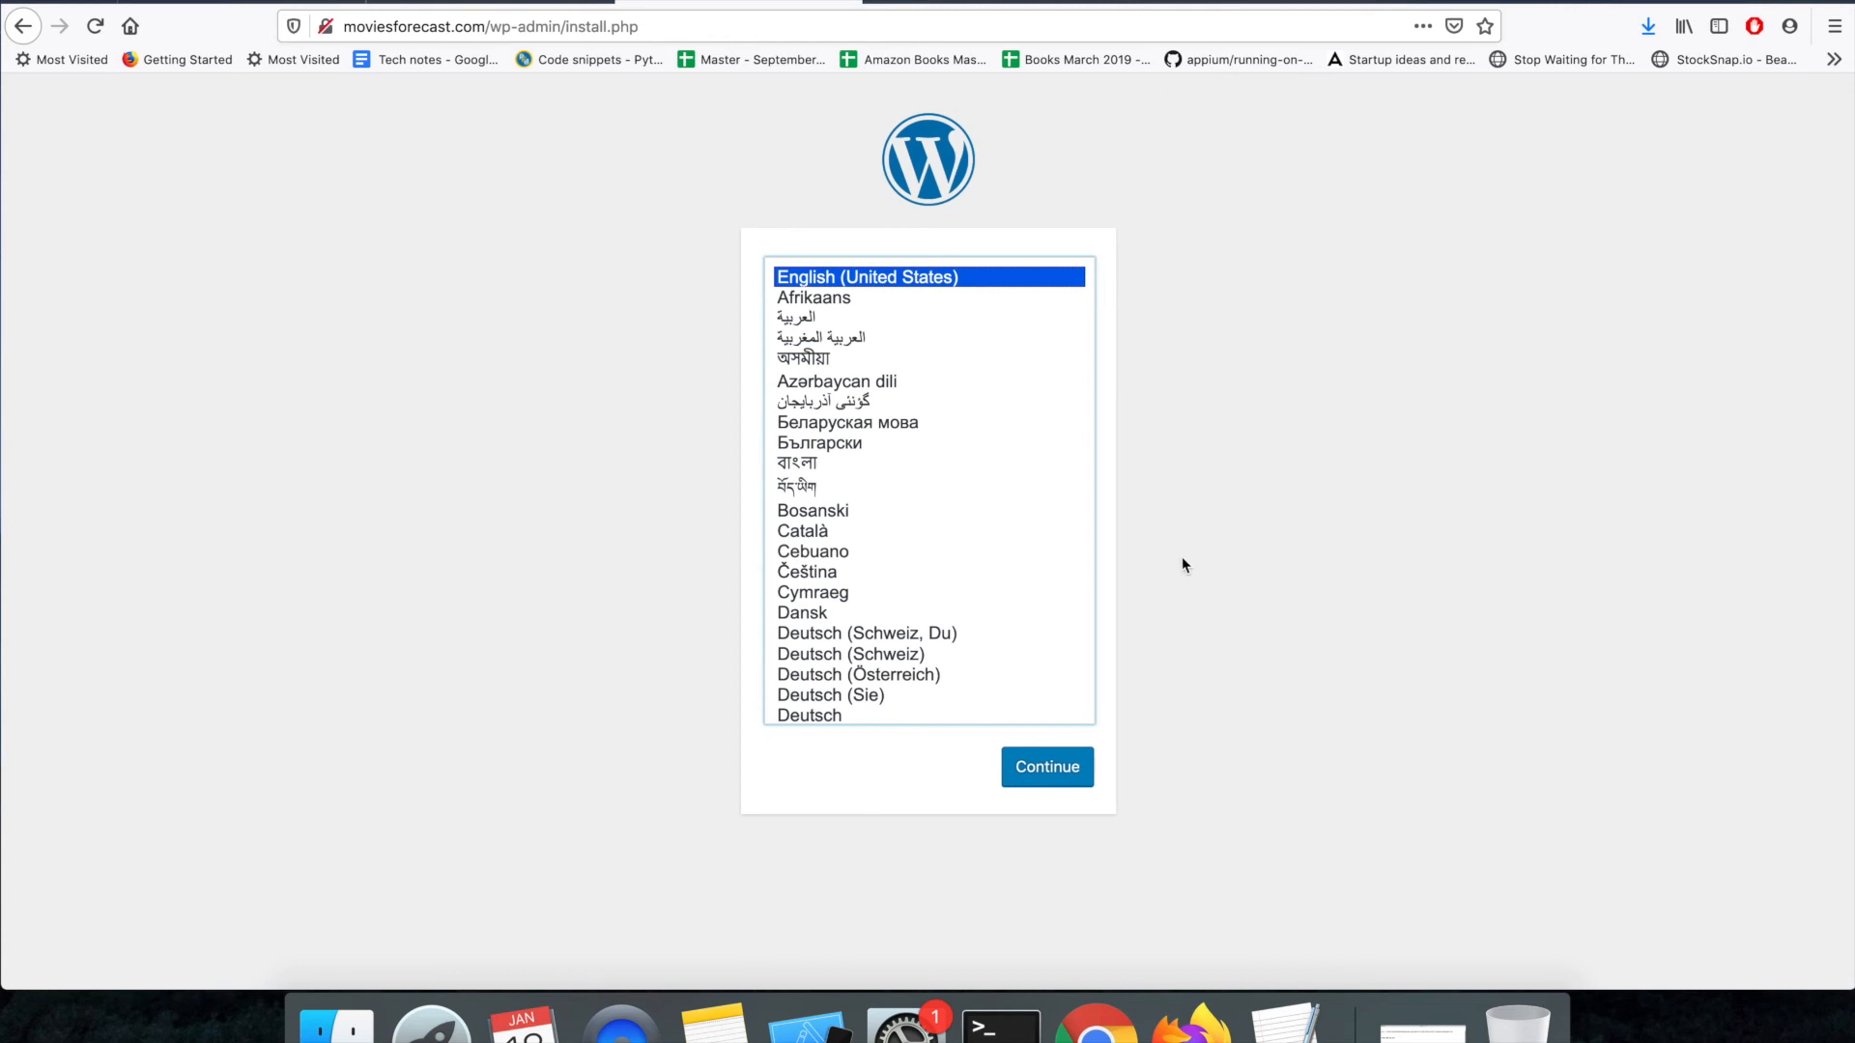
mouse_move(557, 460)
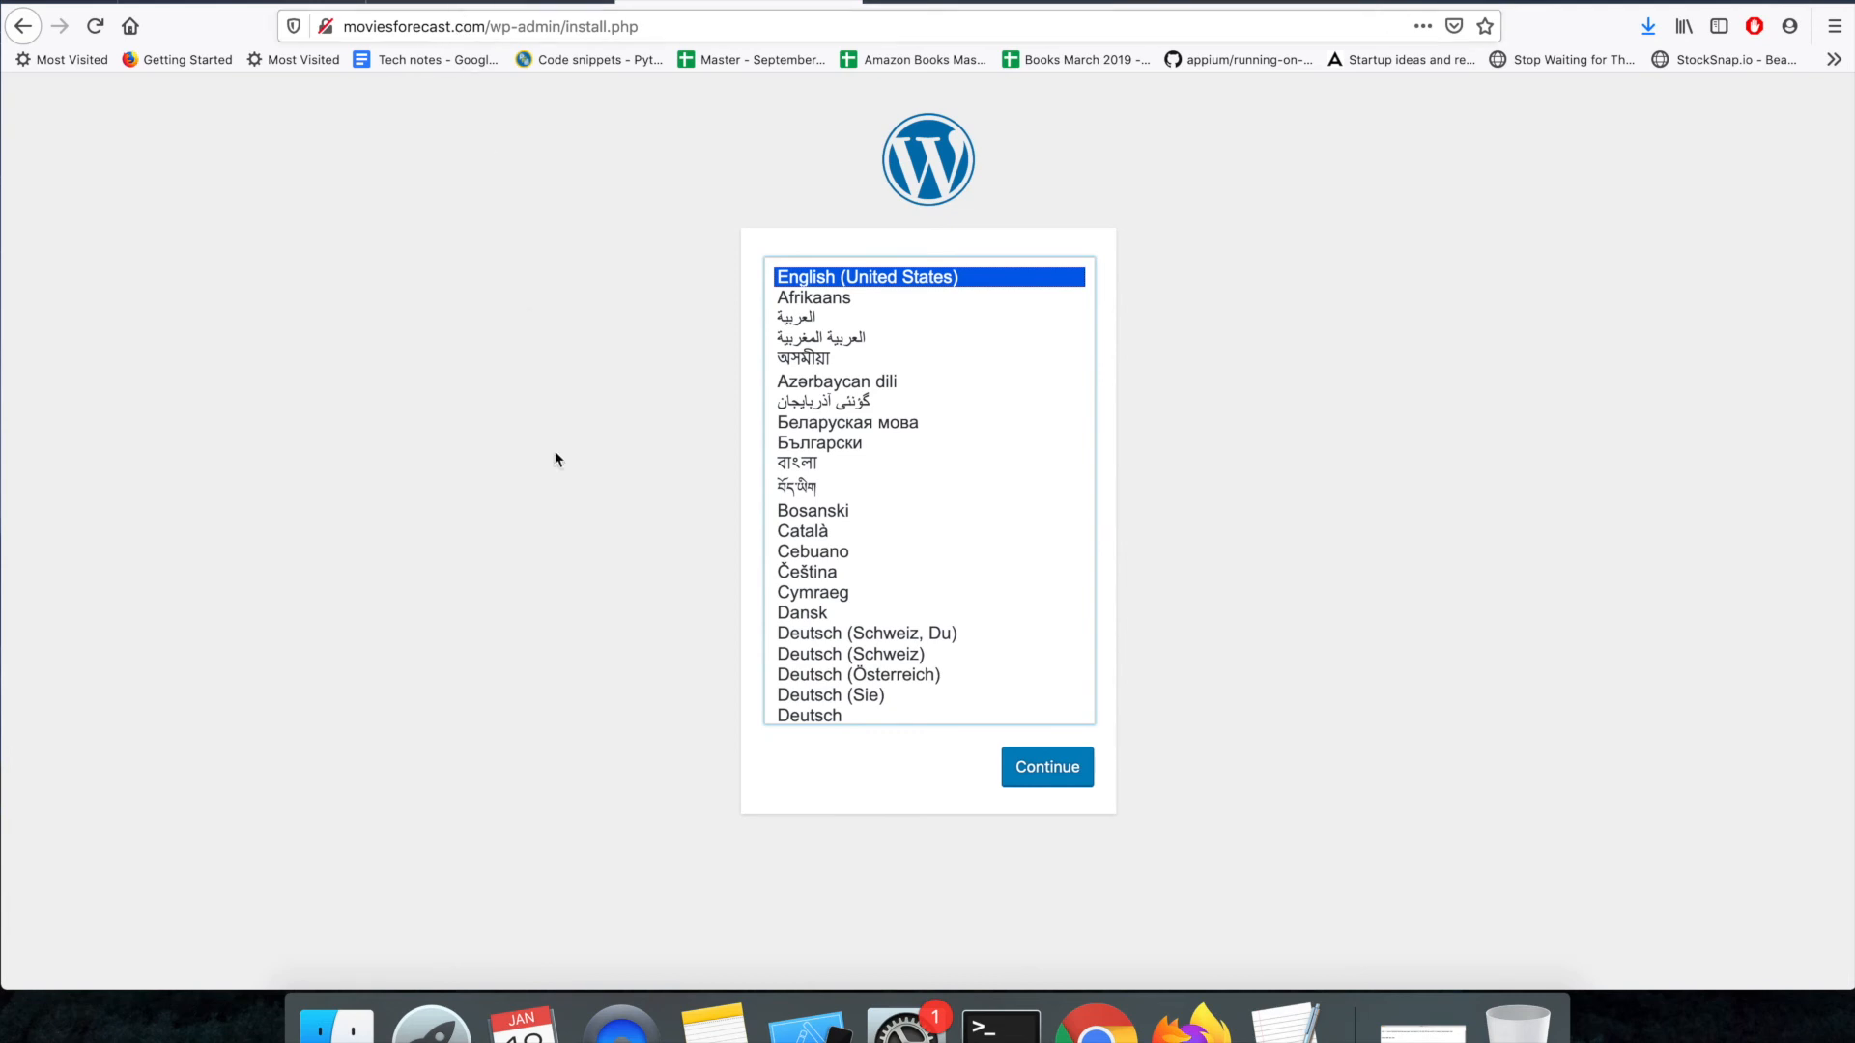
mouse_move(595, 520)
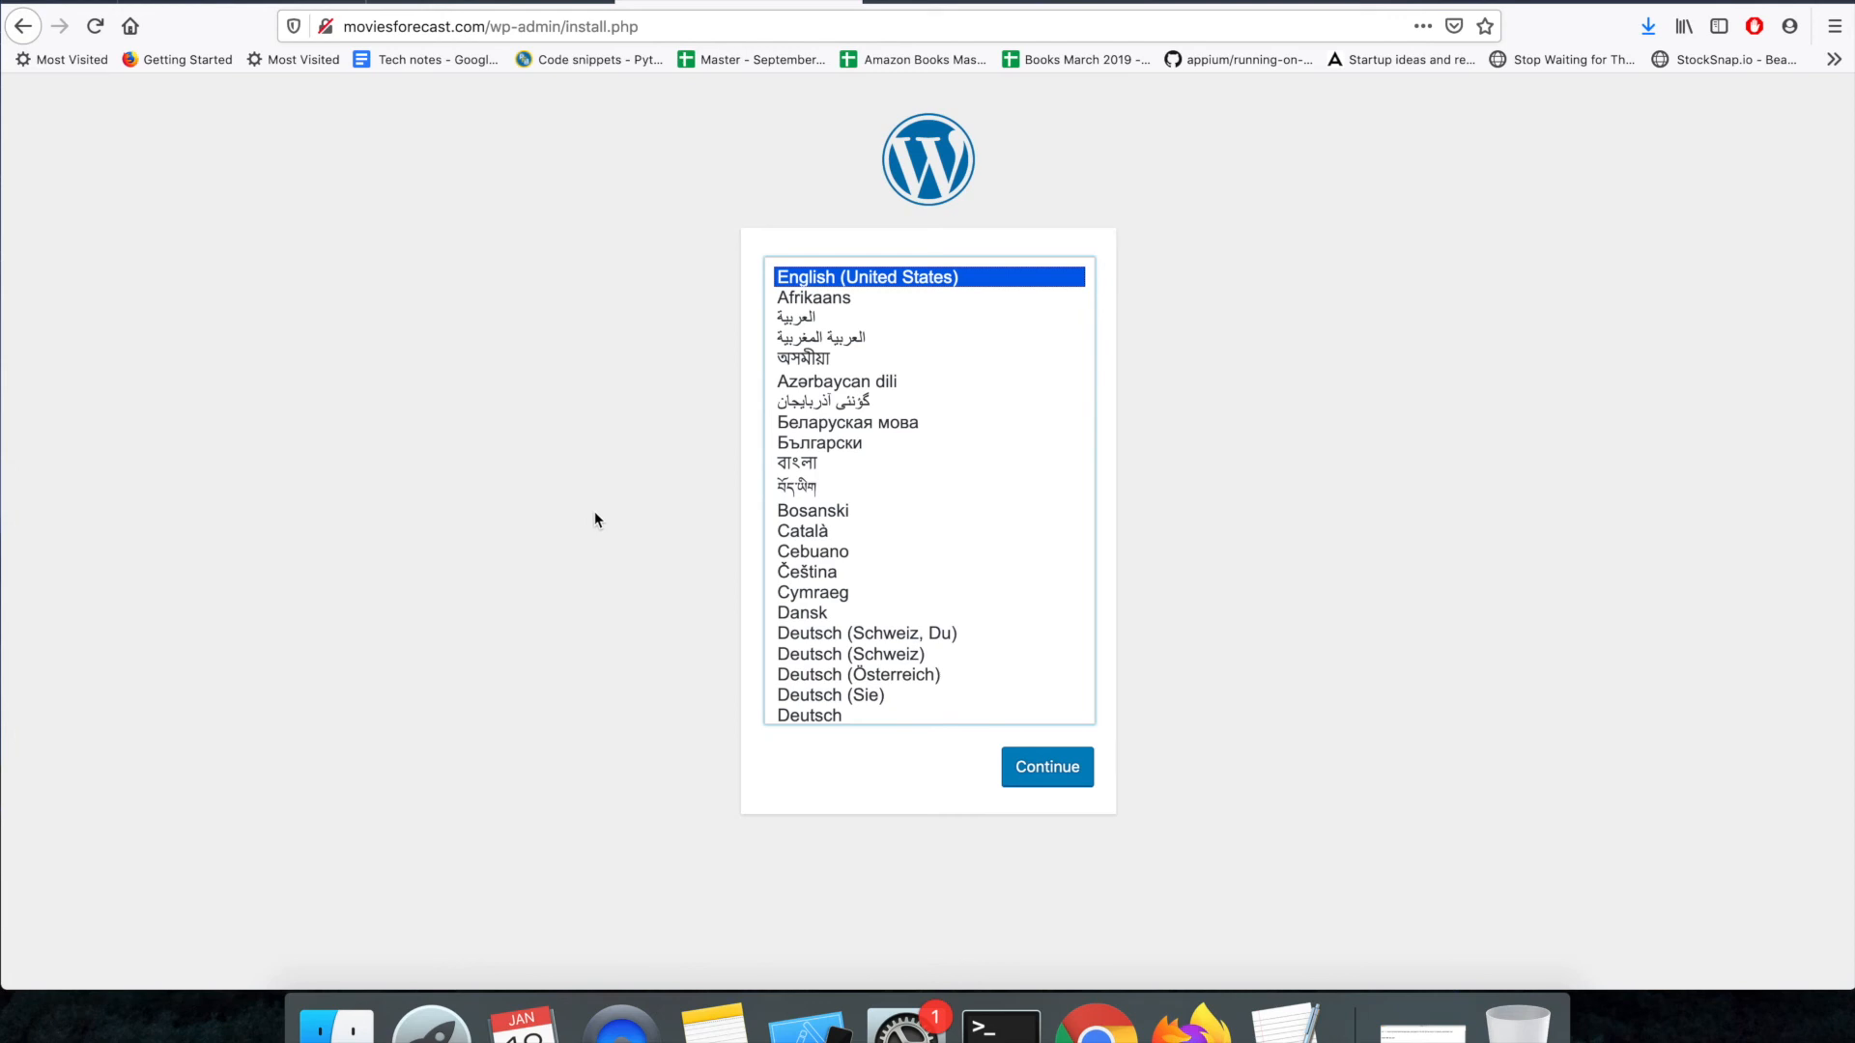
mouse_move(1045, 767)
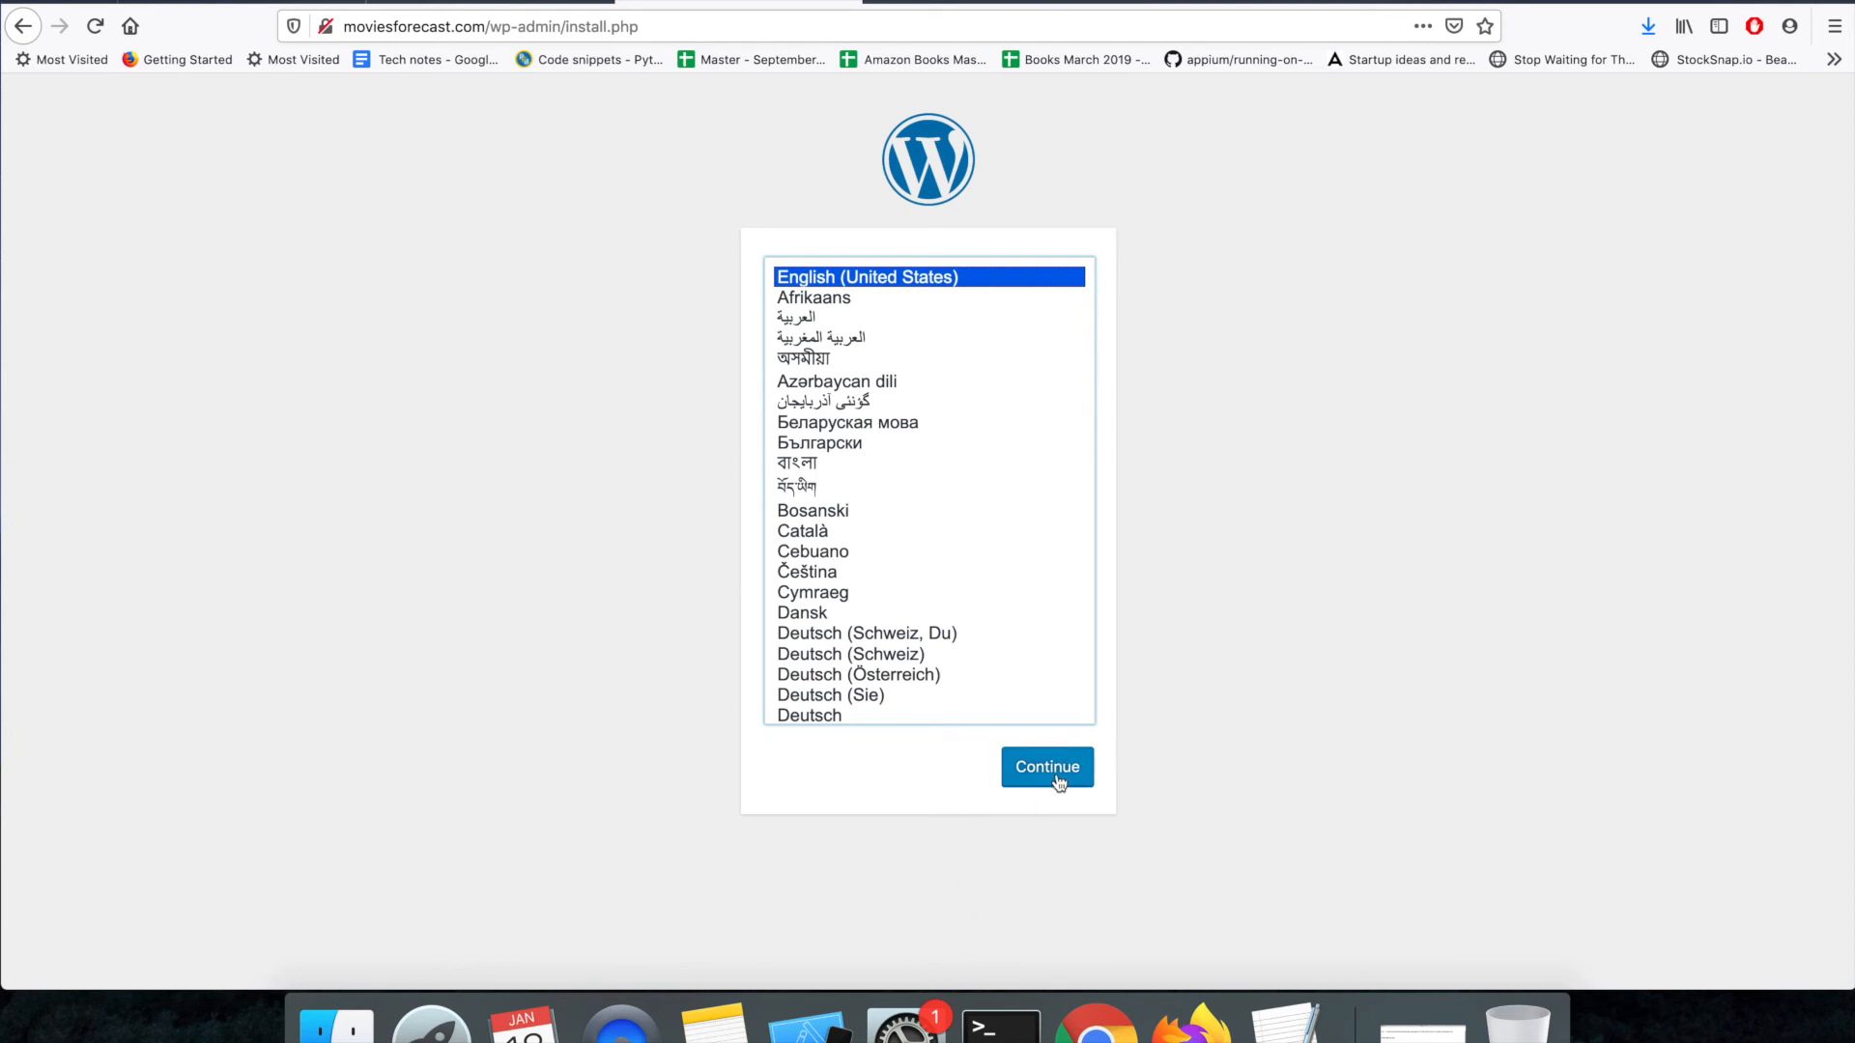
Continue past the language page and enter site title Movies Forecast and username moviesforecast
click(1046, 767)
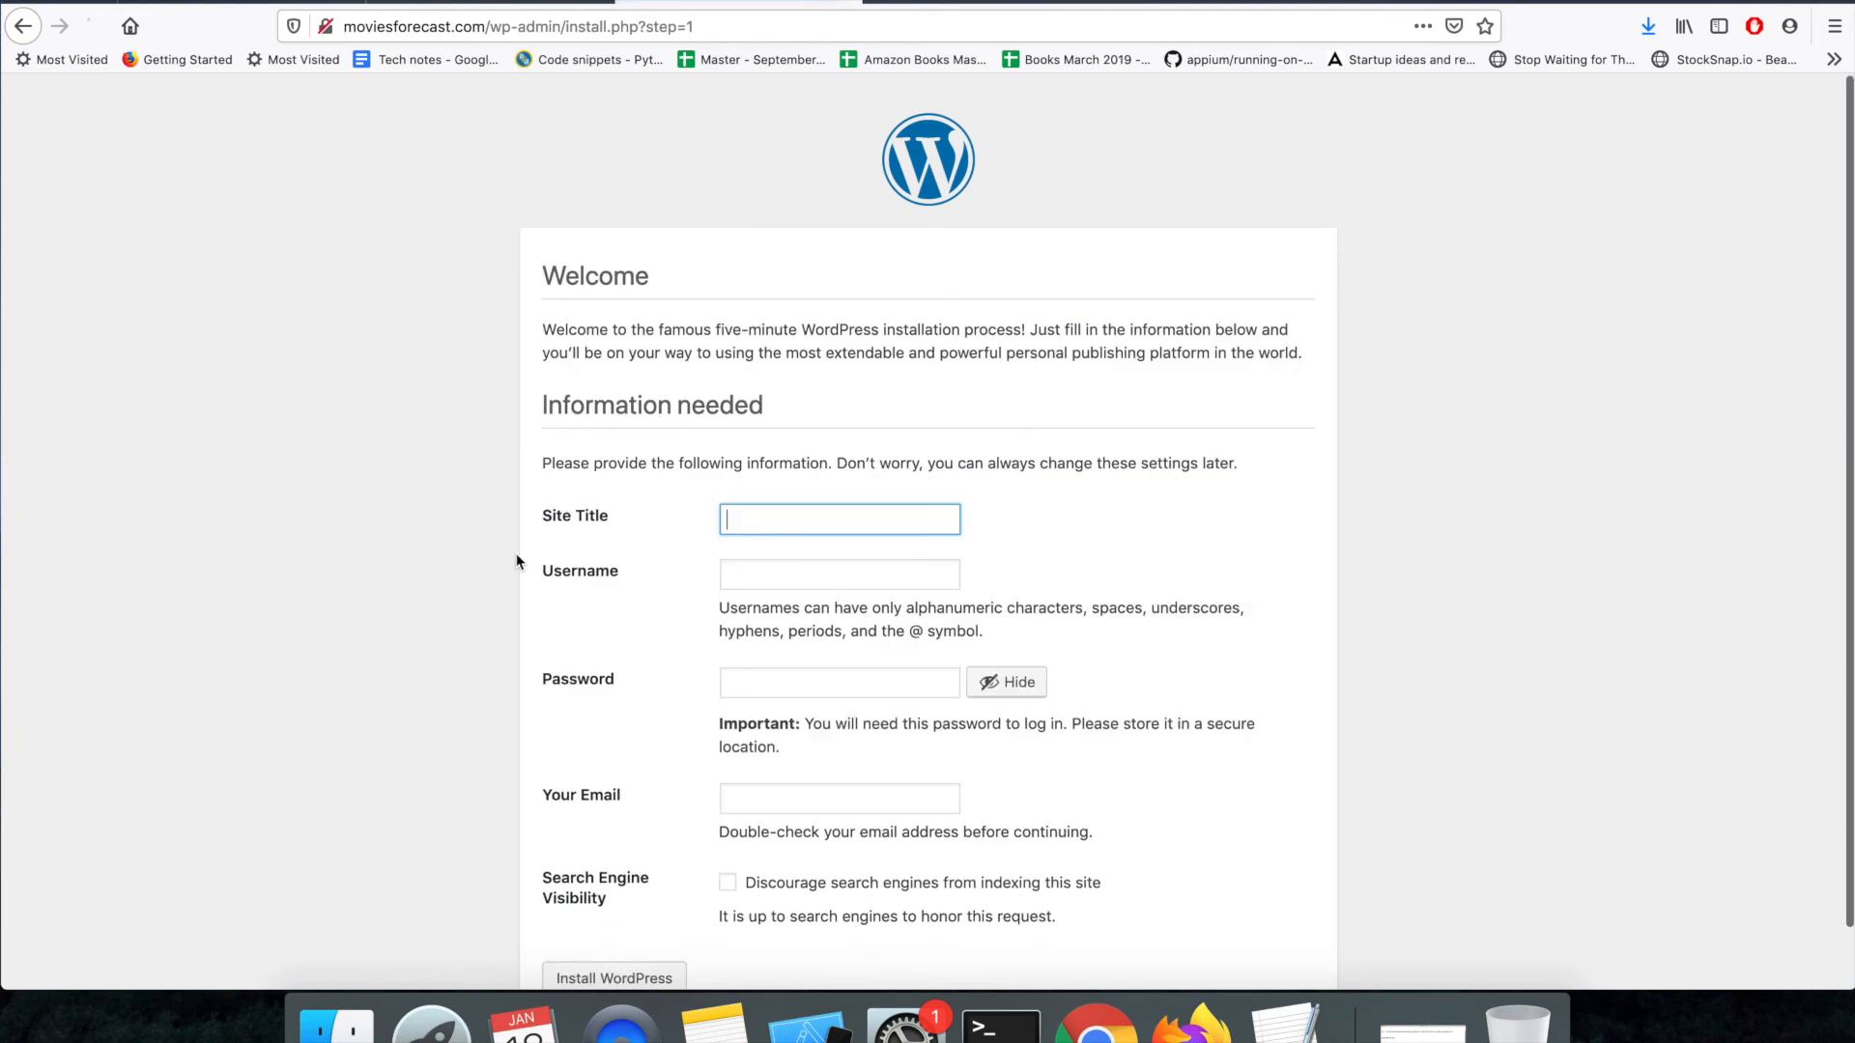
click(839, 518)
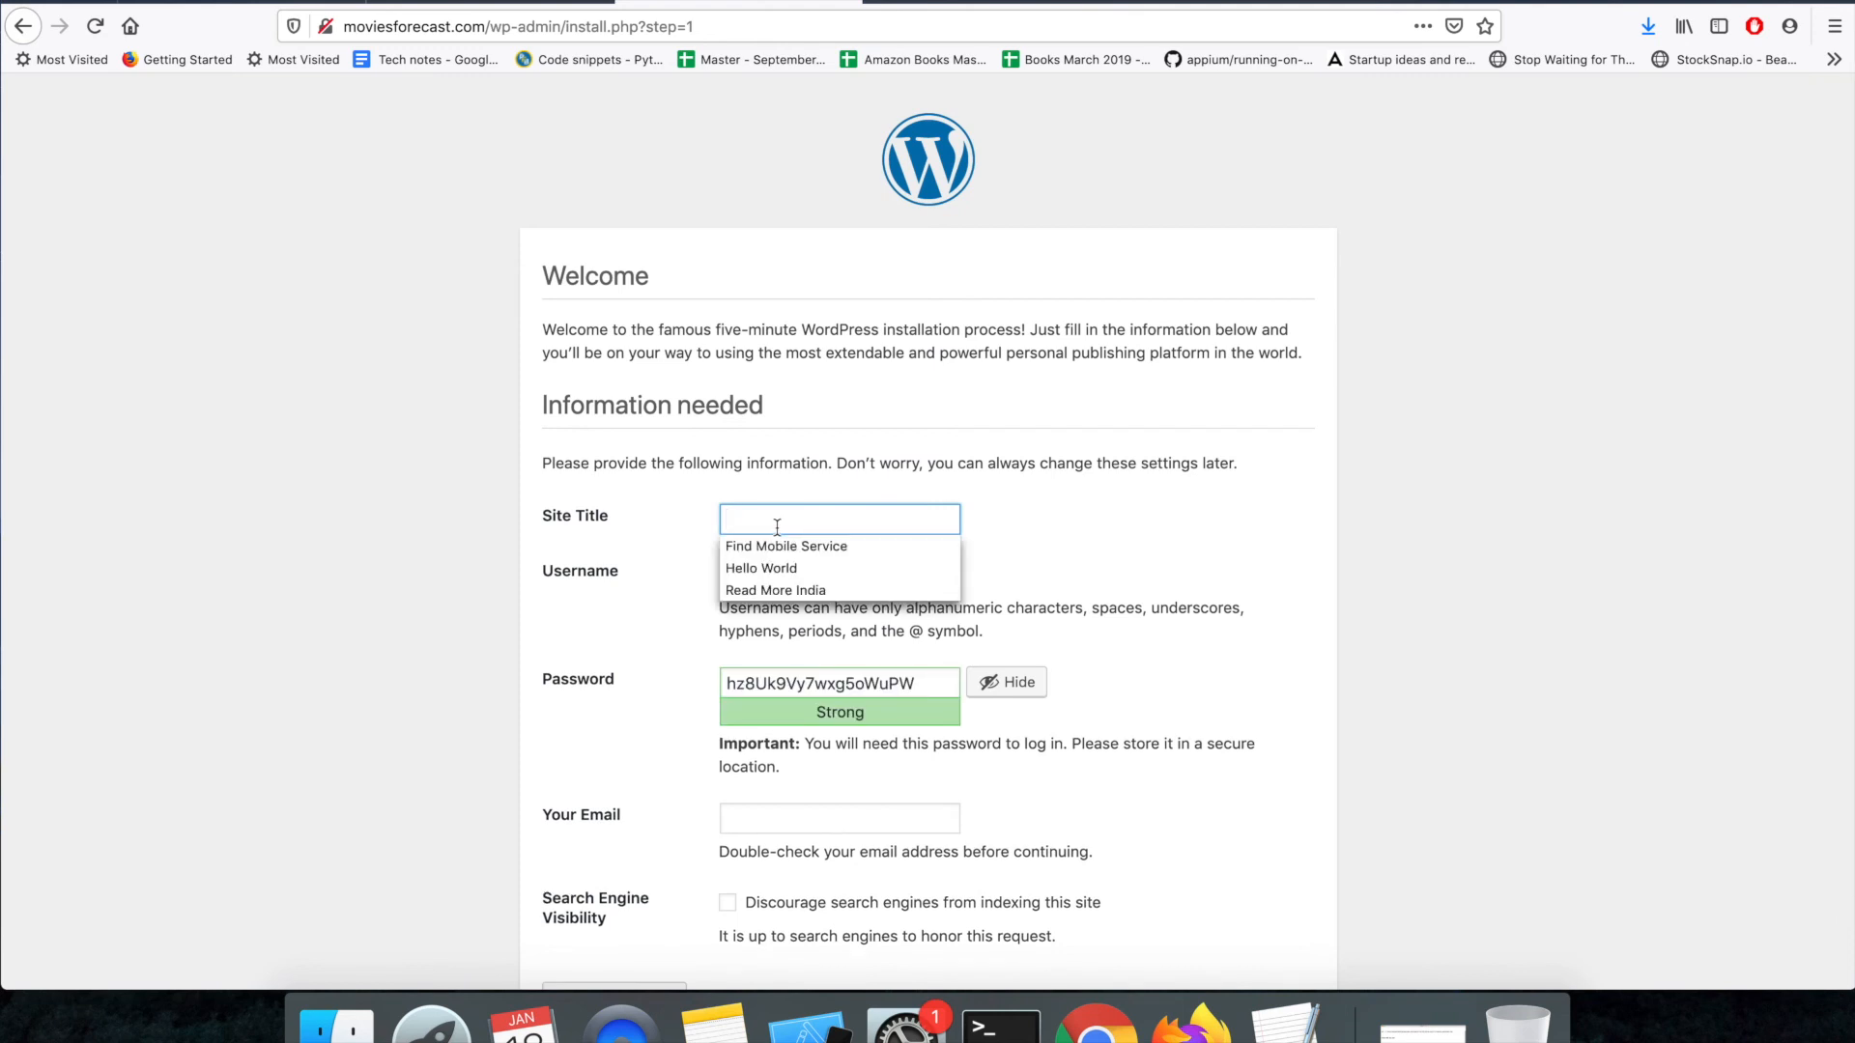
text(M)
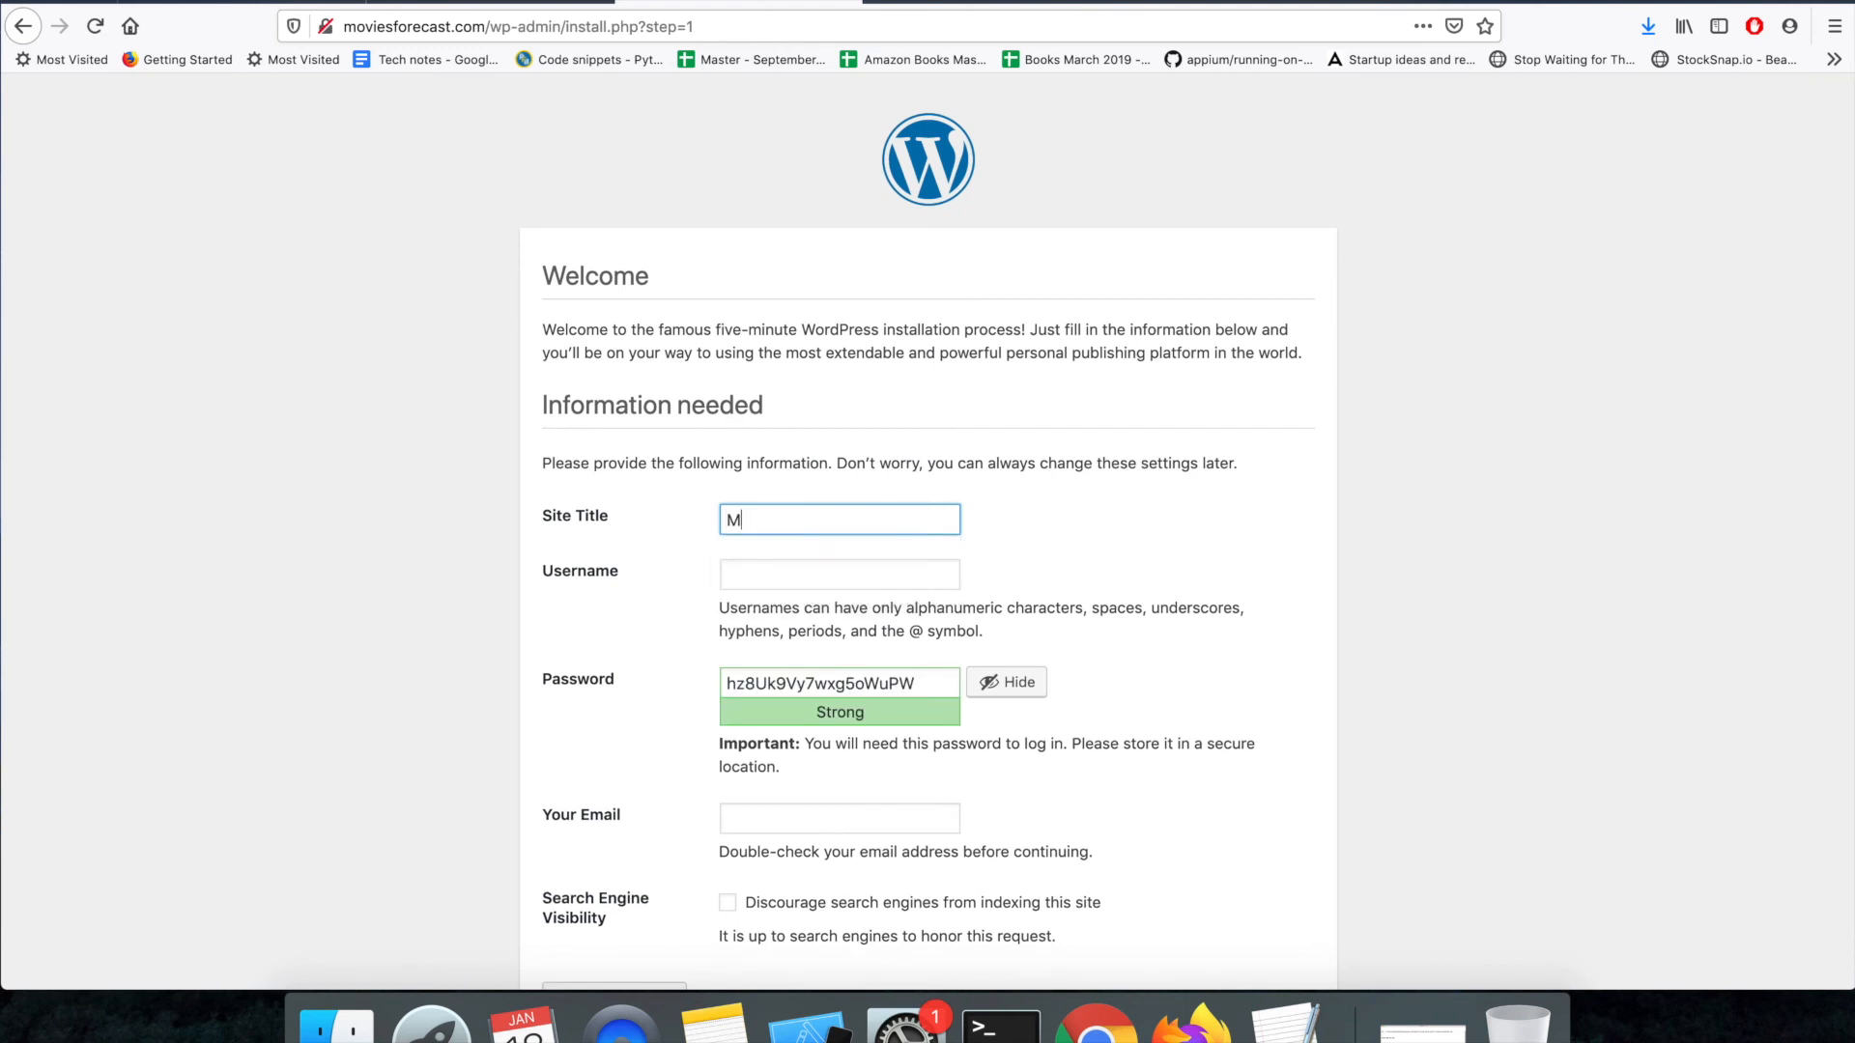
text(ovies Forecast)
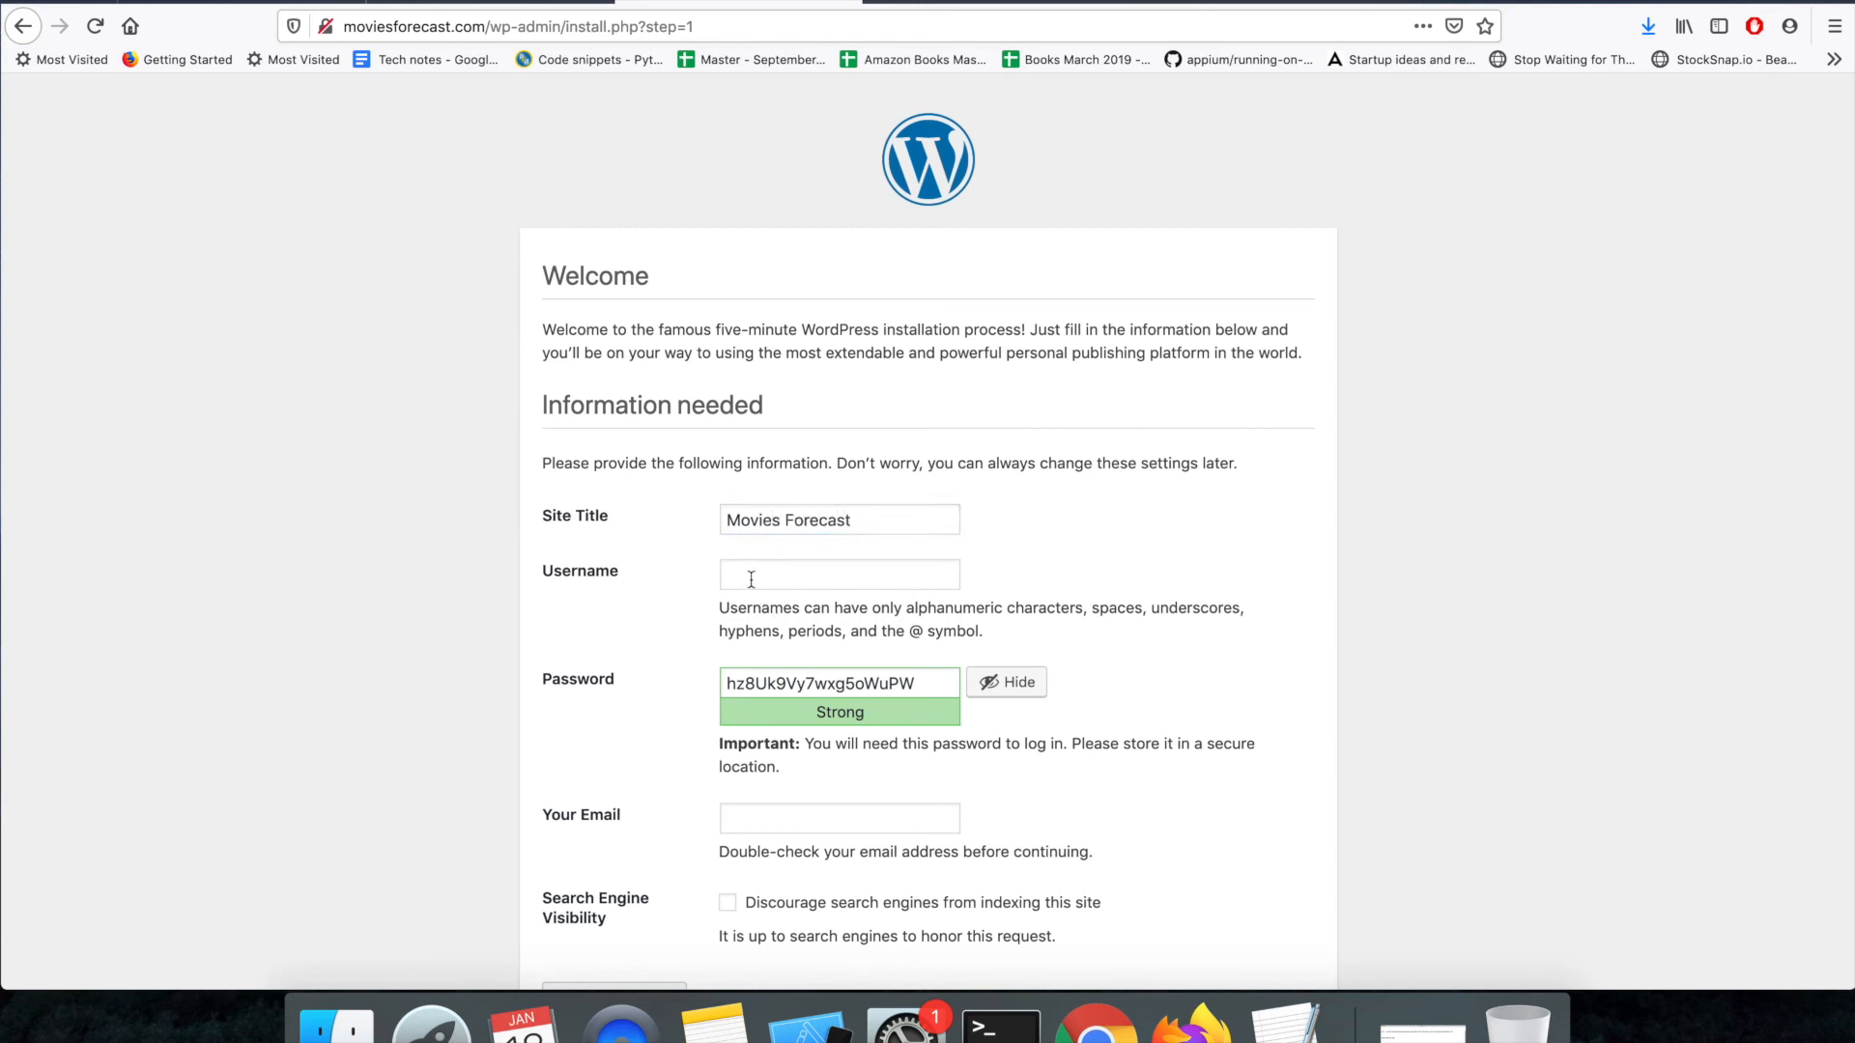
text(move)
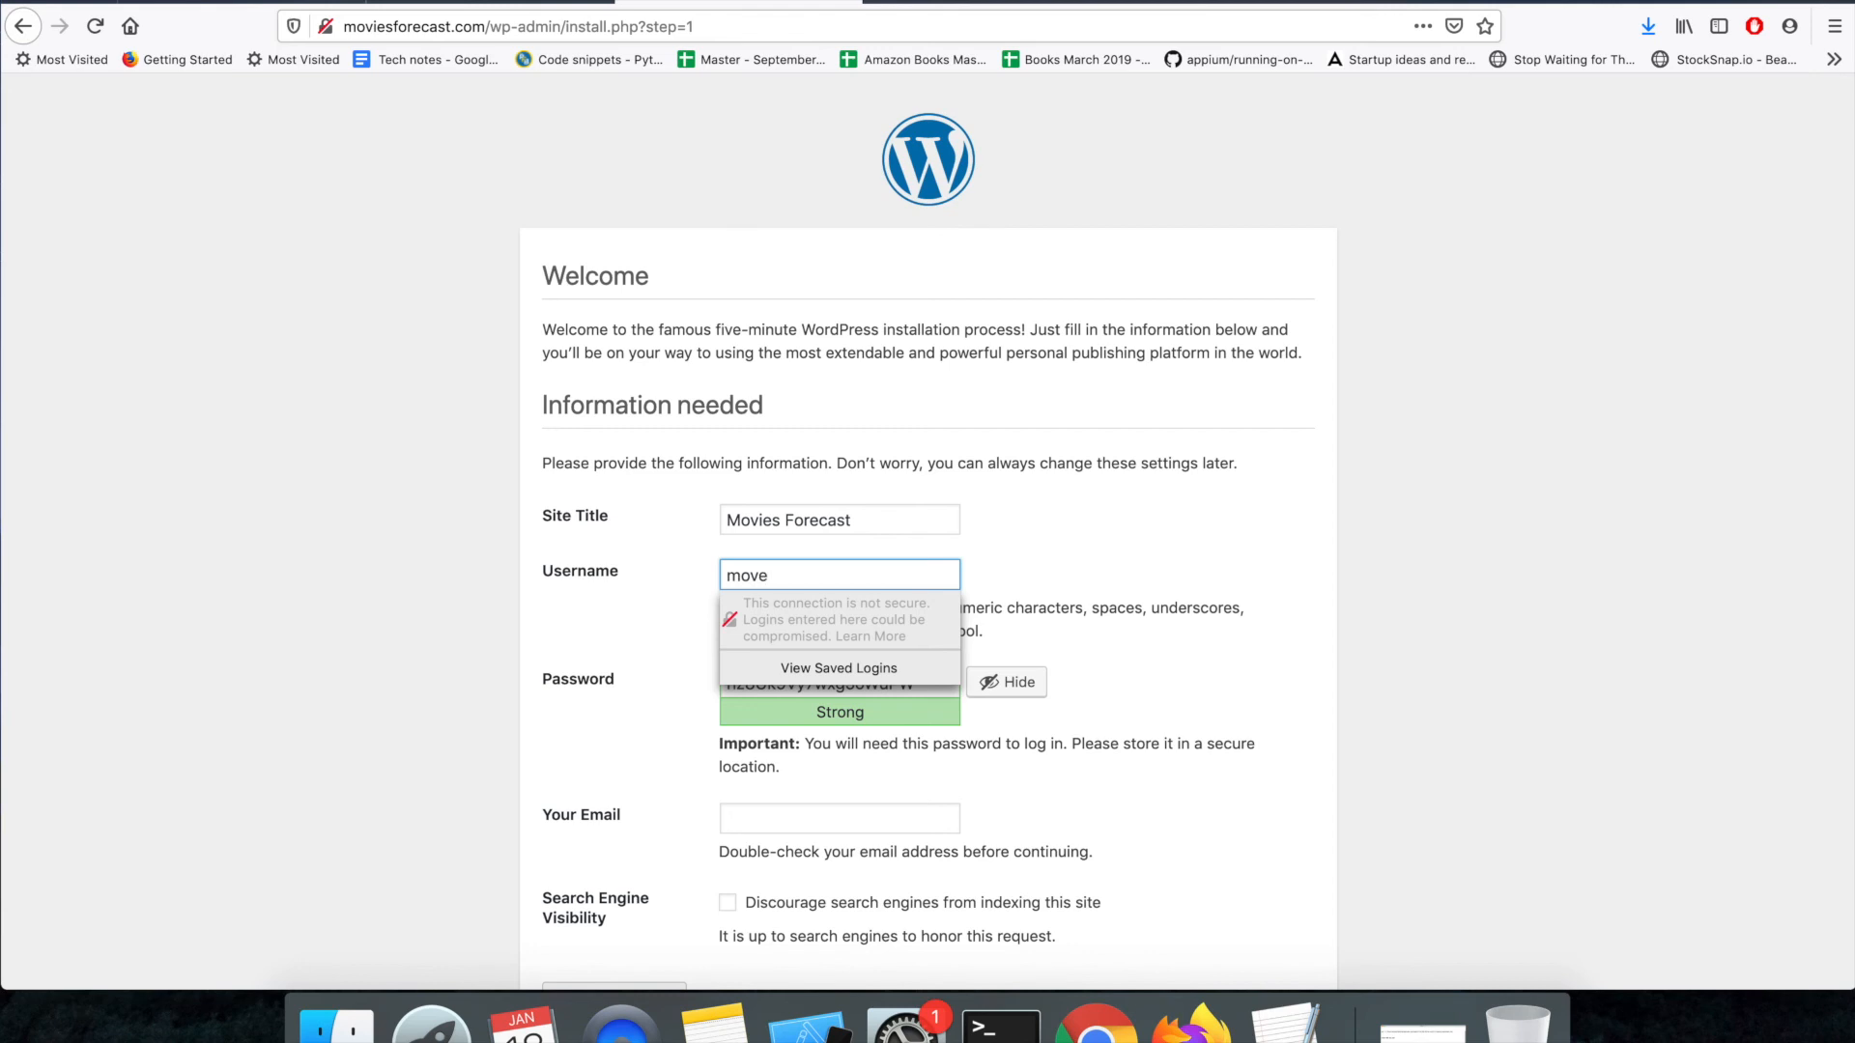
text(moviesforecast)
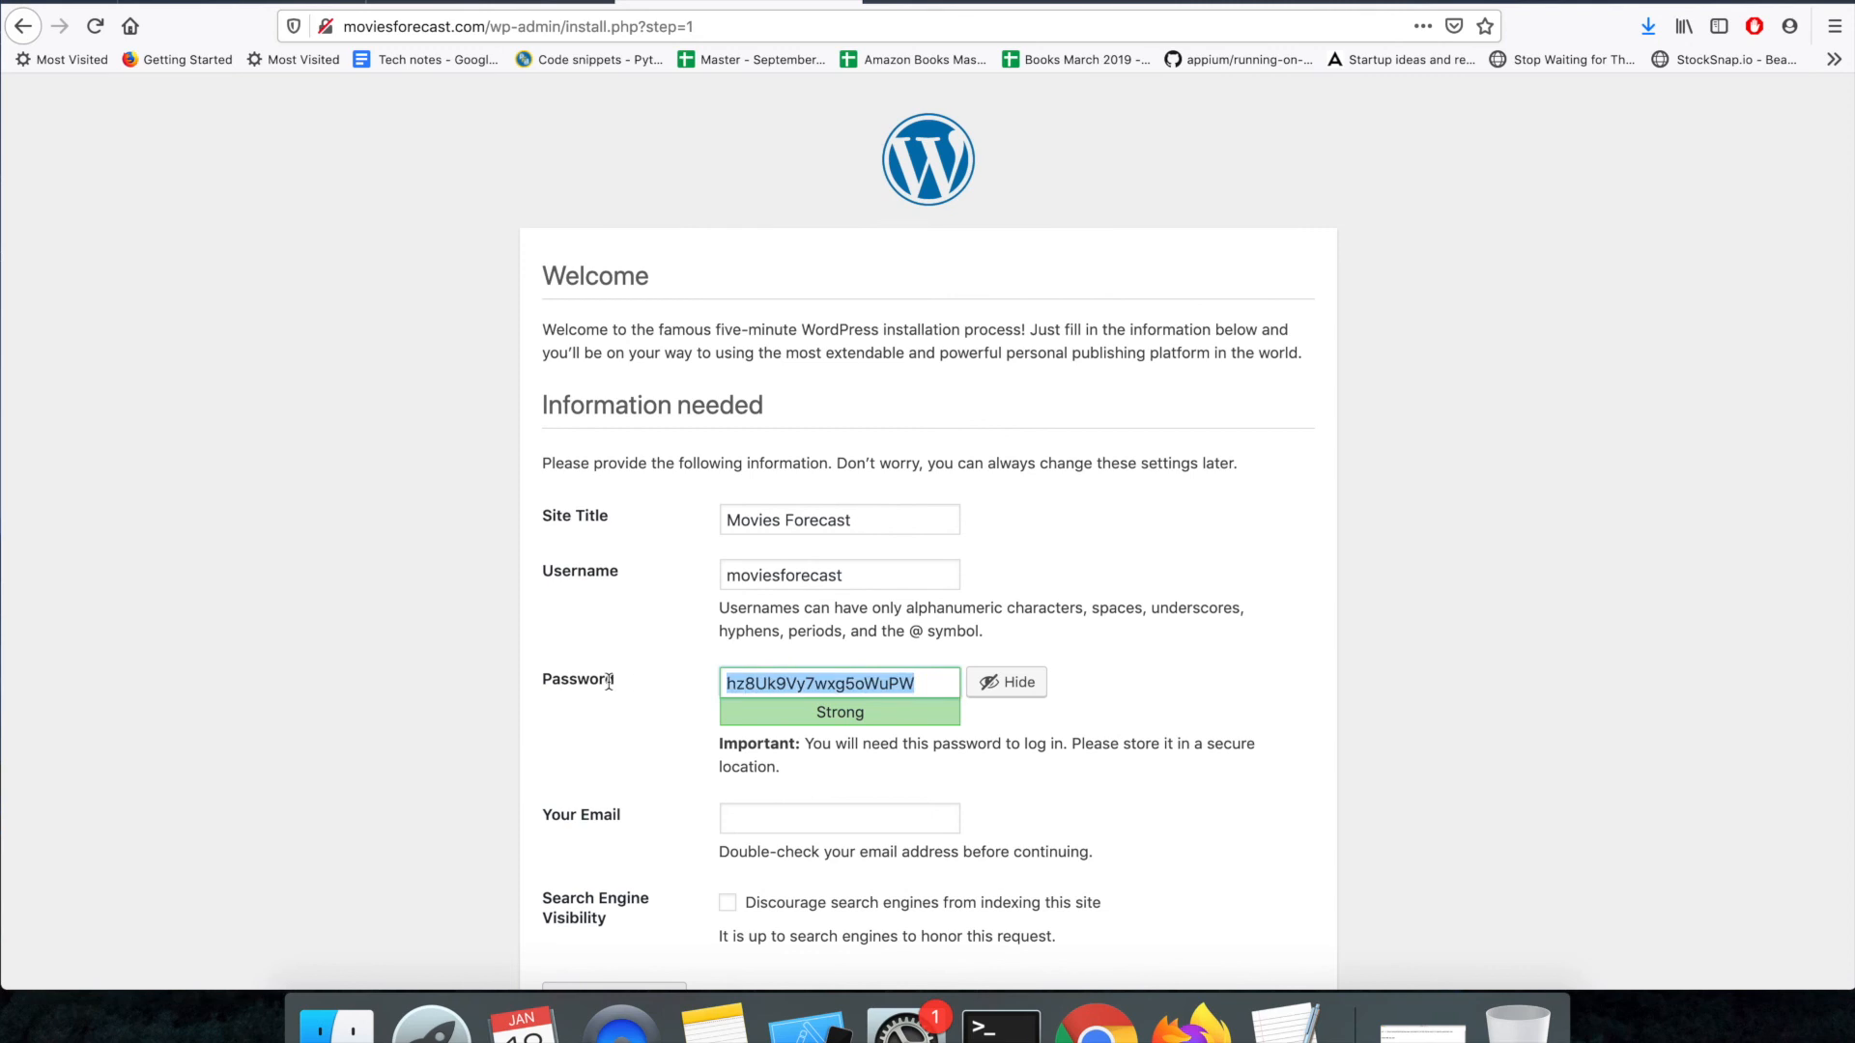
click(717, 1020)
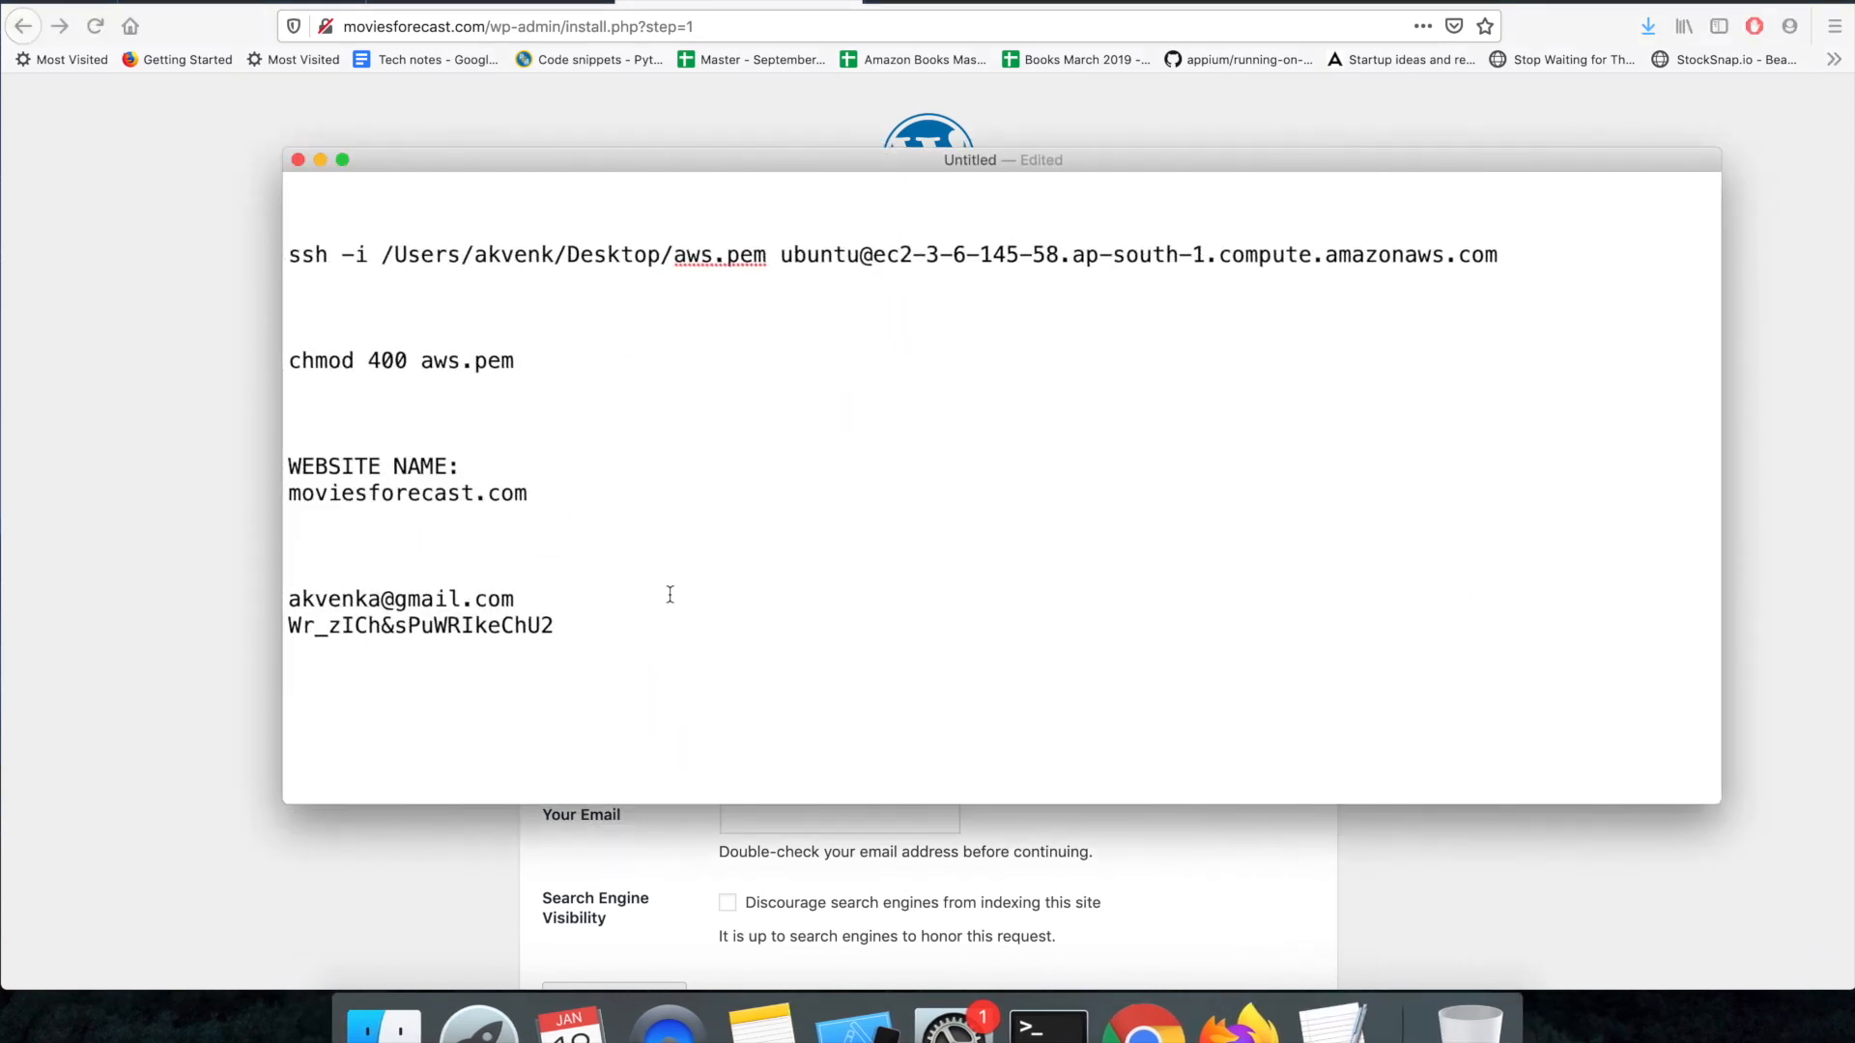
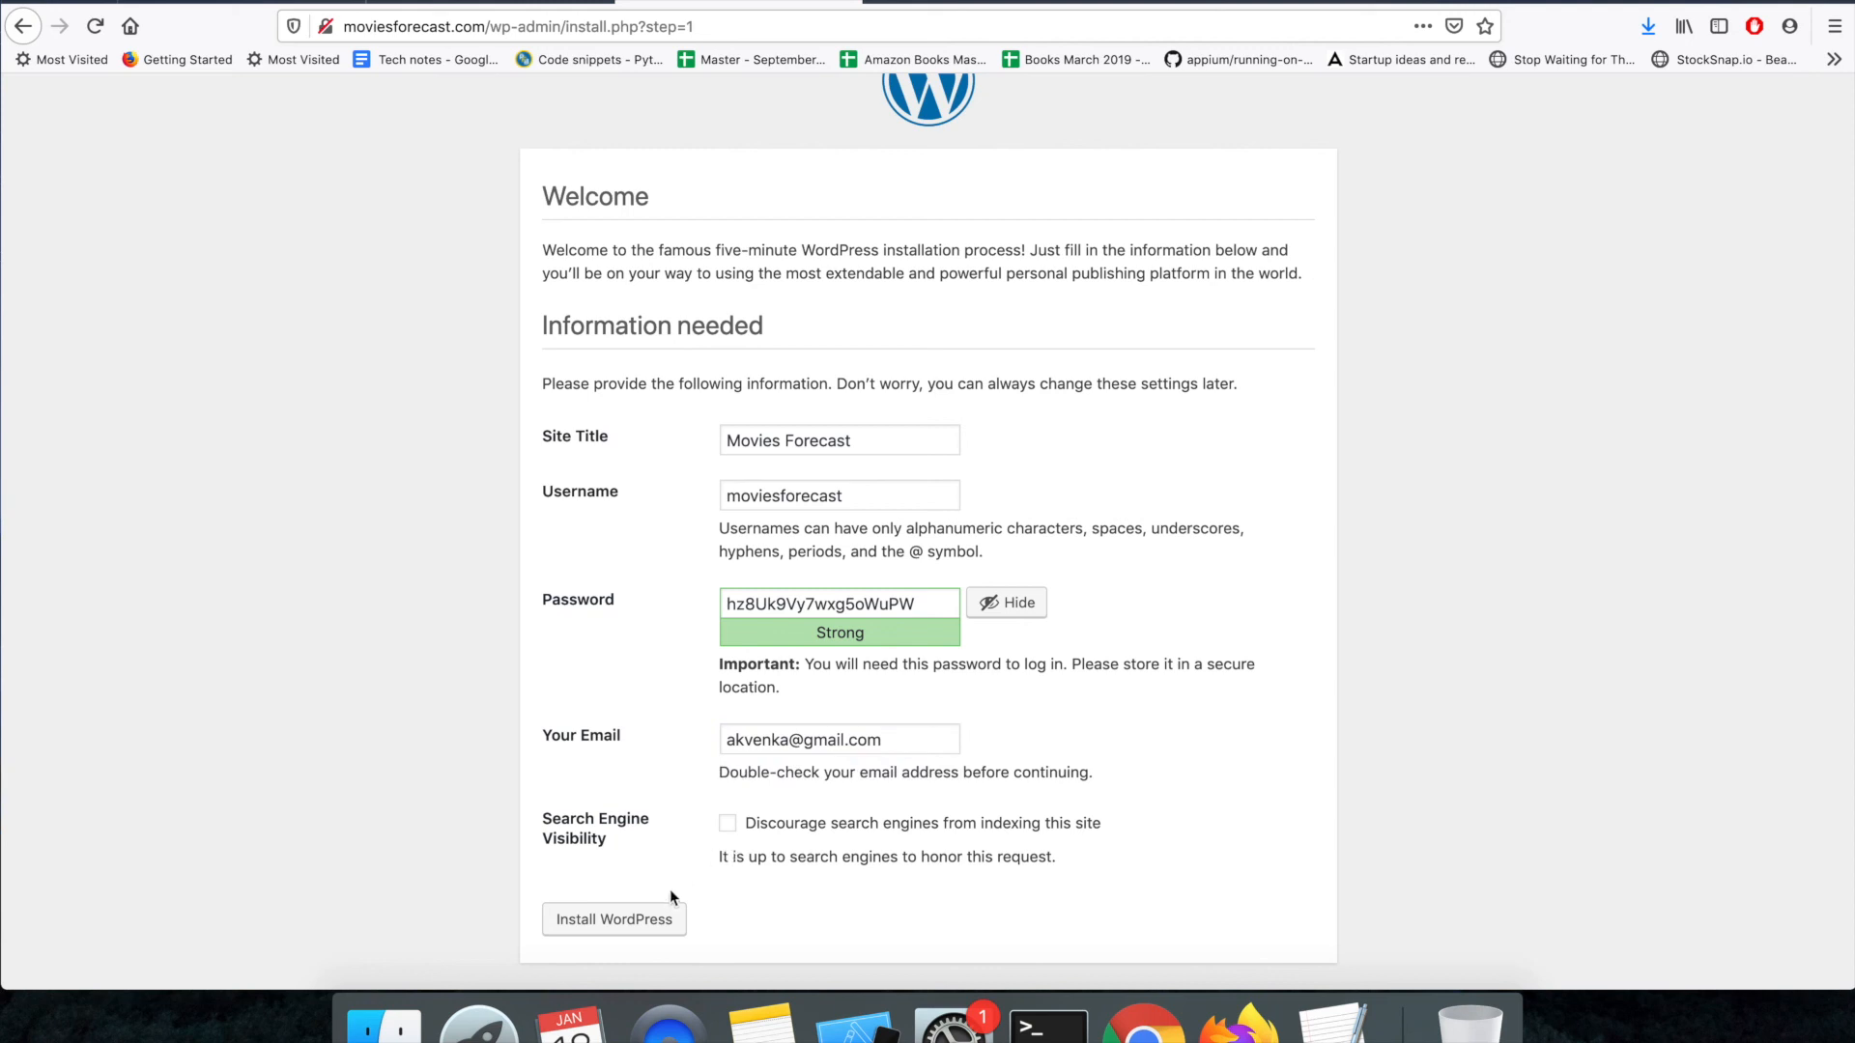
click(613, 920)
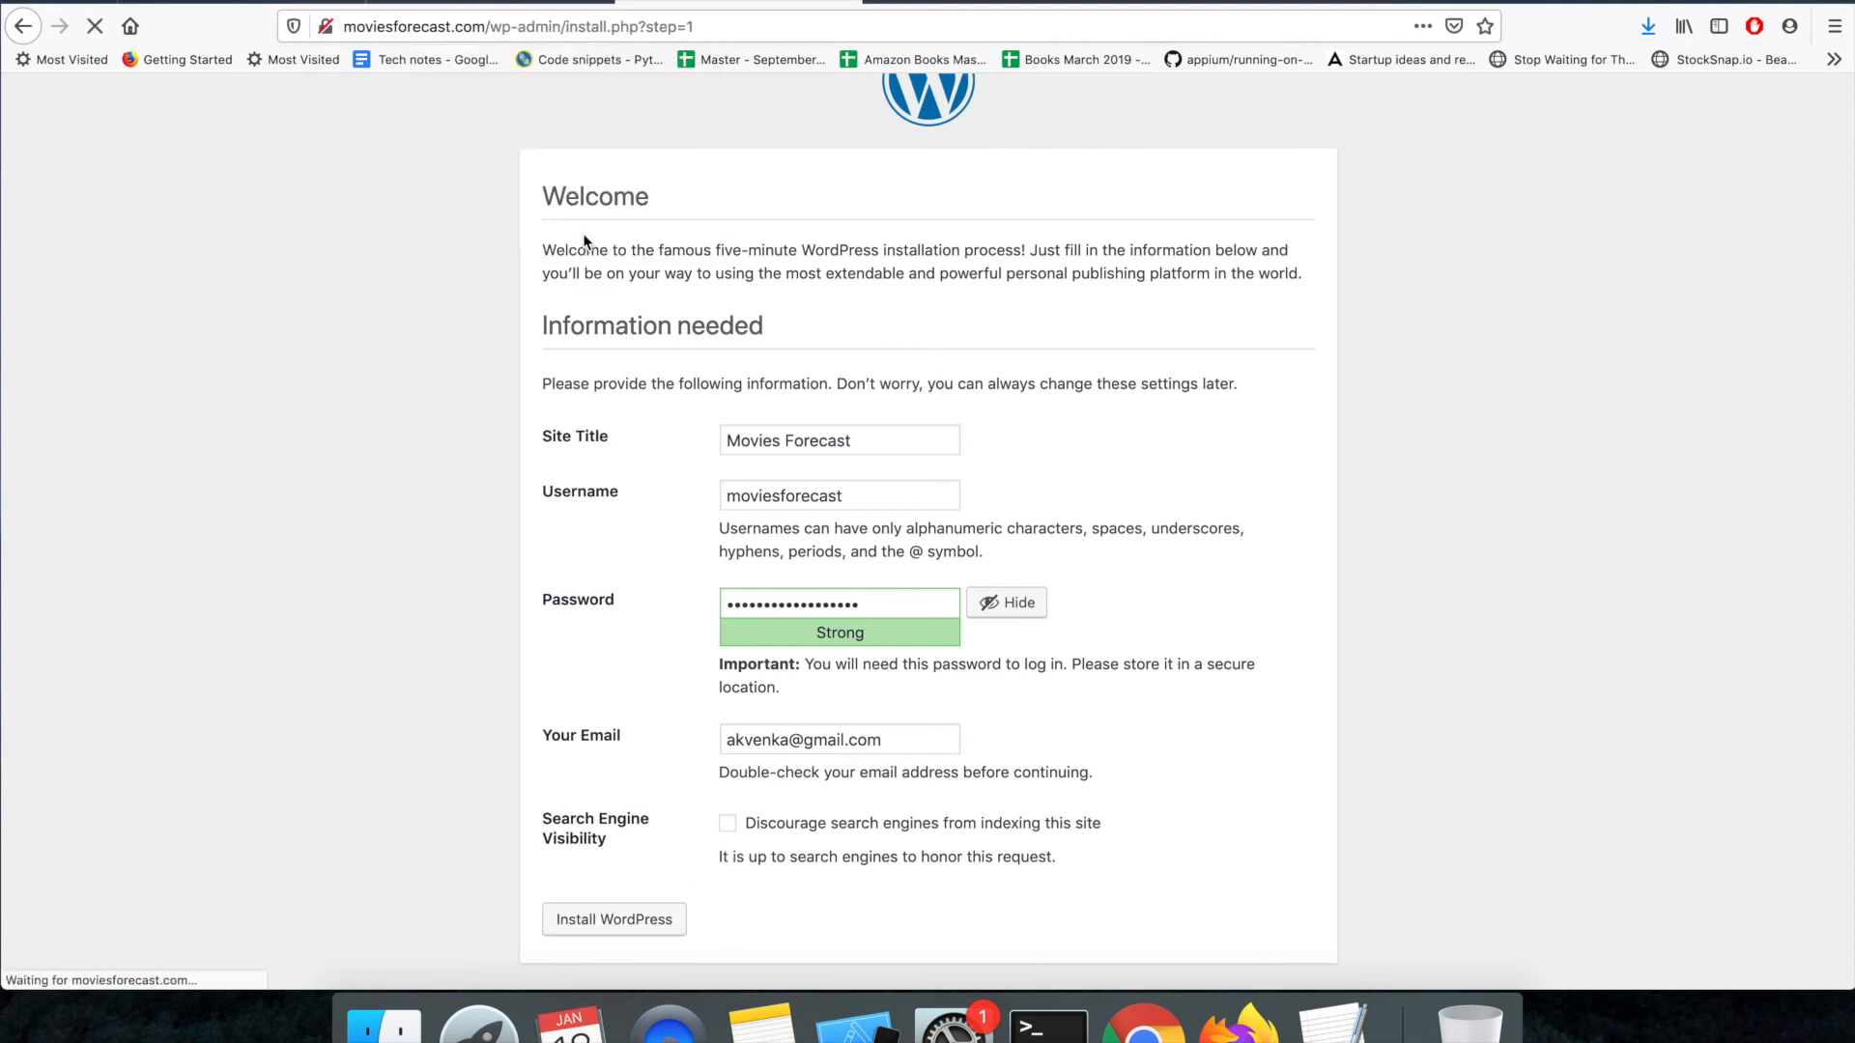
mouse_move(400, 431)
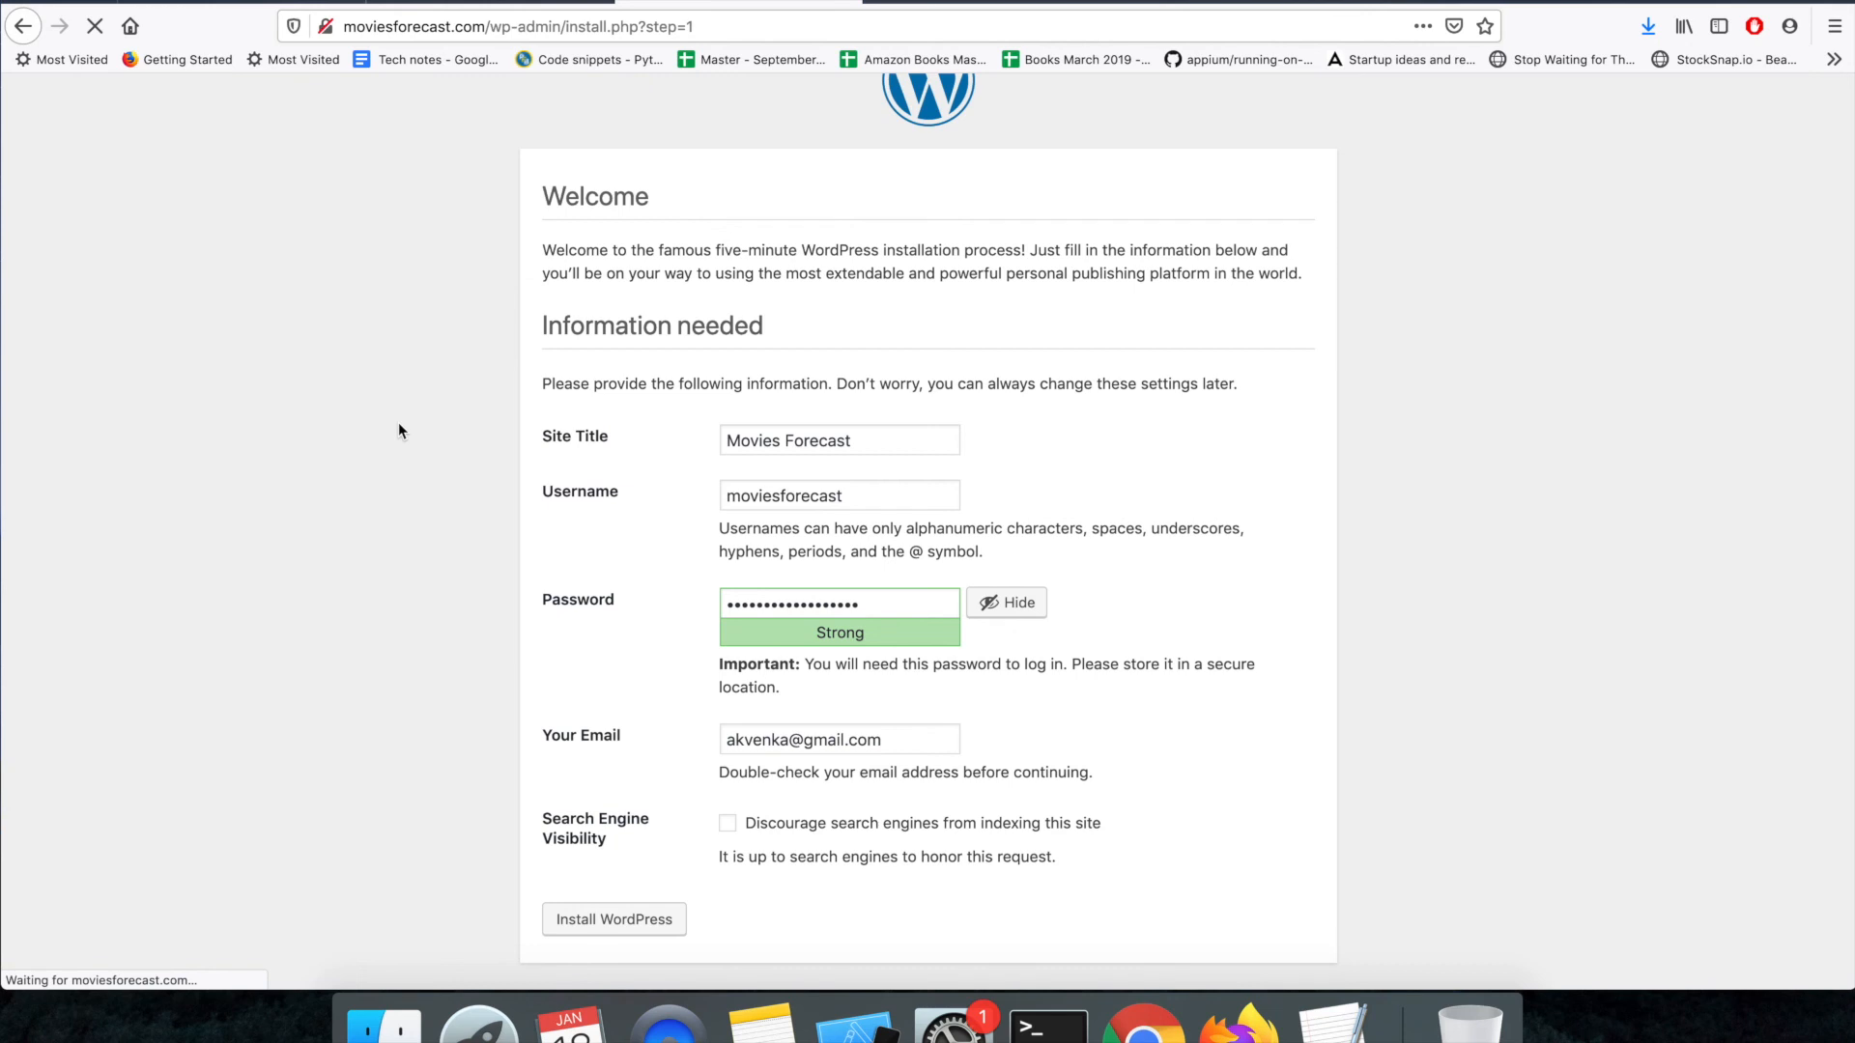
click(613, 919)
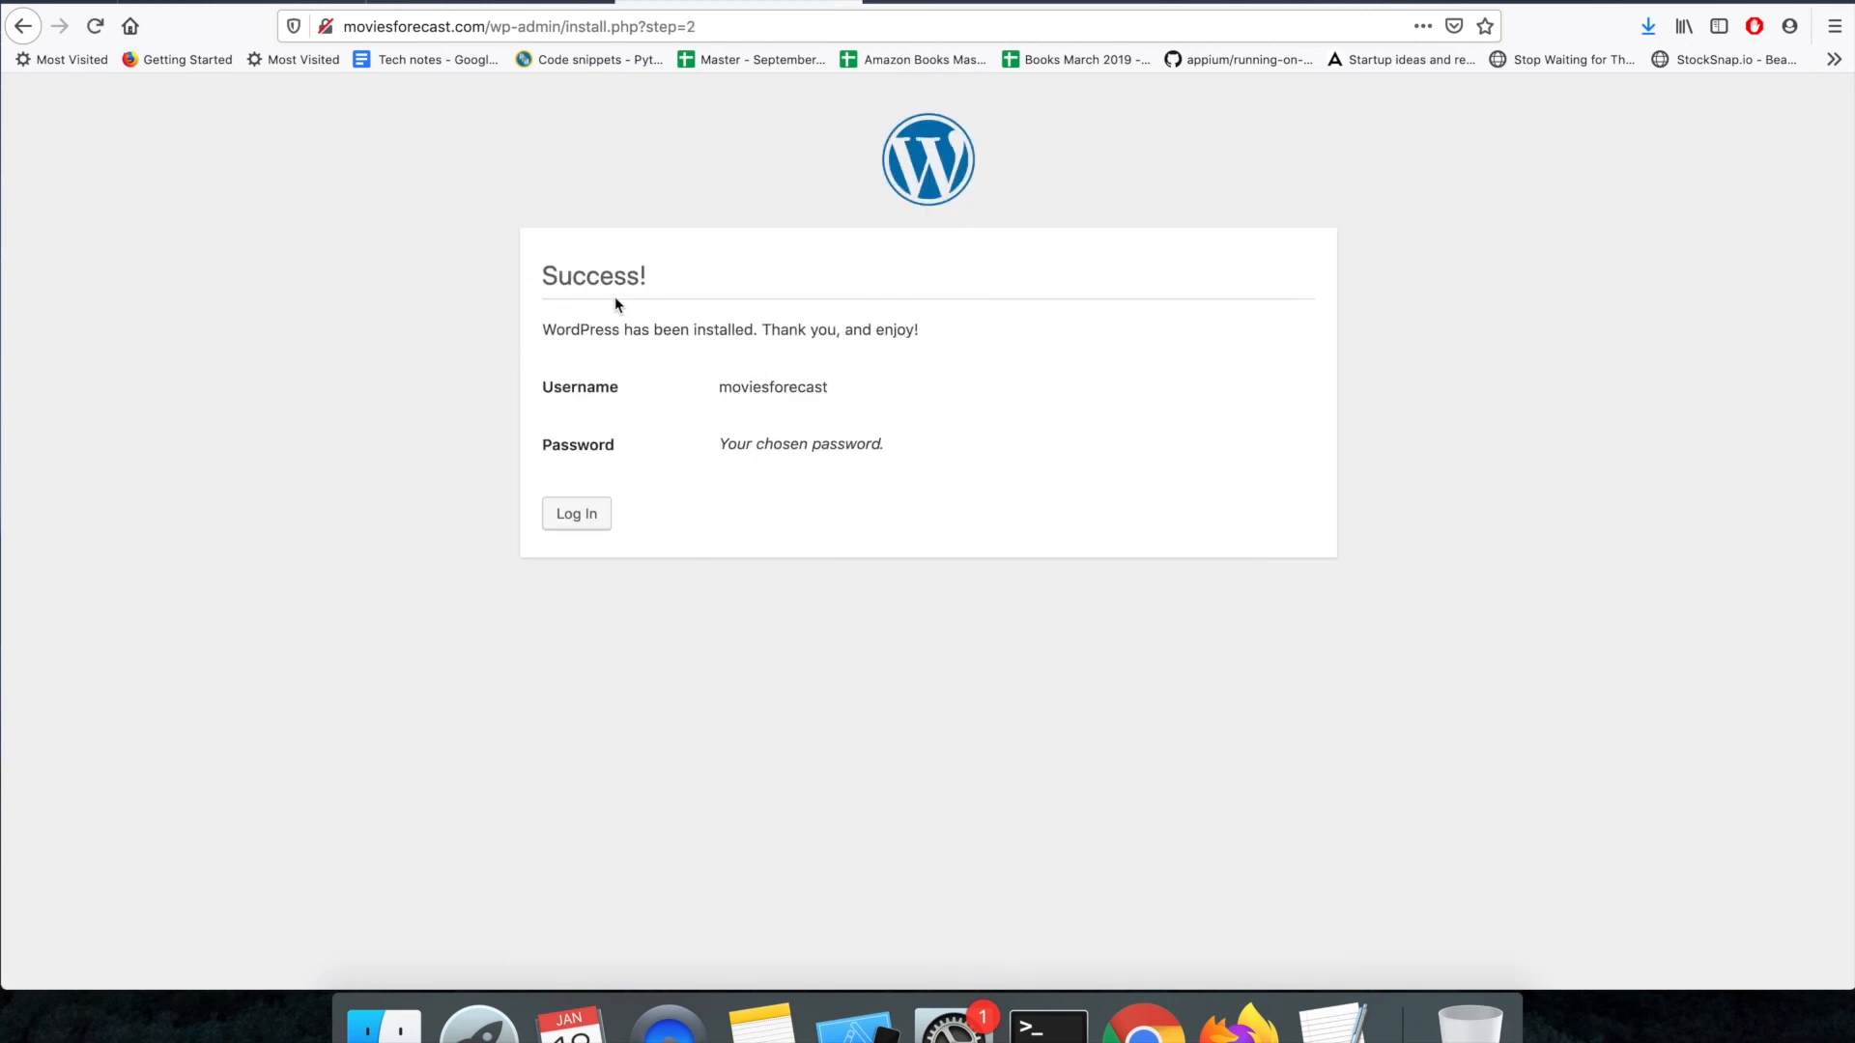
mouse_move(615, 410)
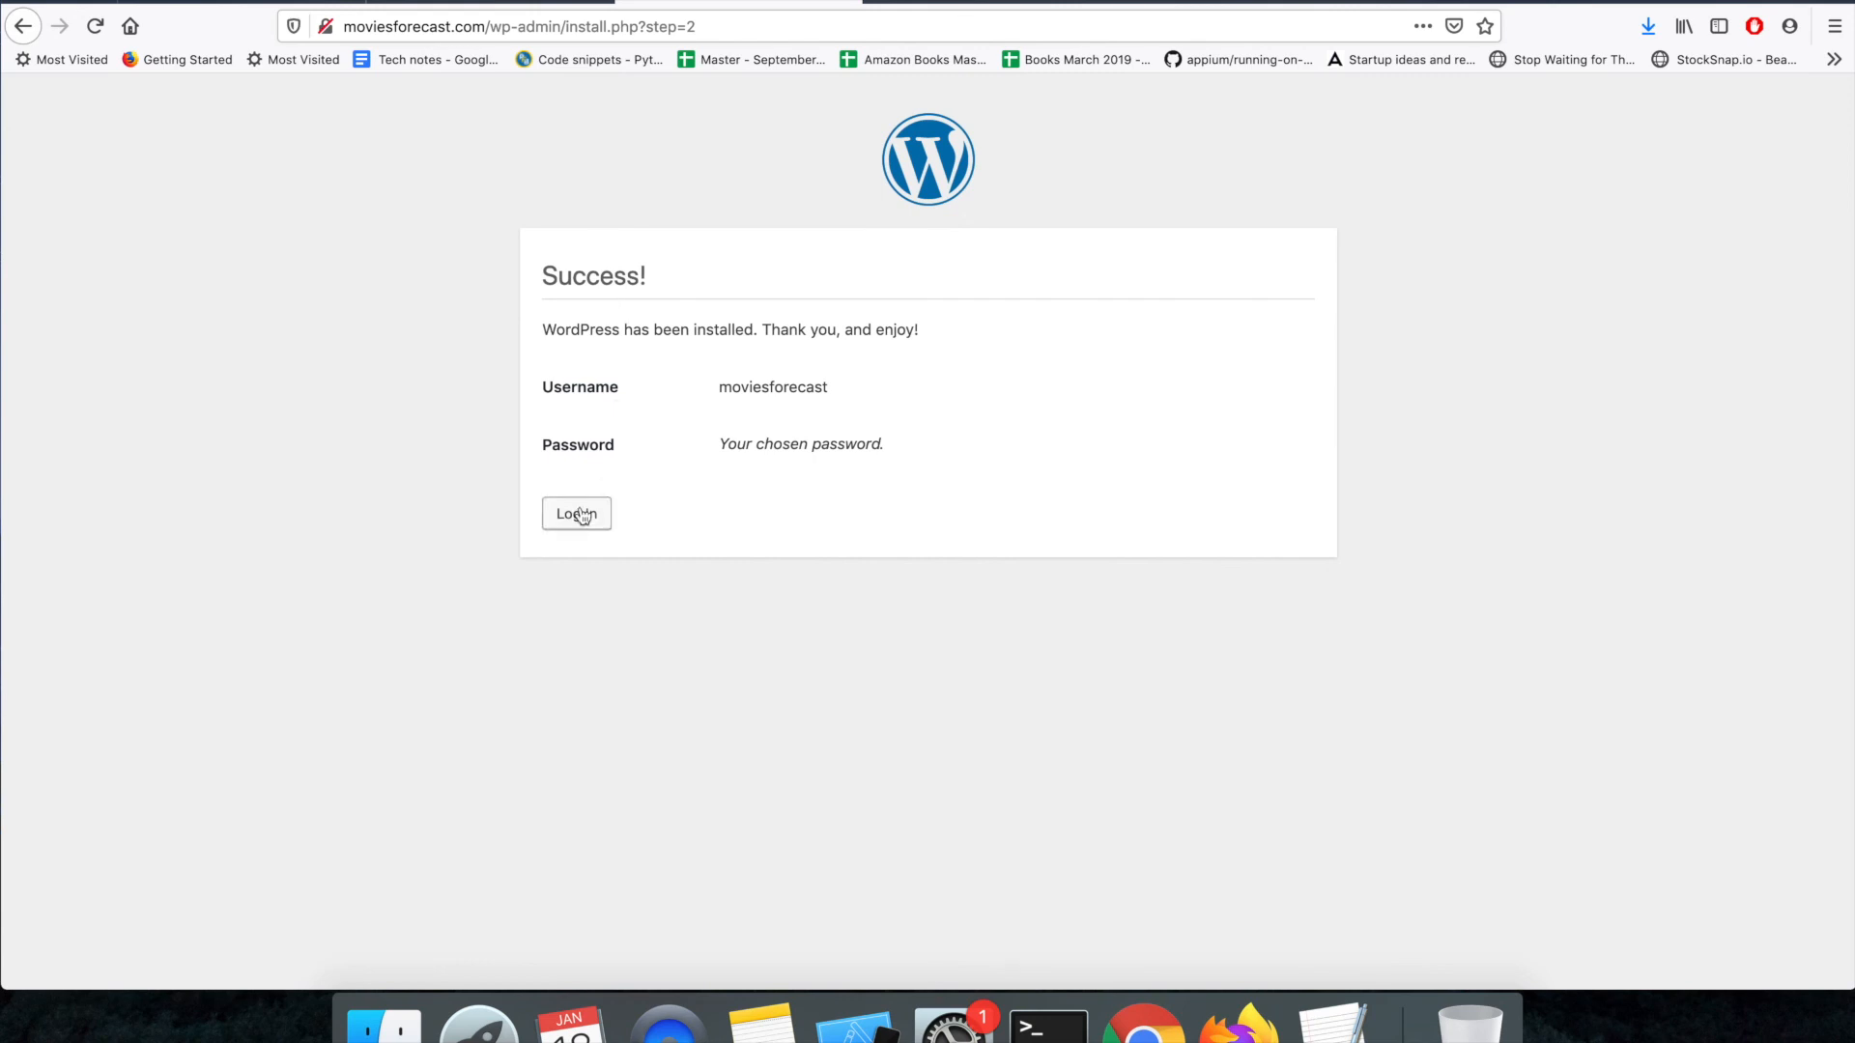
Log in as moviesforecast with the autofilled credentials, landing on the Movies Forecast dashboard
click(576, 514)
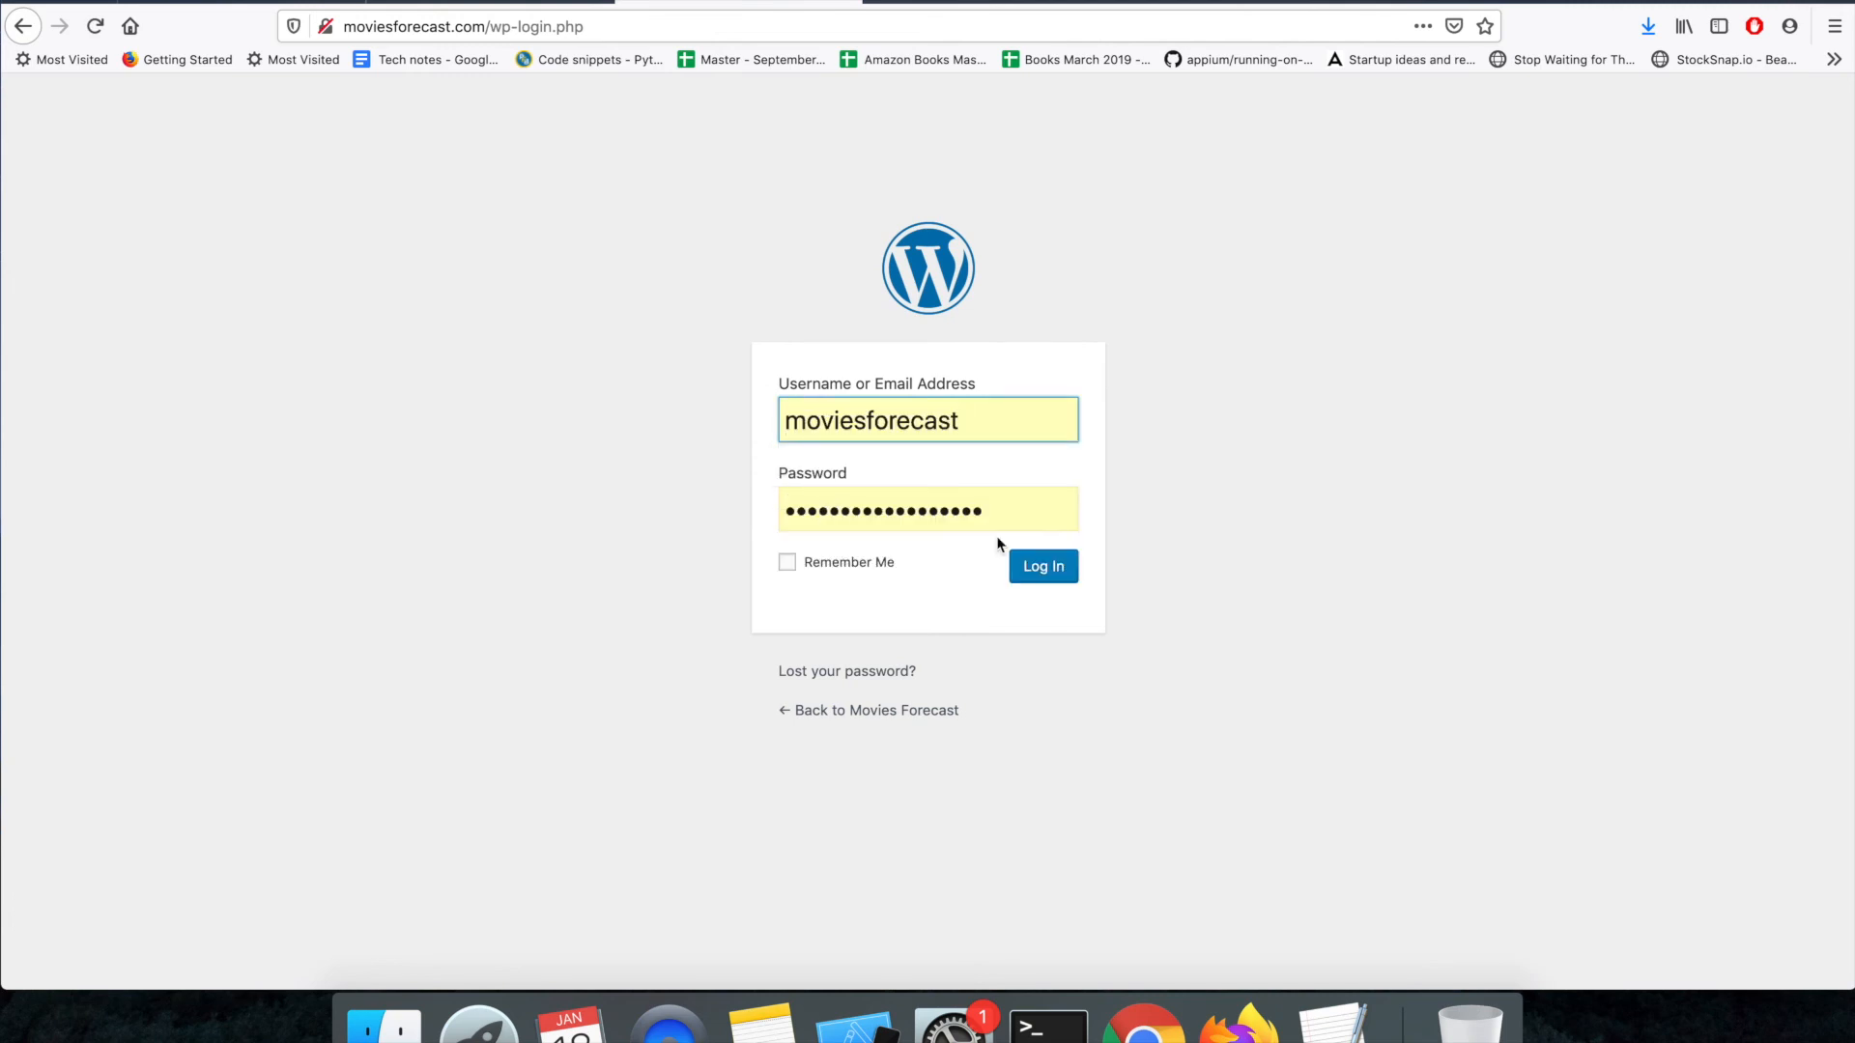
click(1042, 566)
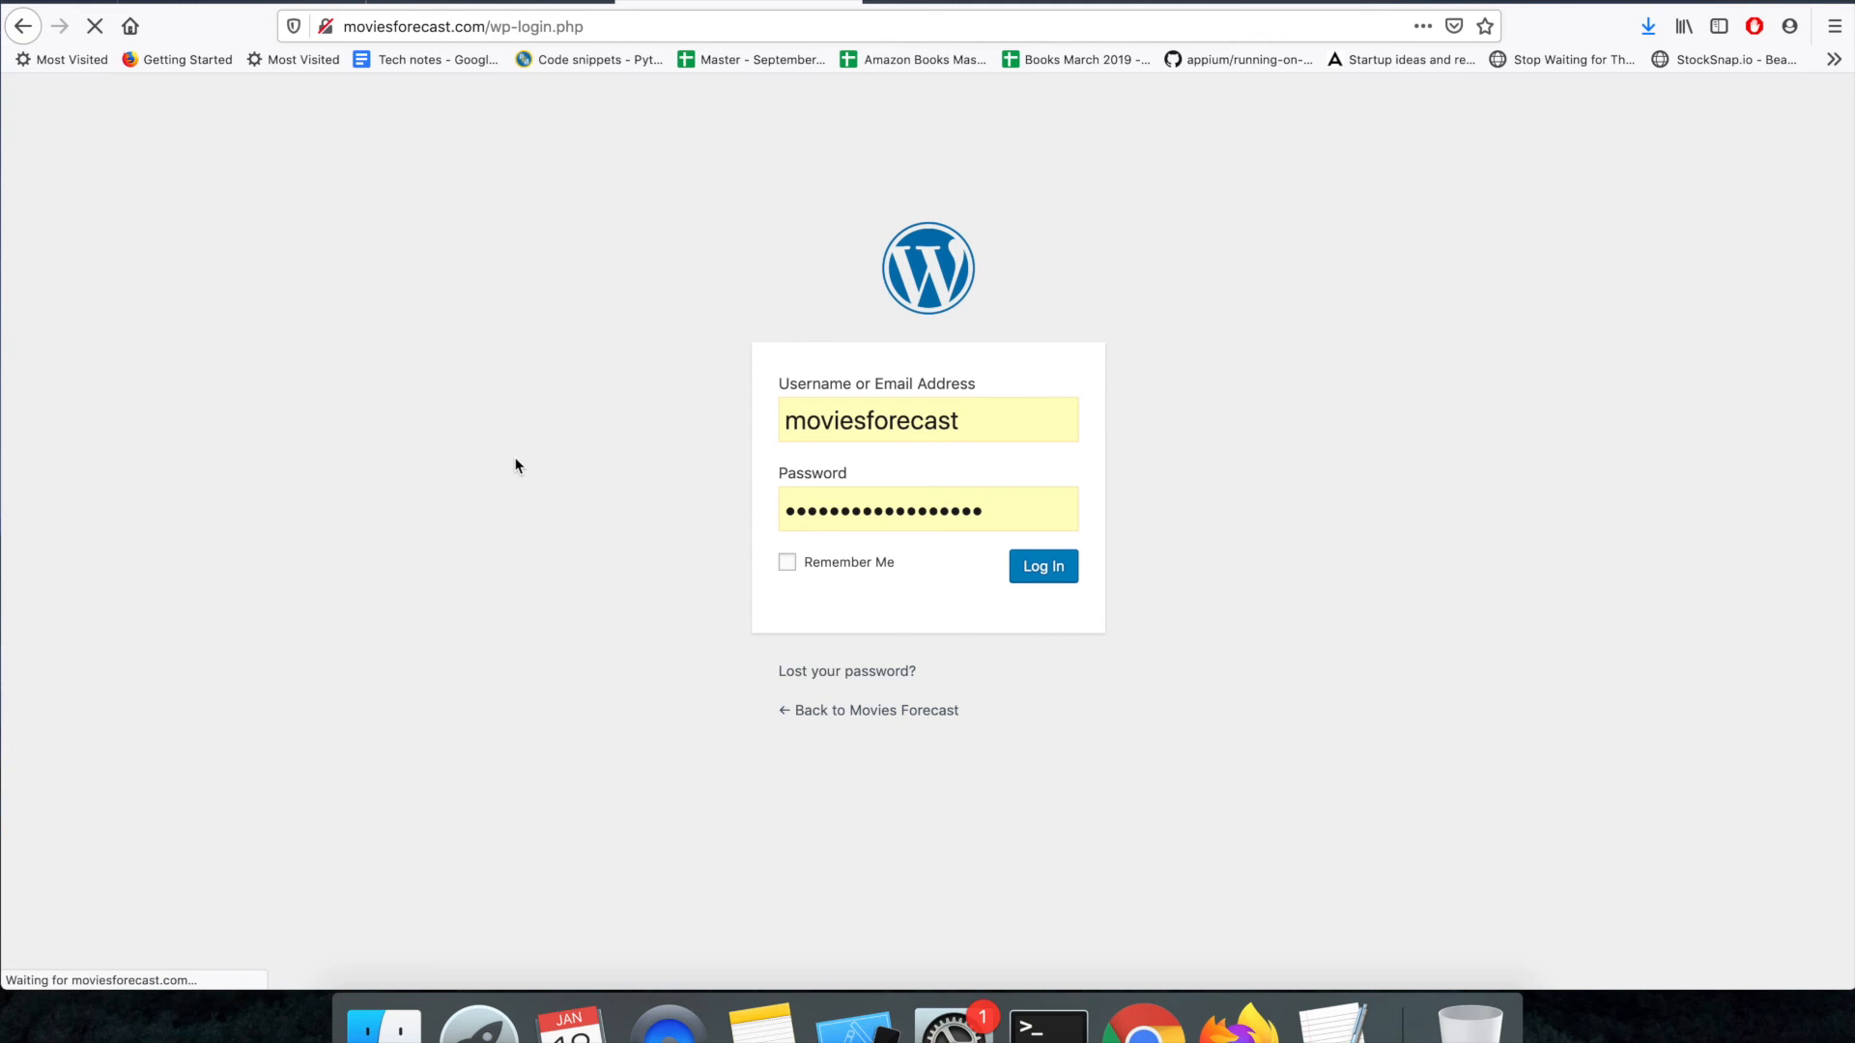
click(1042, 566)
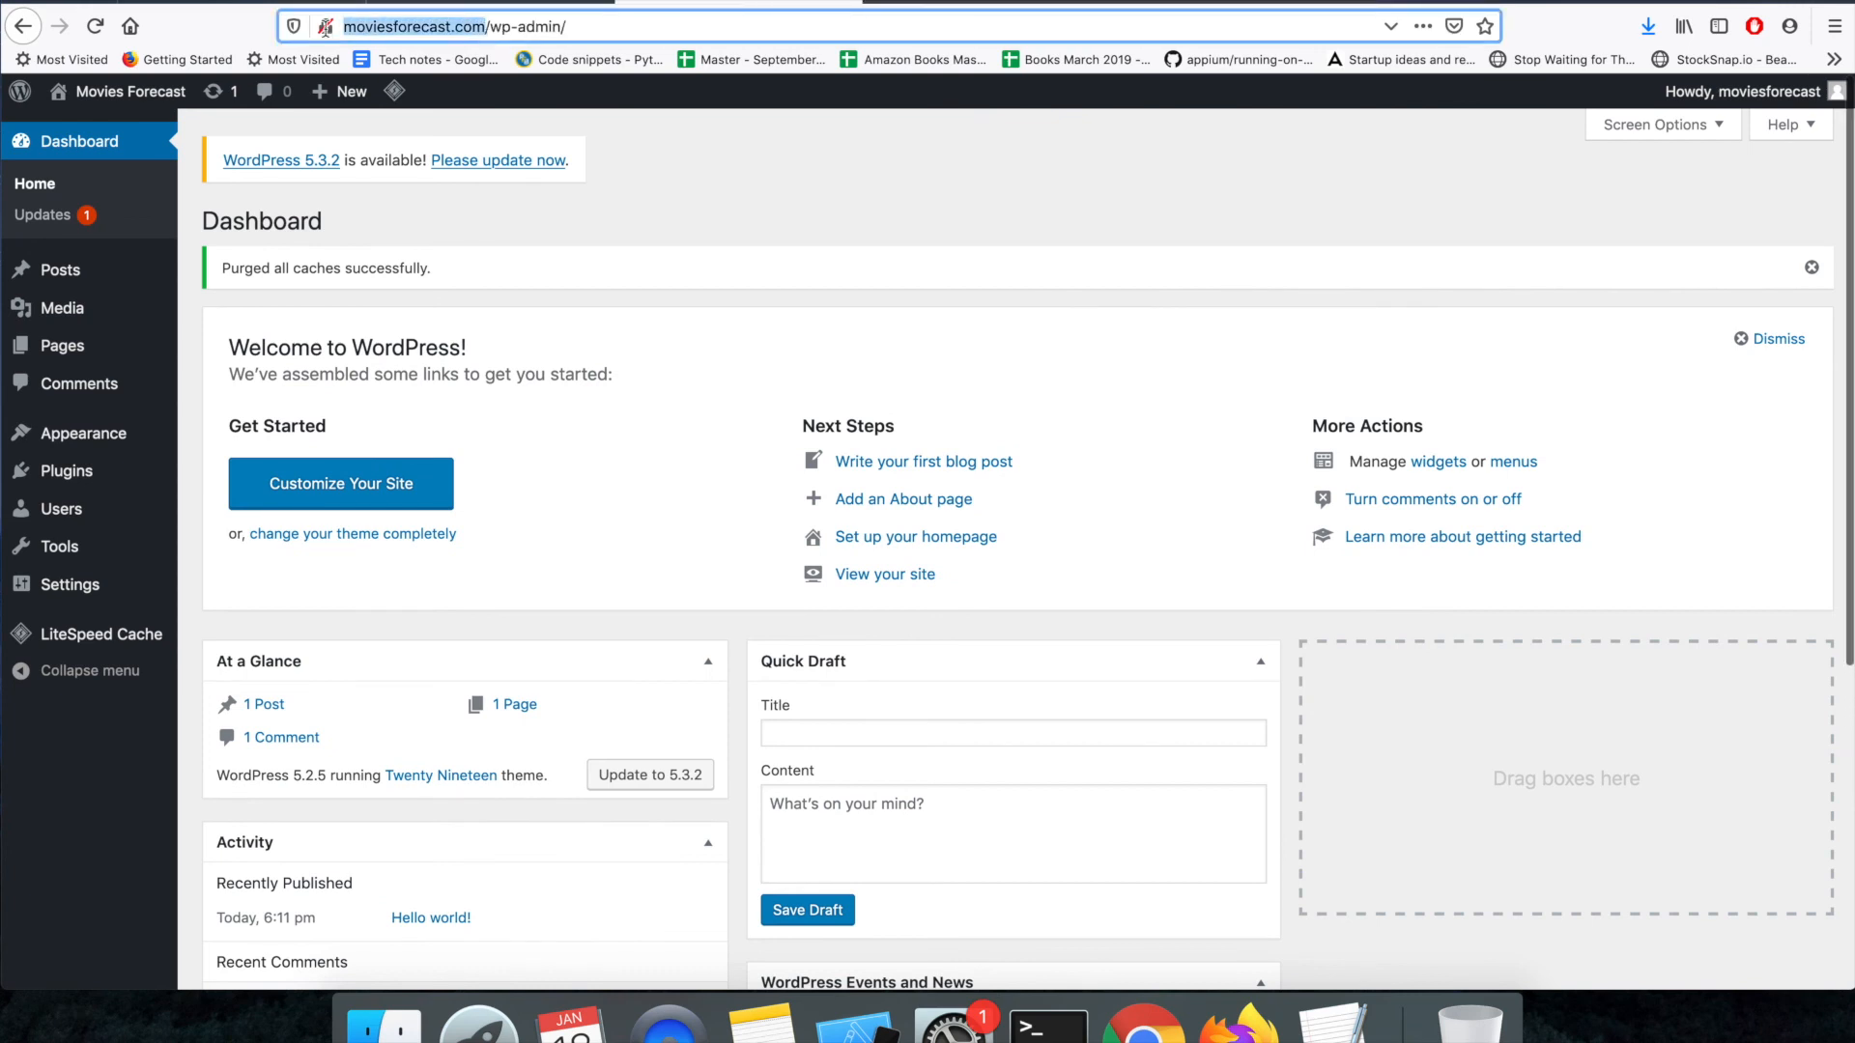
click(1836, 25)
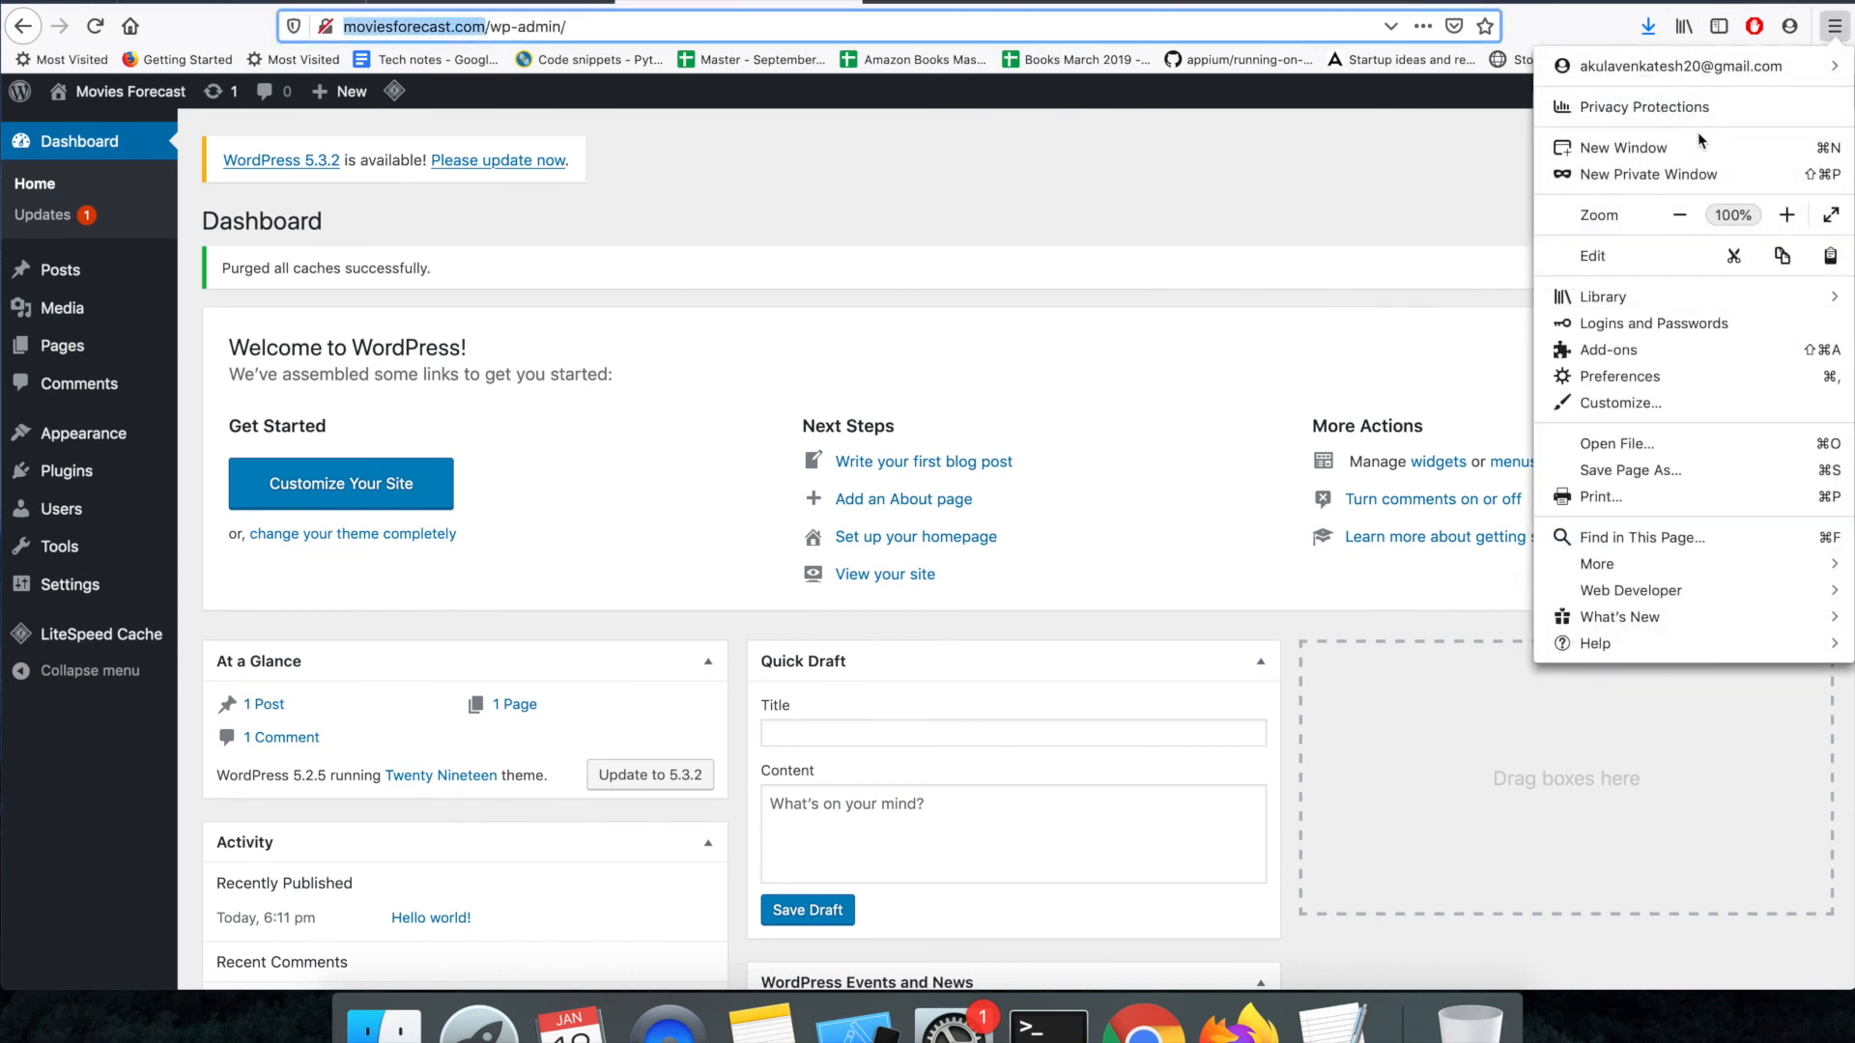
View moviesforecast.com in a new private window, scrolling past the Hello world! post and back
click(1646, 174)
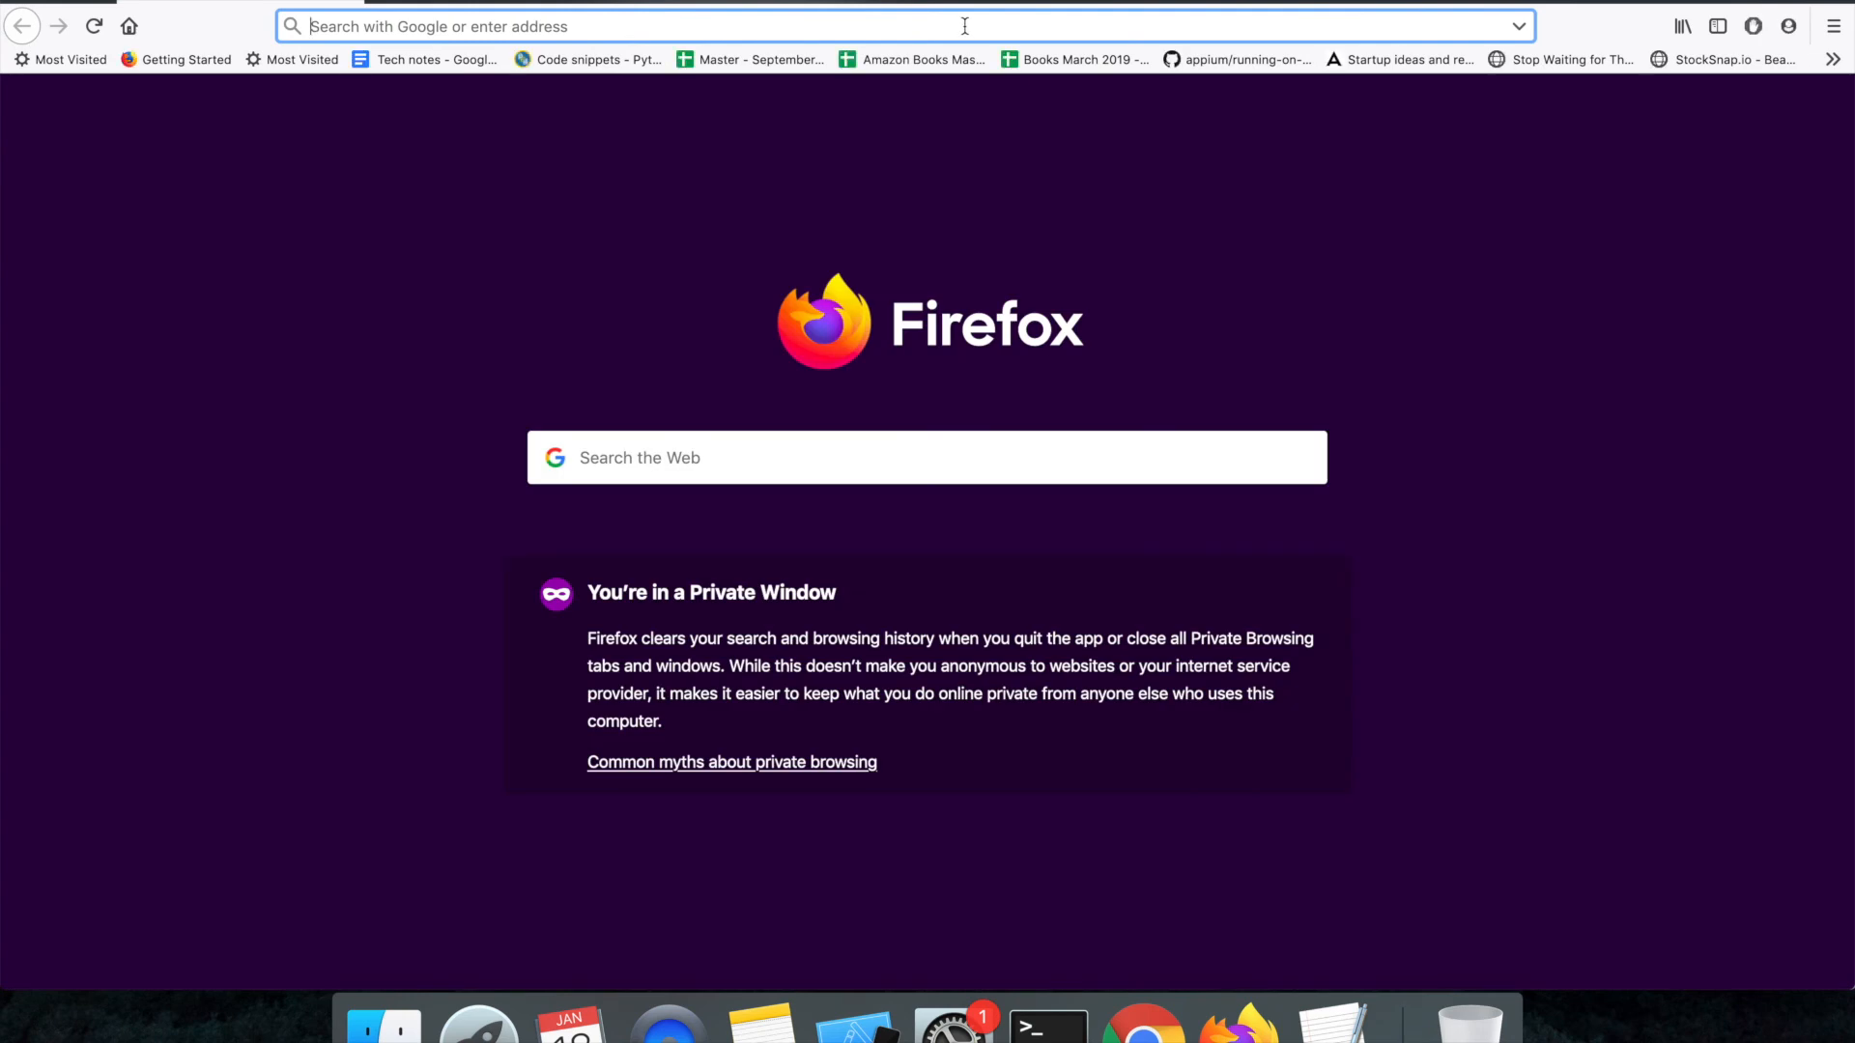
text(moviesforecast.com)
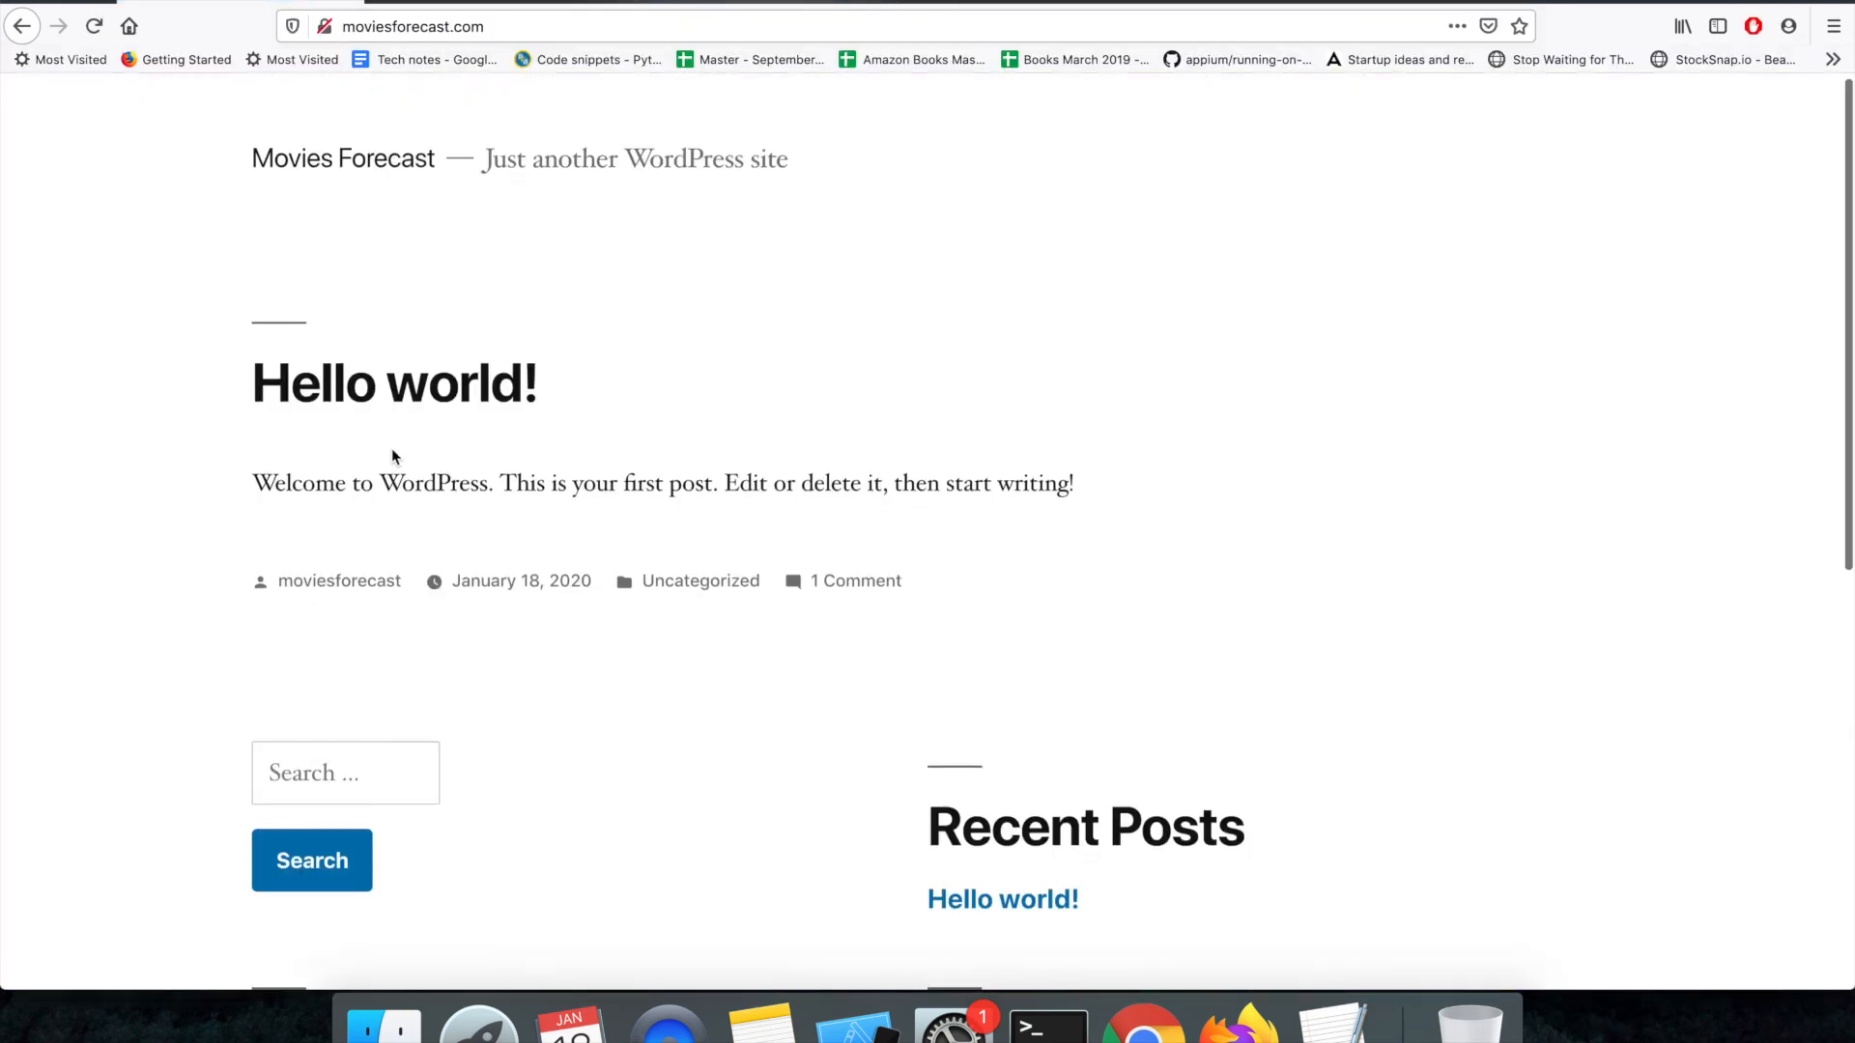
scroll(down, 3)
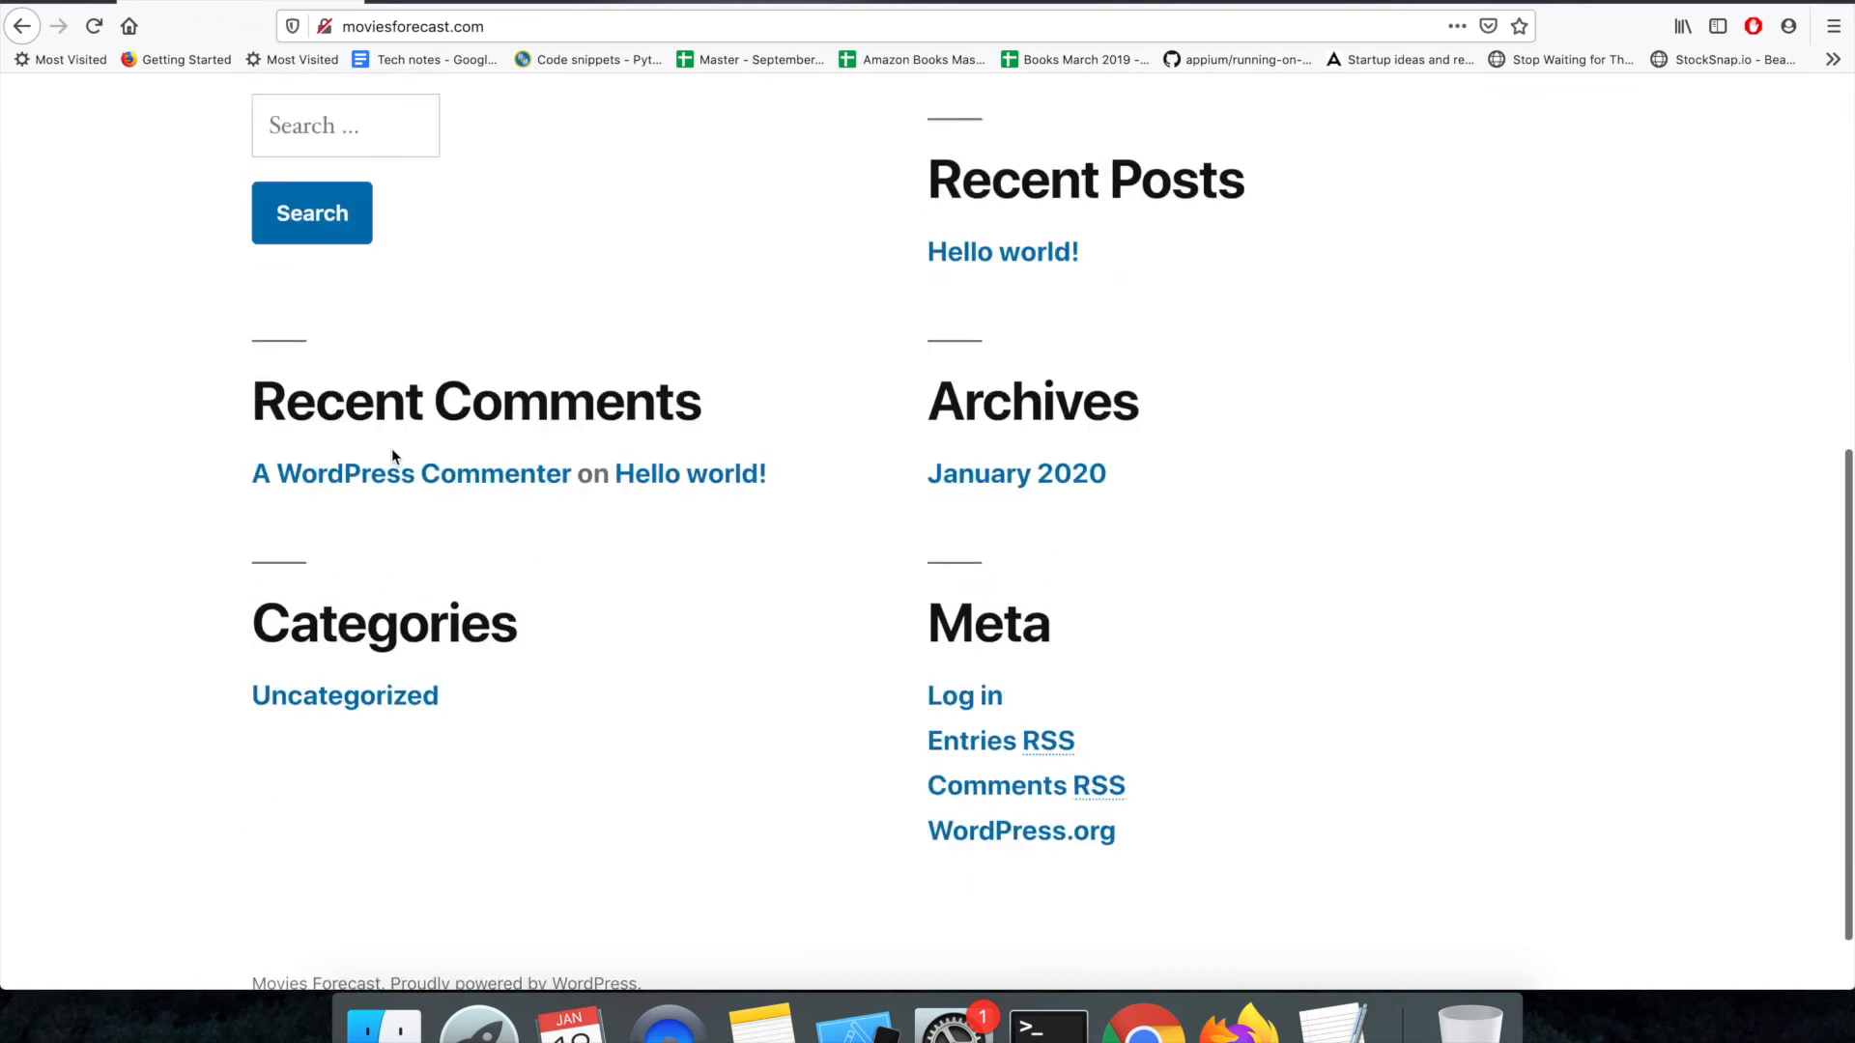
scroll(up, 3)
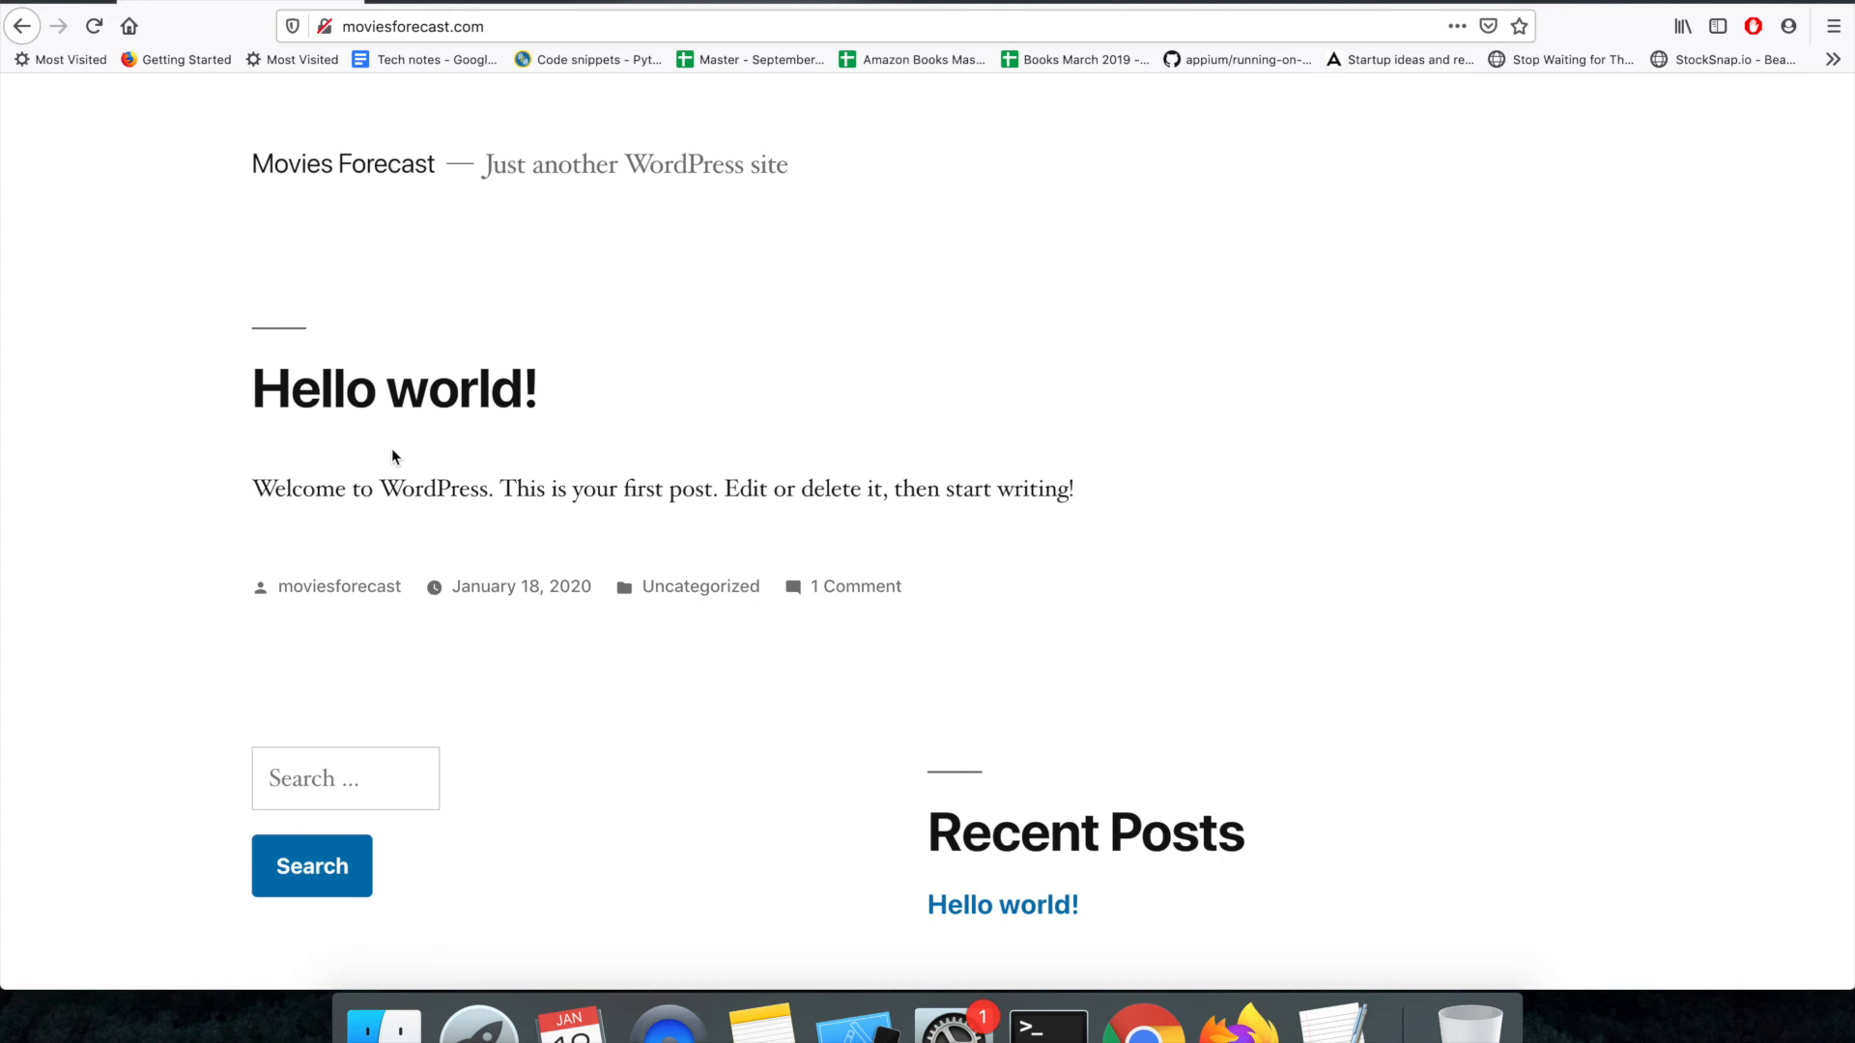
mouse_move(1327, 87)
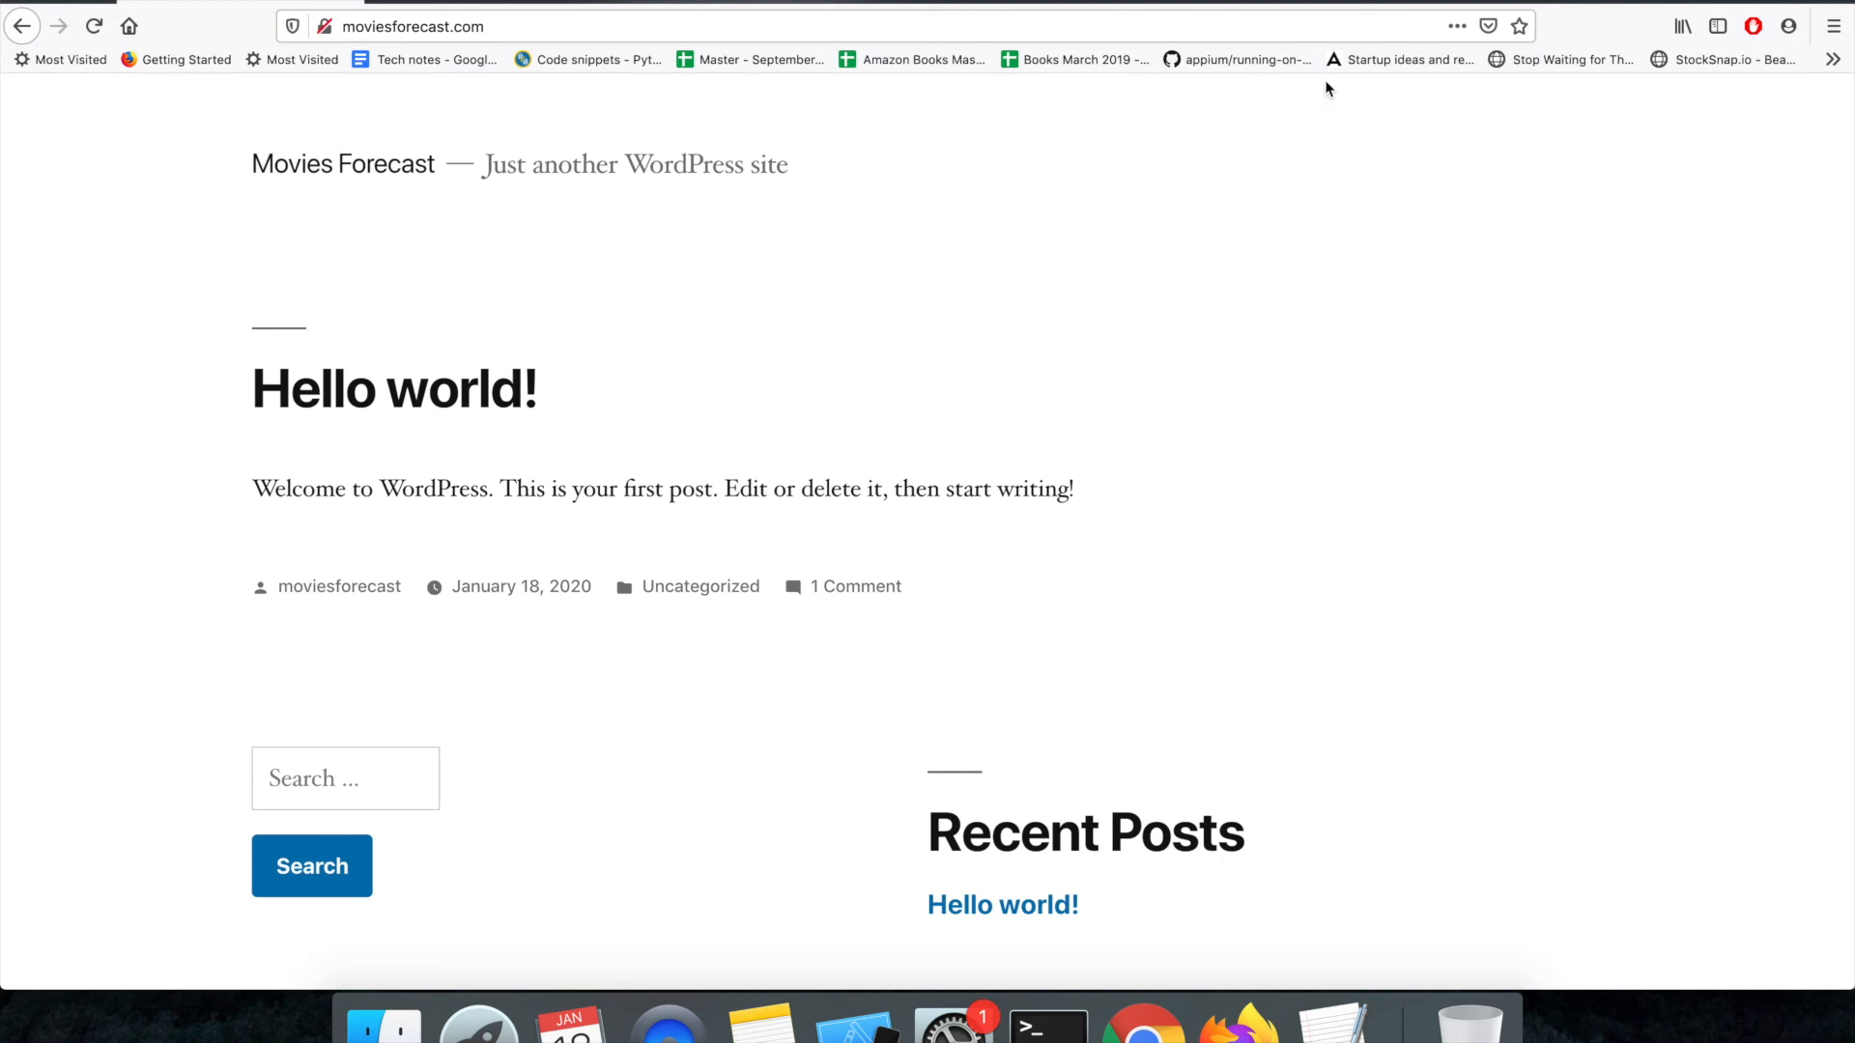